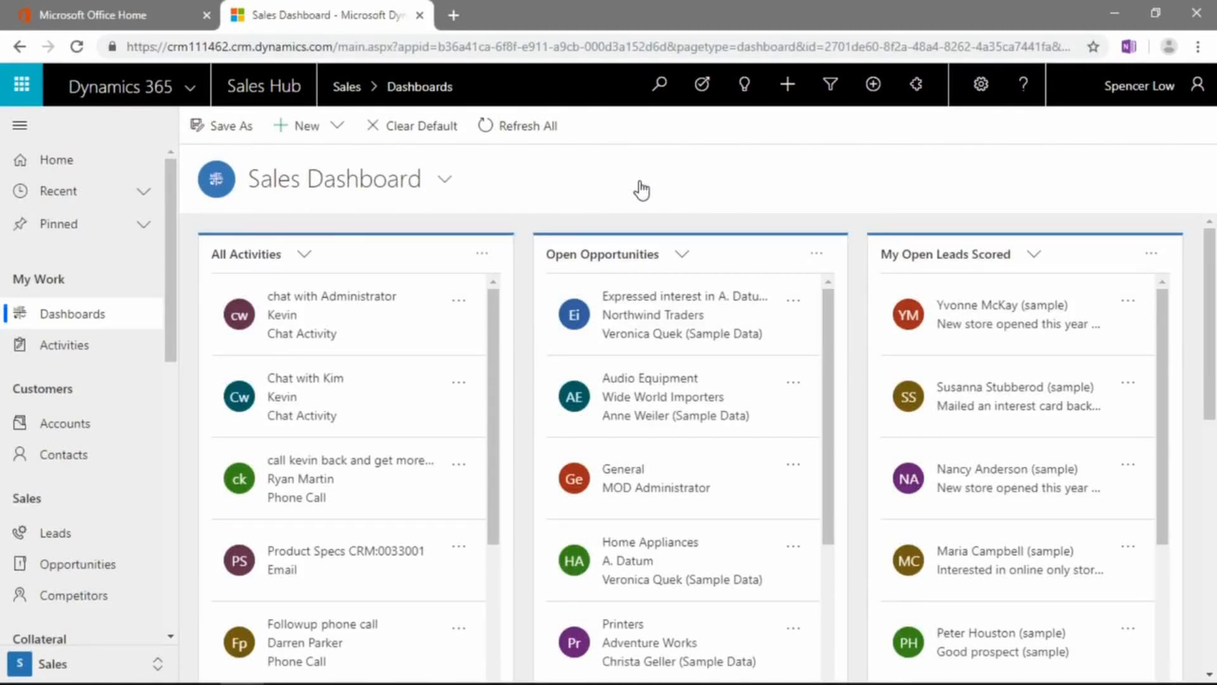
mouse_move(637, 186)
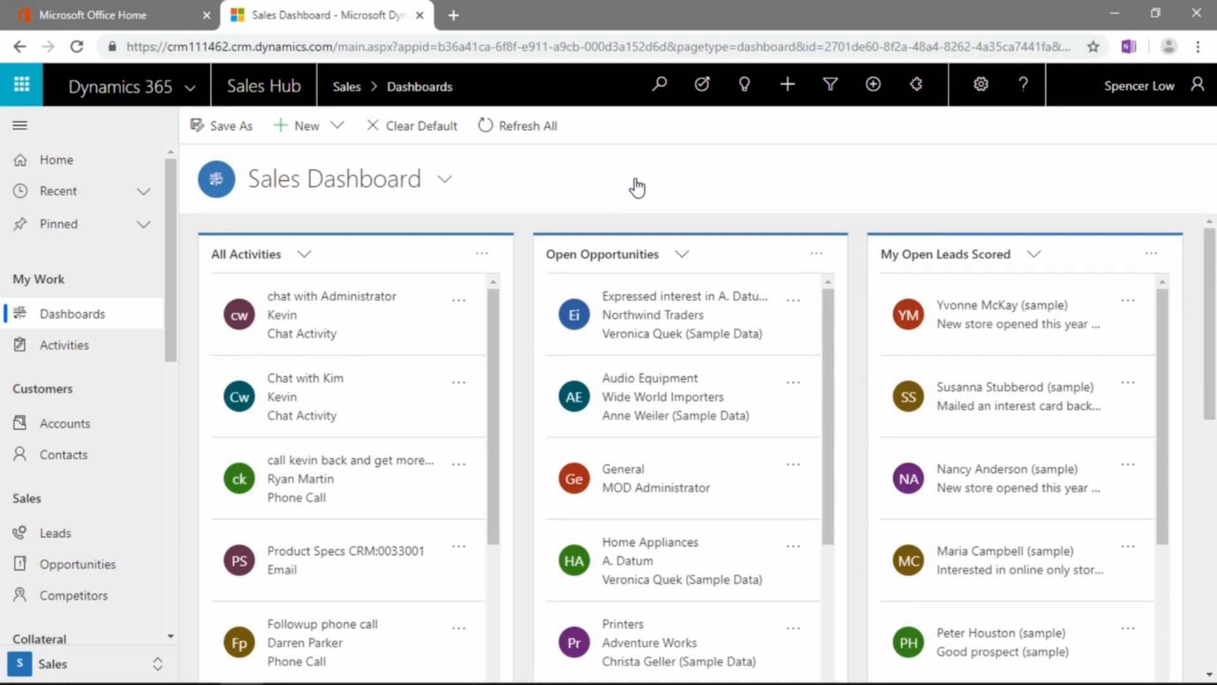
mouse_move(379, 172)
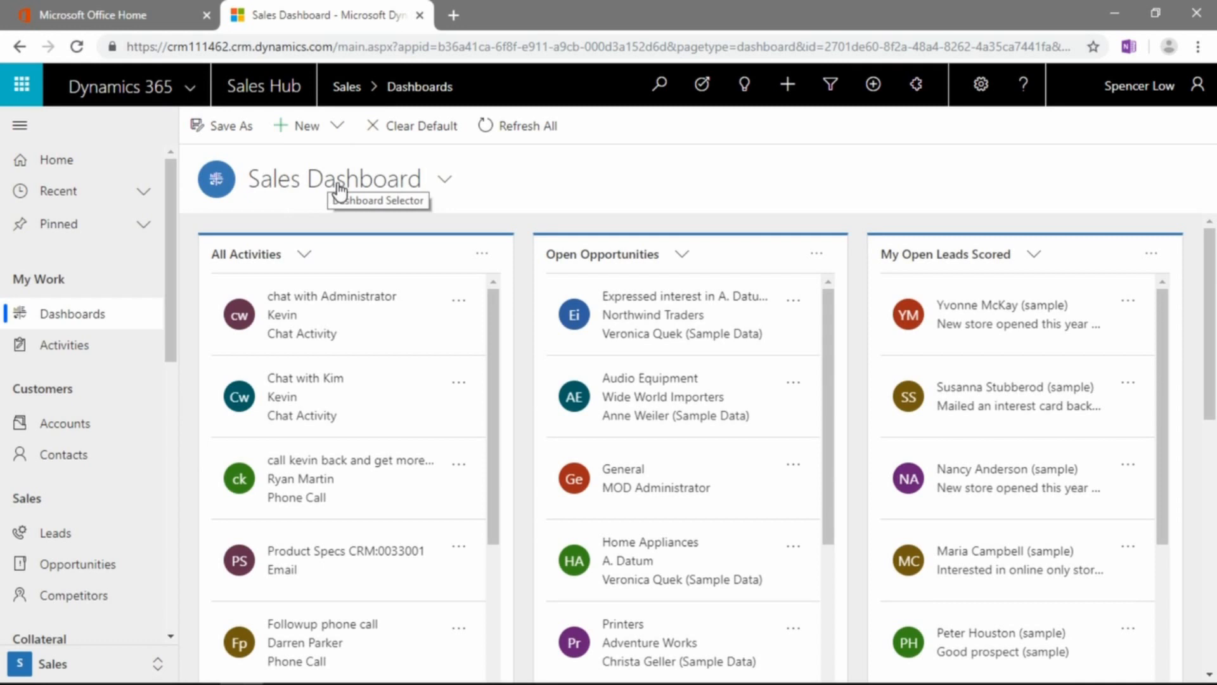
mouse_move(402, 180)
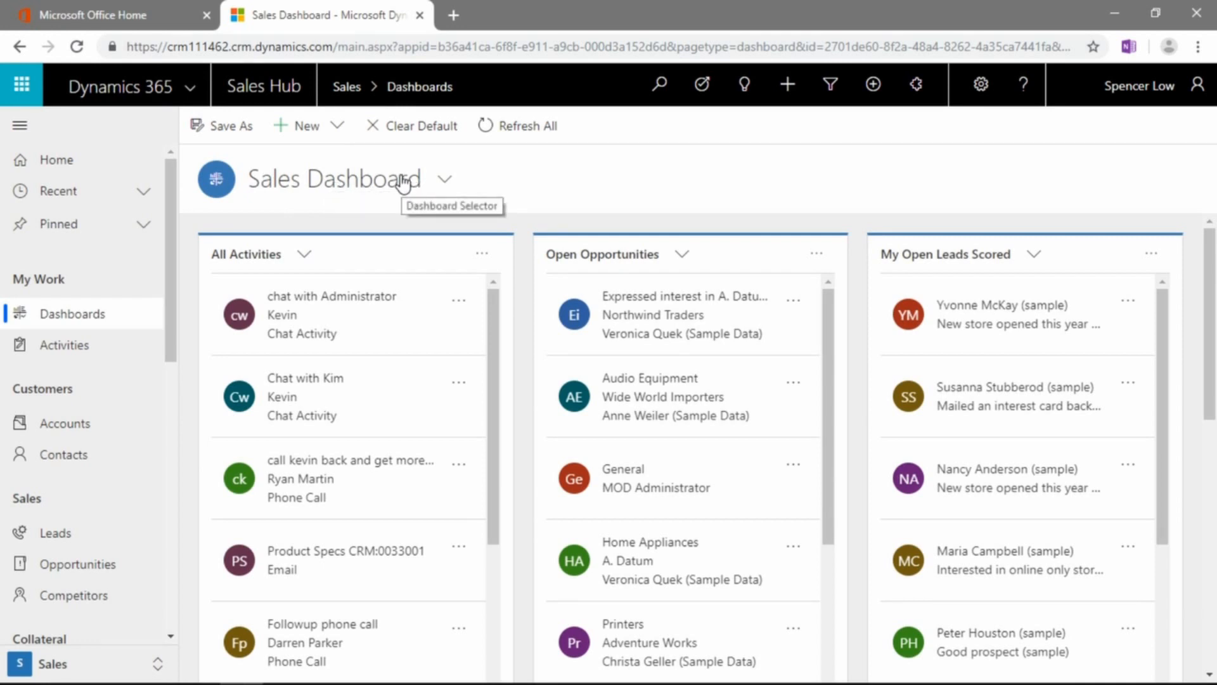
mouse_move(650, 209)
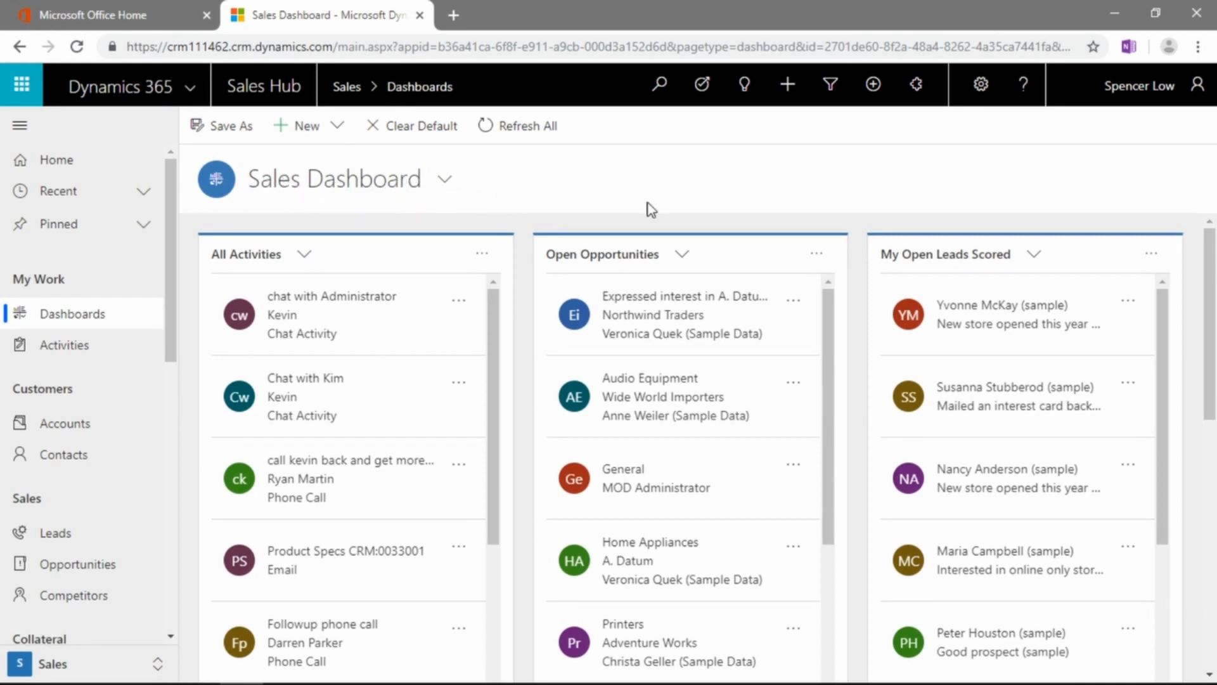
mouse_move(1195, 206)
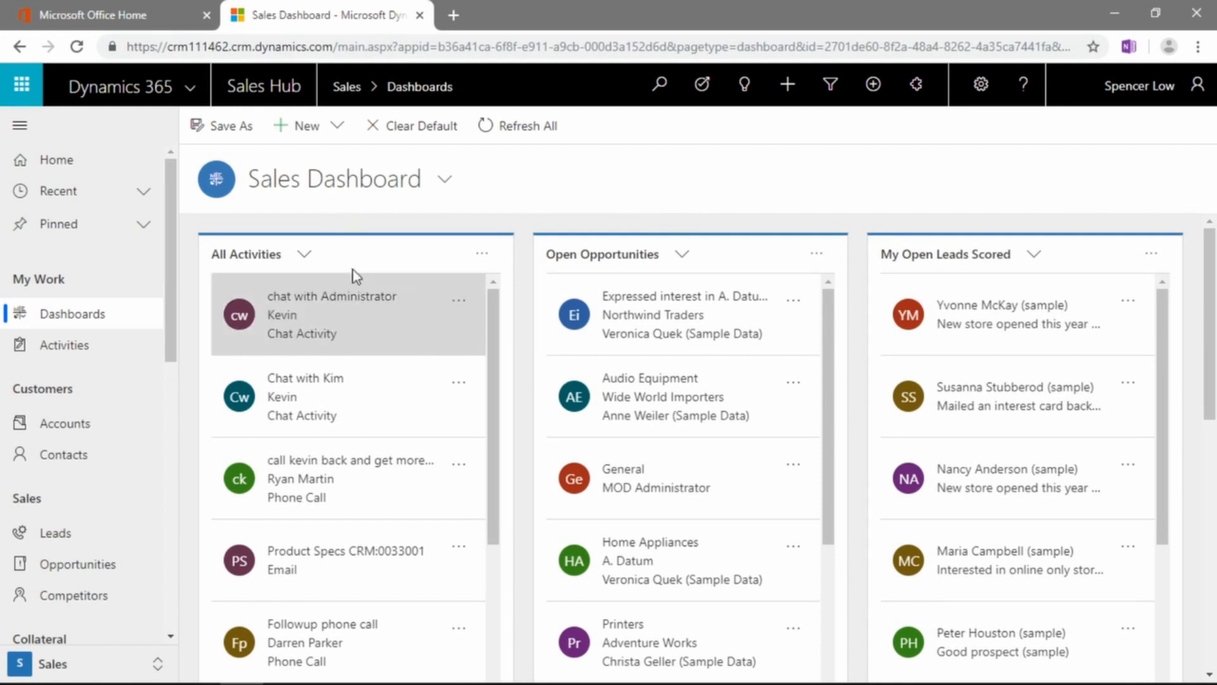
mouse_move(344, 293)
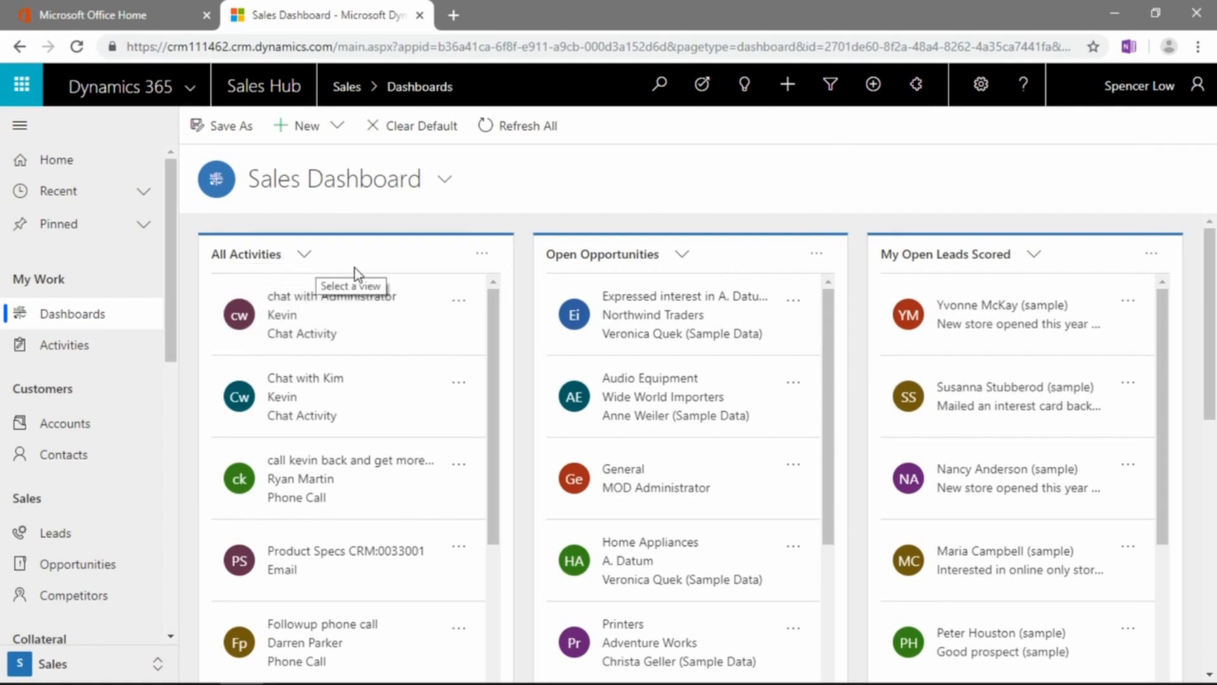
mouse_move(621, 255)
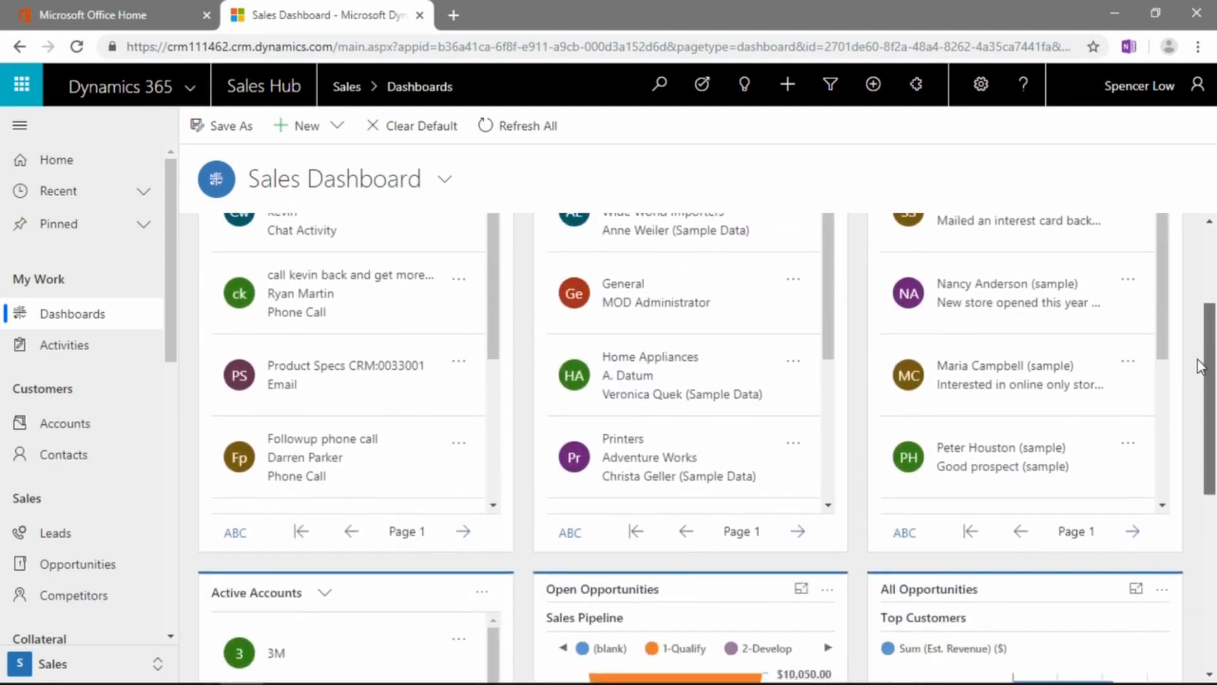
Scroll through the Sales Dashboard and open the Dashboard Selector from its title arrow.
scroll("down", 3)
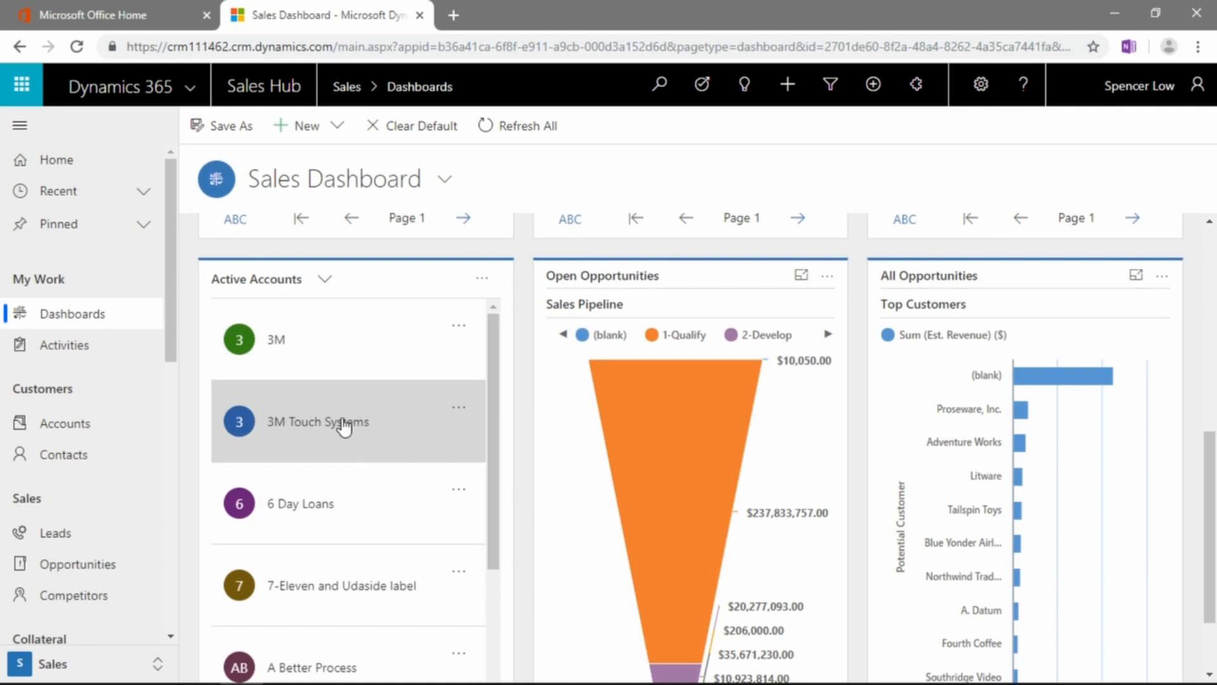
mouse_move(1092, 434)
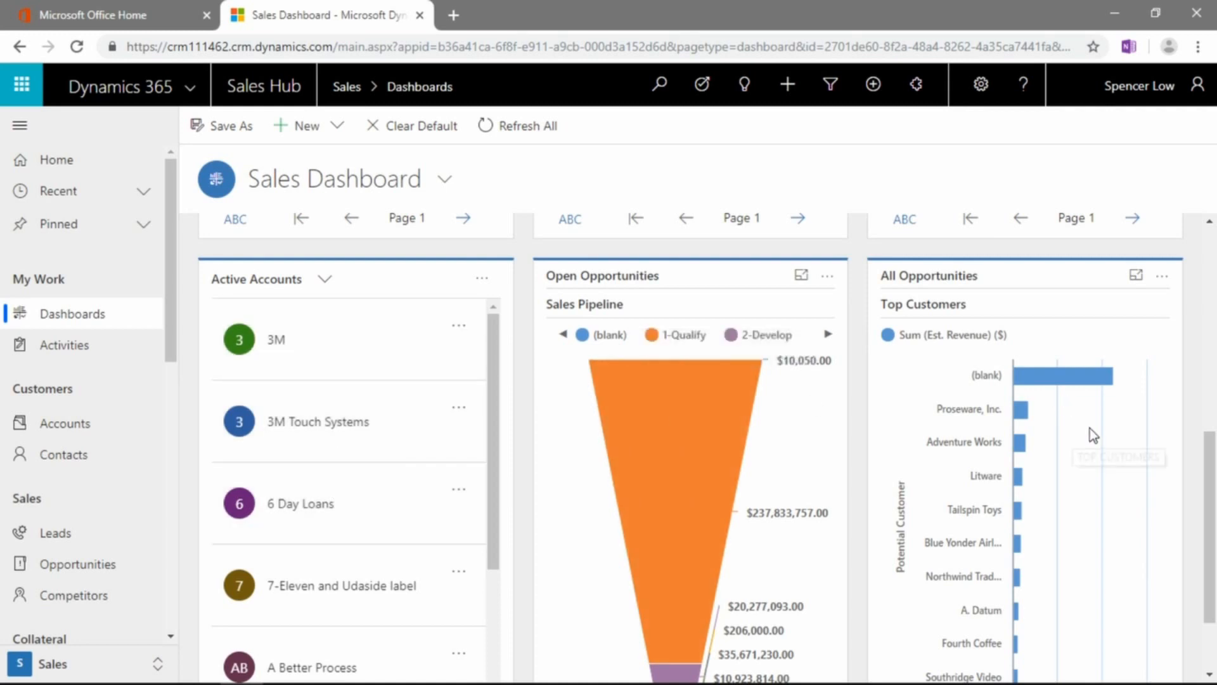
scroll("down", 3)
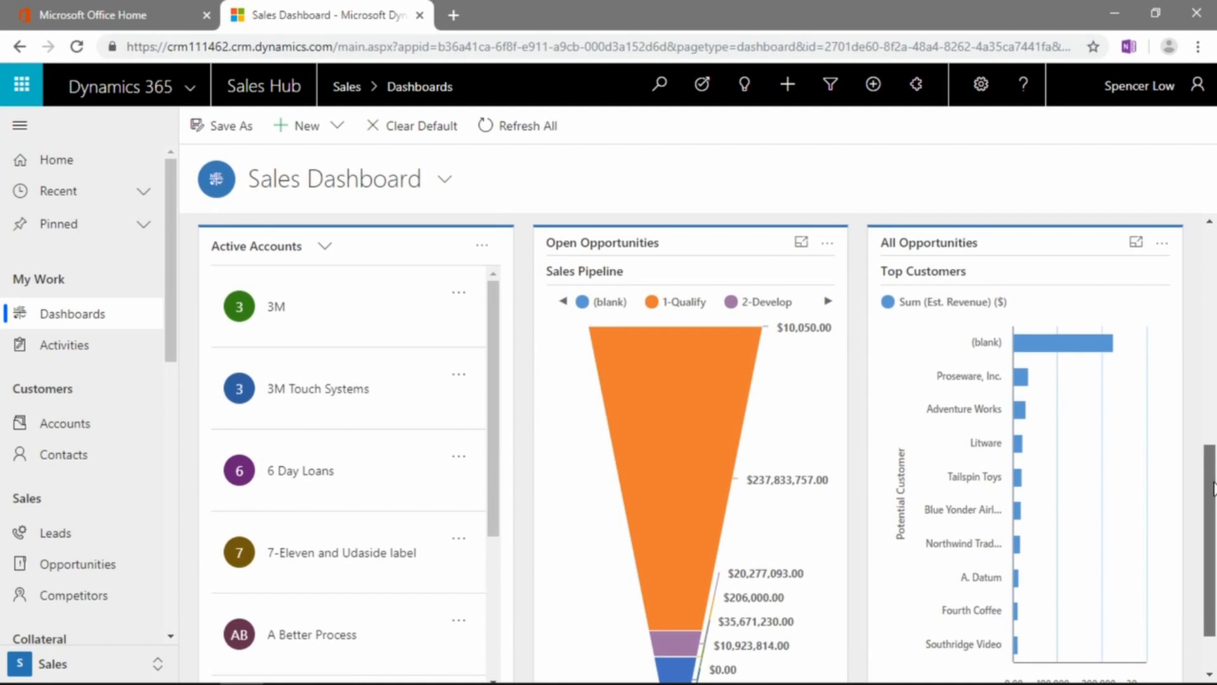
scroll("down", 3)
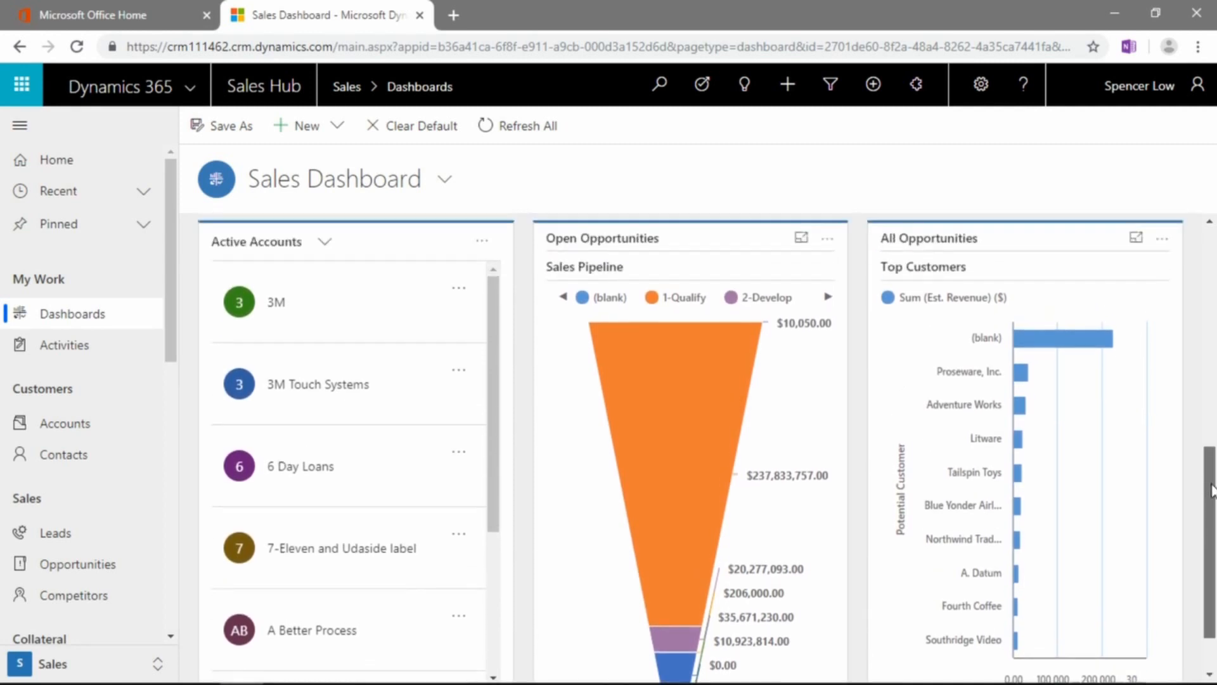
scroll("down", 3)
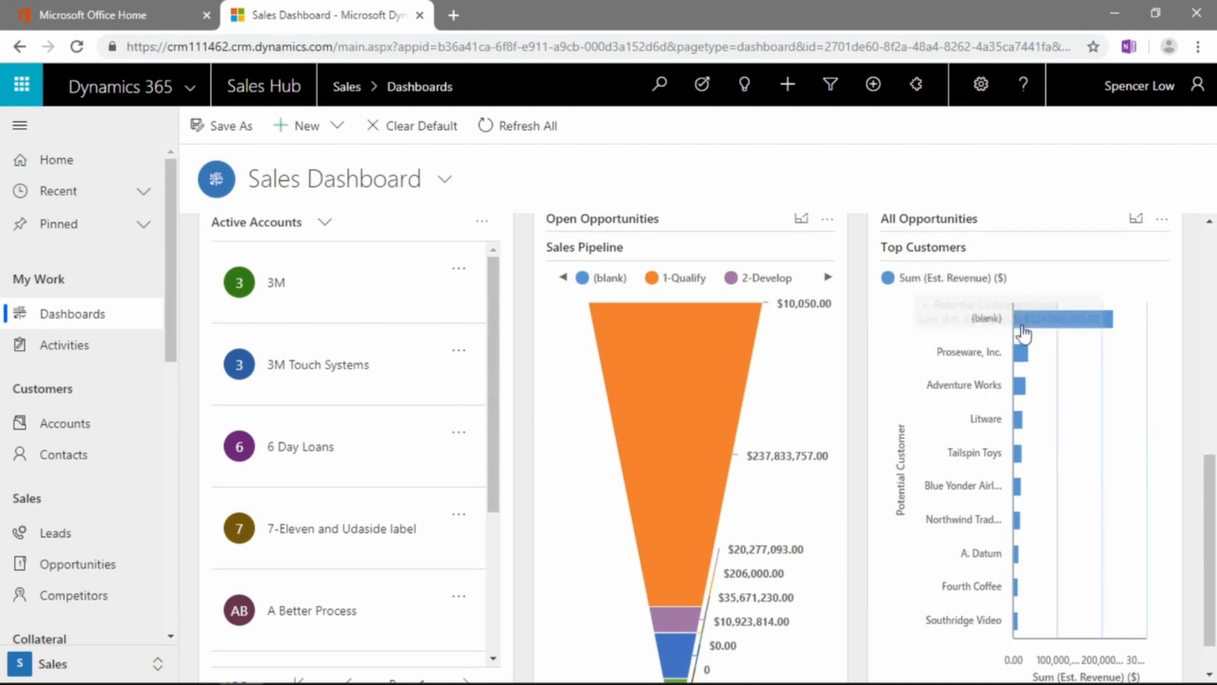
mouse_move(972, 365)
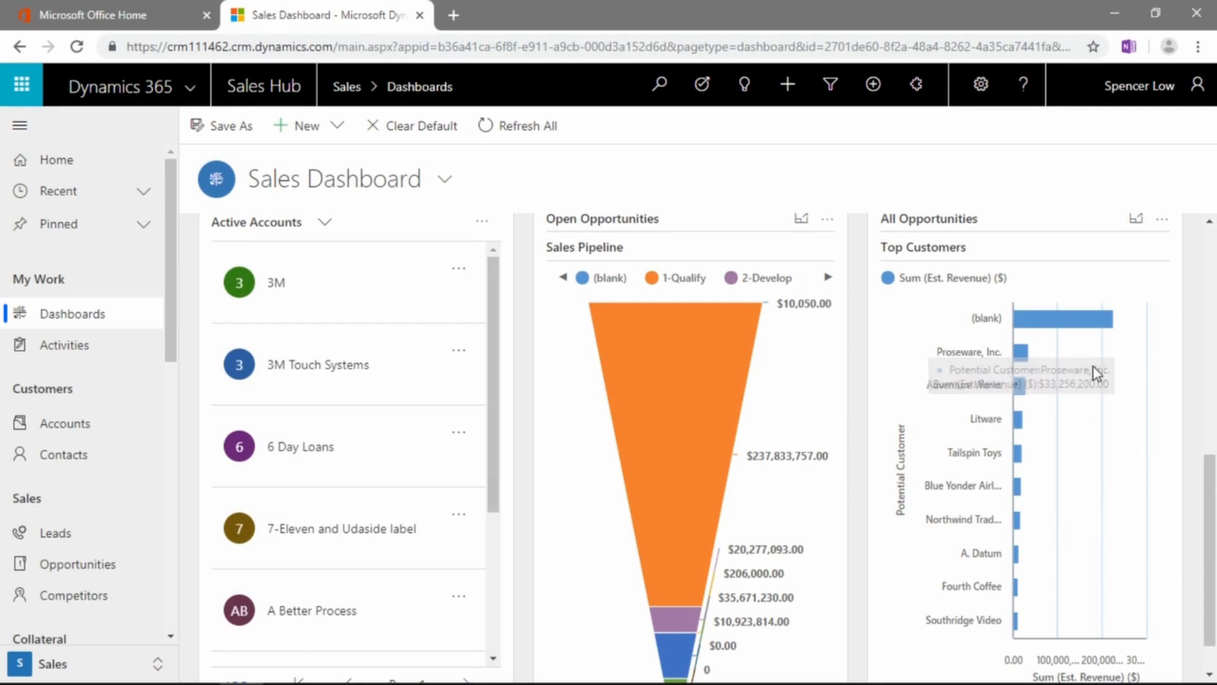
mouse_move(937, 282)
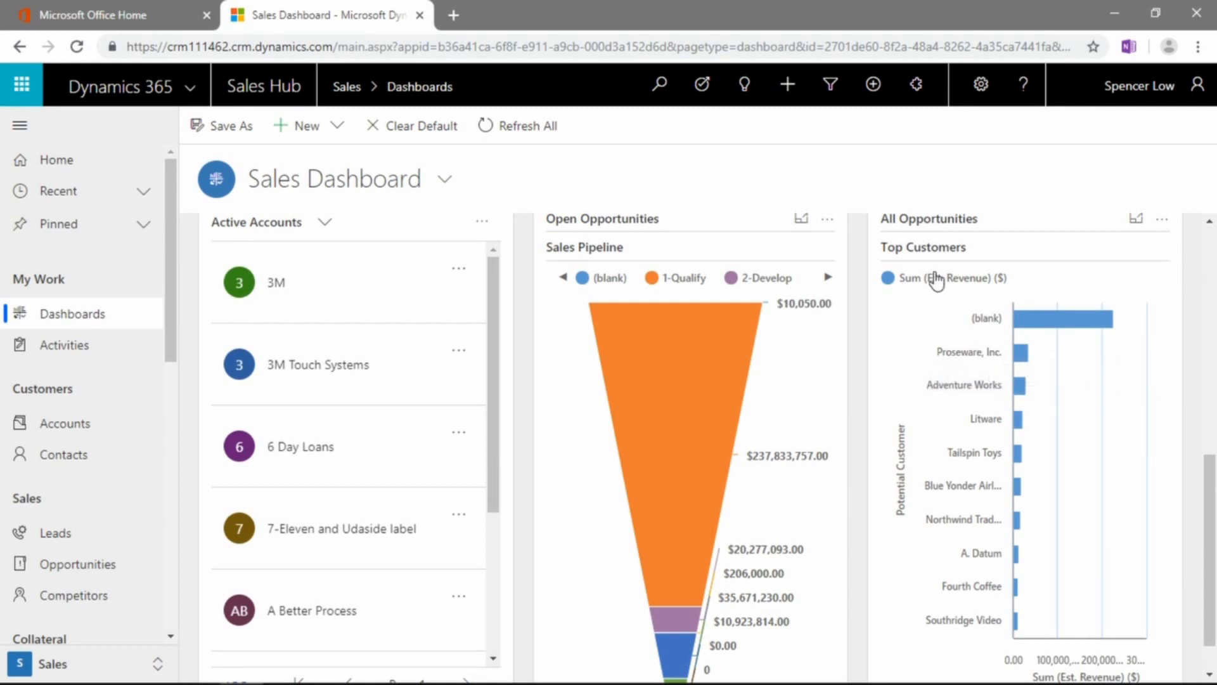
mouse_move(1084, 448)
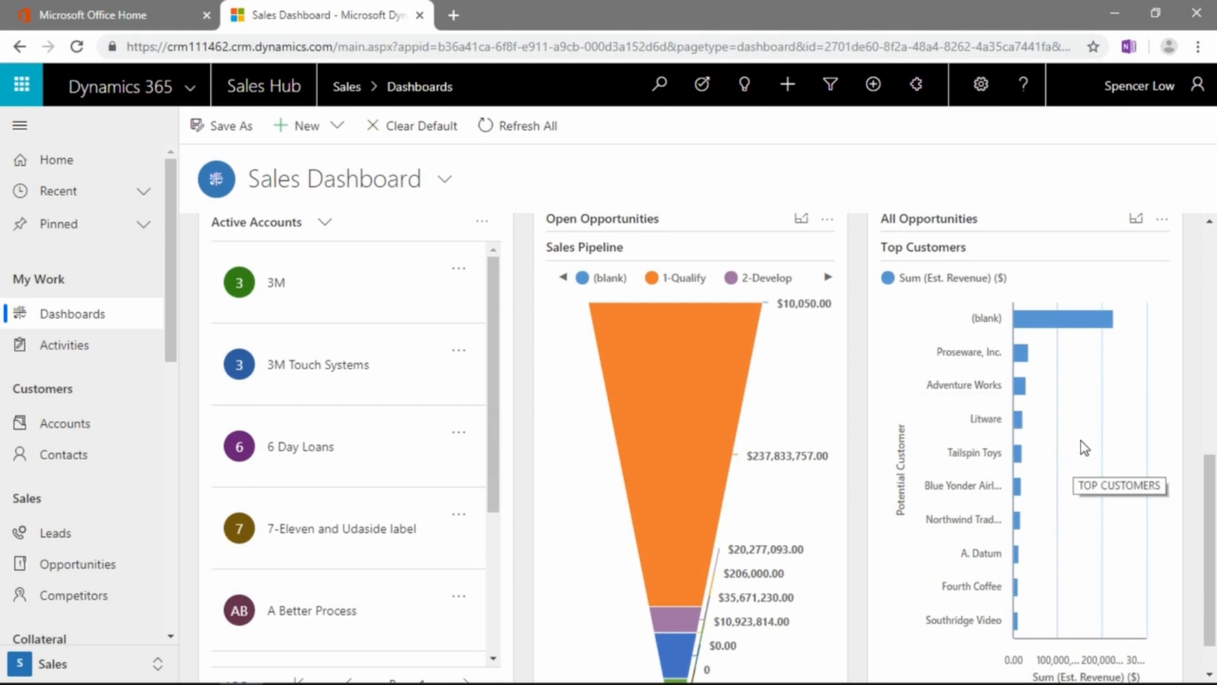
scroll("down", 3)
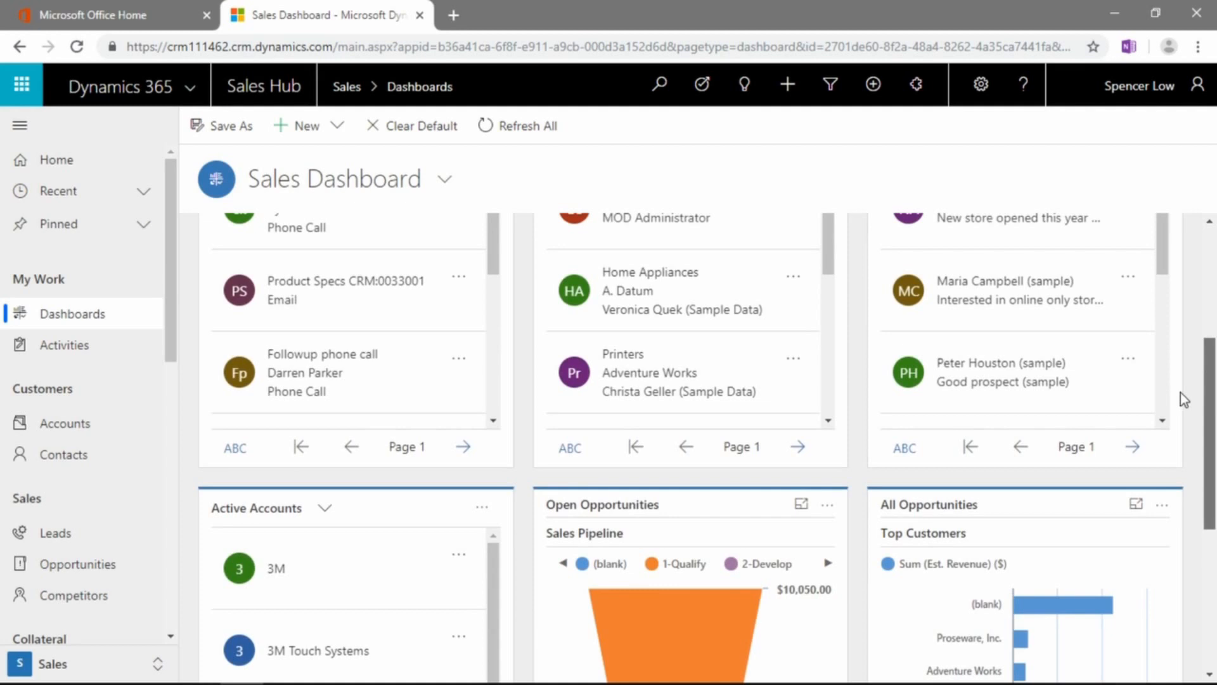
scroll("up", 3)
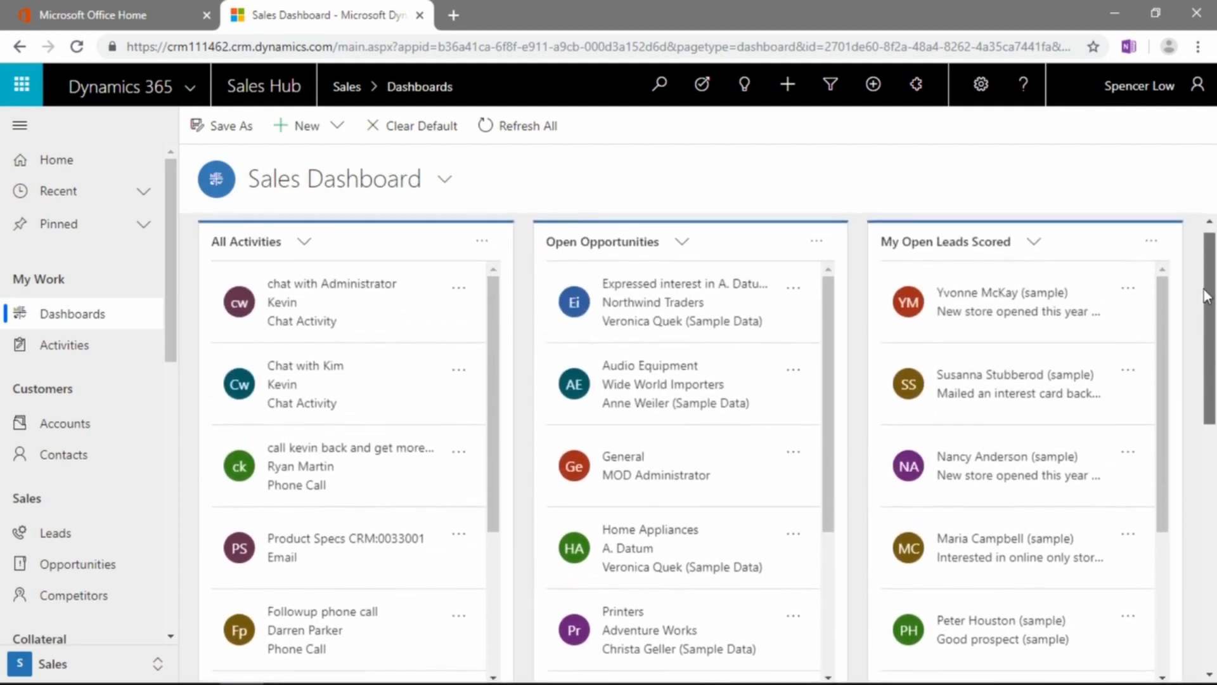
scroll("down", 3)
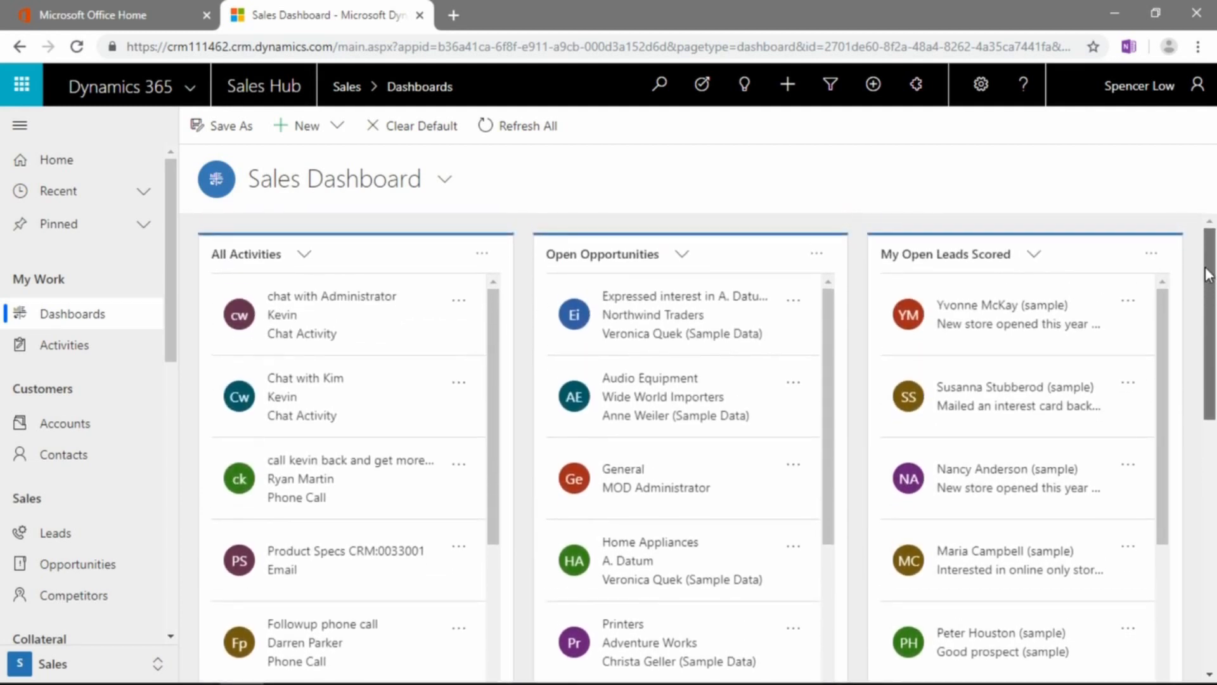
mouse_move(1157, 238)
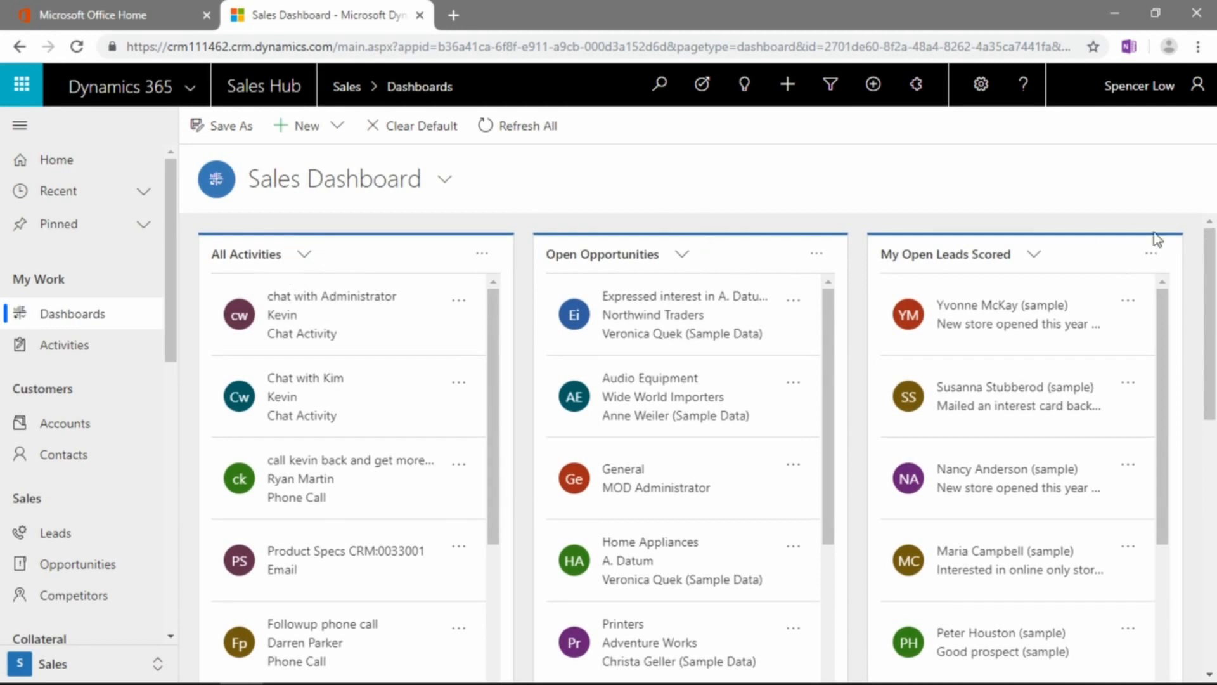
scroll("down", 3)
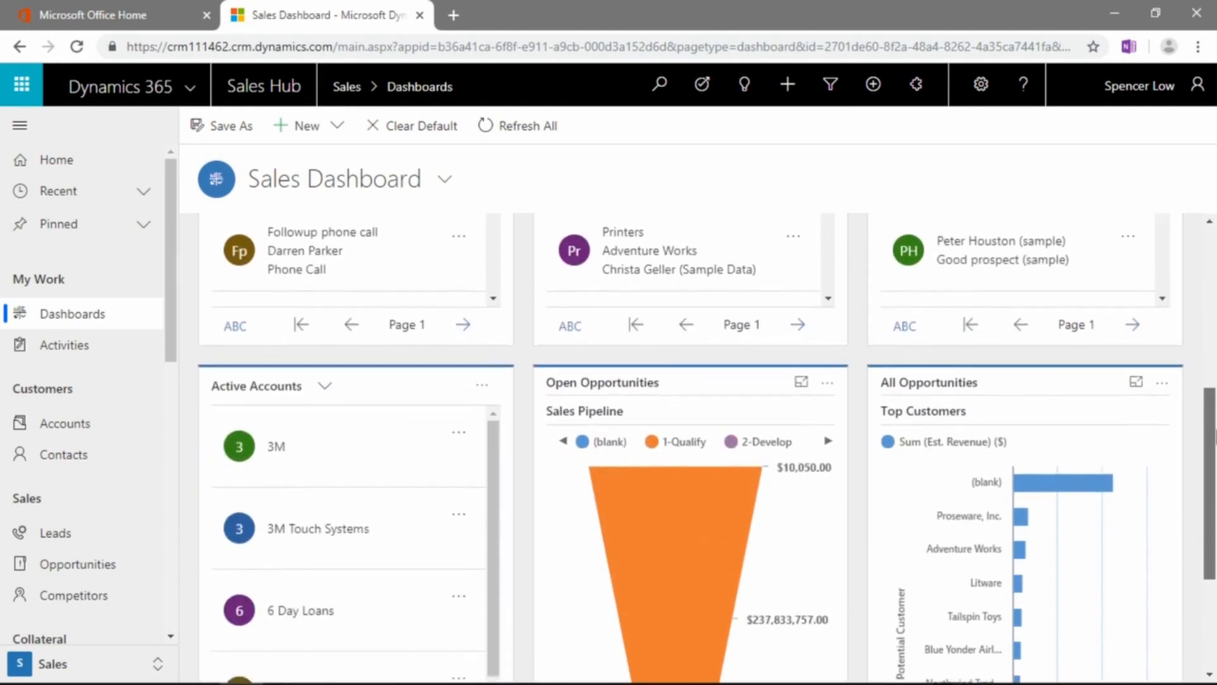
scroll("up", 3)
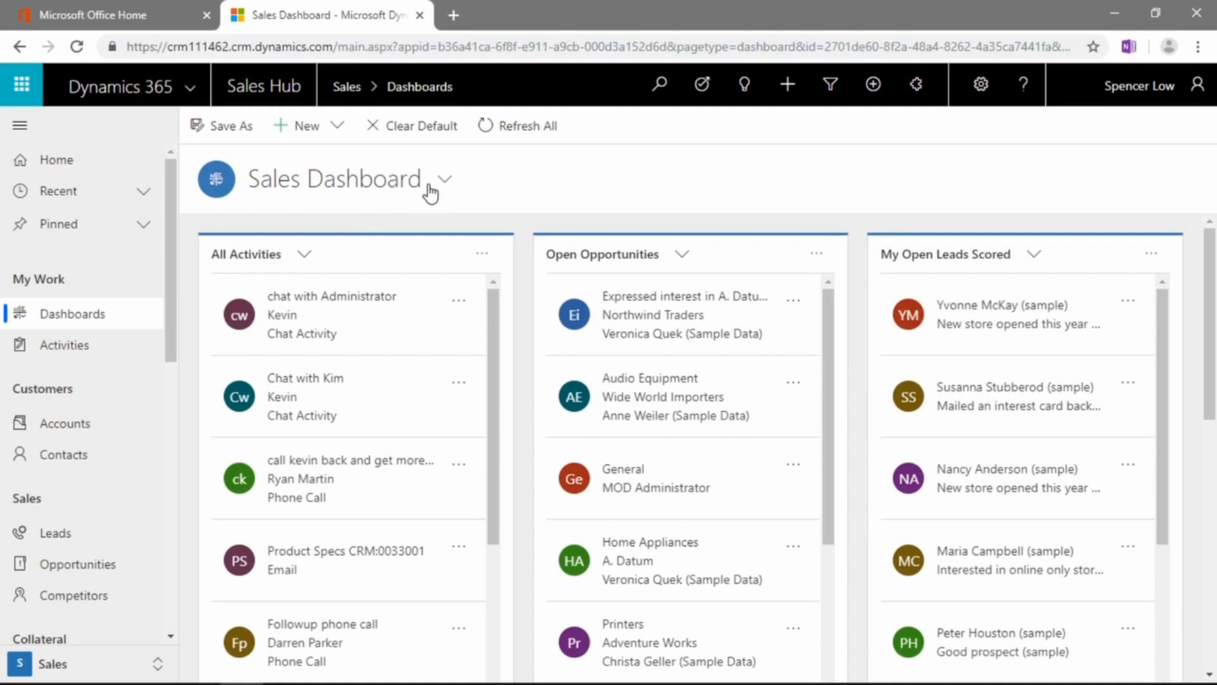
left_click(445, 179)
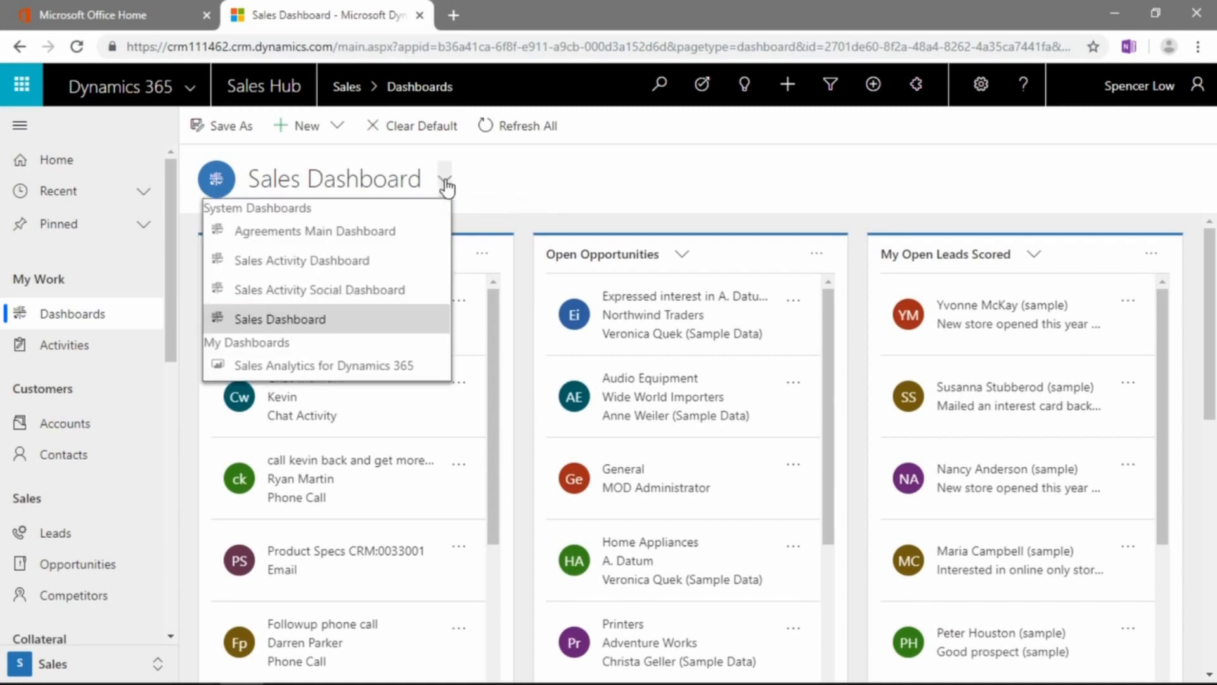
mouse_move(441, 190)
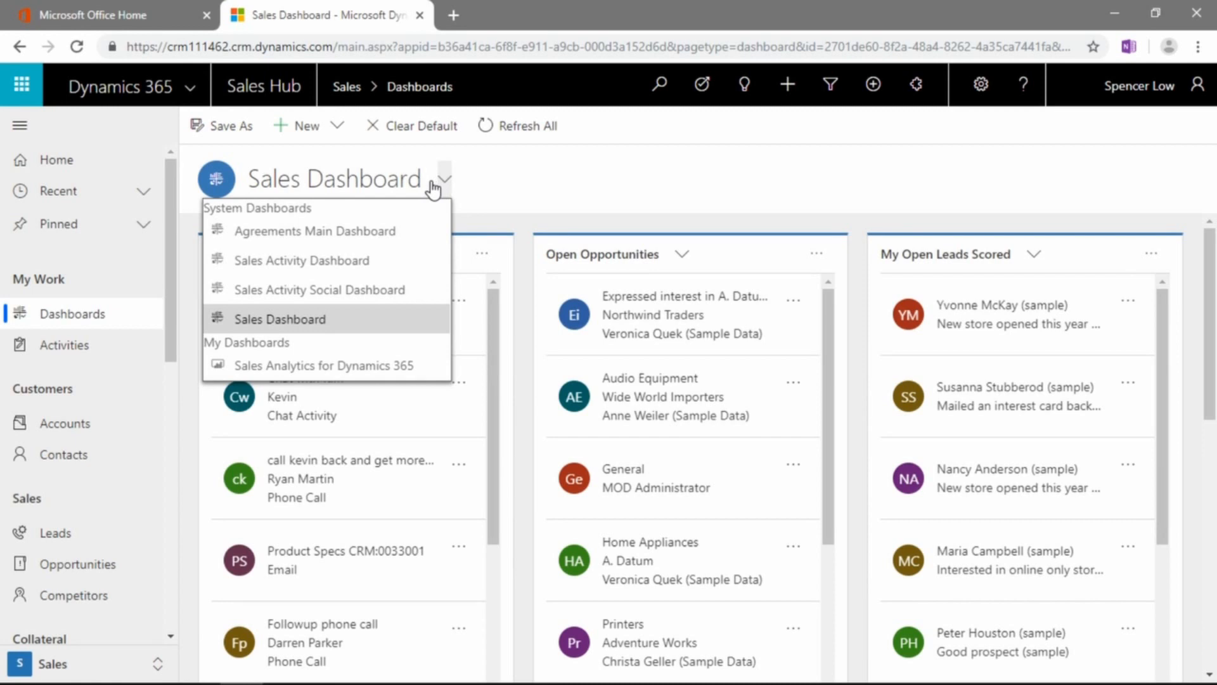
mouse_move(321, 203)
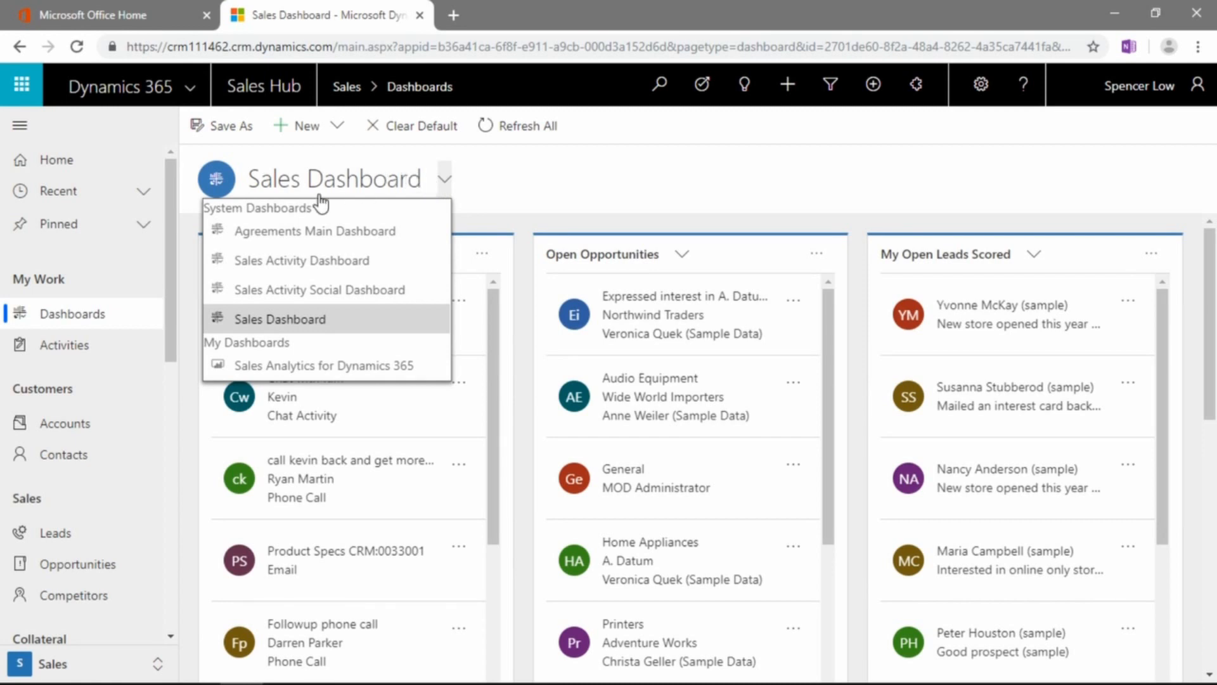
mouse_move(330, 238)
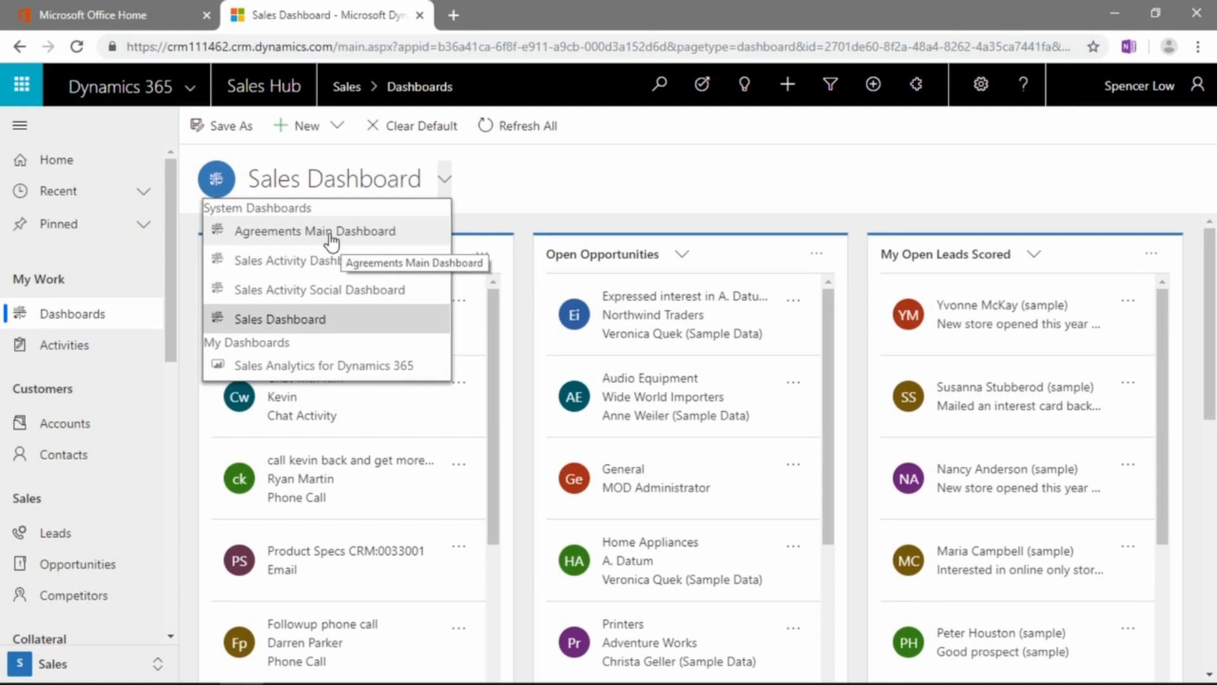
mouse_move(339, 264)
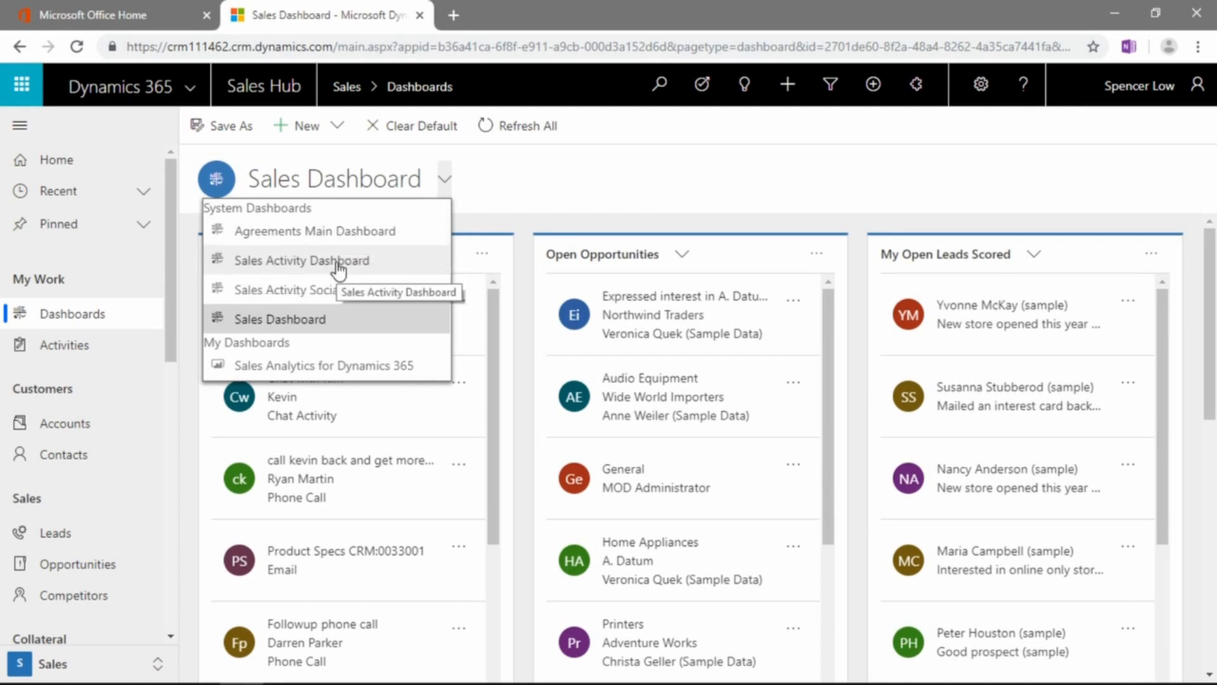
mouse_move(348, 293)
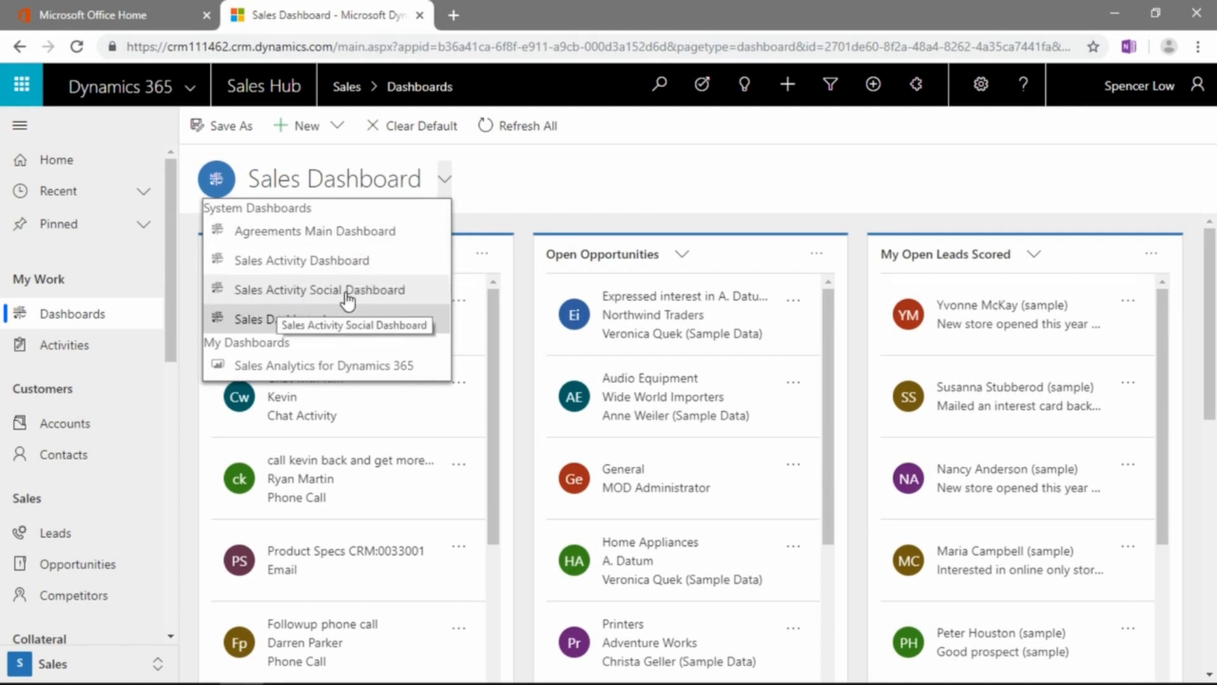
left_click(318, 289)
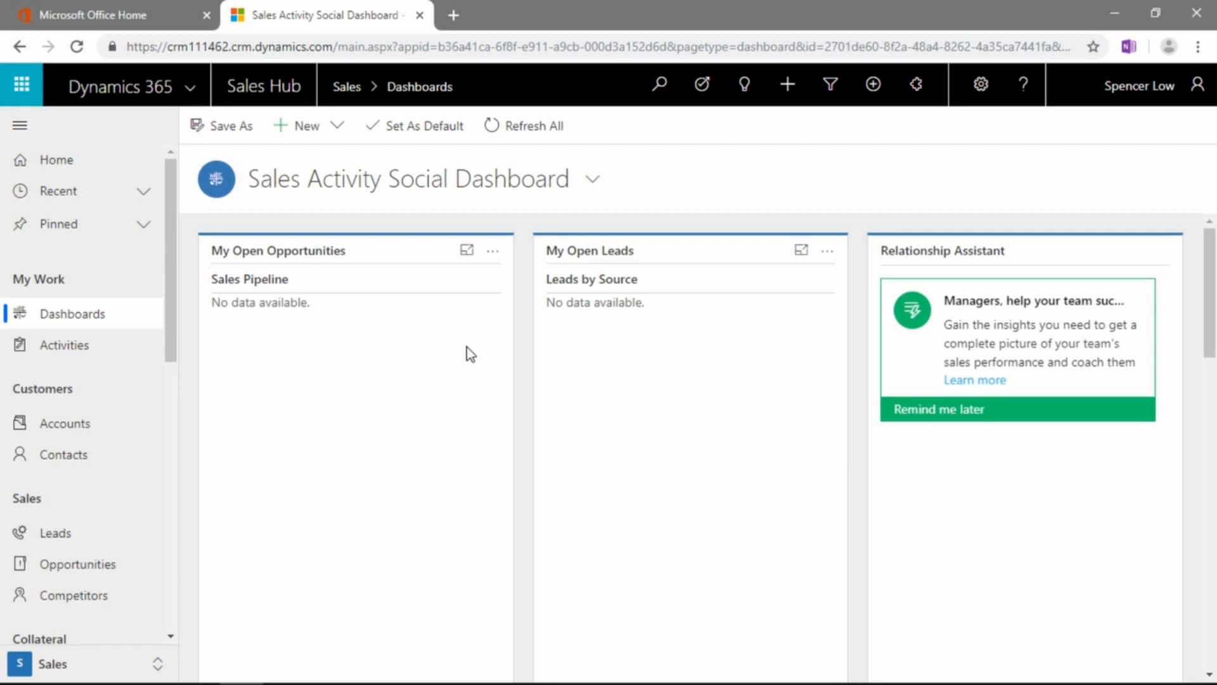
mouse_move(266, 264)
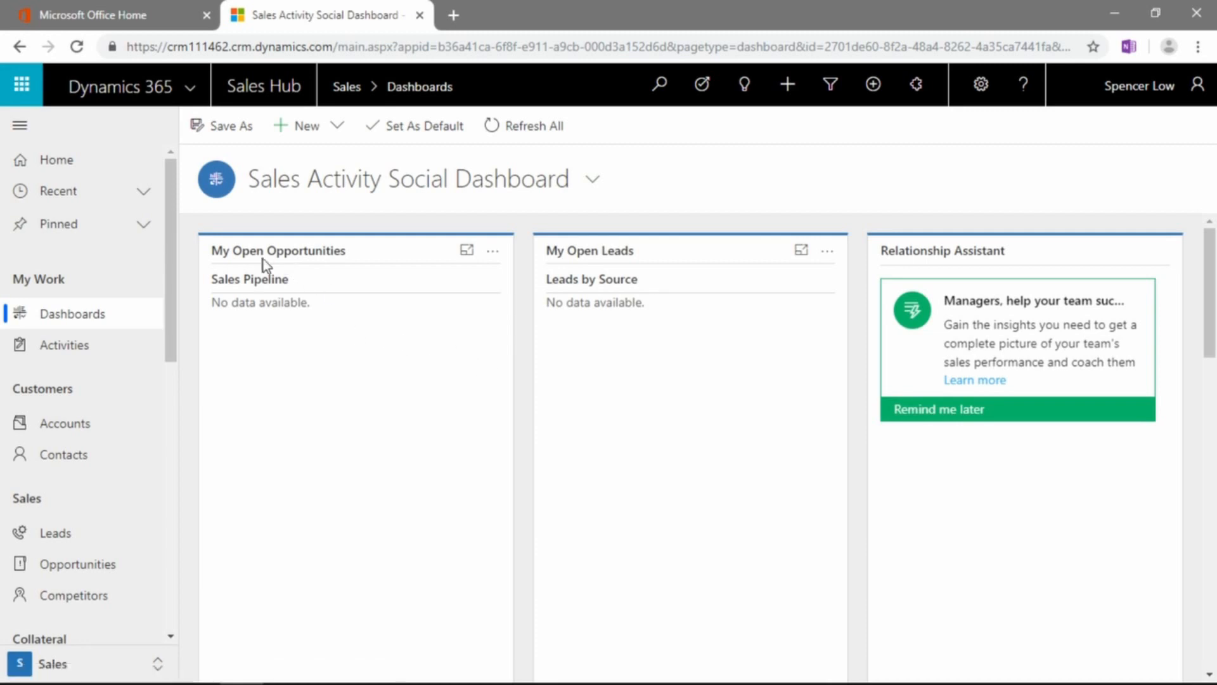
scroll("down", 3)
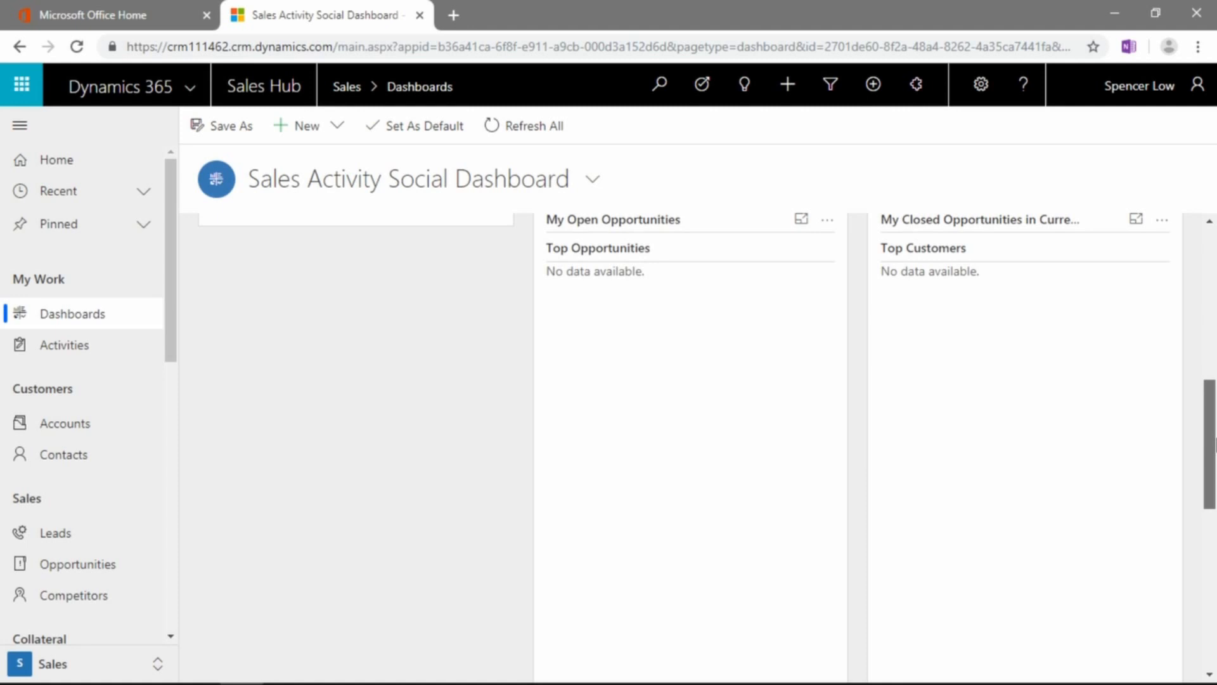
scroll("down", 3)
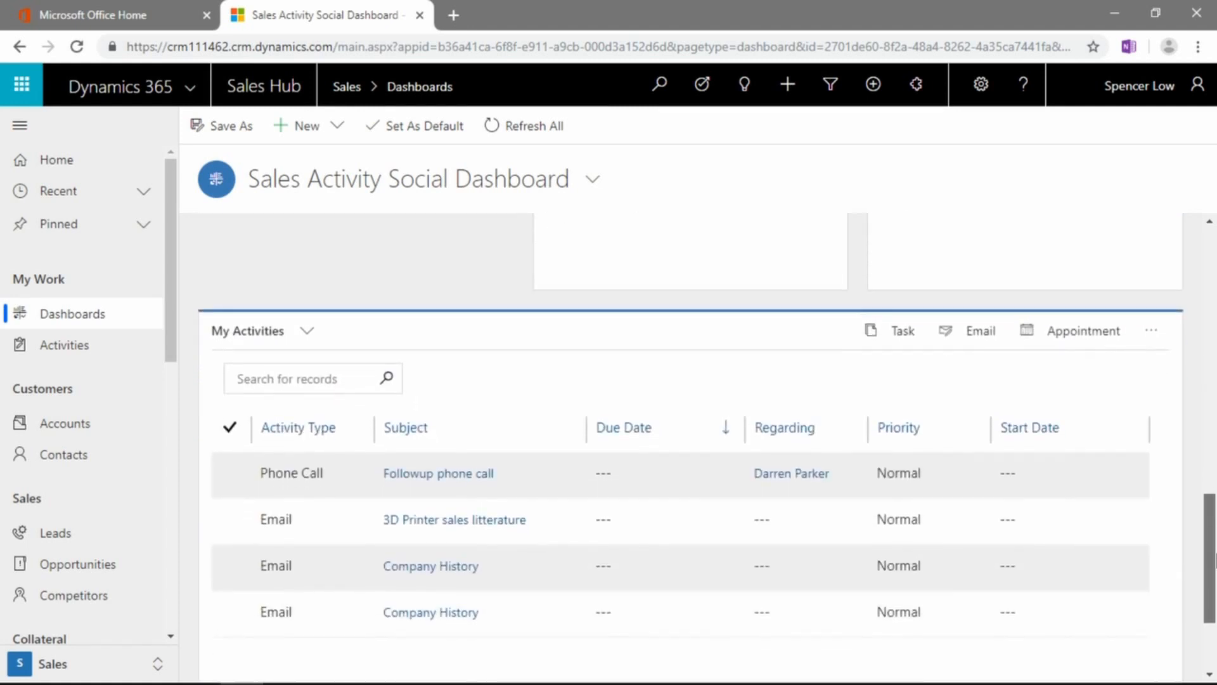
scroll("down", 3)
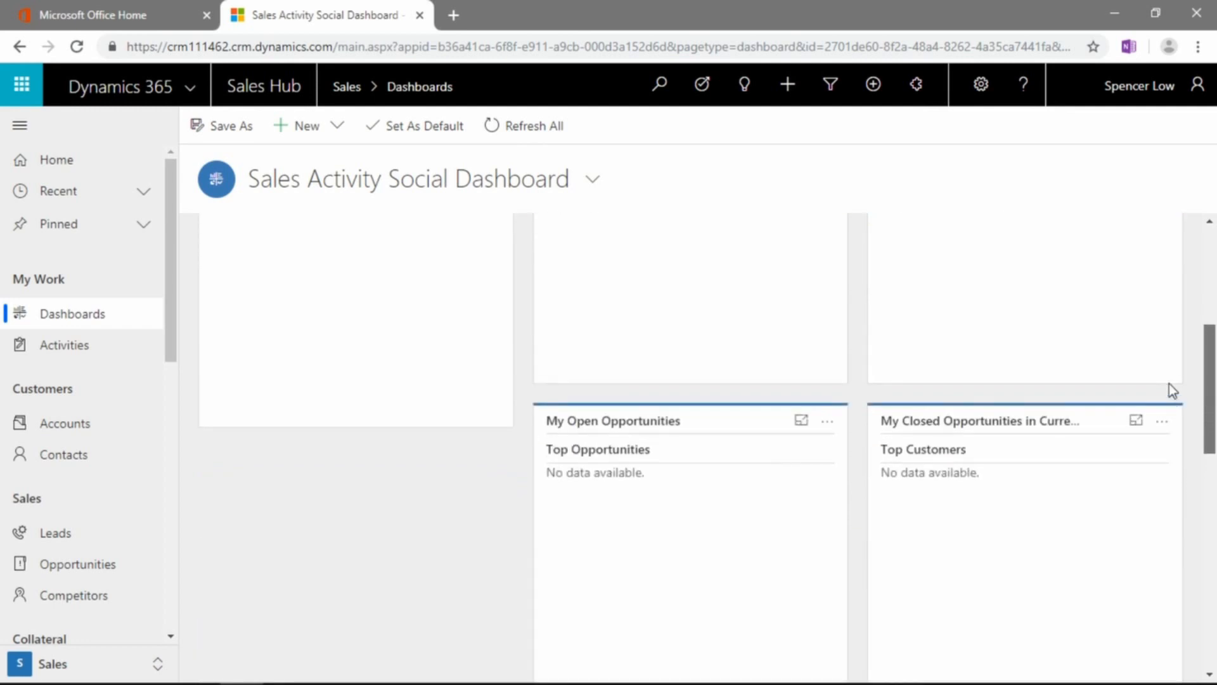
scroll("up", 3)
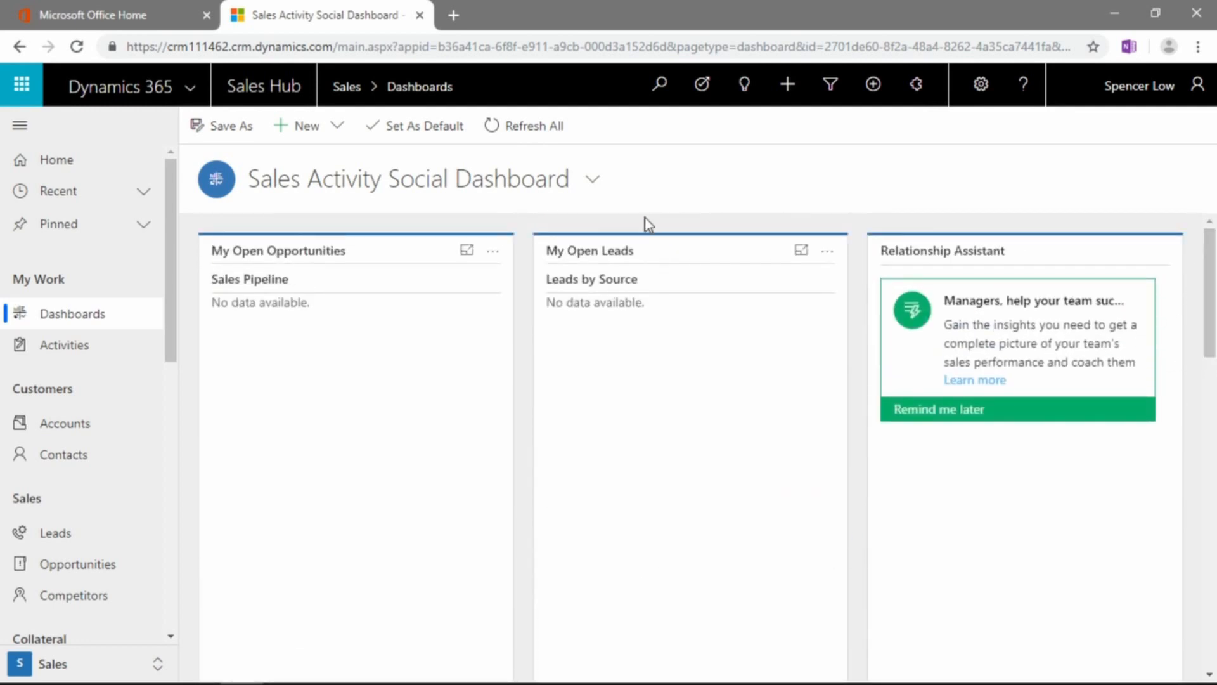
mouse_move(695, 327)
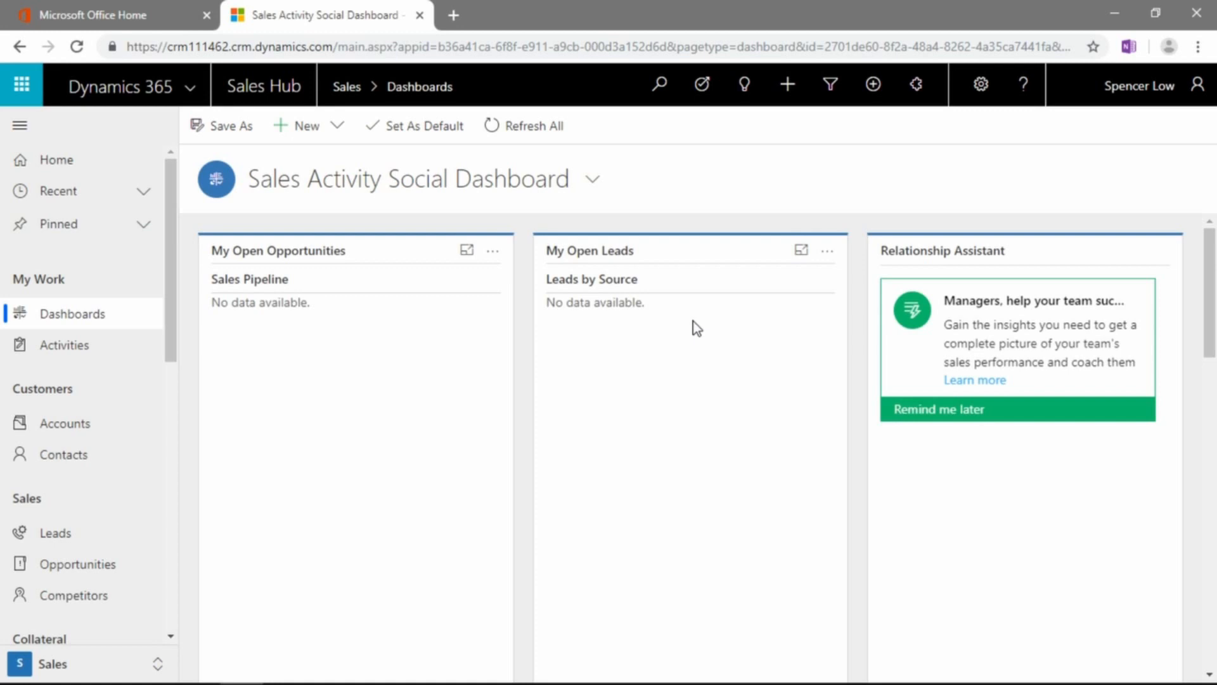
mouse_move(695, 221)
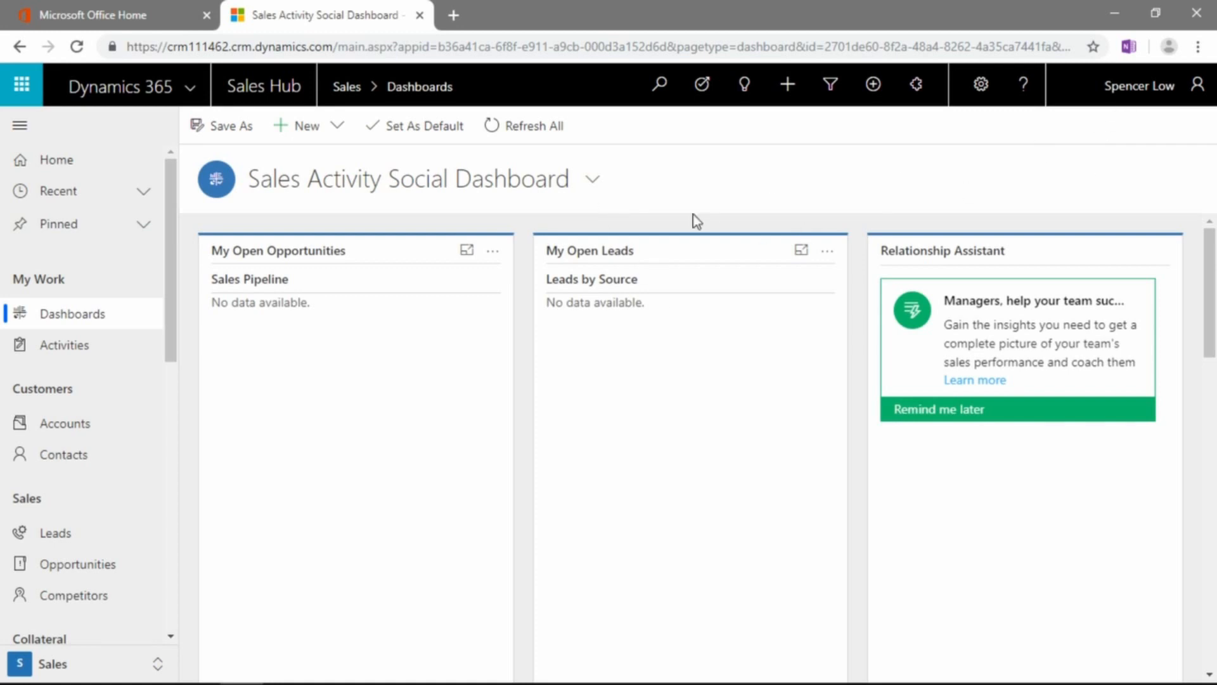
mouse_move(593, 186)
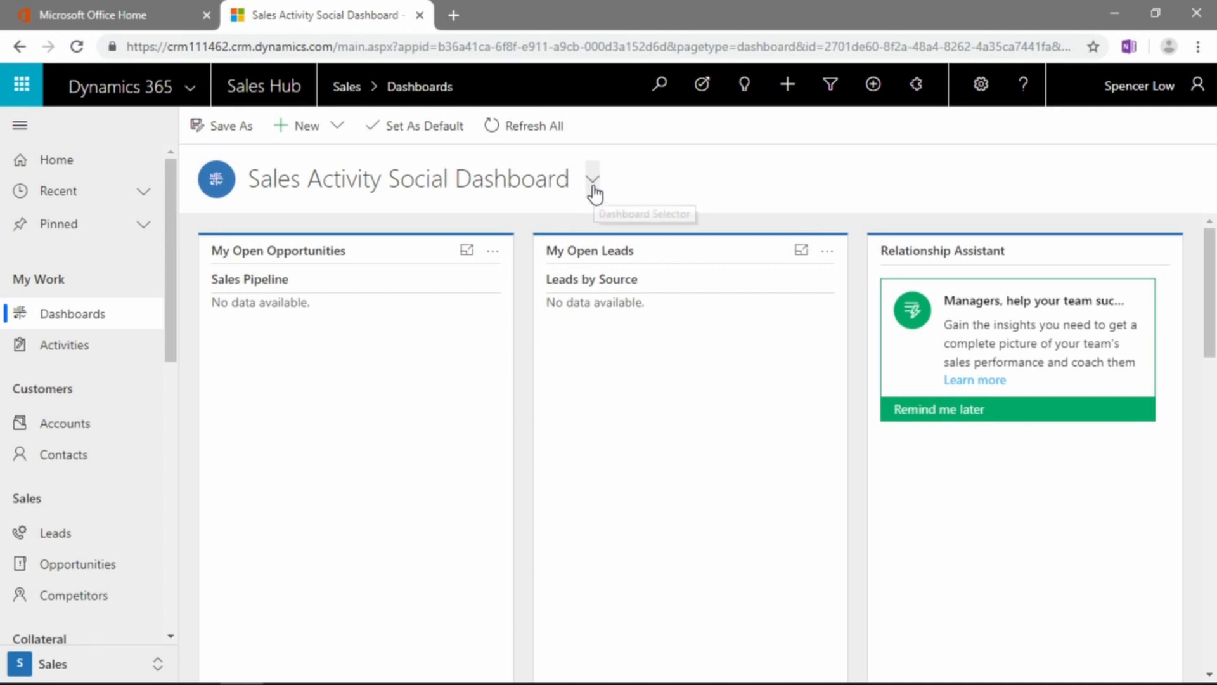
mouse_move(593, 180)
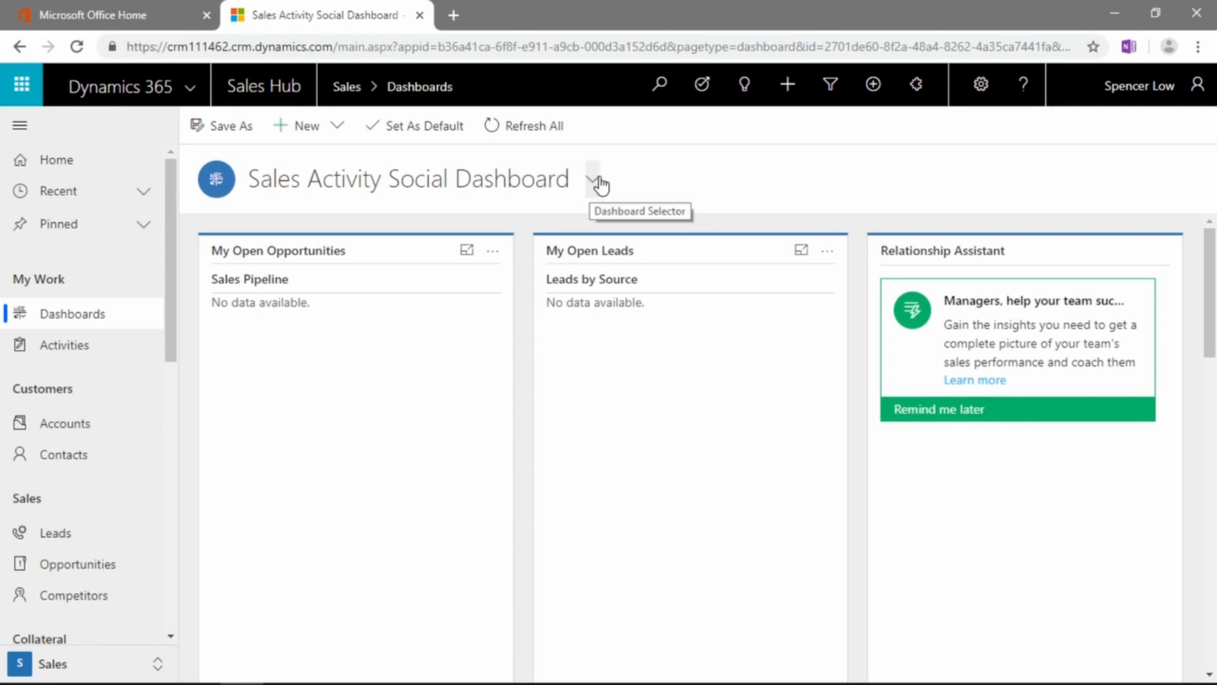
mouse_move(592, 187)
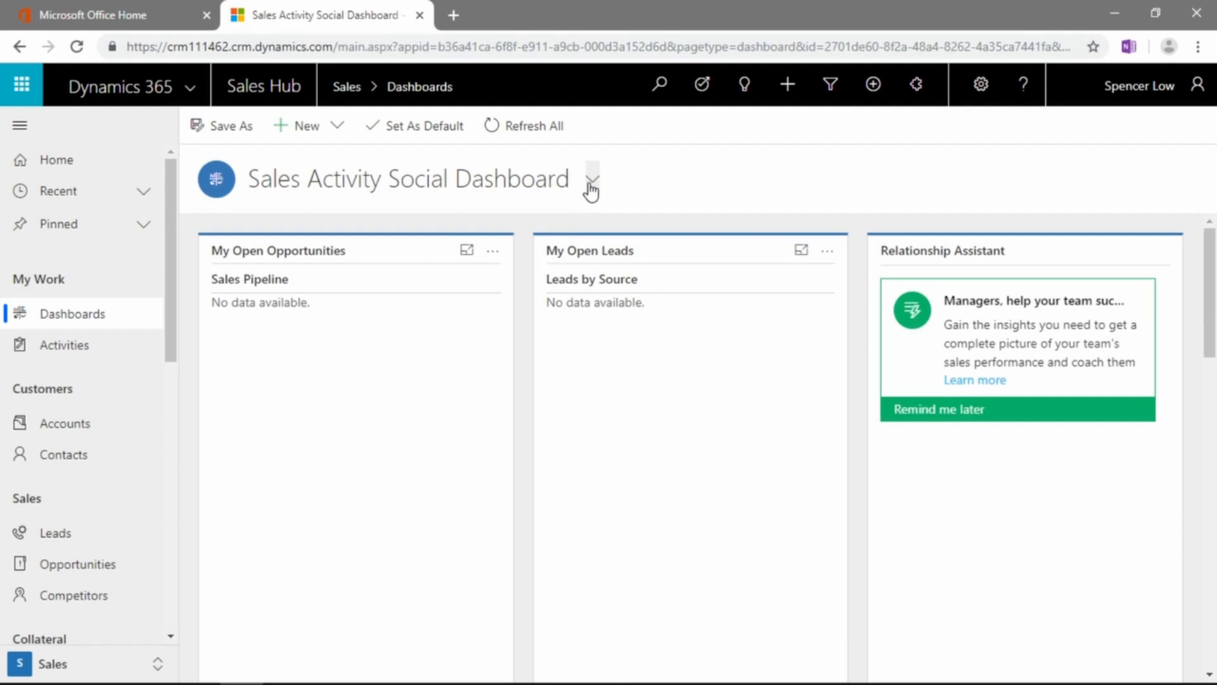
left_click(592, 179)
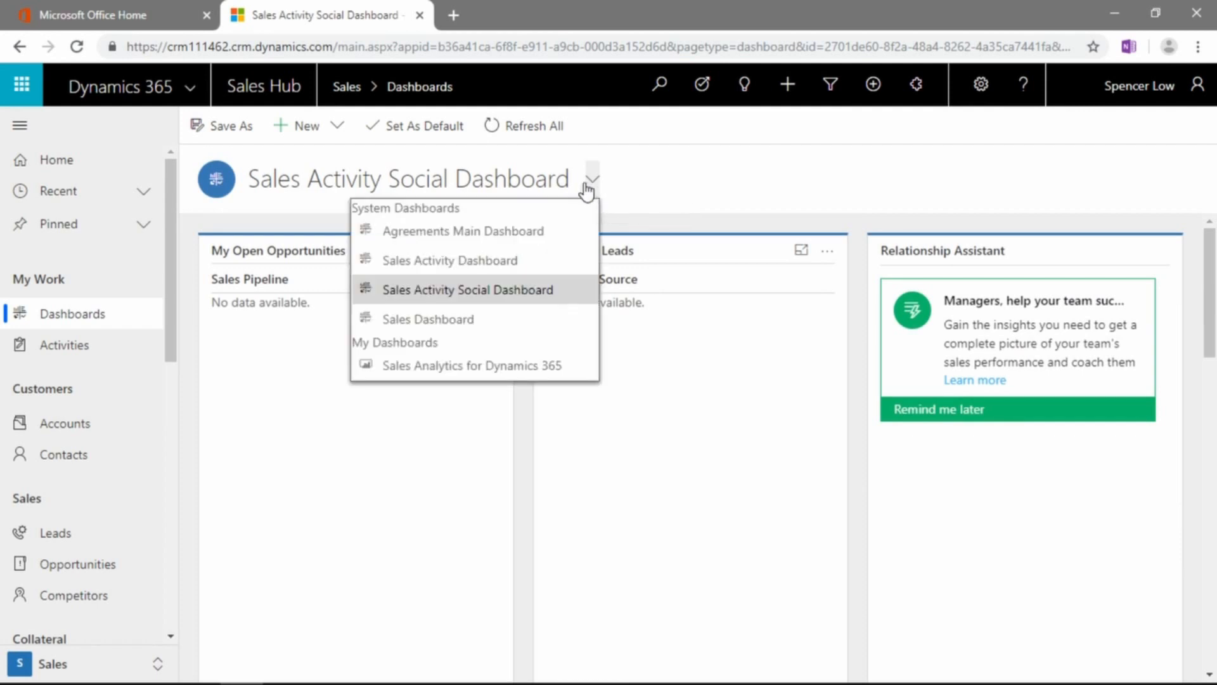
mouse_move(450, 380)
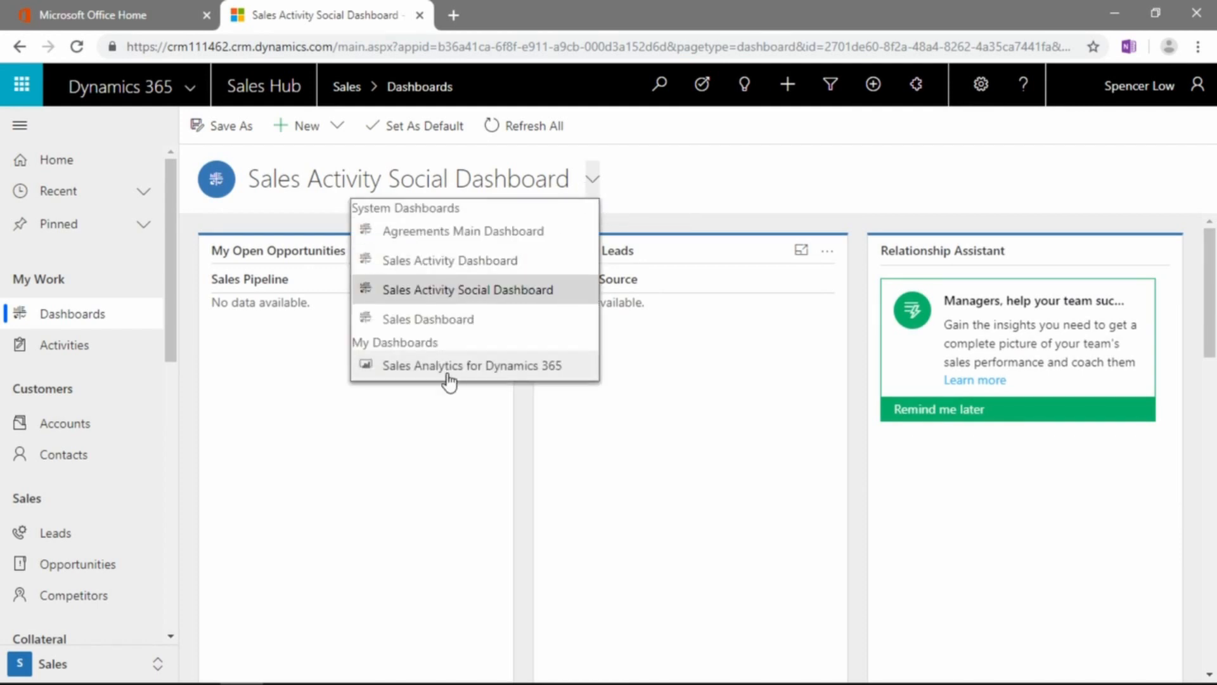
mouse_move(469, 366)
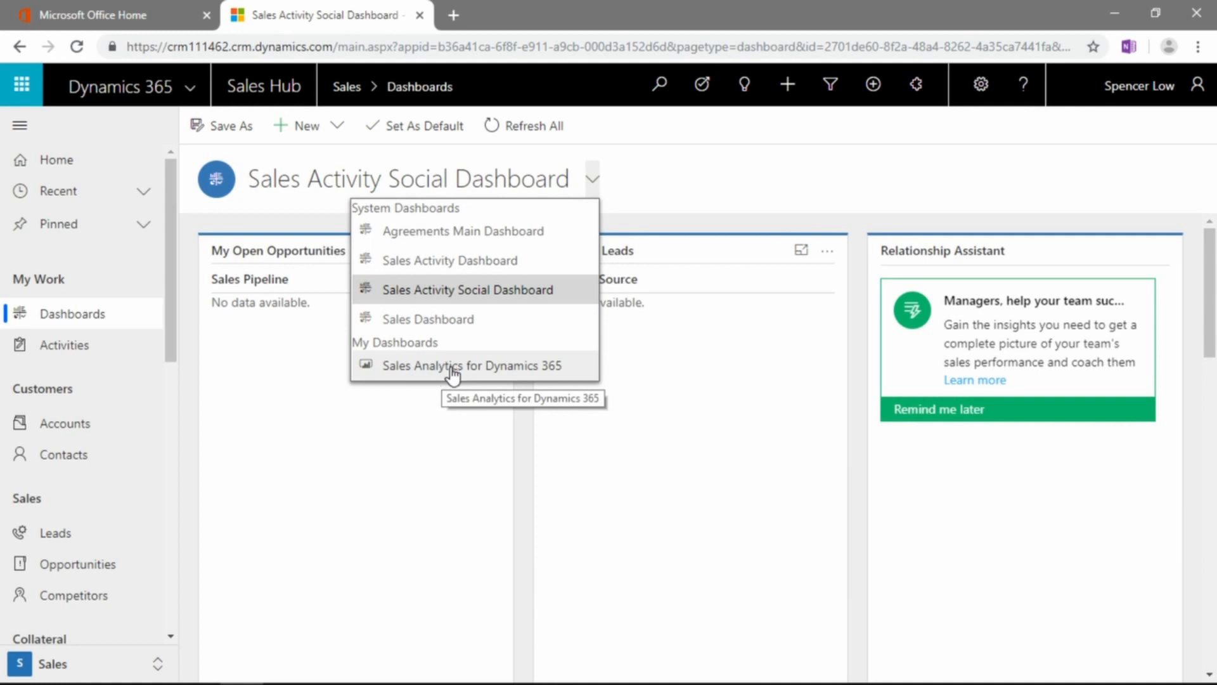
left_click(472, 365)
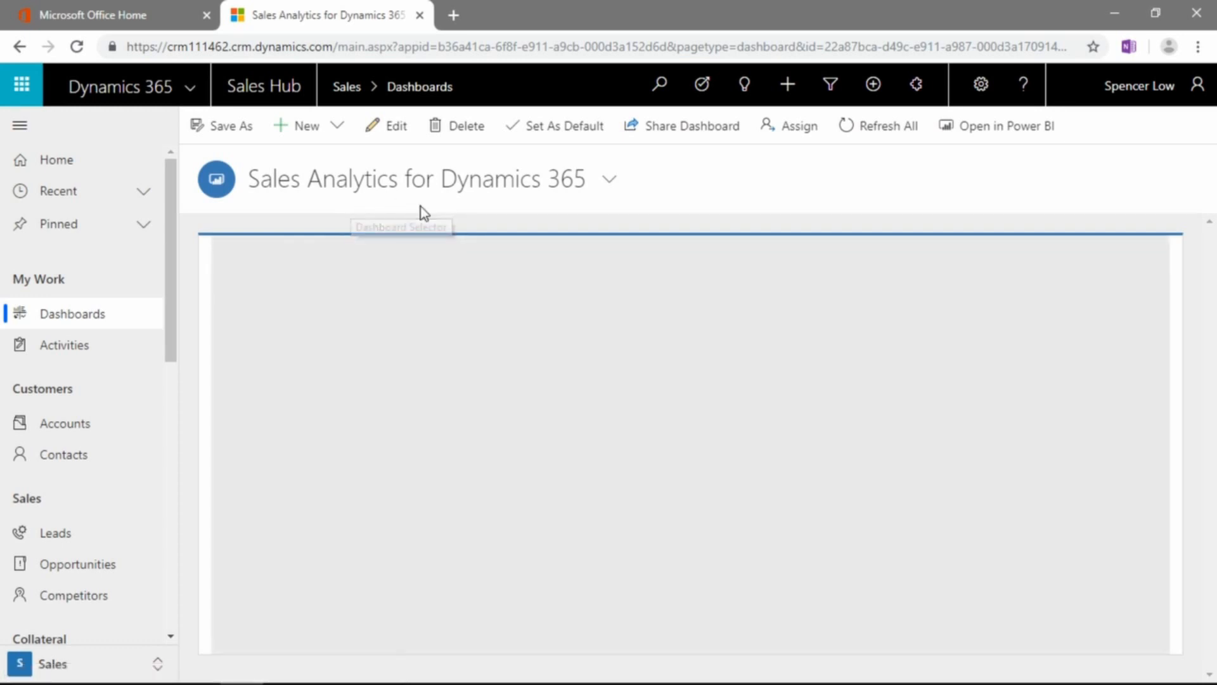
mouse_move(1085, 220)
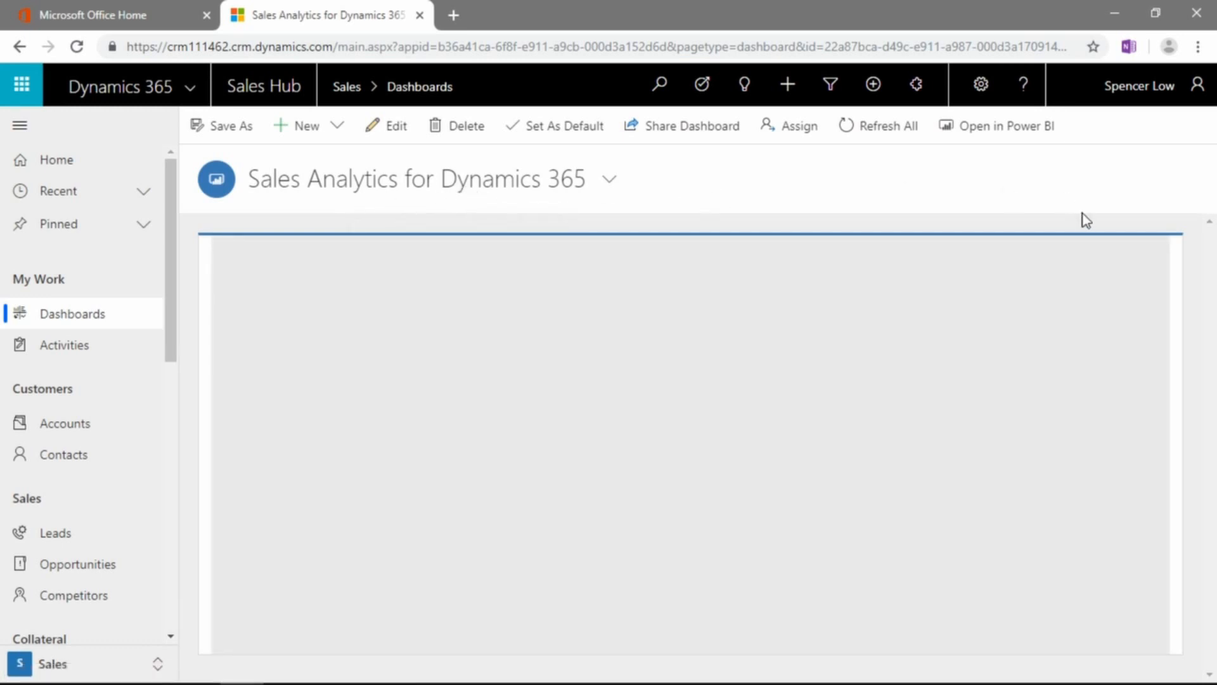
mouse_move(629, 185)
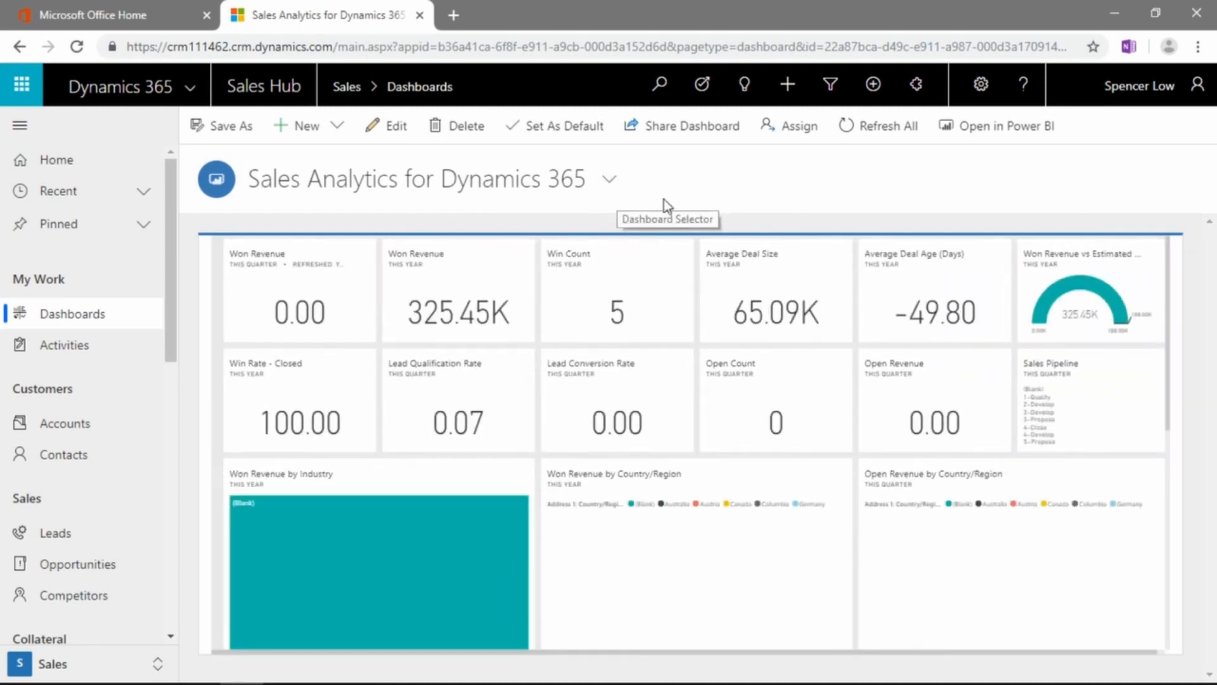
mouse_move(691, 216)
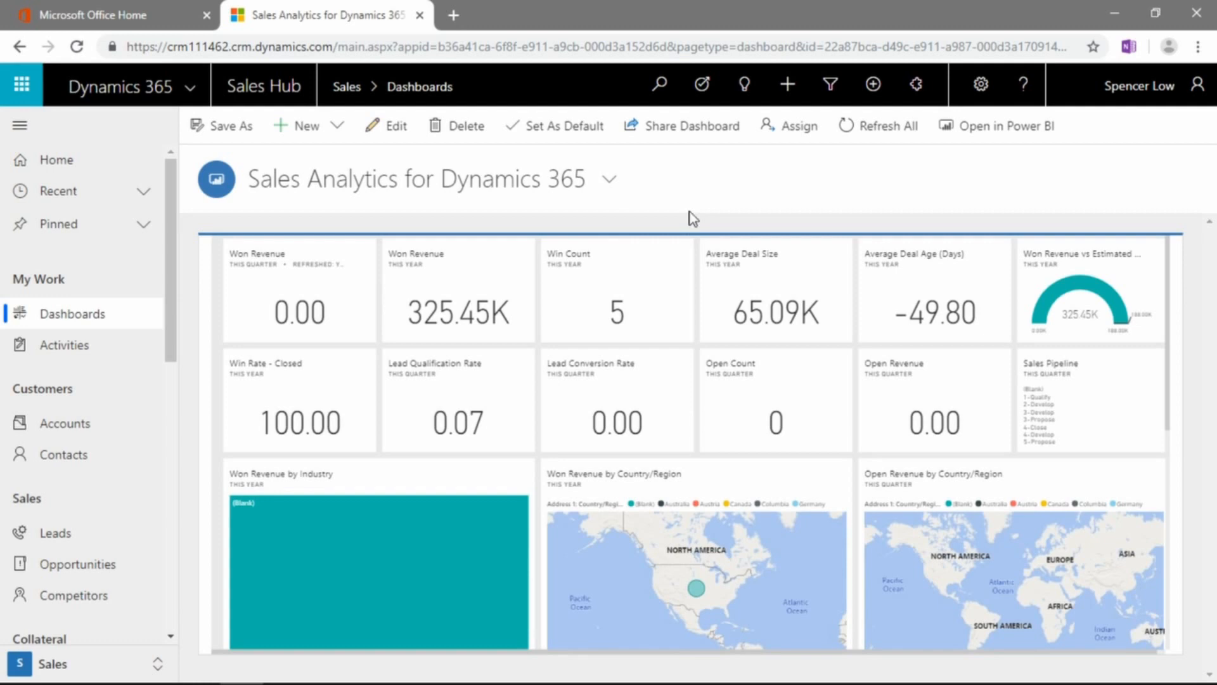
mouse_move(675, 202)
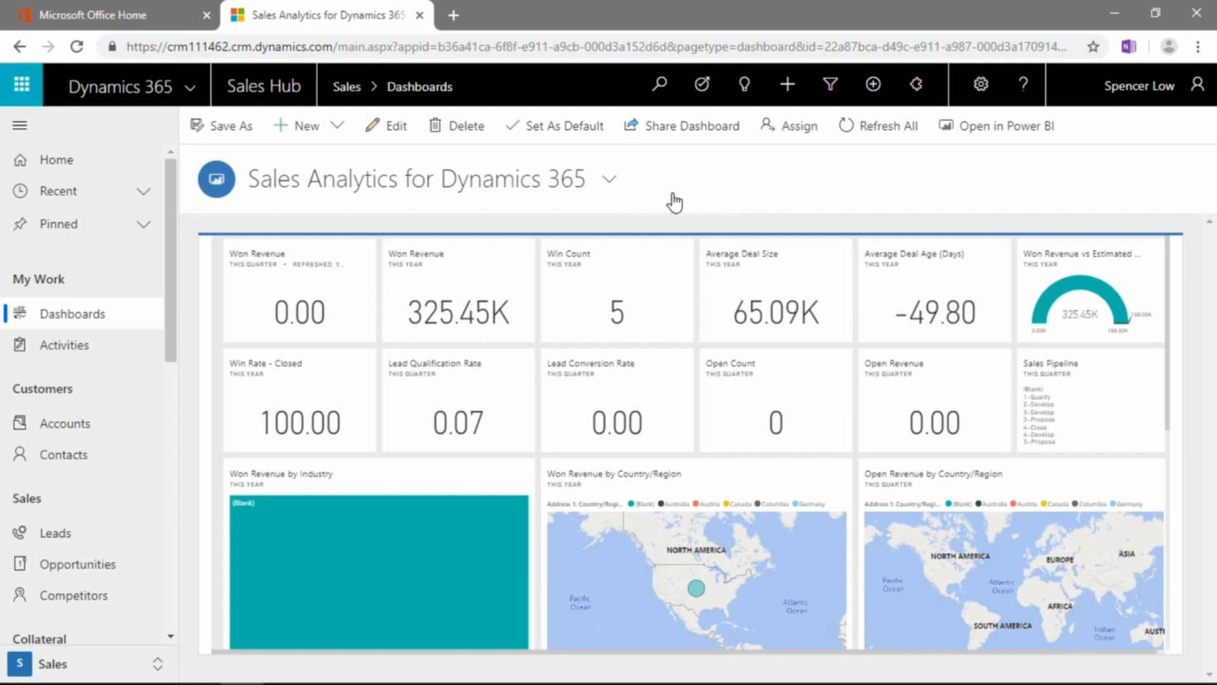
mouse_move(328, 301)
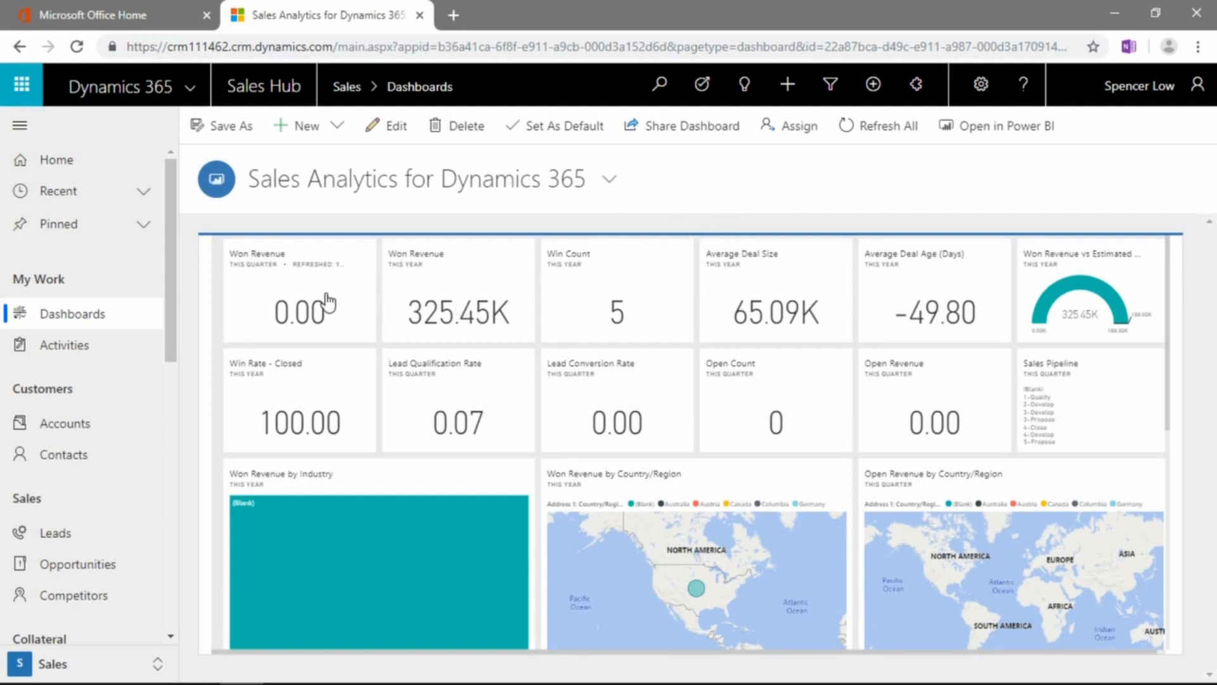
mouse_move(409, 351)
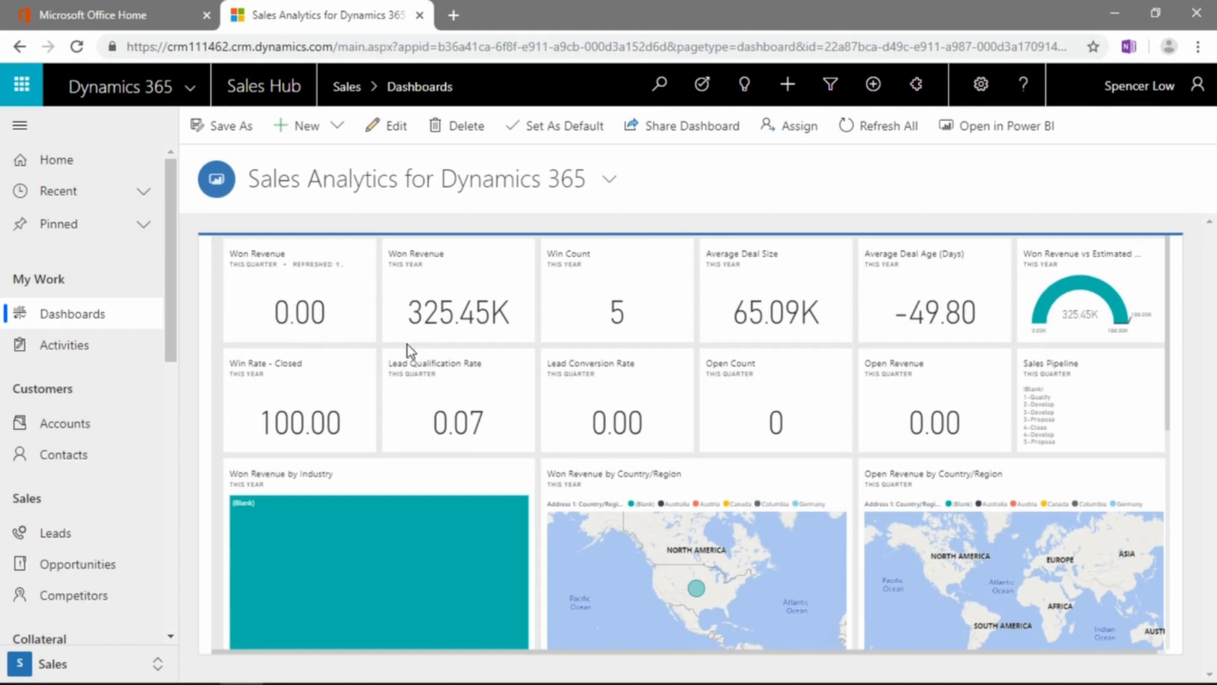
scroll("down", 3)
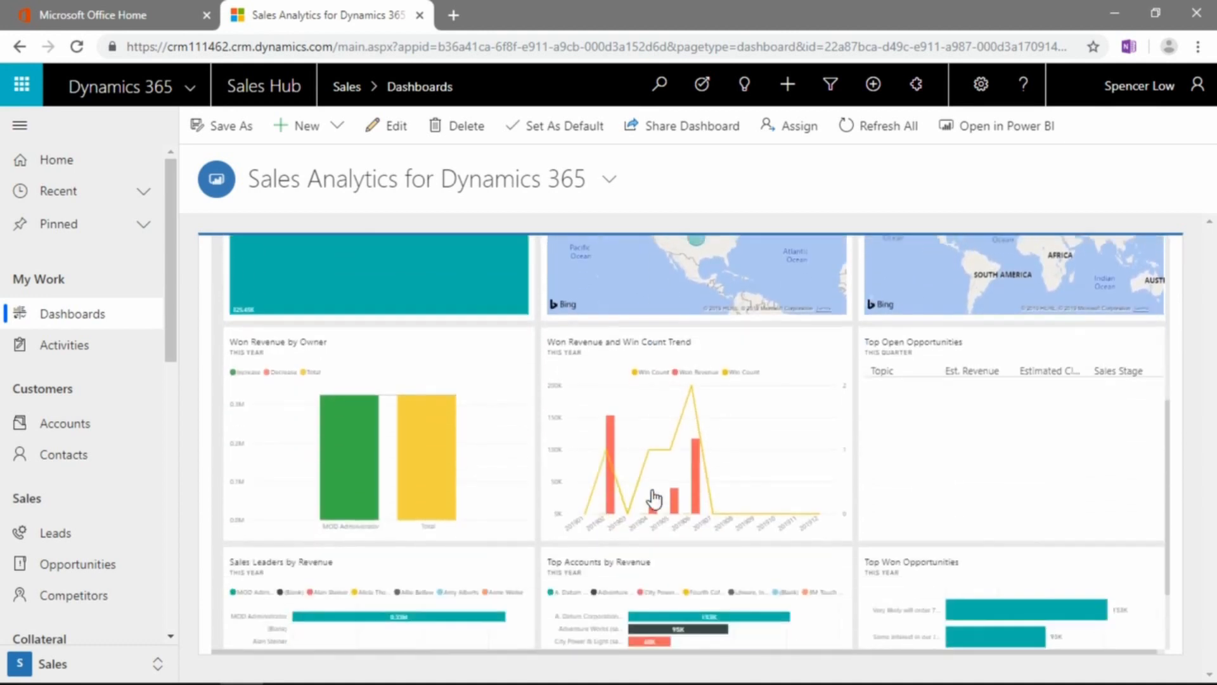
scroll("down", 3)
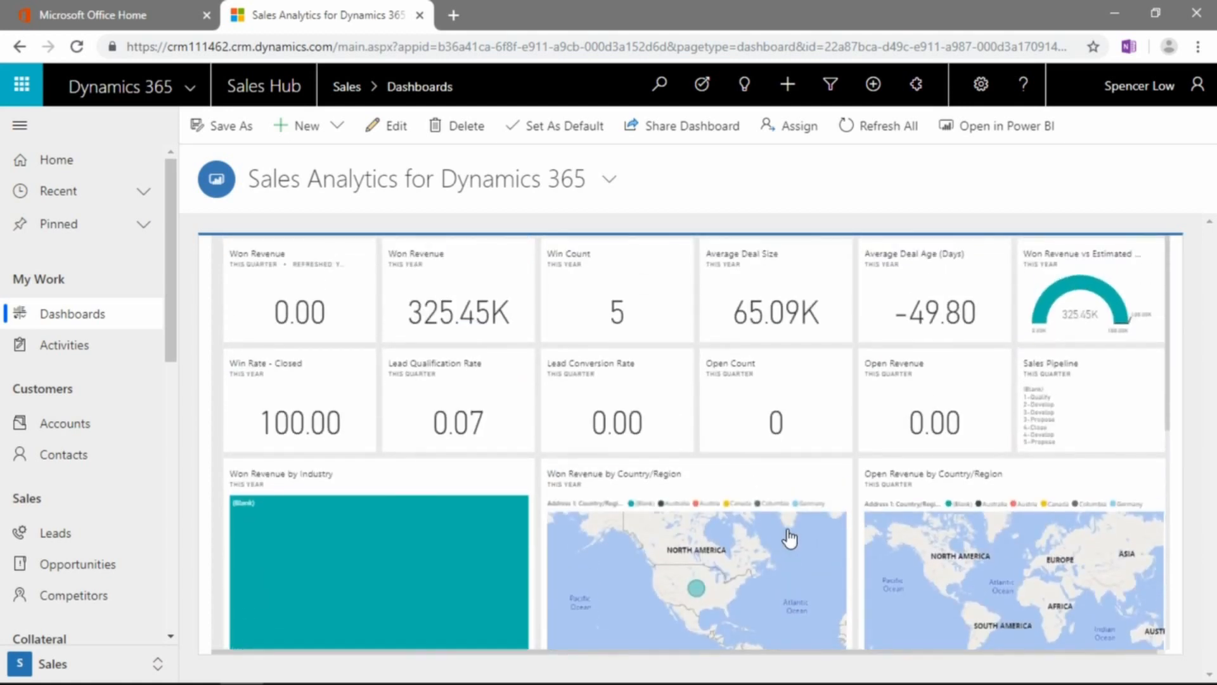
mouse_move(769, 493)
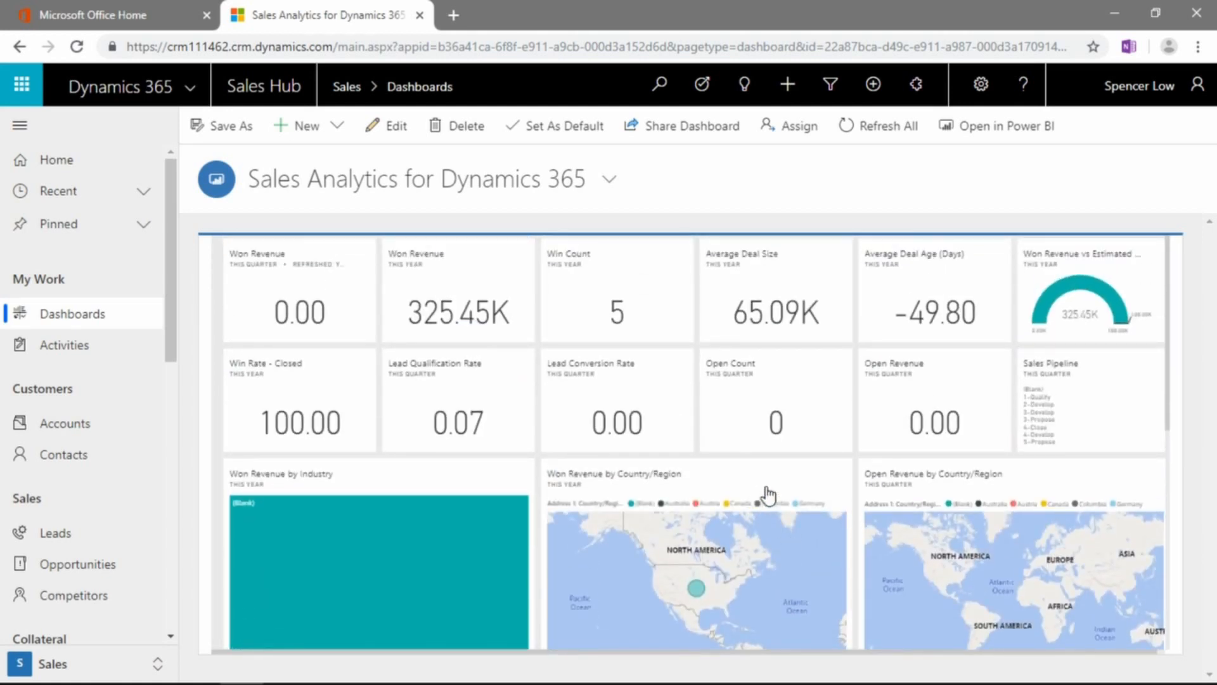
mouse_move(787, 317)
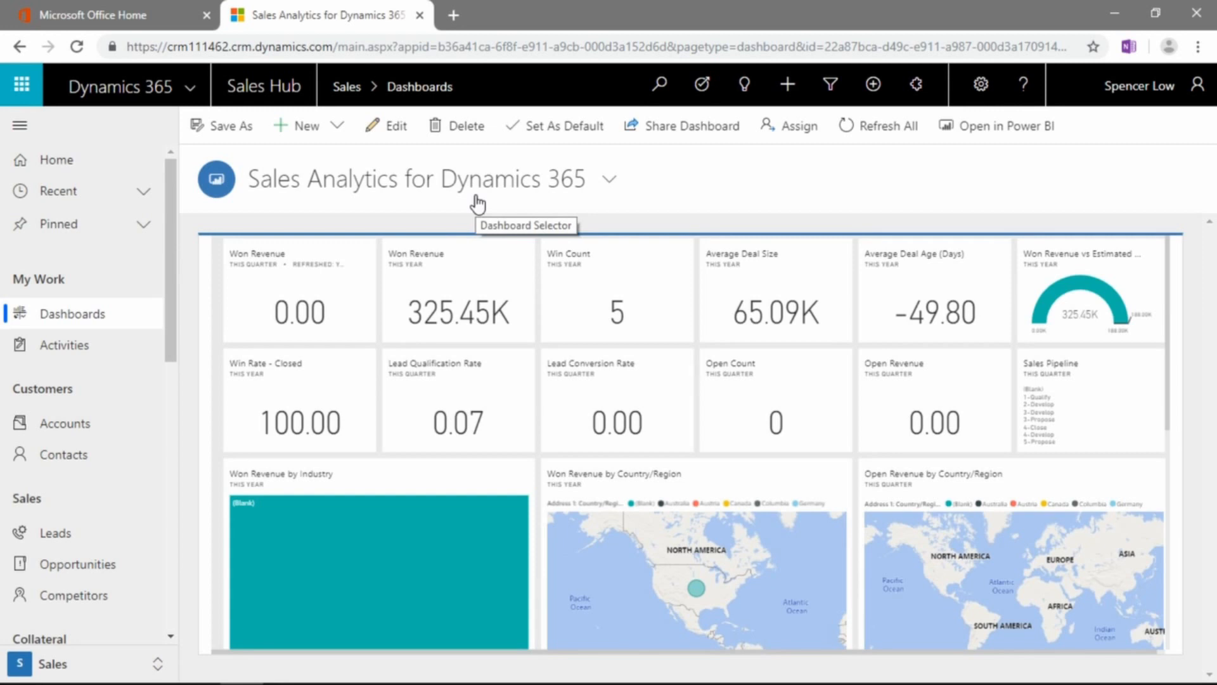
mouse_move(482, 267)
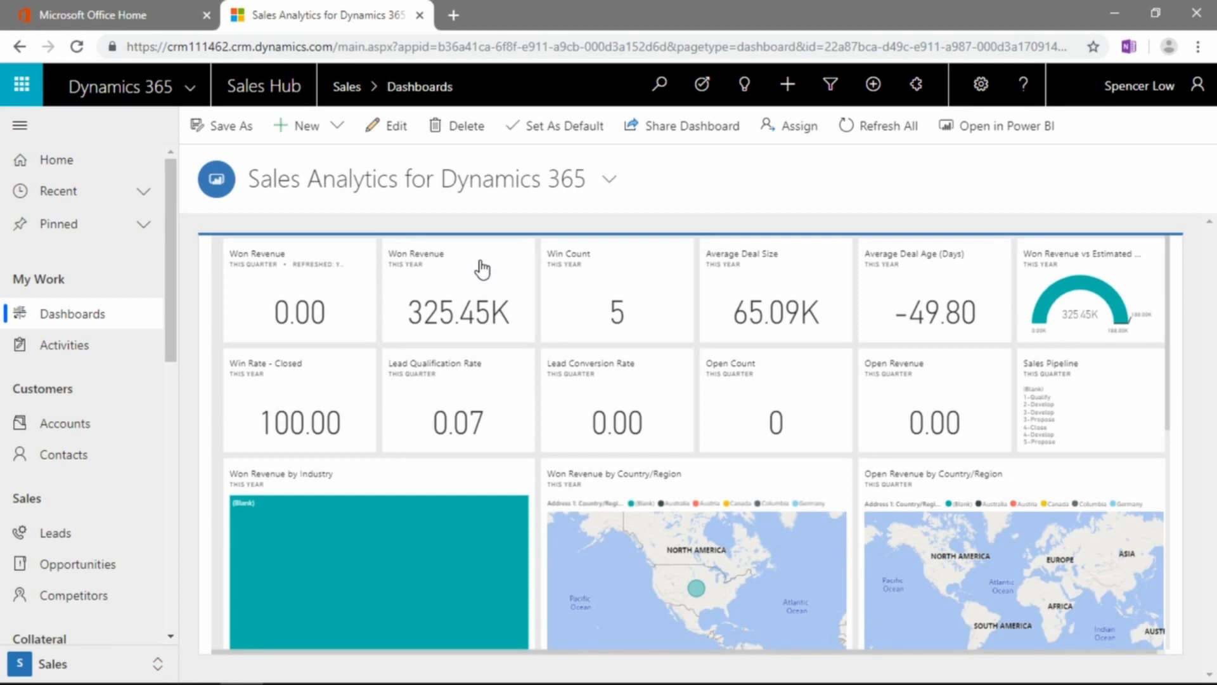
mouse_move(535, 223)
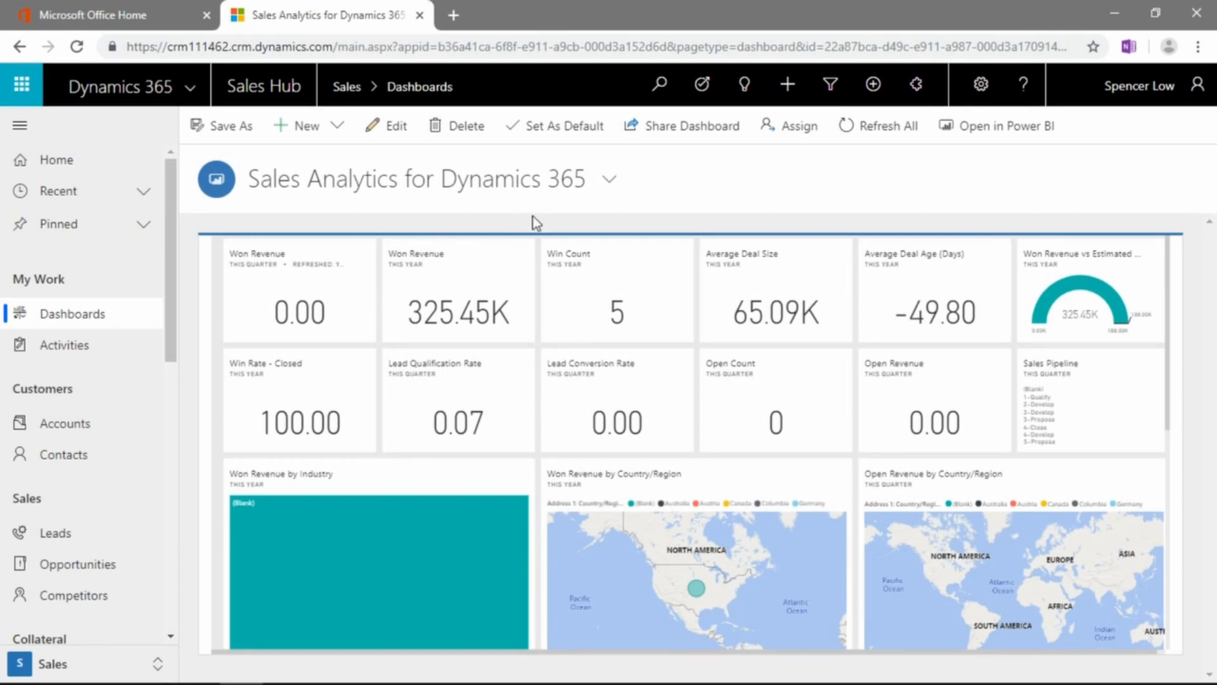
mouse_move(610, 179)
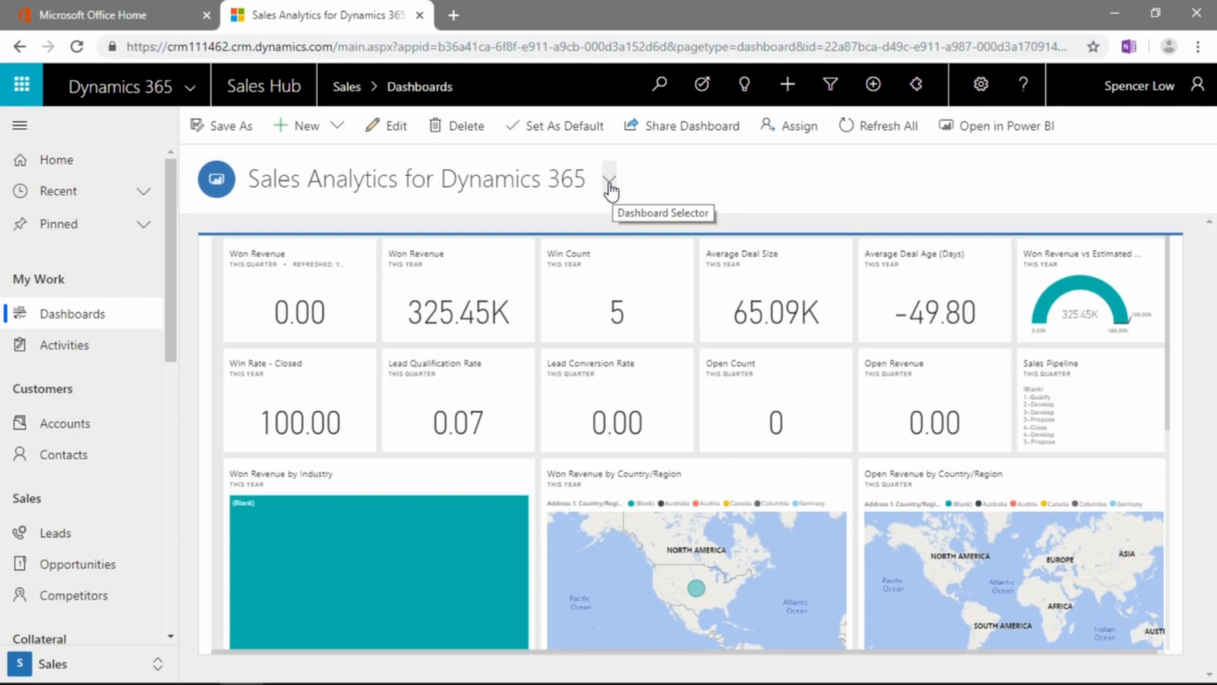
mouse_move(439, 350)
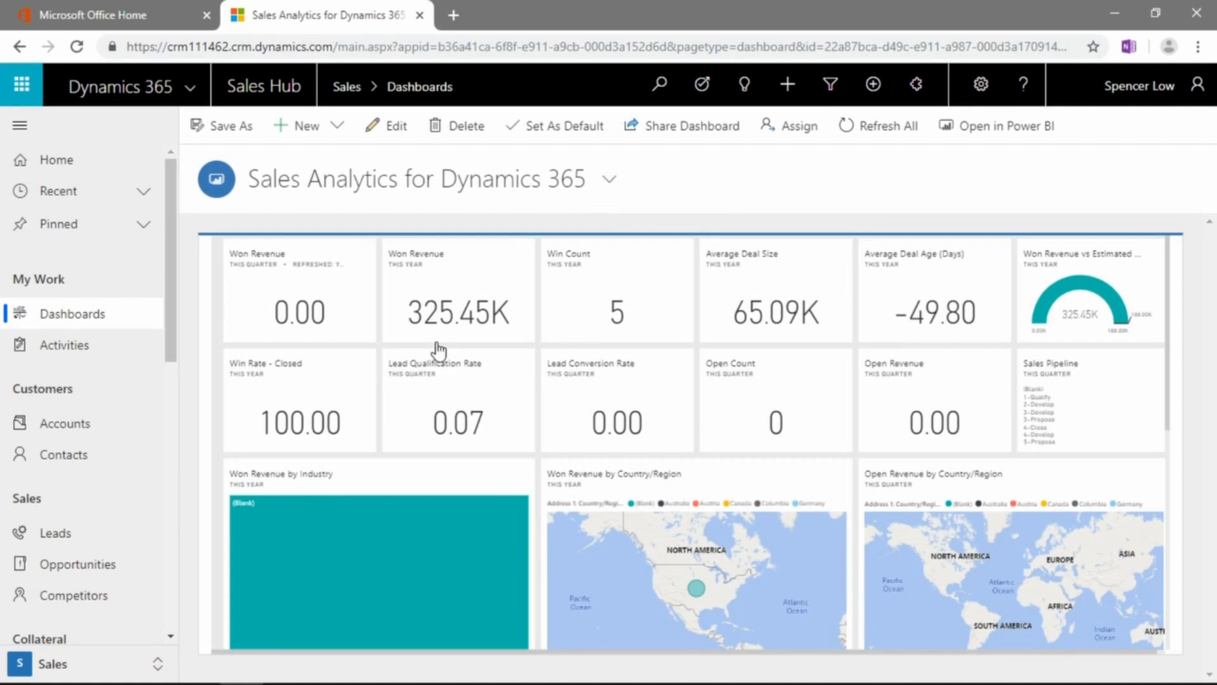
mouse_move(694, 464)
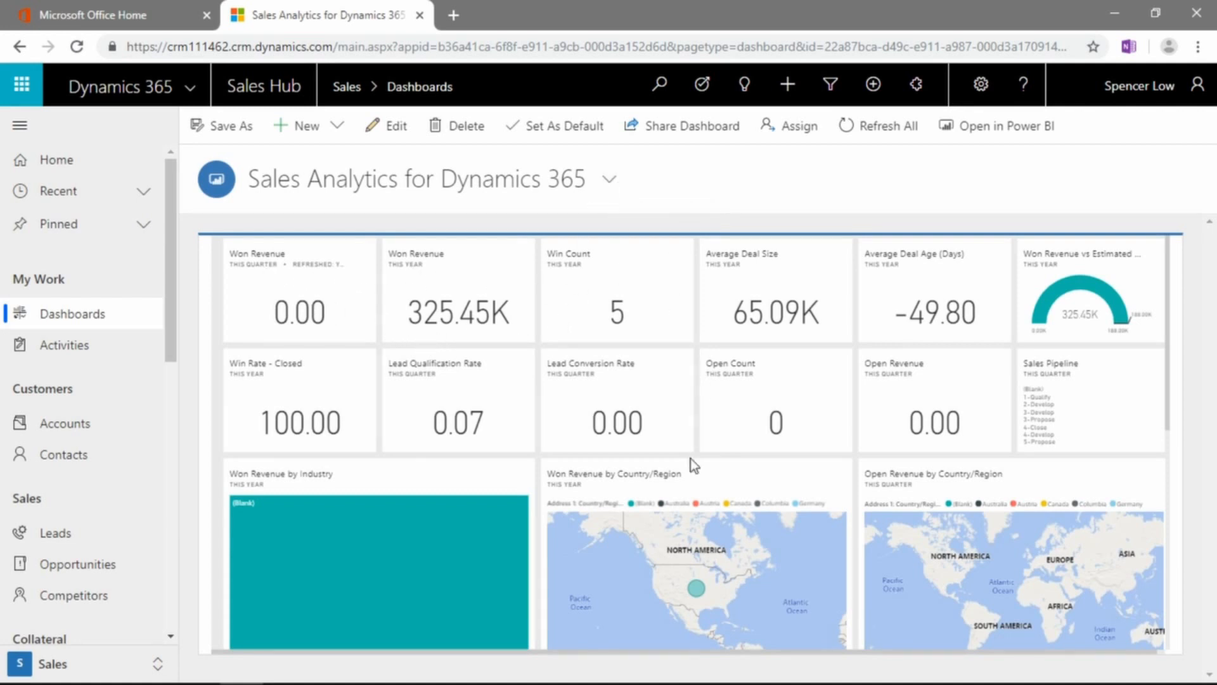
mouse_move(238, 261)
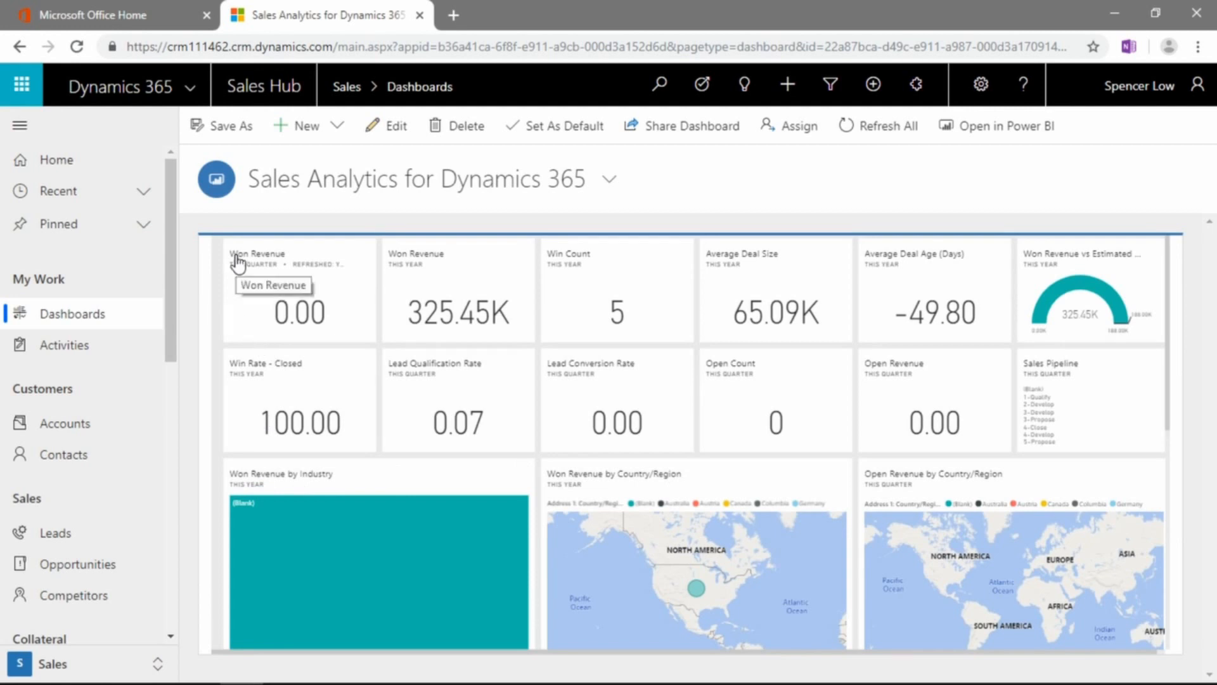
mouse_move(610, 180)
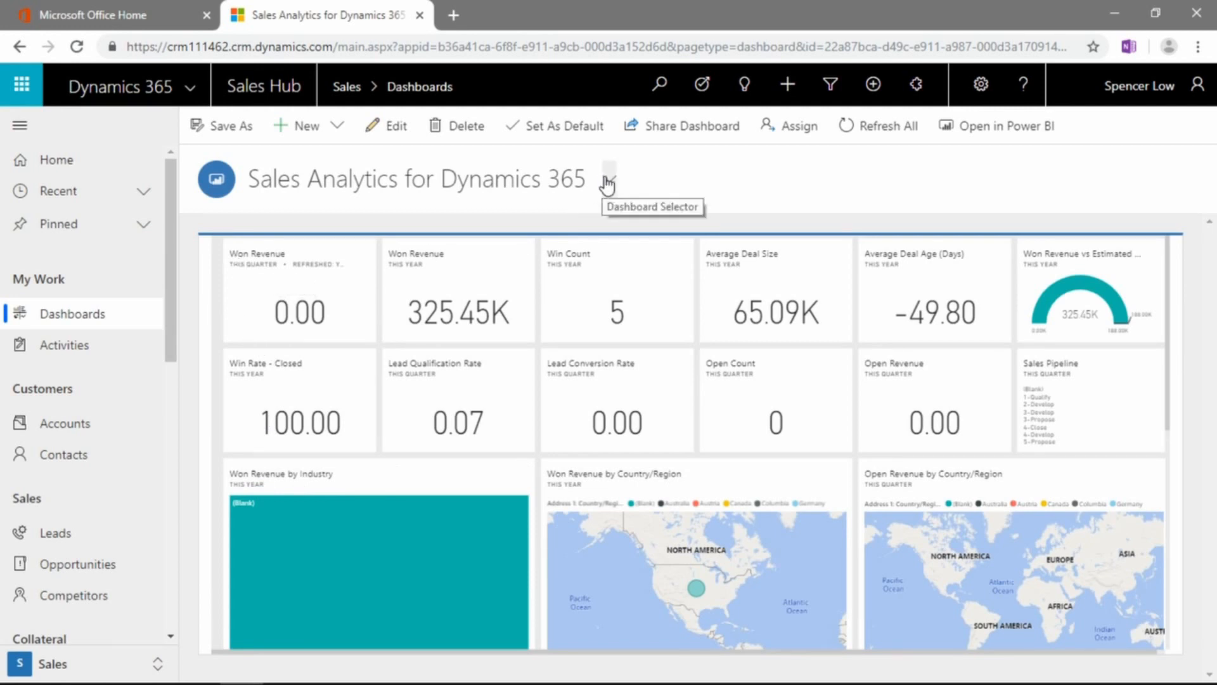
mouse_move(767, 190)
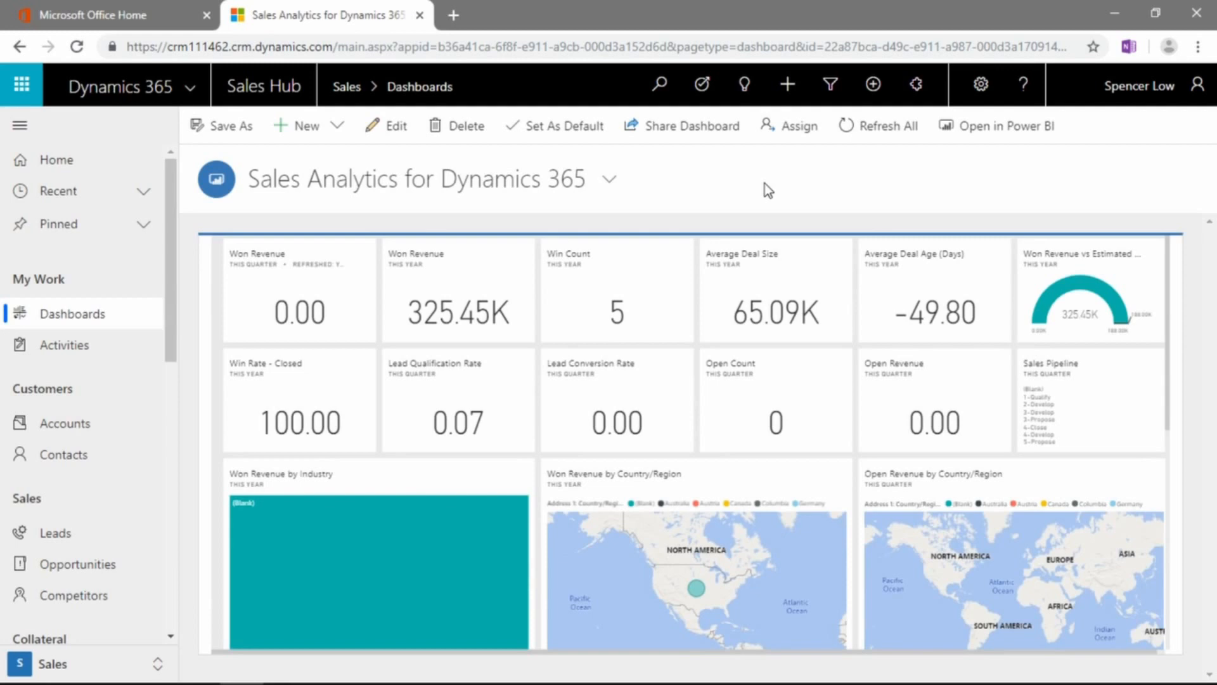
mouse_move(344, 164)
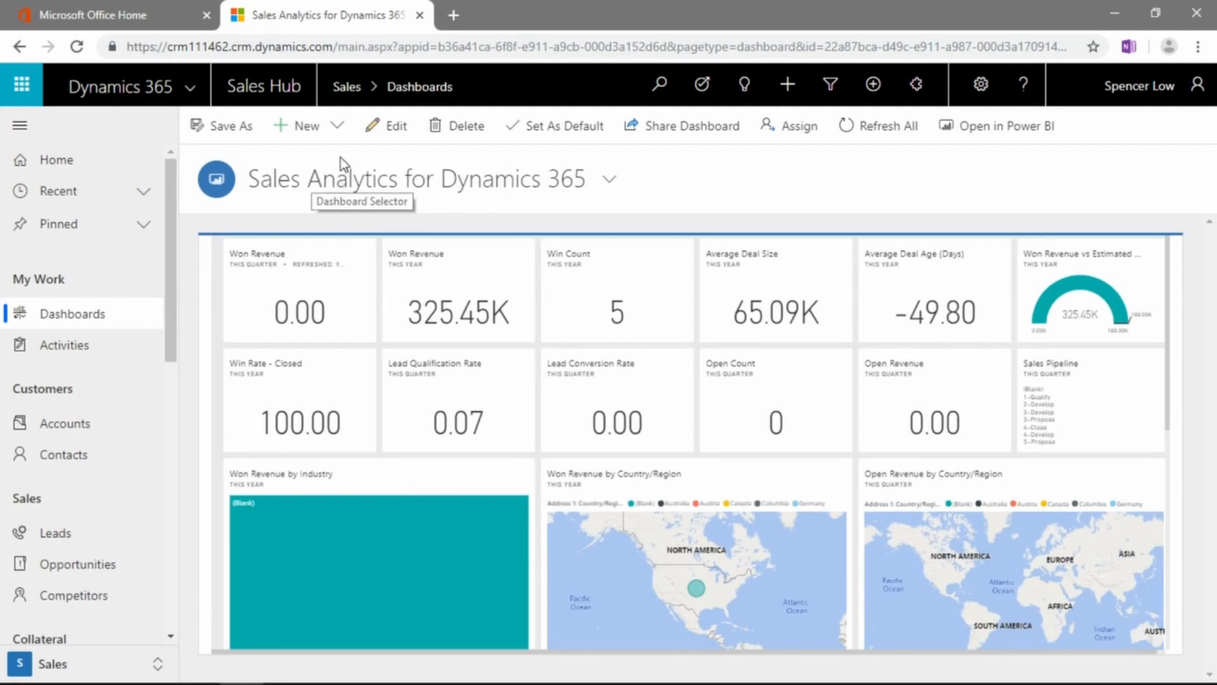
mouse_move(338, 128)
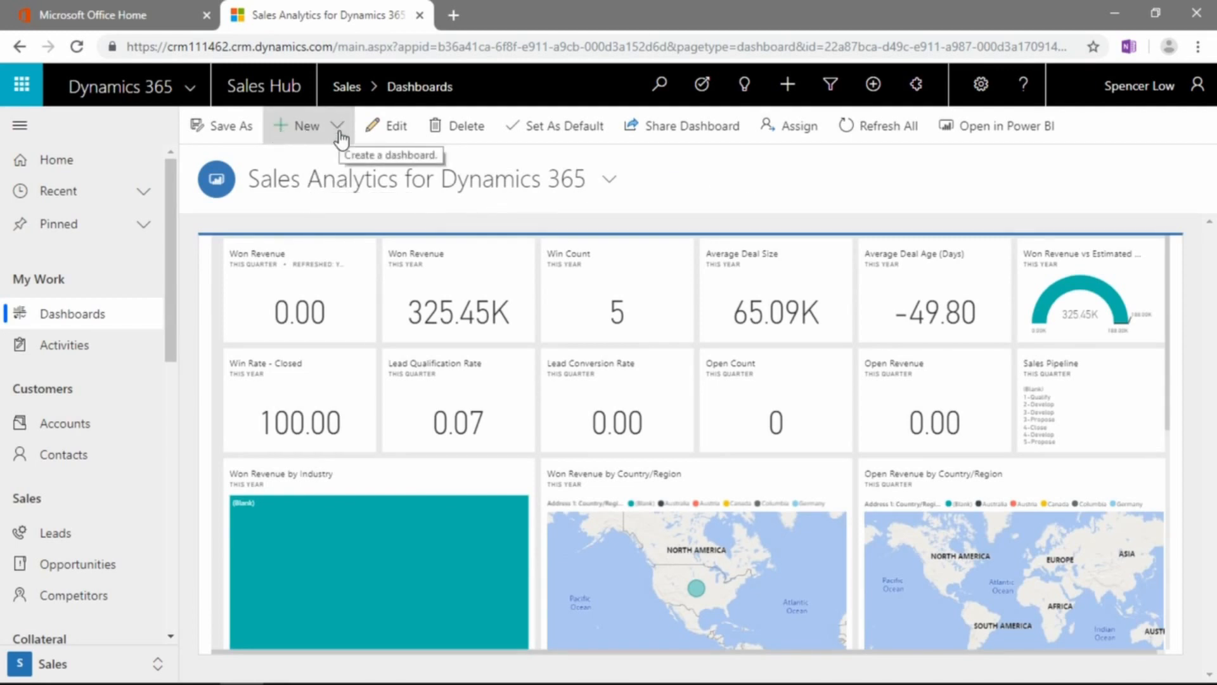
Start a New dashboard from the command bar so the Choose Layout dialog appears.
left_click(338, 126)
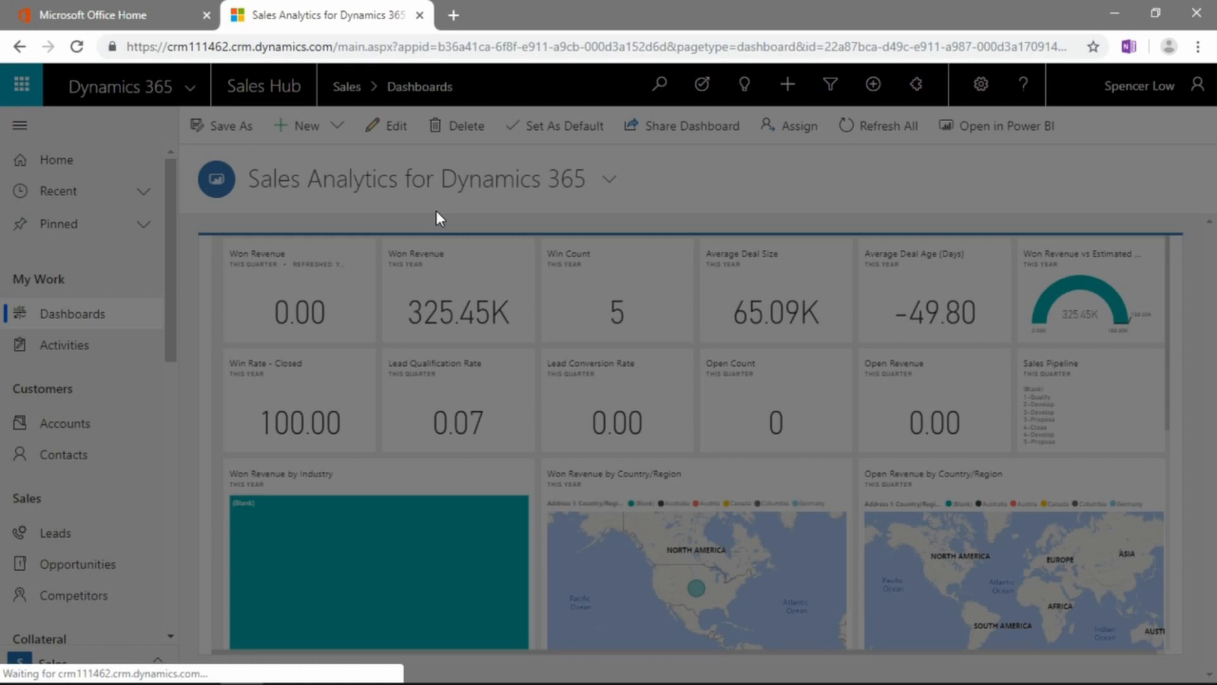
mouse_move(457, 240)
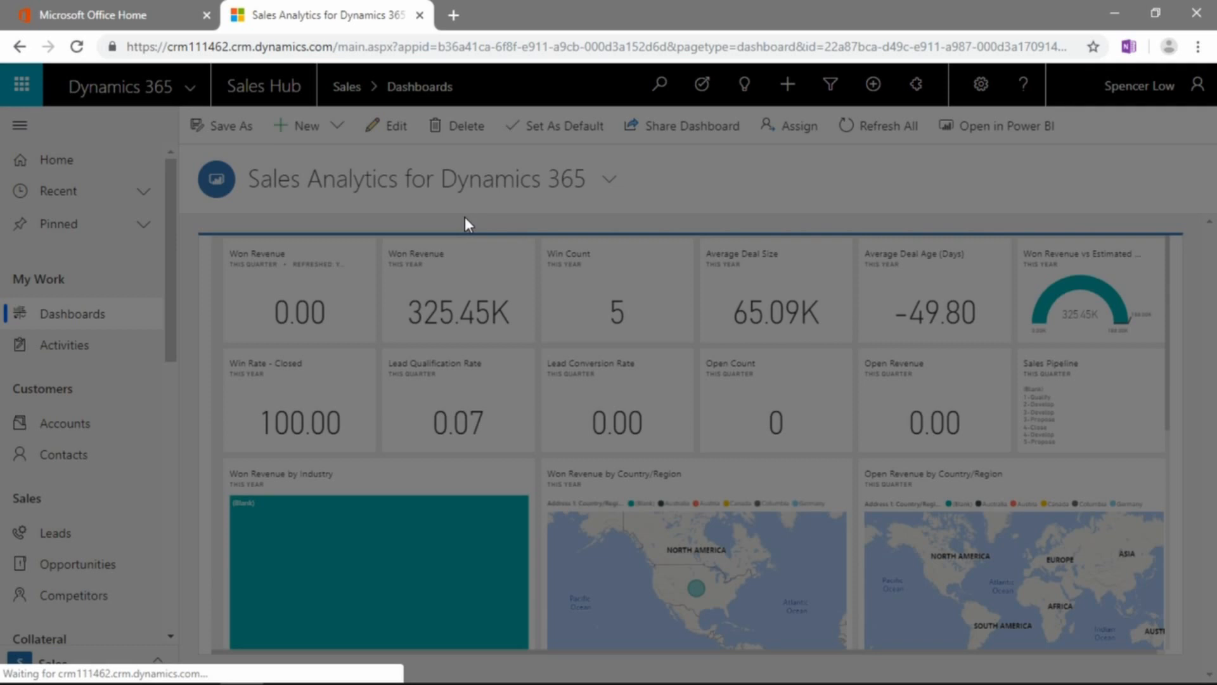
left_click(296, 126)
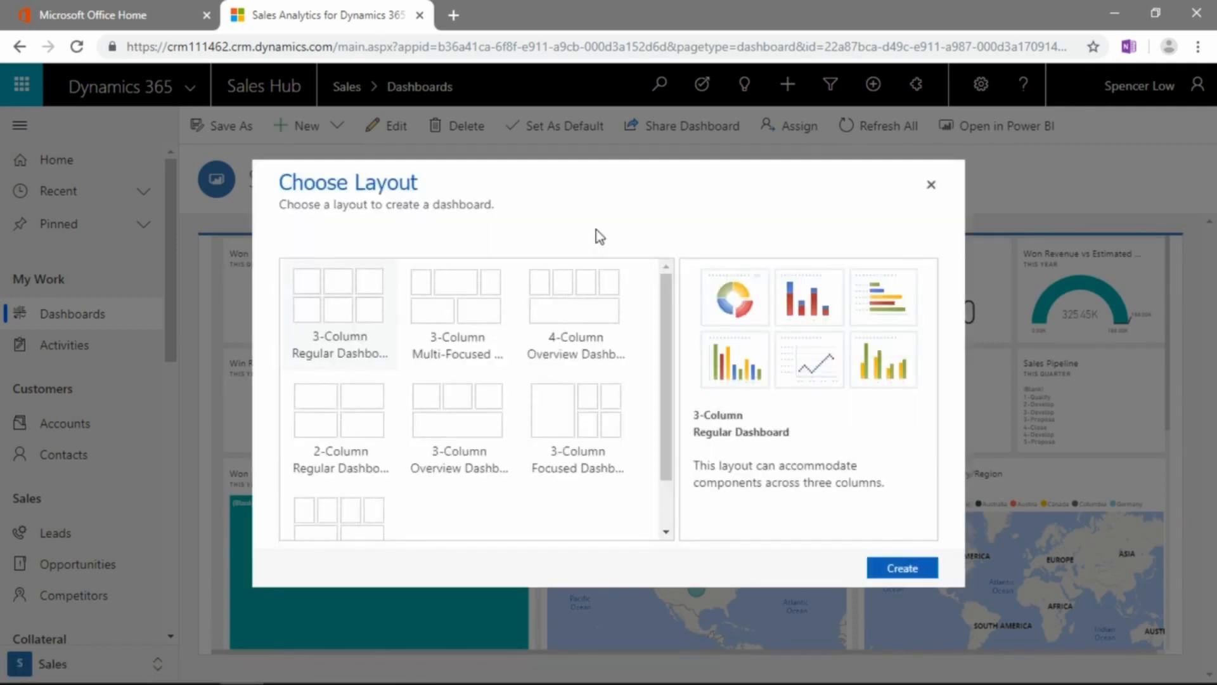
mouse_move(497, 252)
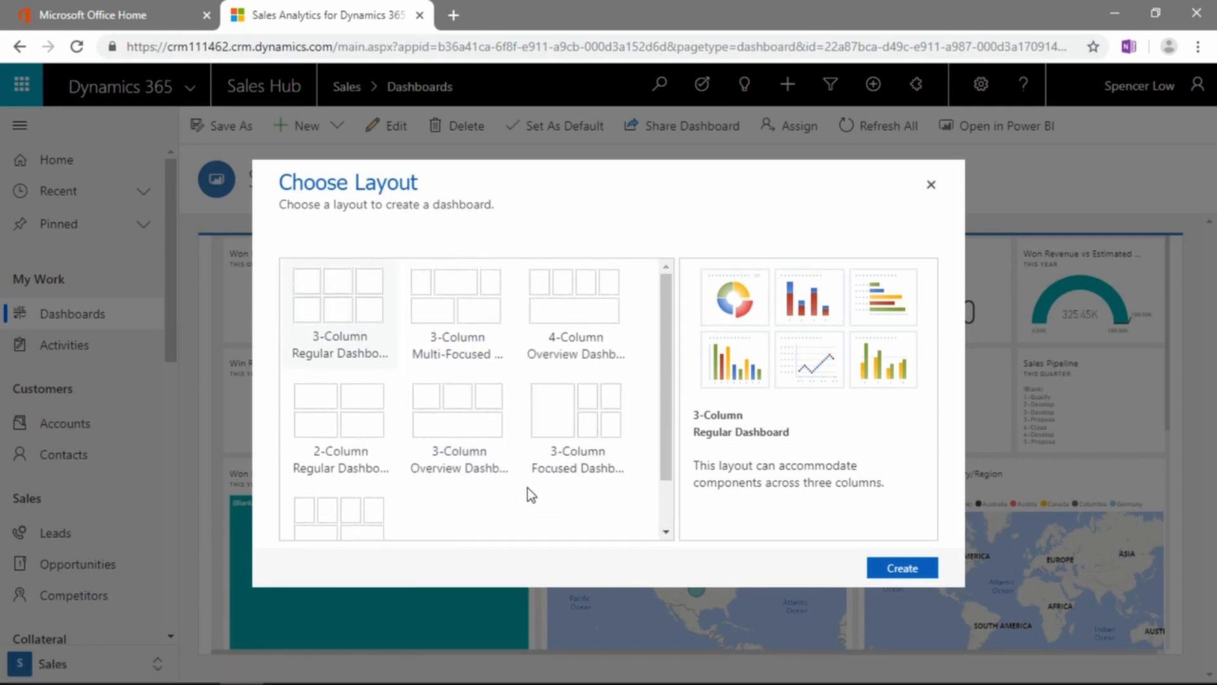
mouse_move(344, 360)
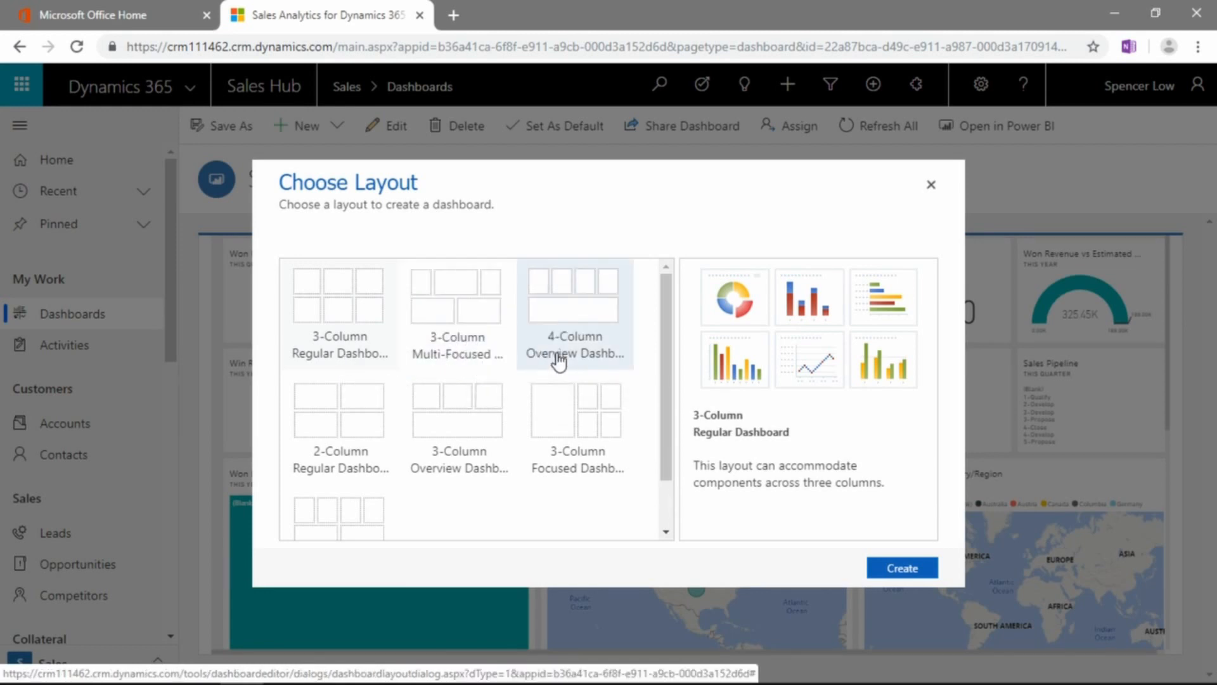
mouse_move(540, 301)
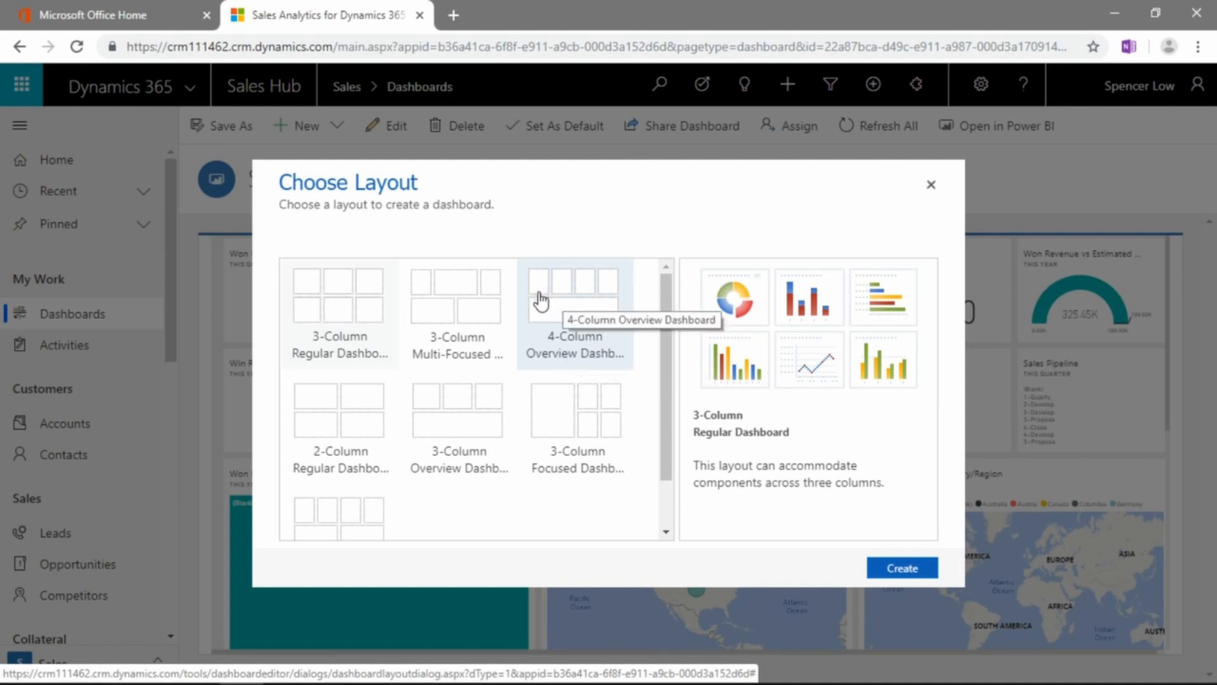
mouse_move(535, 292)
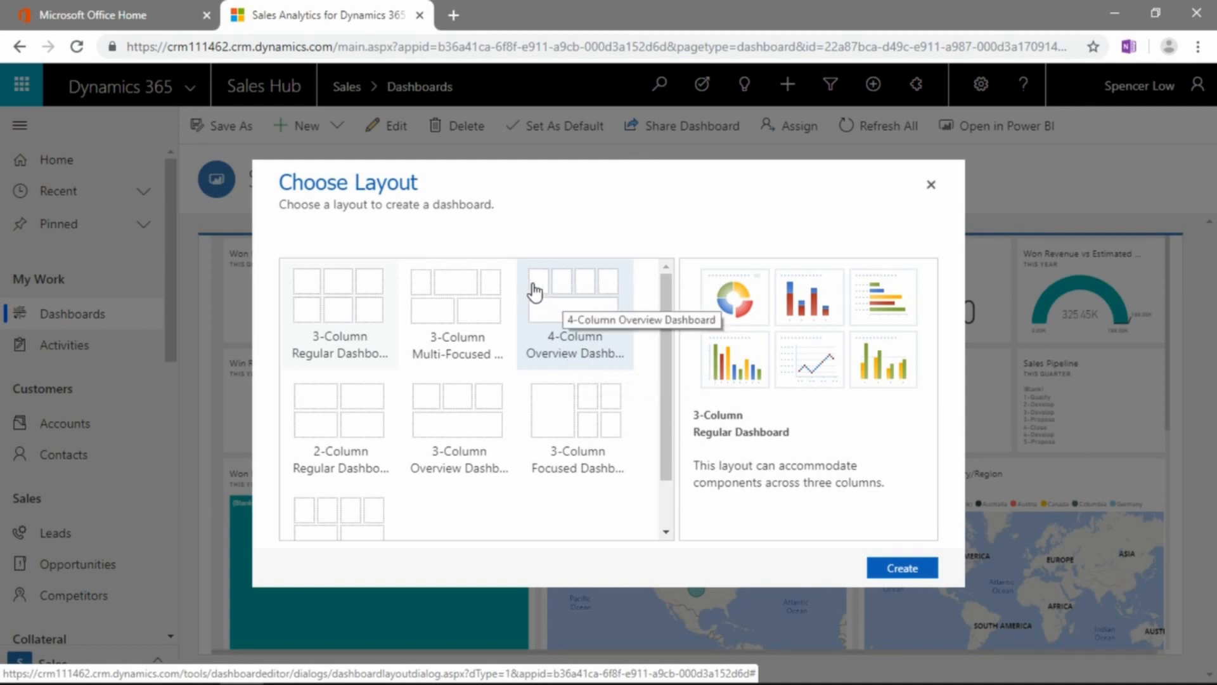
mouse_move(608, 295)
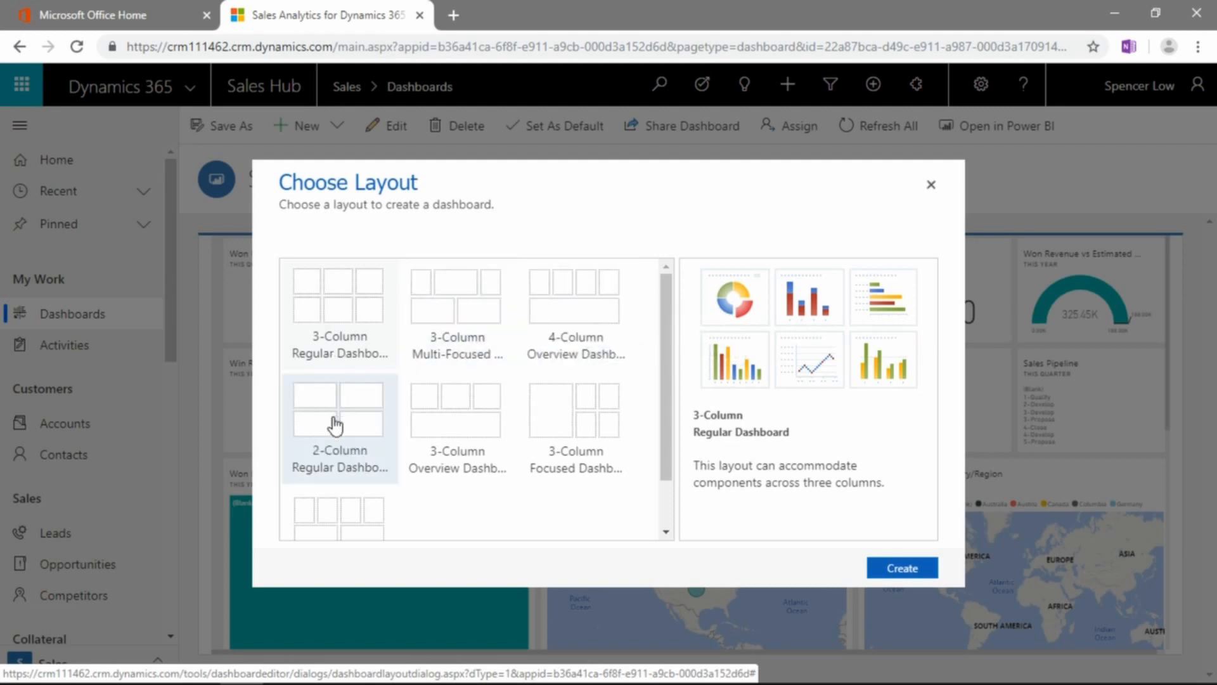
mouse_move(456, 420)
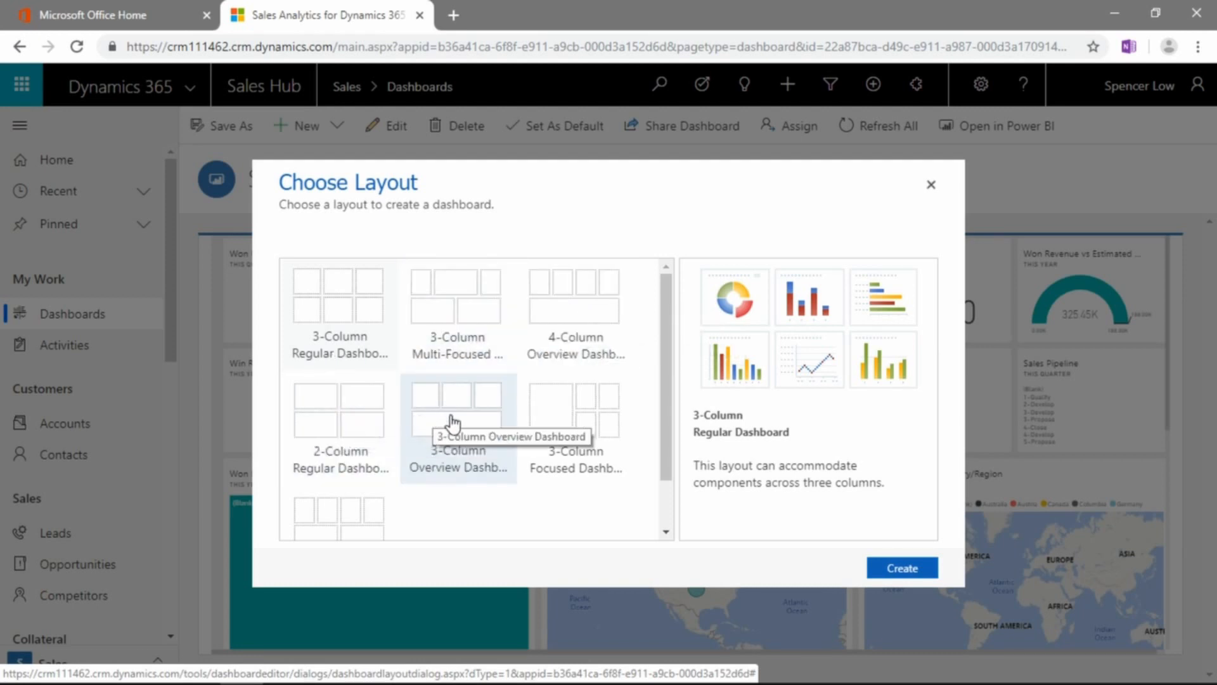
mouse_move(482, 424)
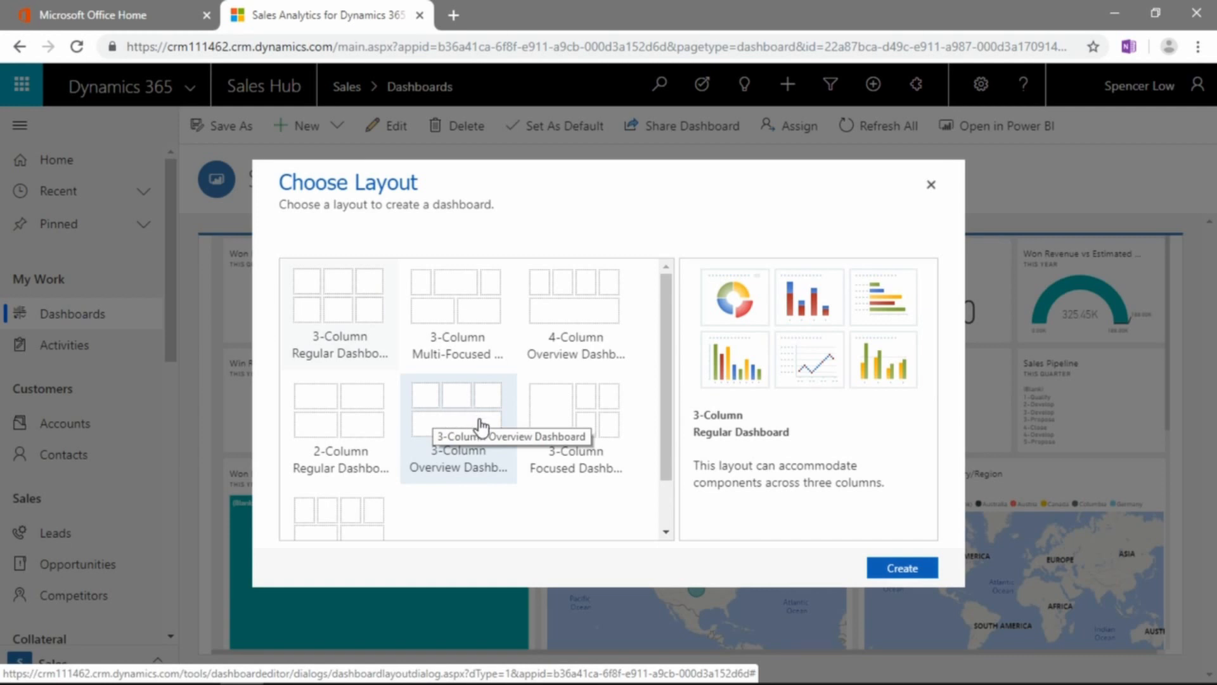
mouse_move(443, 423)
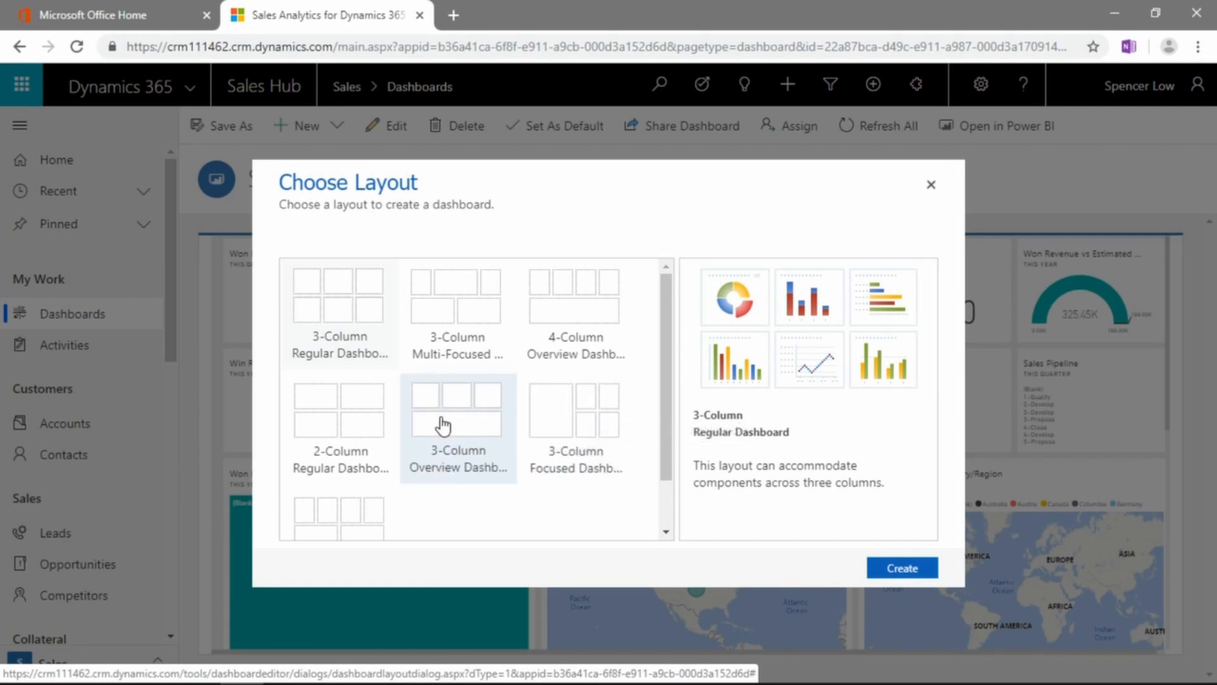
mouse_move(614, 410)
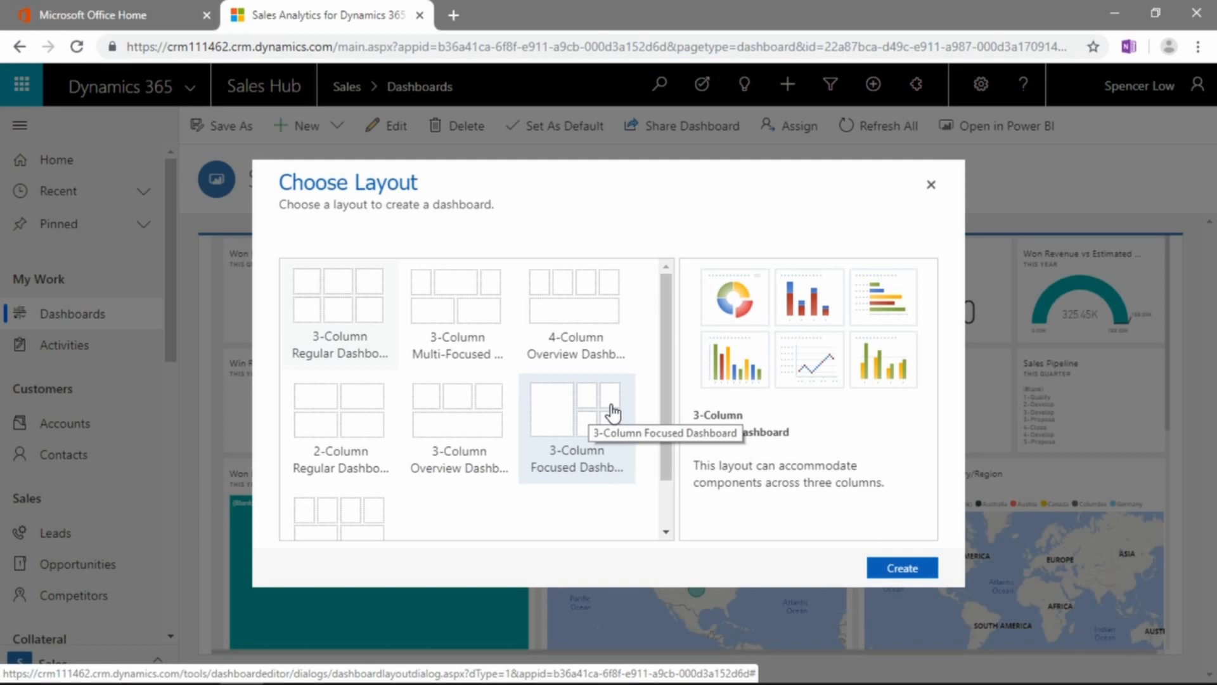
Select the 2-Column Regular Dashboard tile in the Choose Layout dialog.
scroll("down", 3)
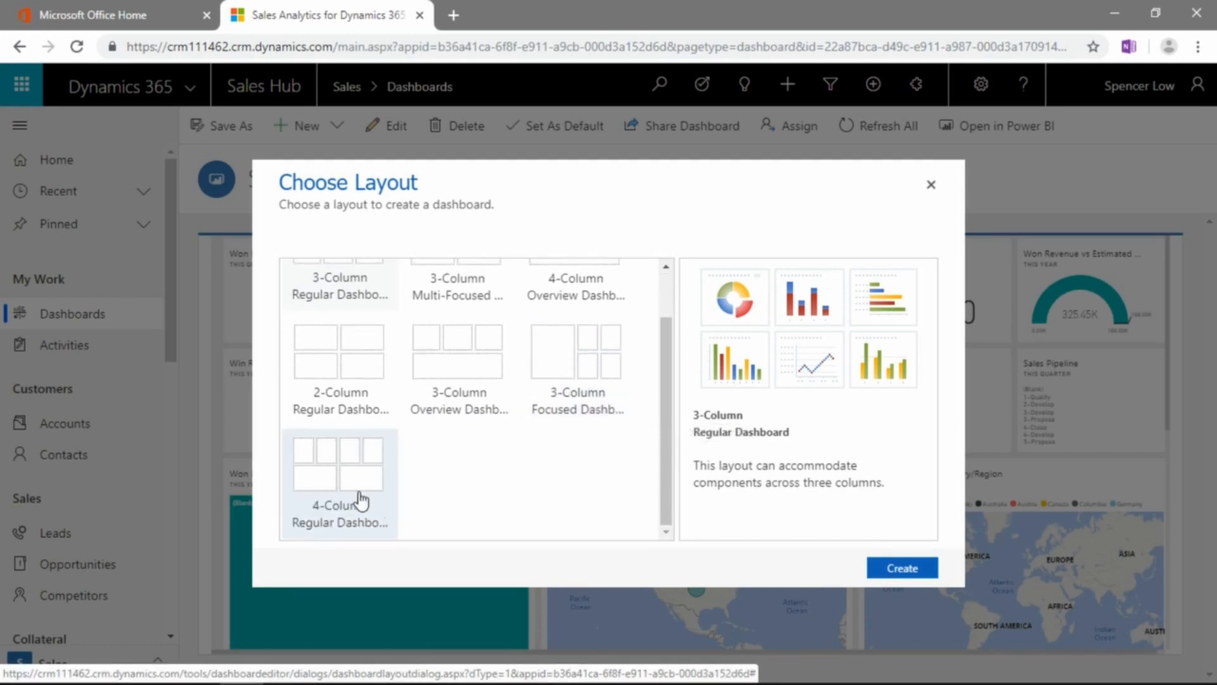
mouse_move(373, 461)
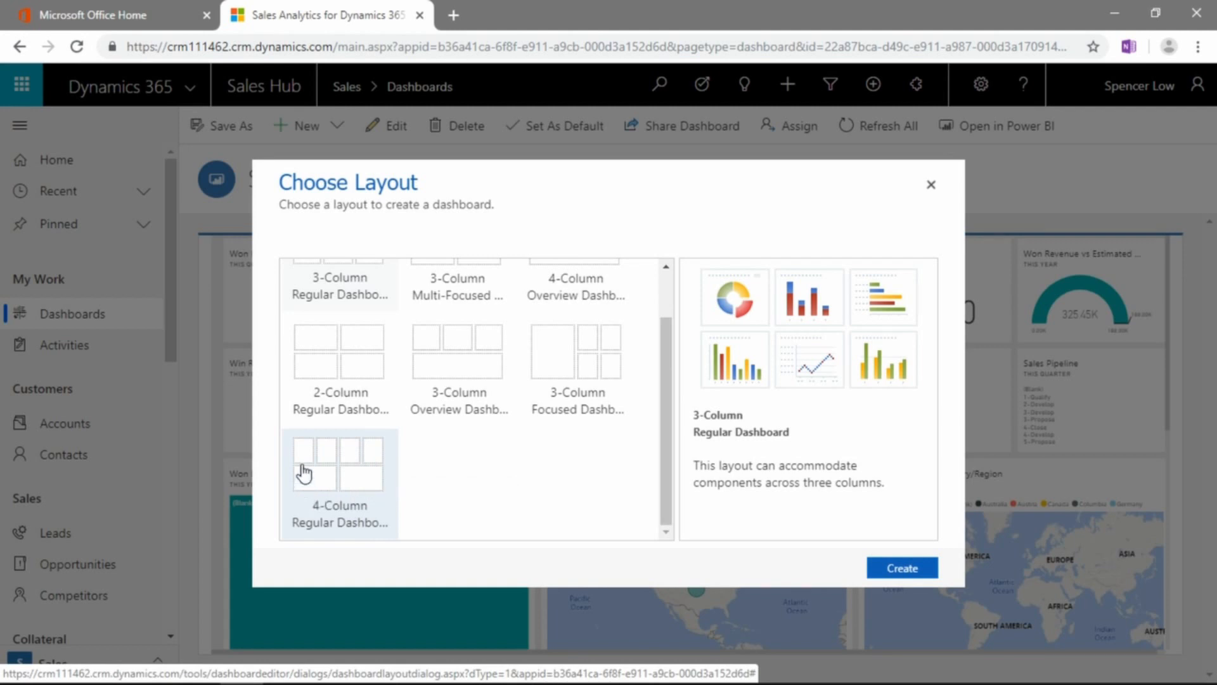
mouse_move(297, 497)
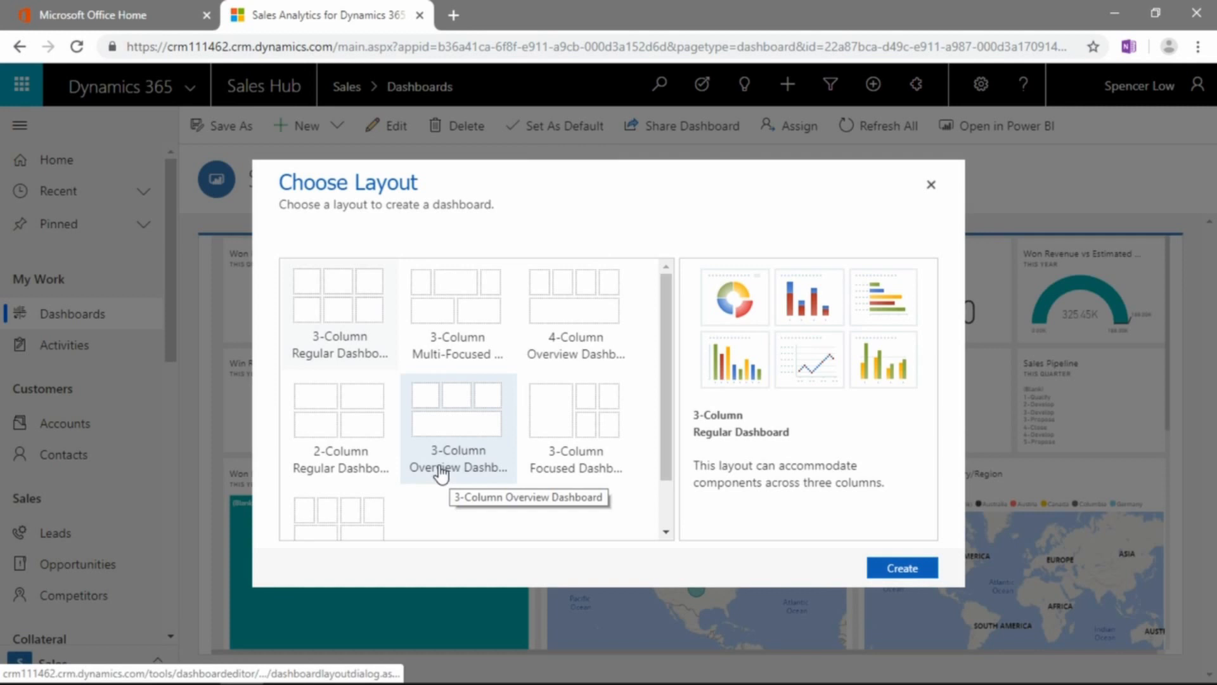
mouse_move(363, 406)
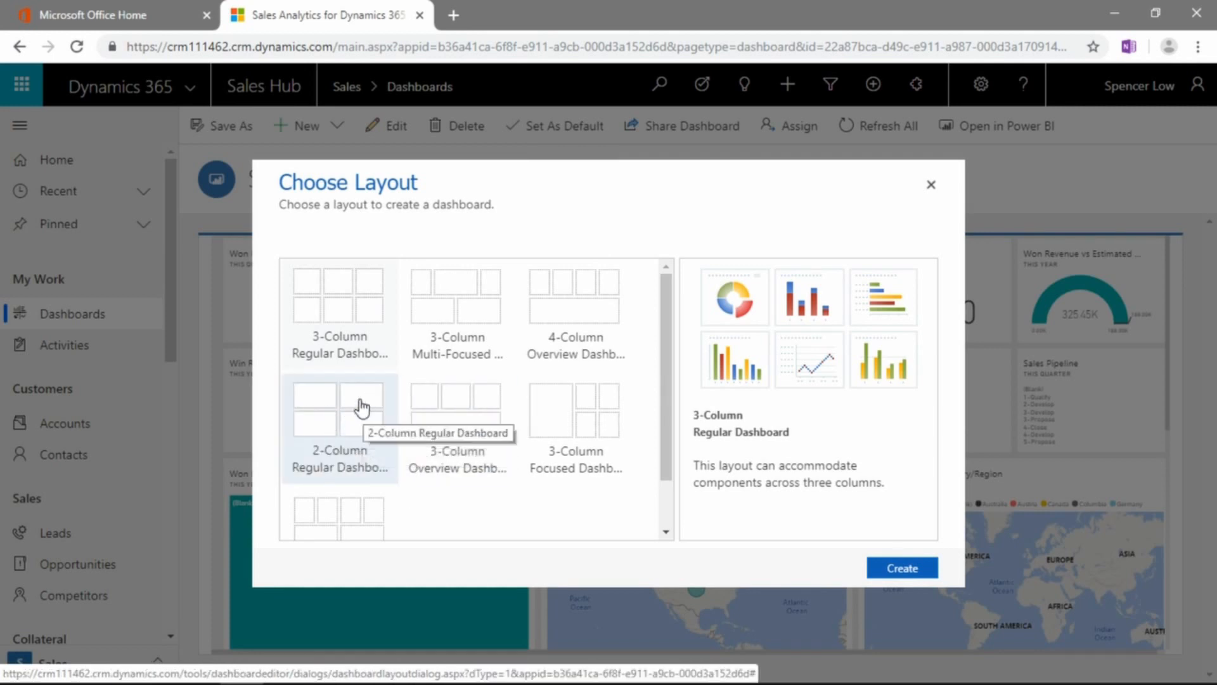
left_click(340, 411)
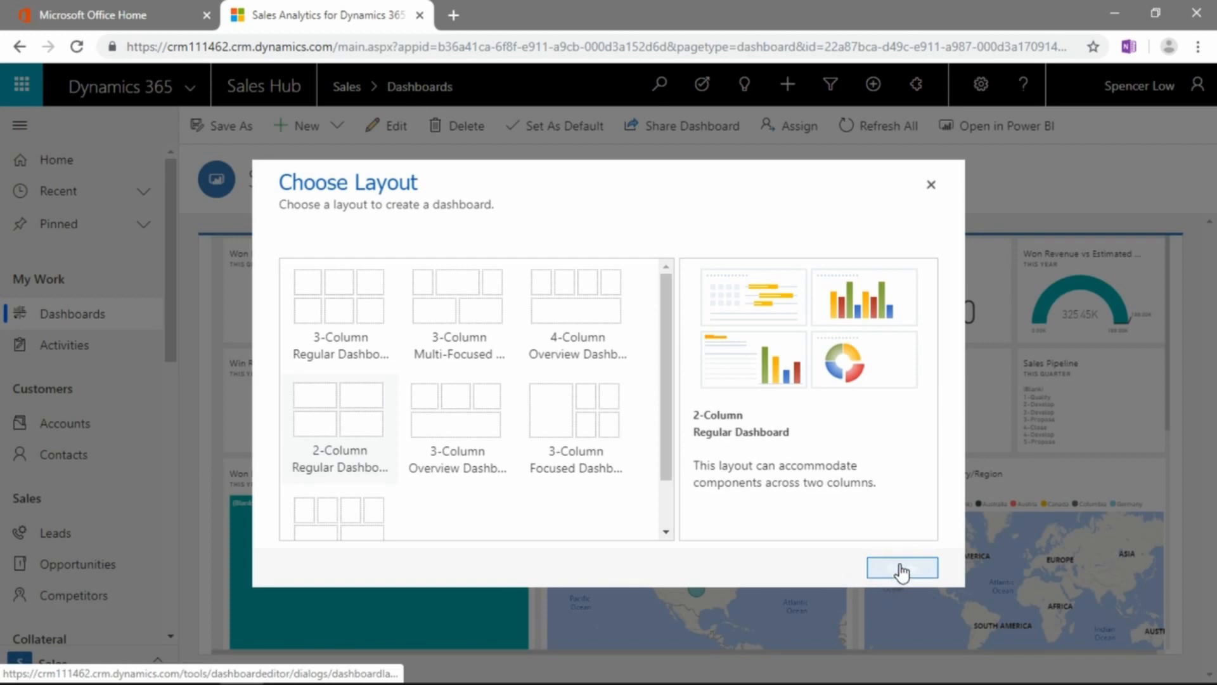
Create the dashboard with the chosen layout, opening the empty two-column editor.
left_click(901, 568)
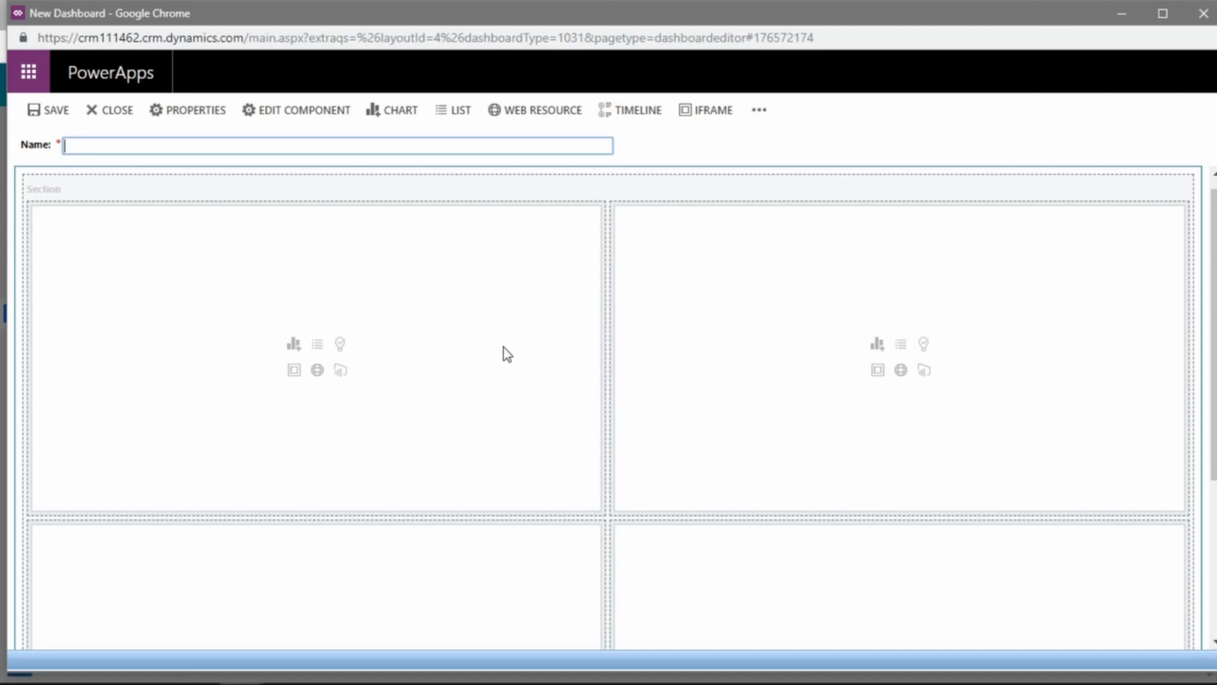
mouse_move(502, 328)
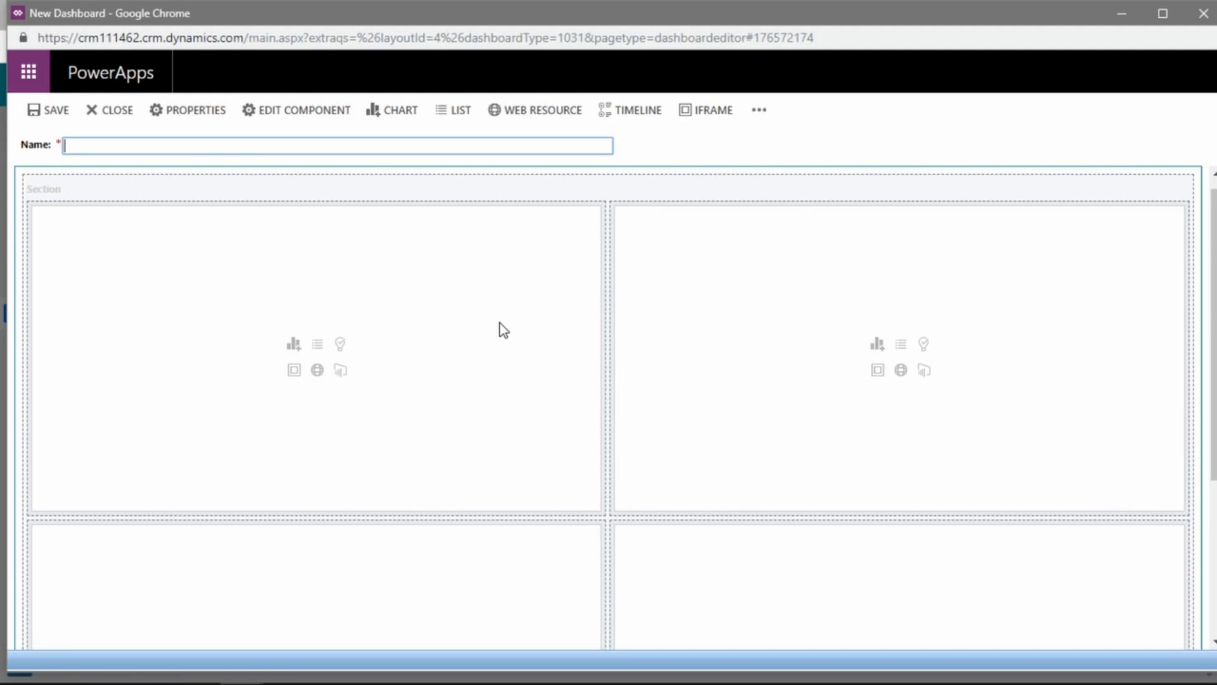
mouse_move(133, 88)
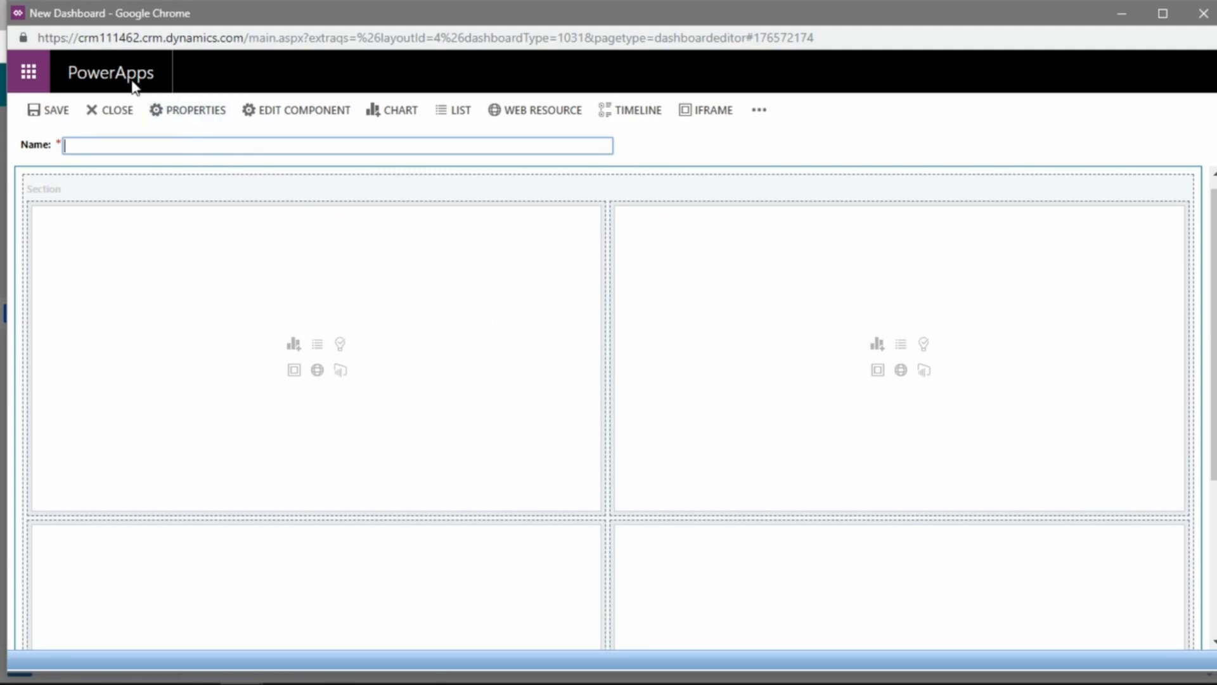
scroll("down", 3)
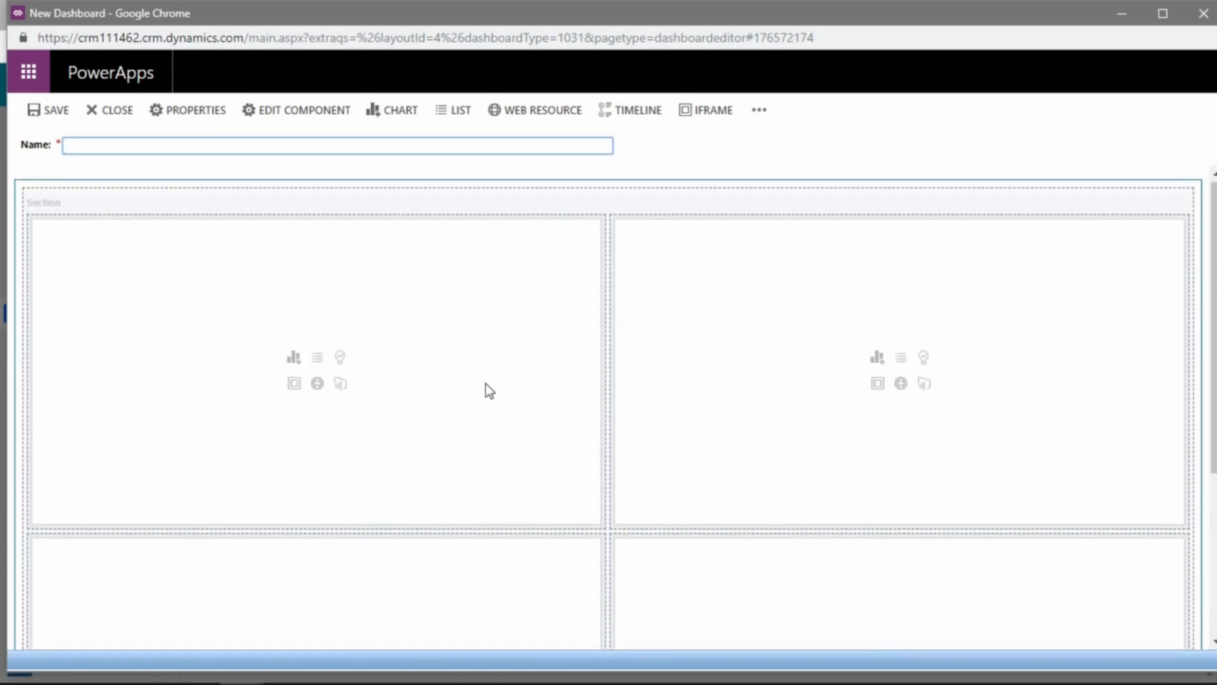
mouse_move(134, 179)
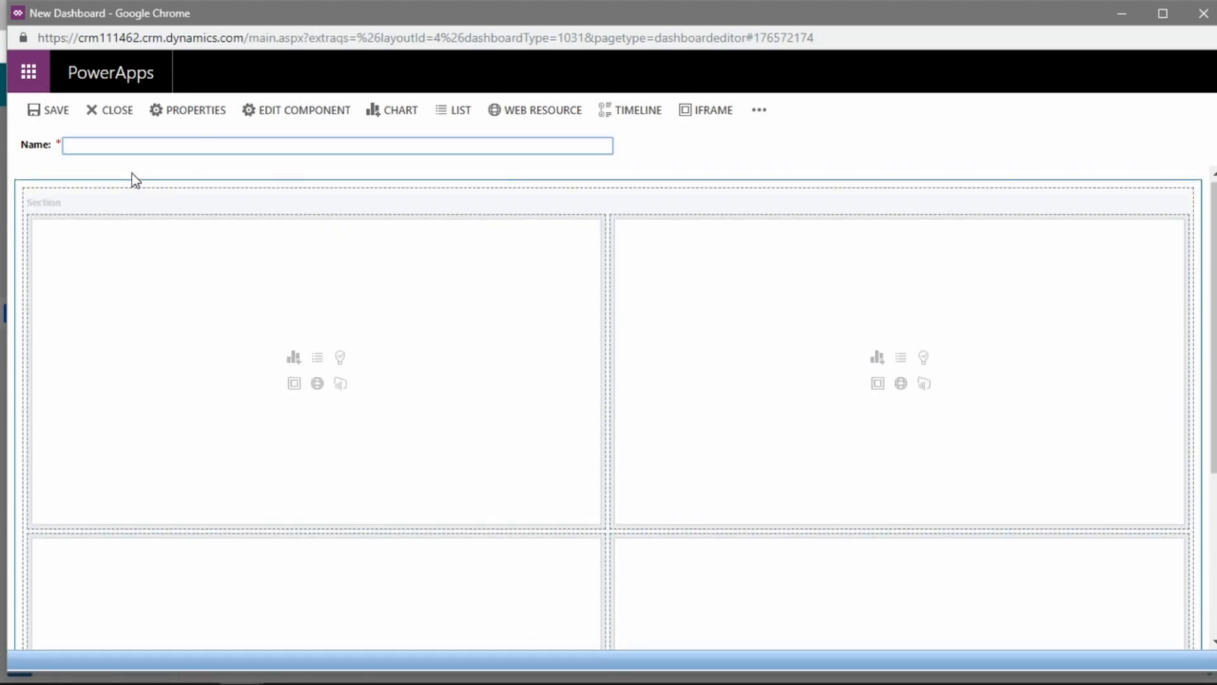
type("Webinar")
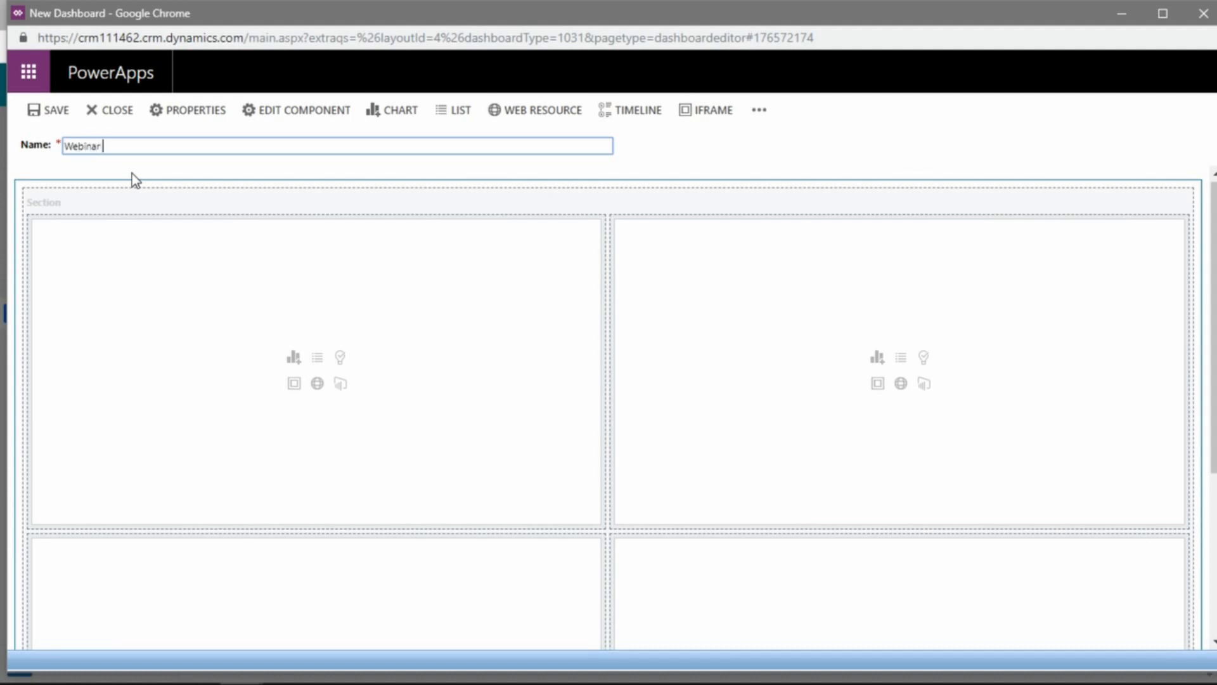
type("DashBoard")
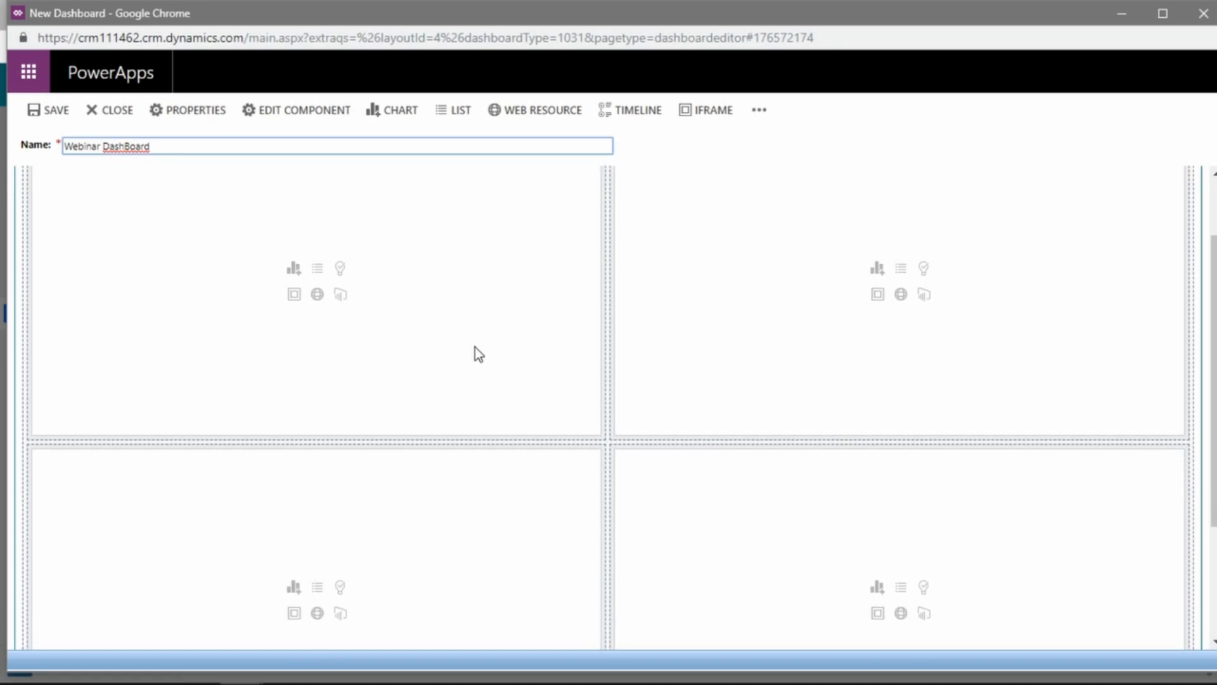
mouse_move(340, 269)
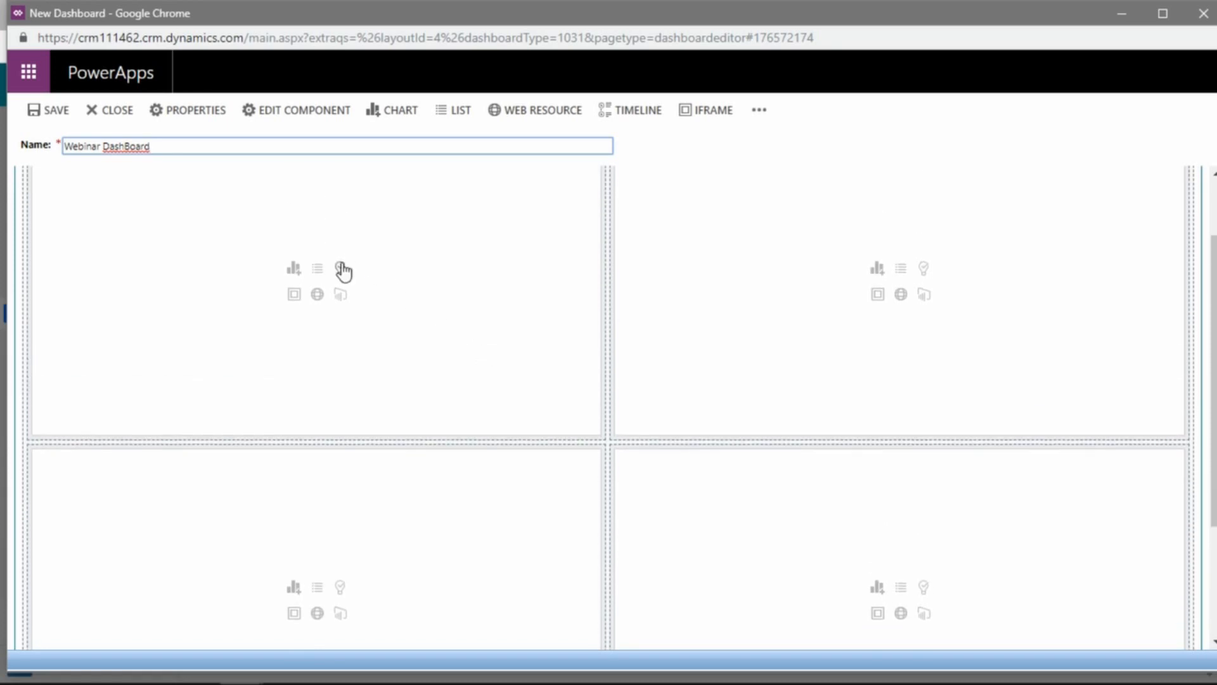
mouse_move(453, 436)
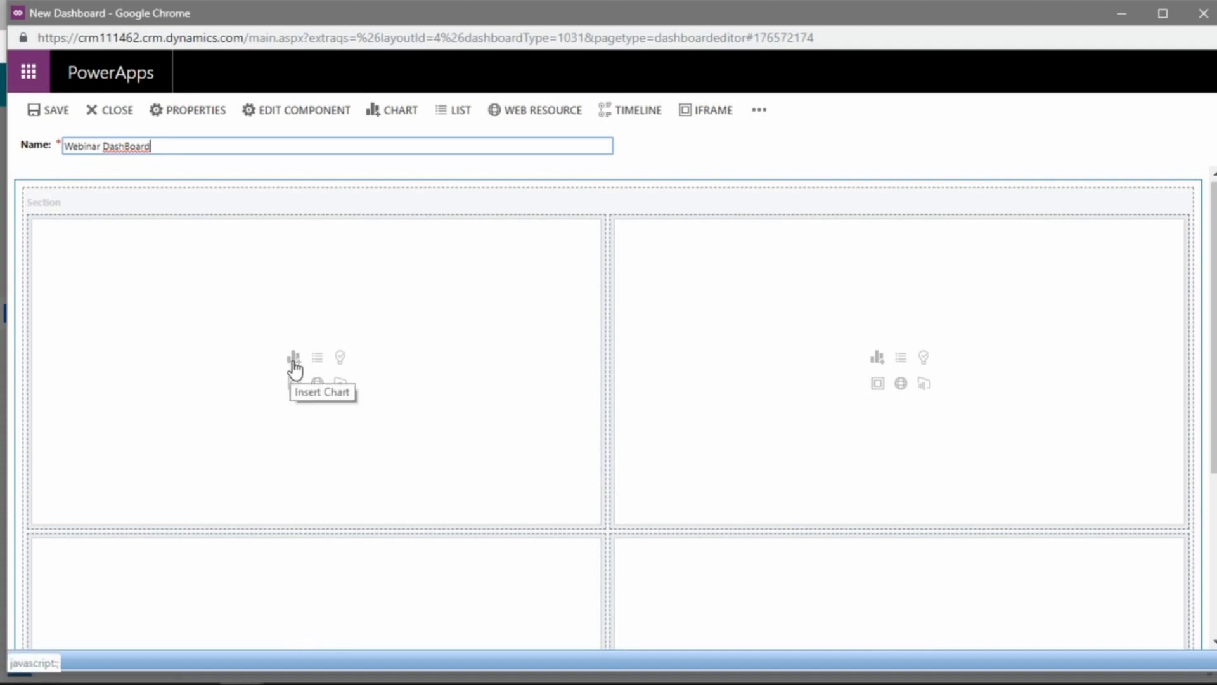
mouse_move(317, 362)
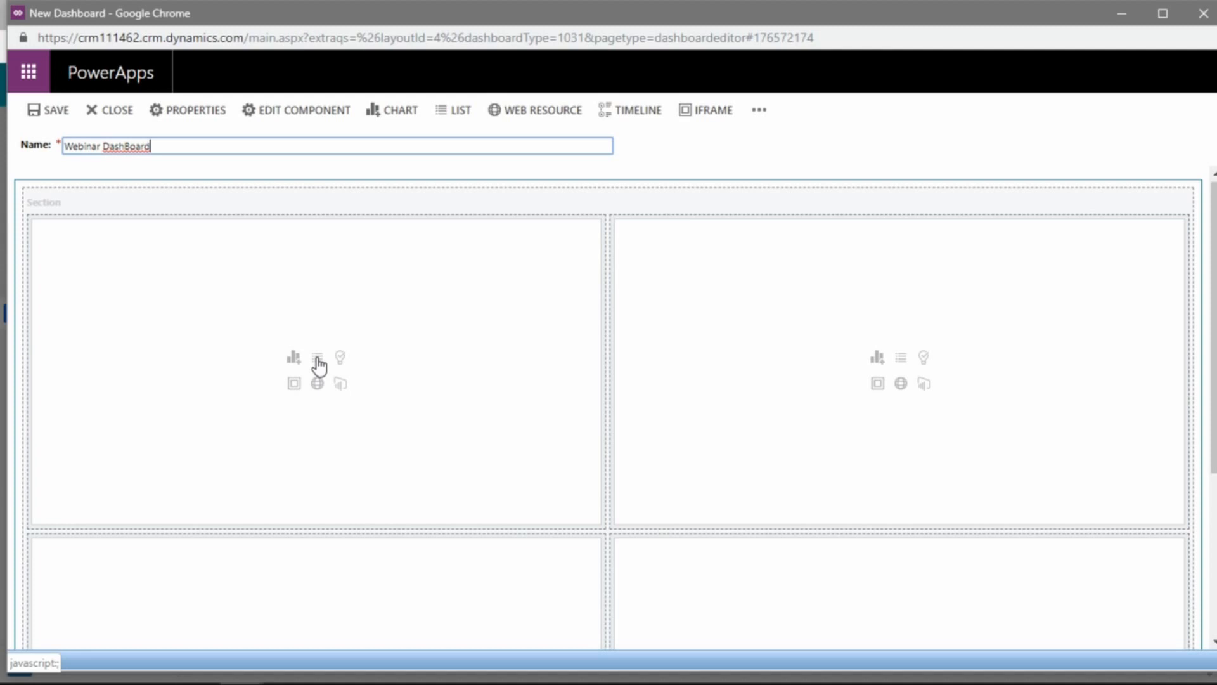
mouse_move(340, 358)
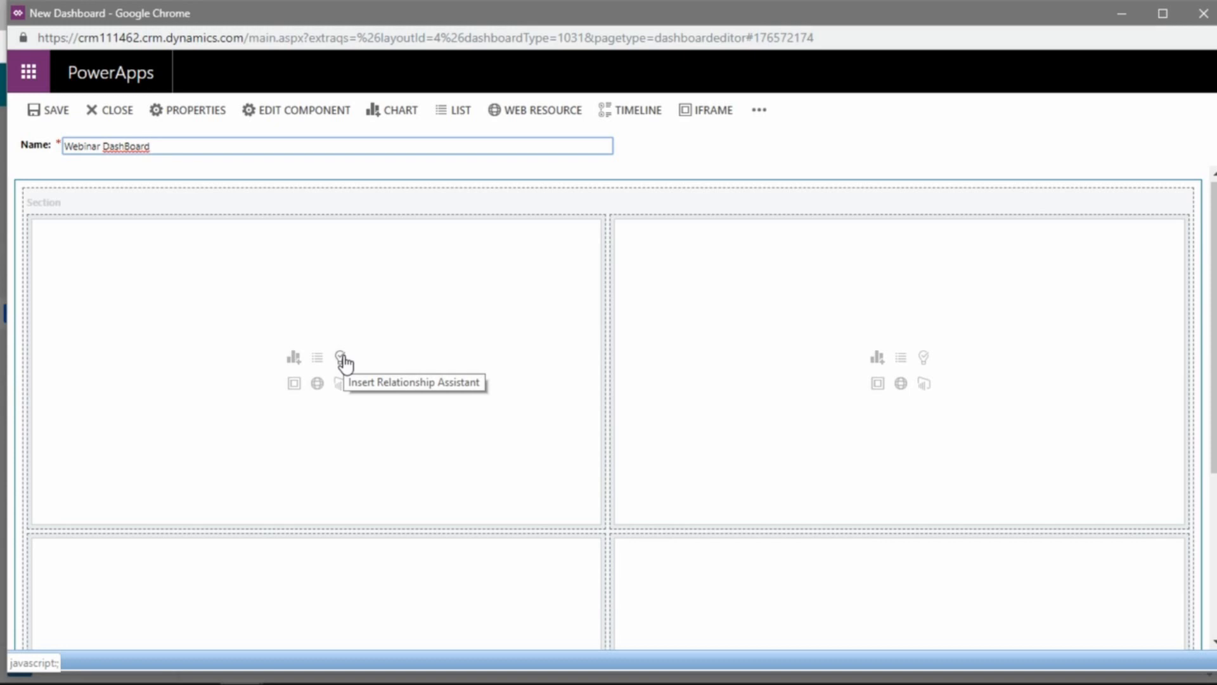
mouse_move(340, 361)
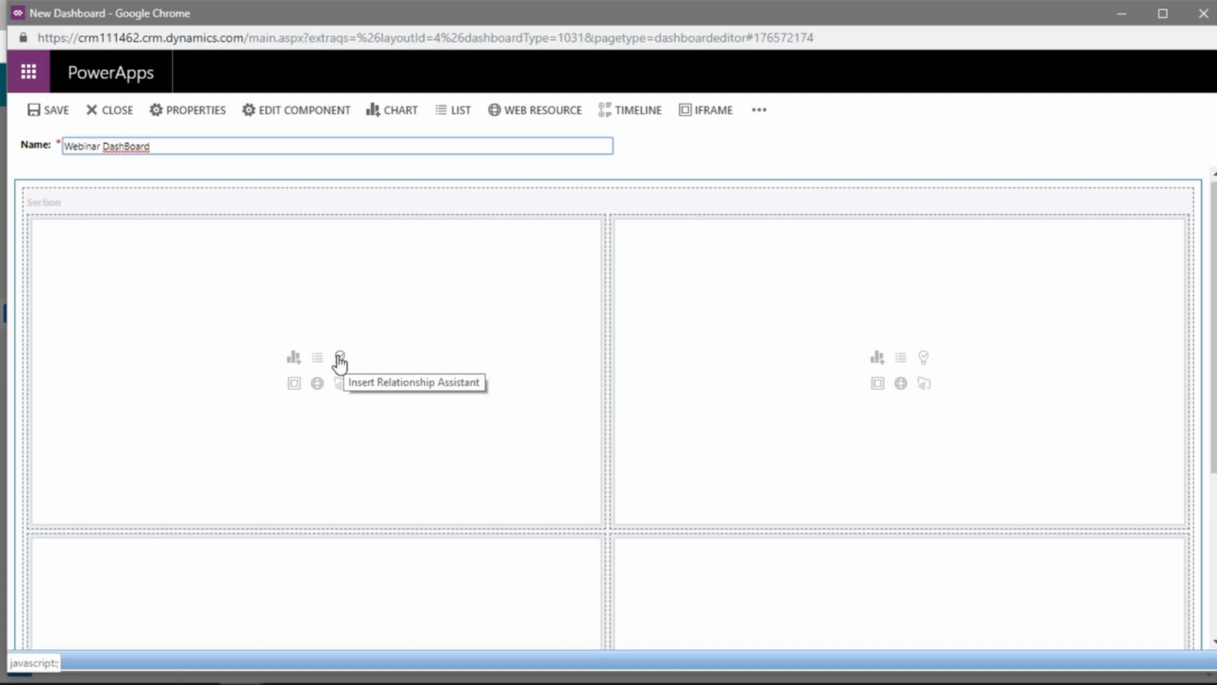
mouse_move(342, 362)
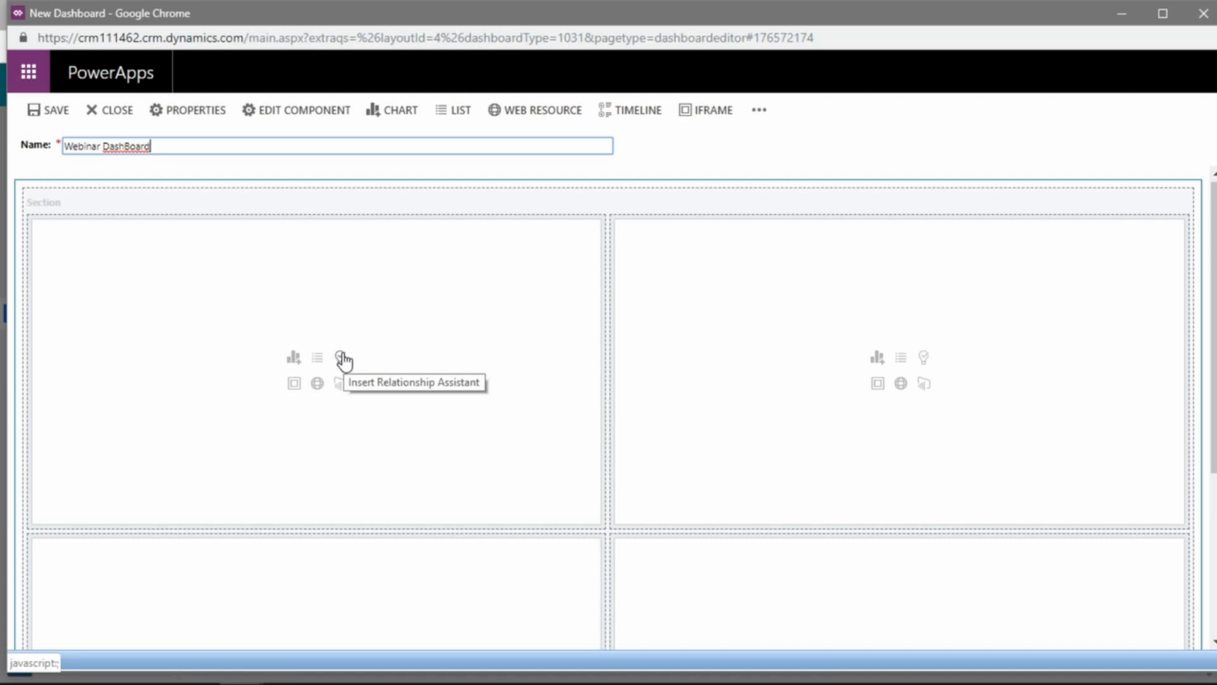
mouse_move(296, 402)
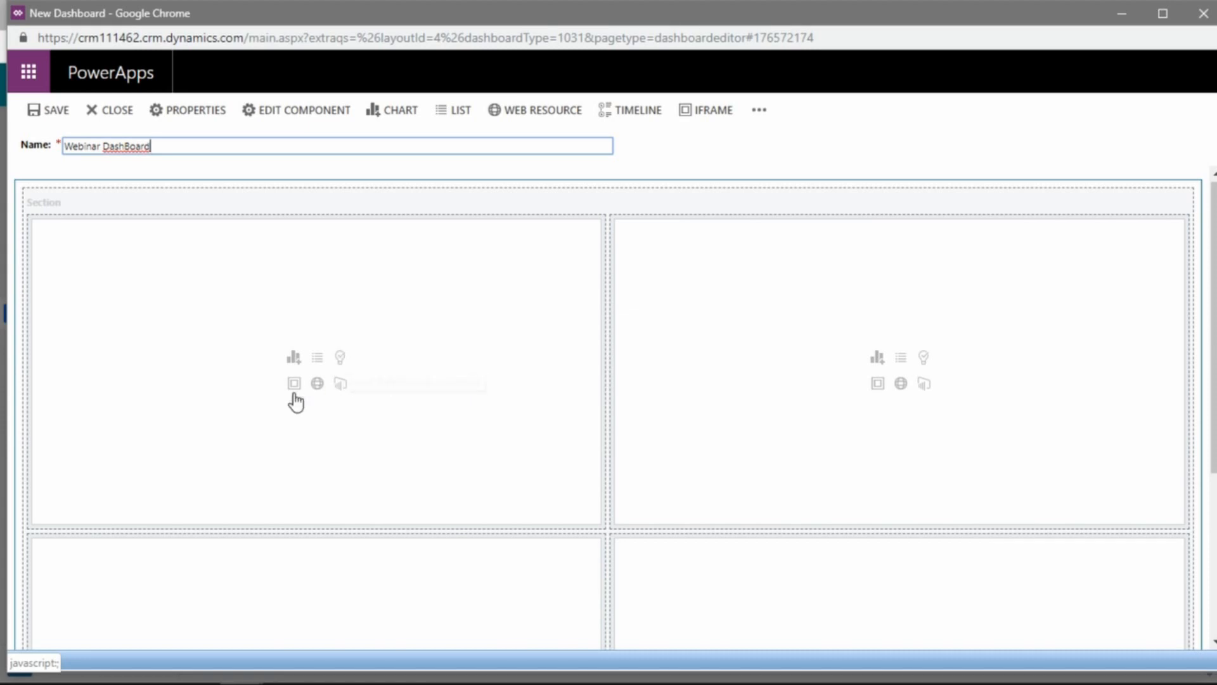
mouse_move(293, 383)
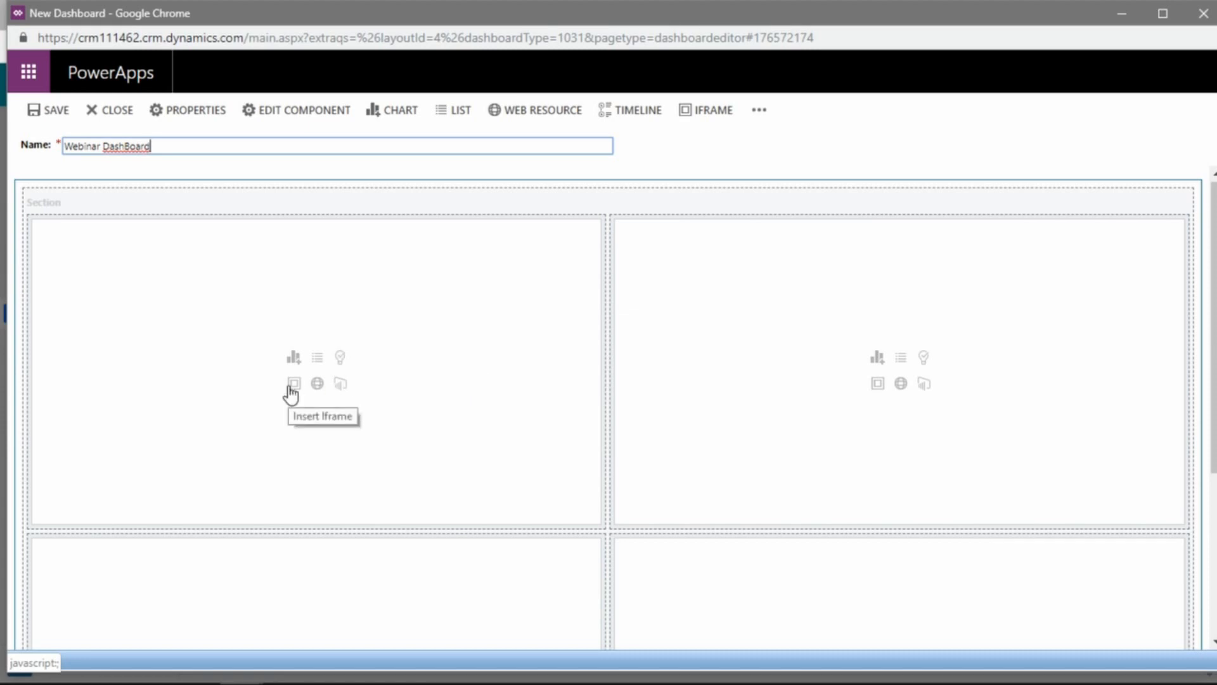
mouse_move(315, 383)
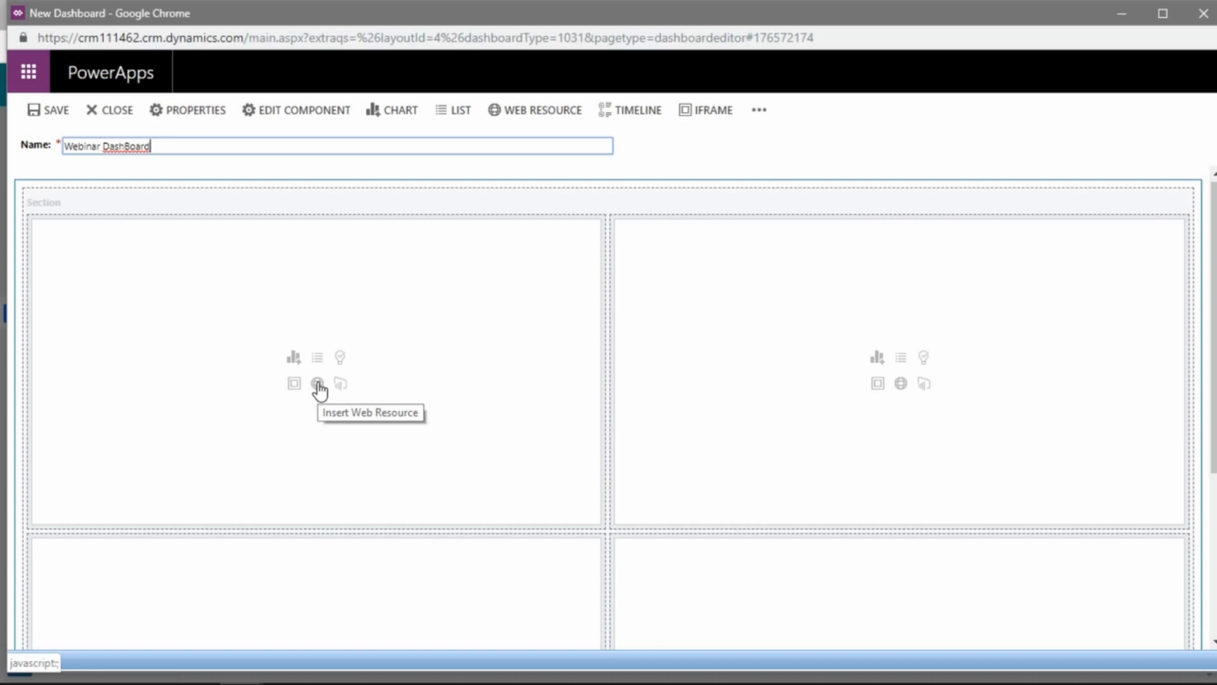
mouse_move(339, 383)
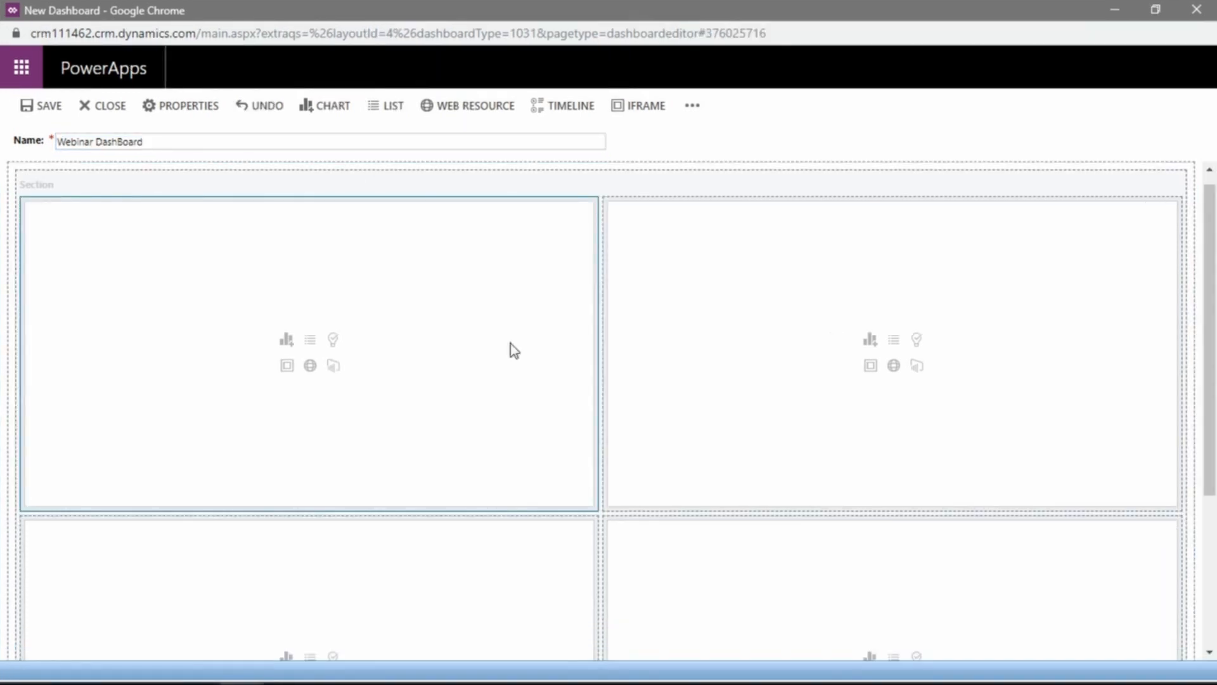
mouse_move(501, 354)
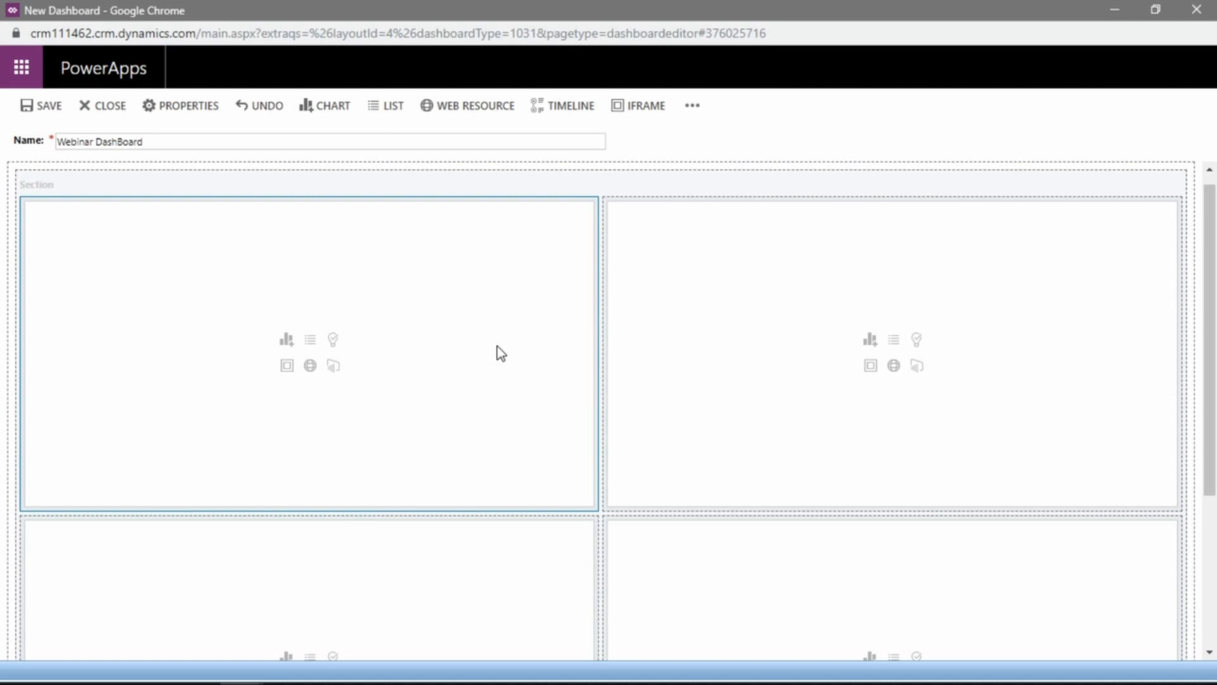
mouse_move(447, 326)
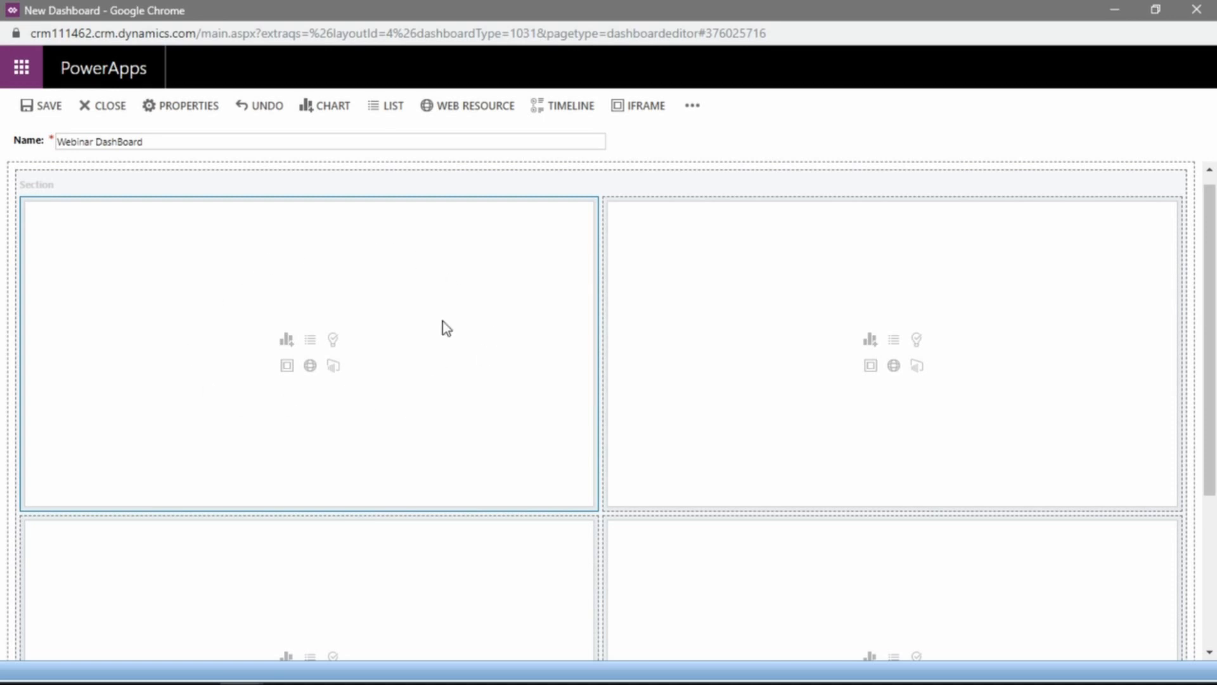
mouse_move(304, 341)
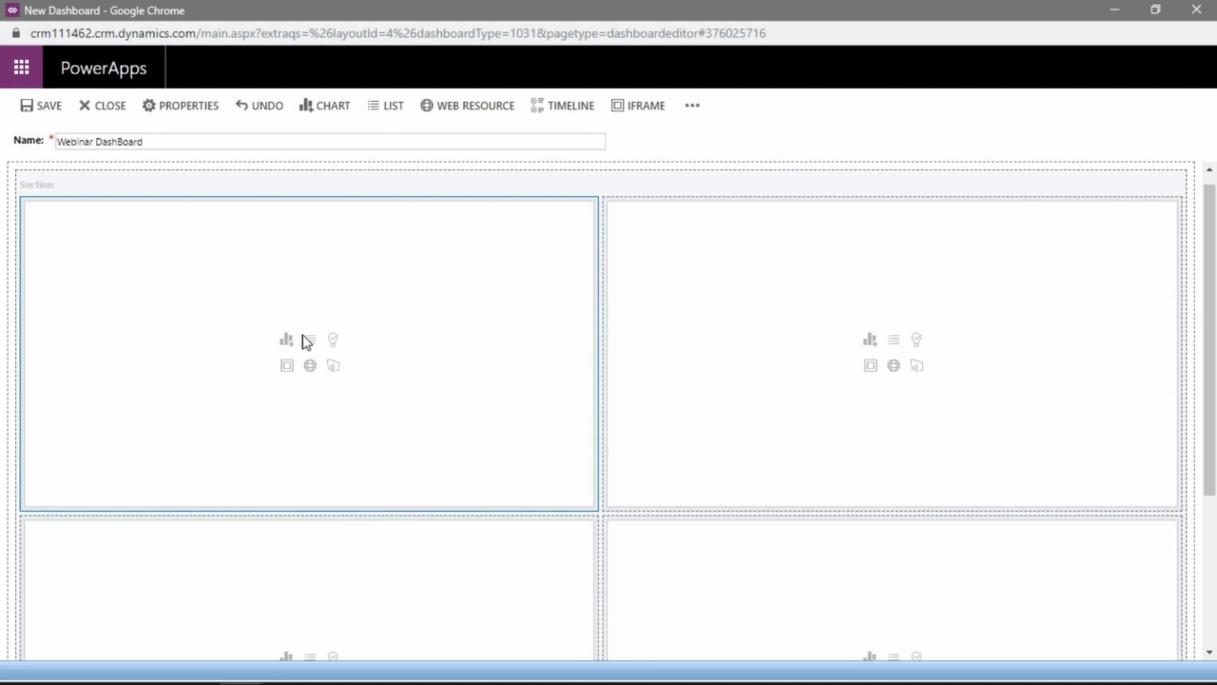
mouse_move(309, 340)
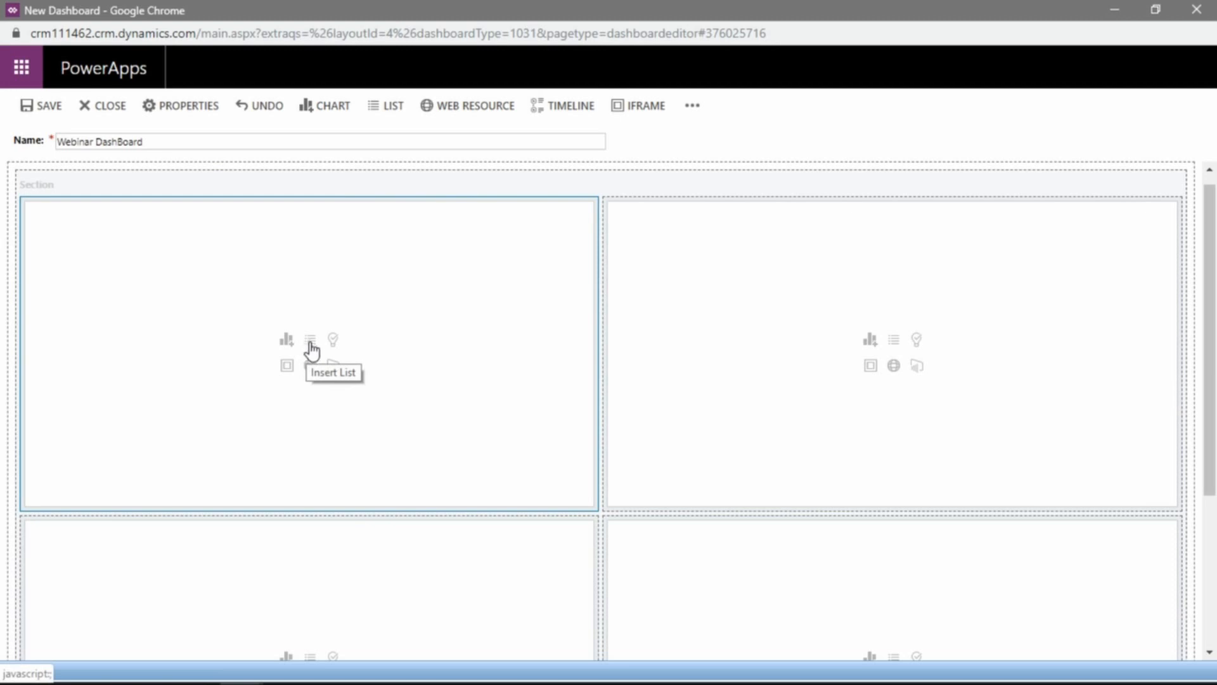
Add a Contacts list with the My Active Contacts view to the top-left panel.
left_click(310, 339)
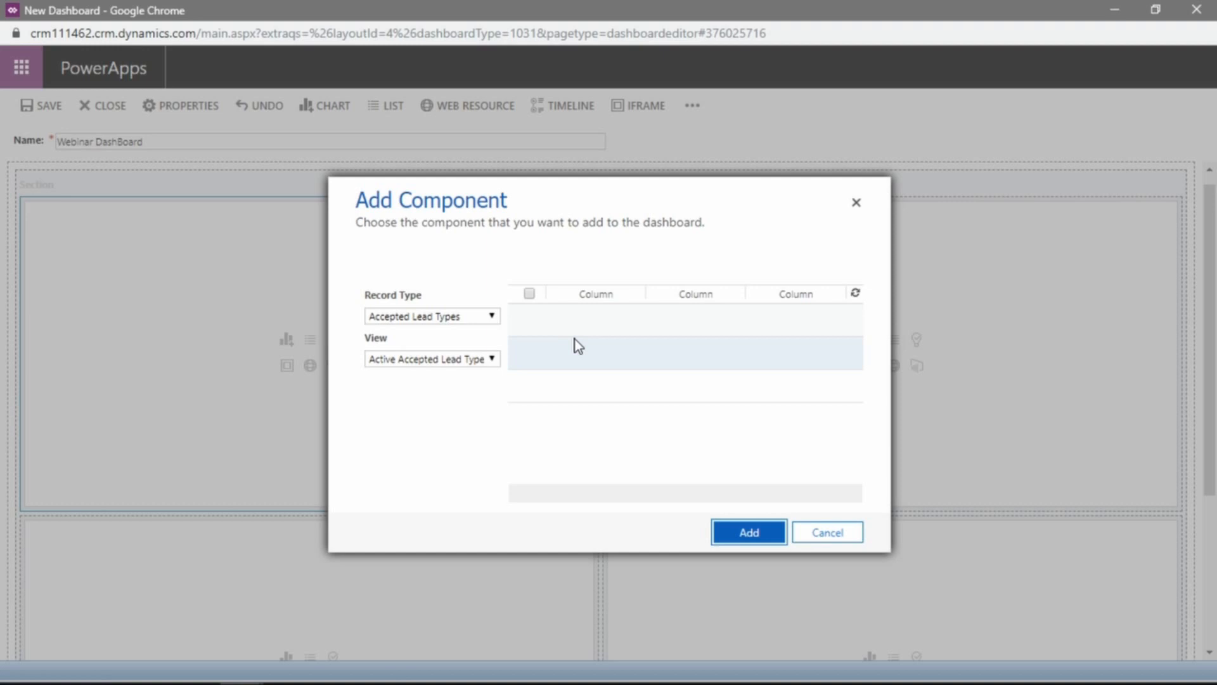
mouse_move(445, 278)
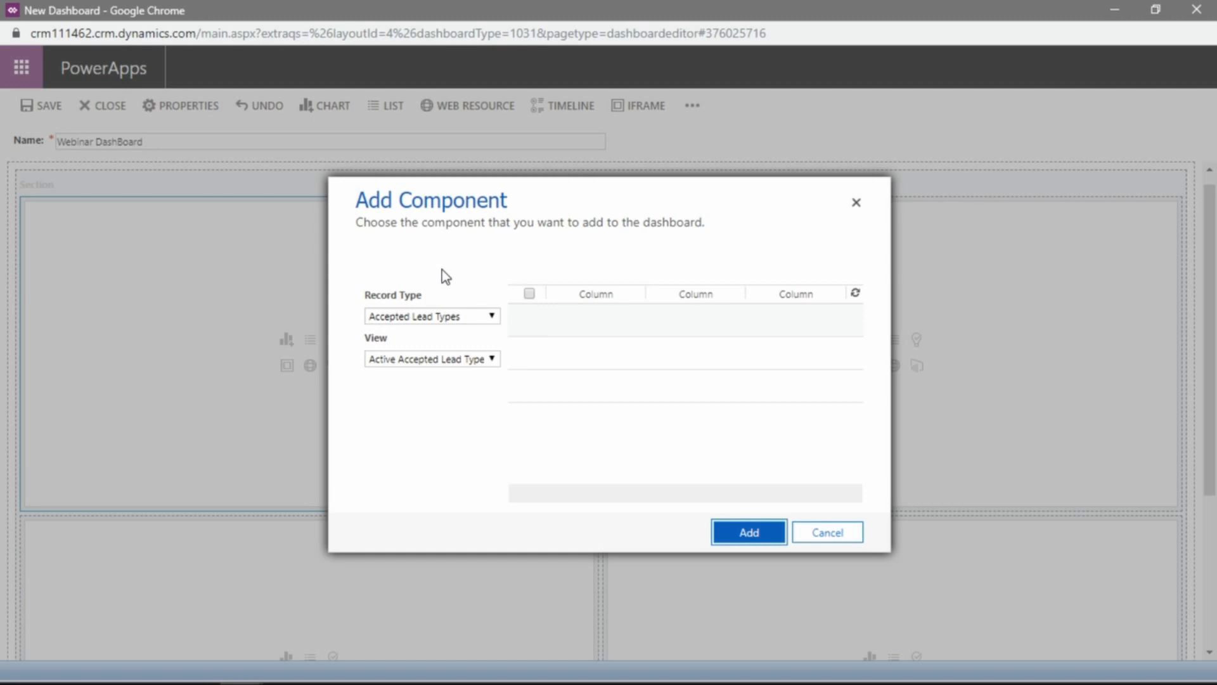
mouse_move(440, 372)
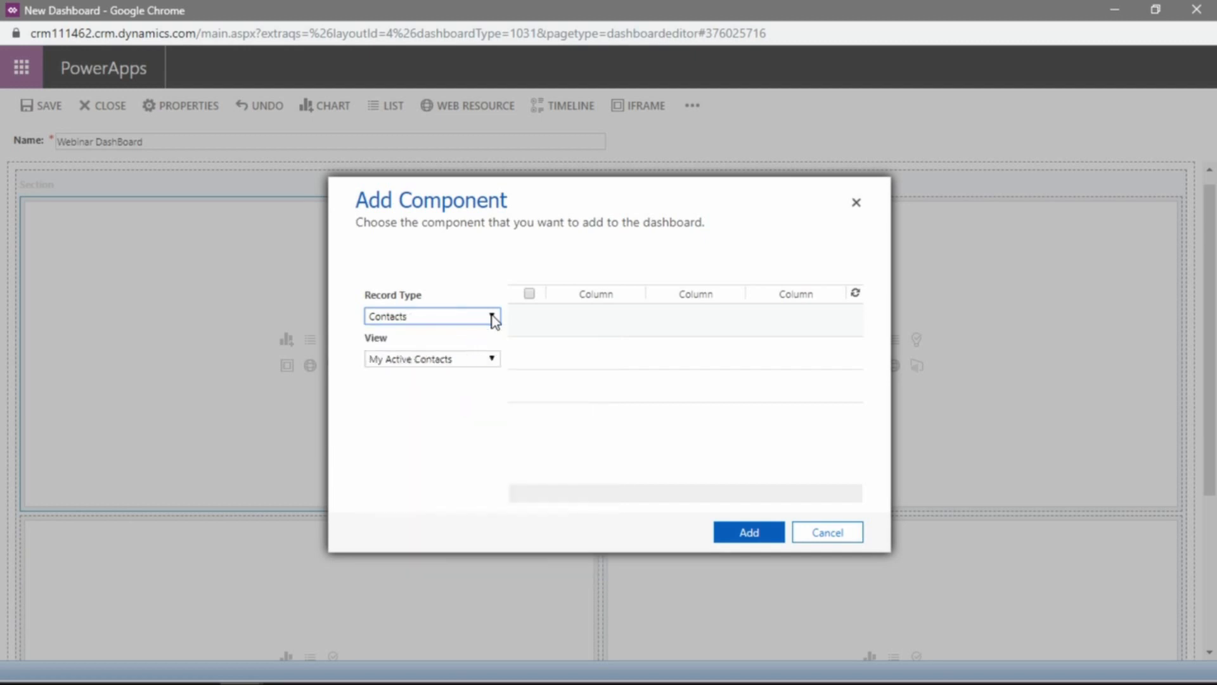
mouse_move(439, 369)
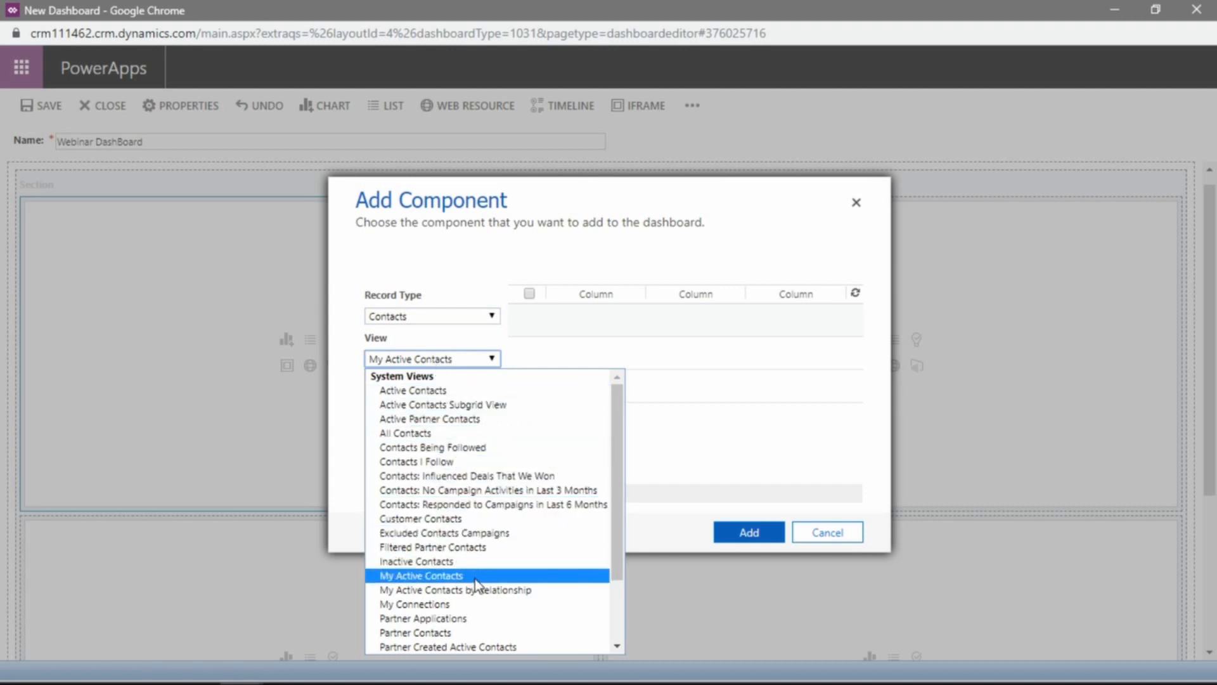
mouse_move(465, 584)
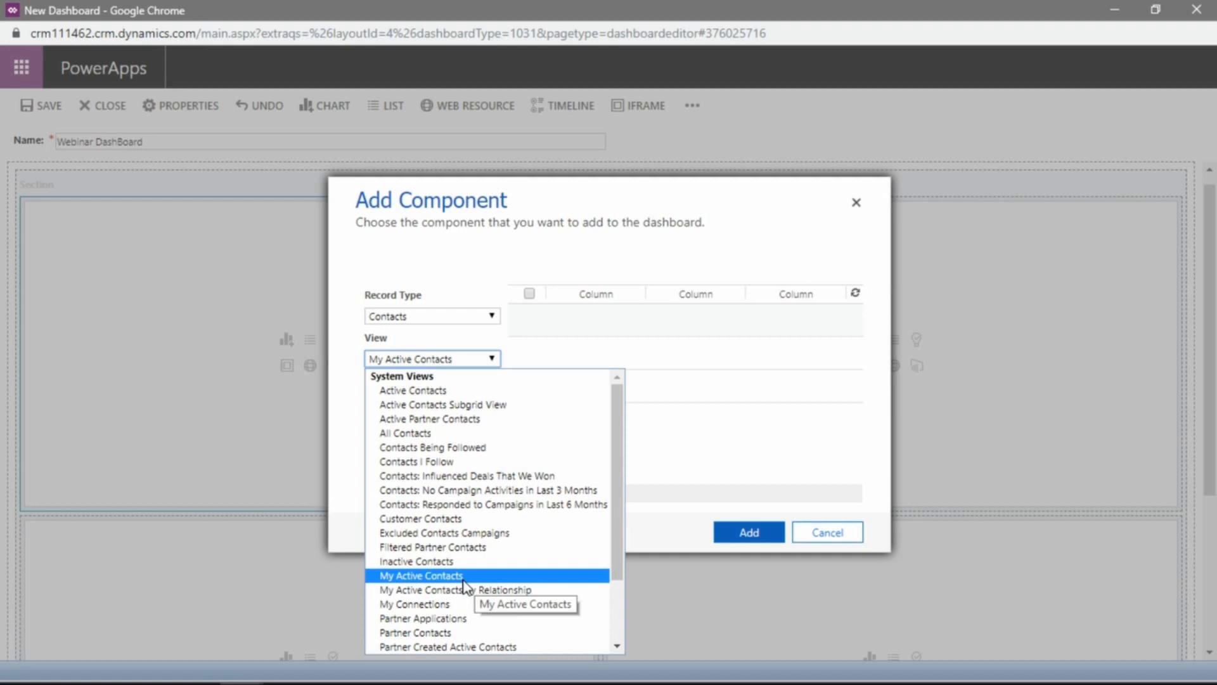
mouse_move(407, 578)
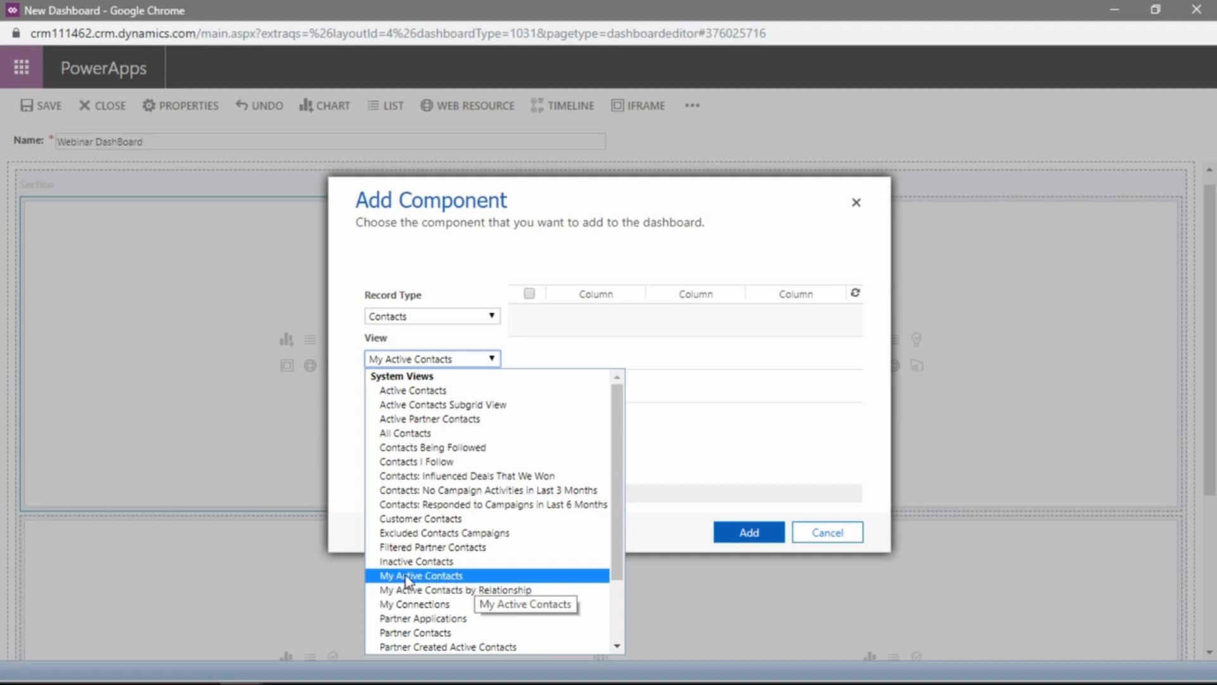
left_click(419, 576)
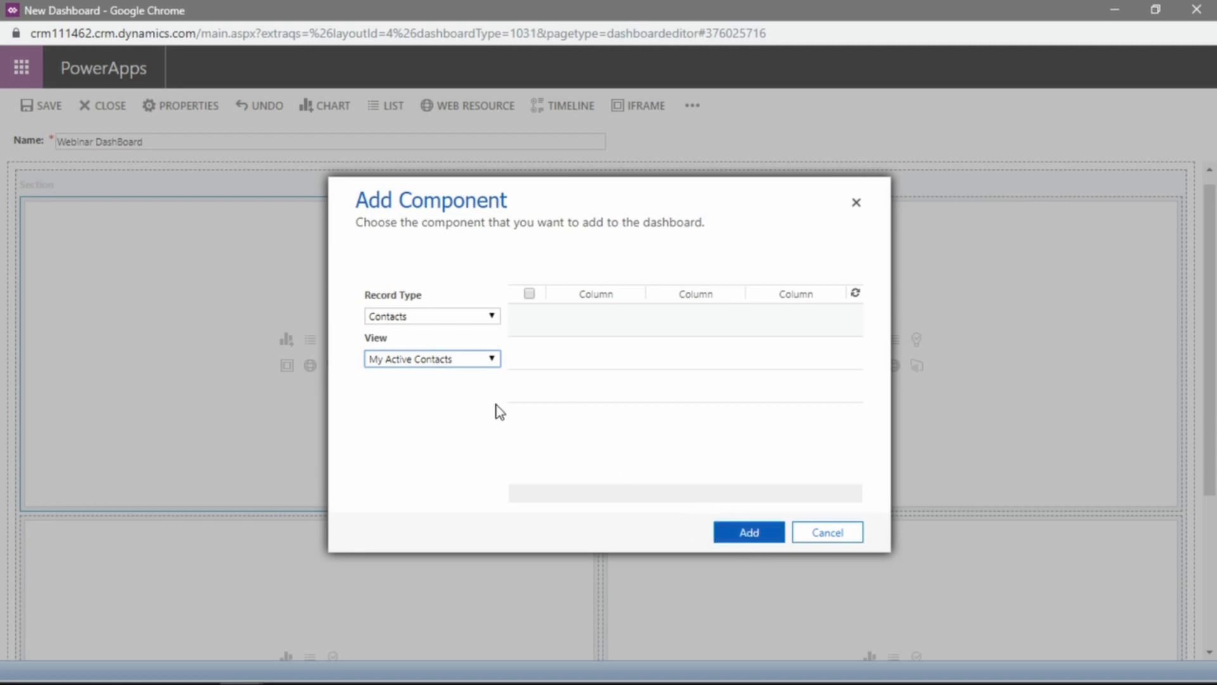
left_click(747, 532)
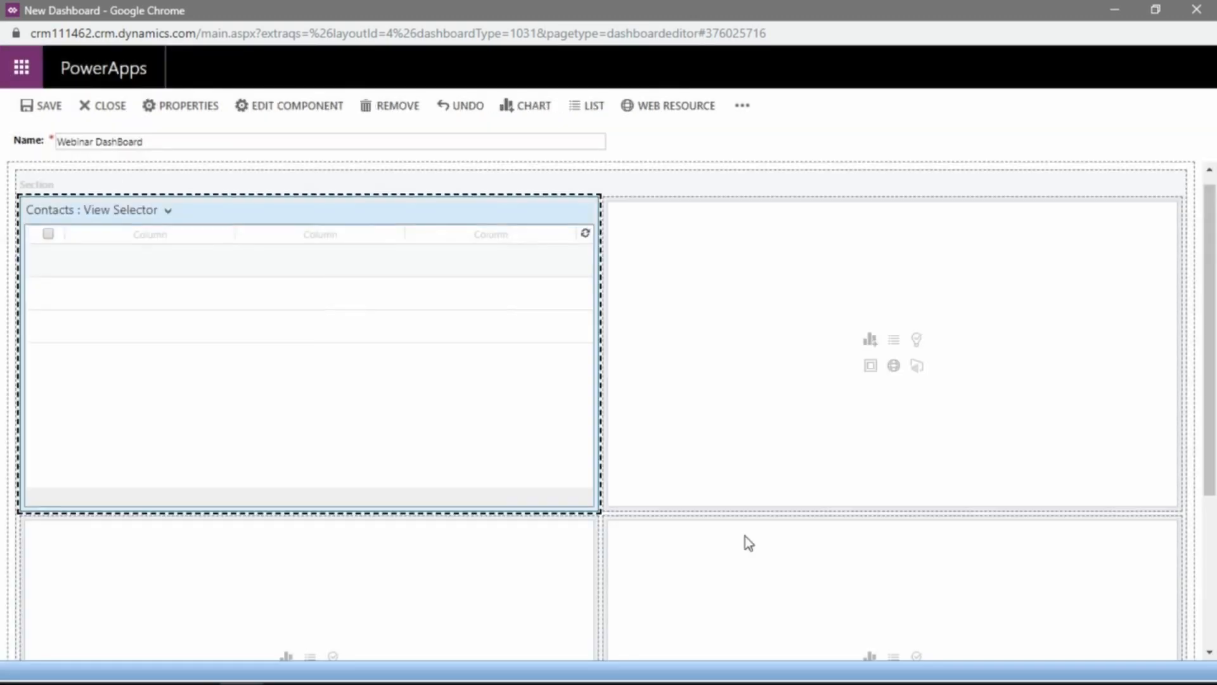
mouse_move(72, 269)
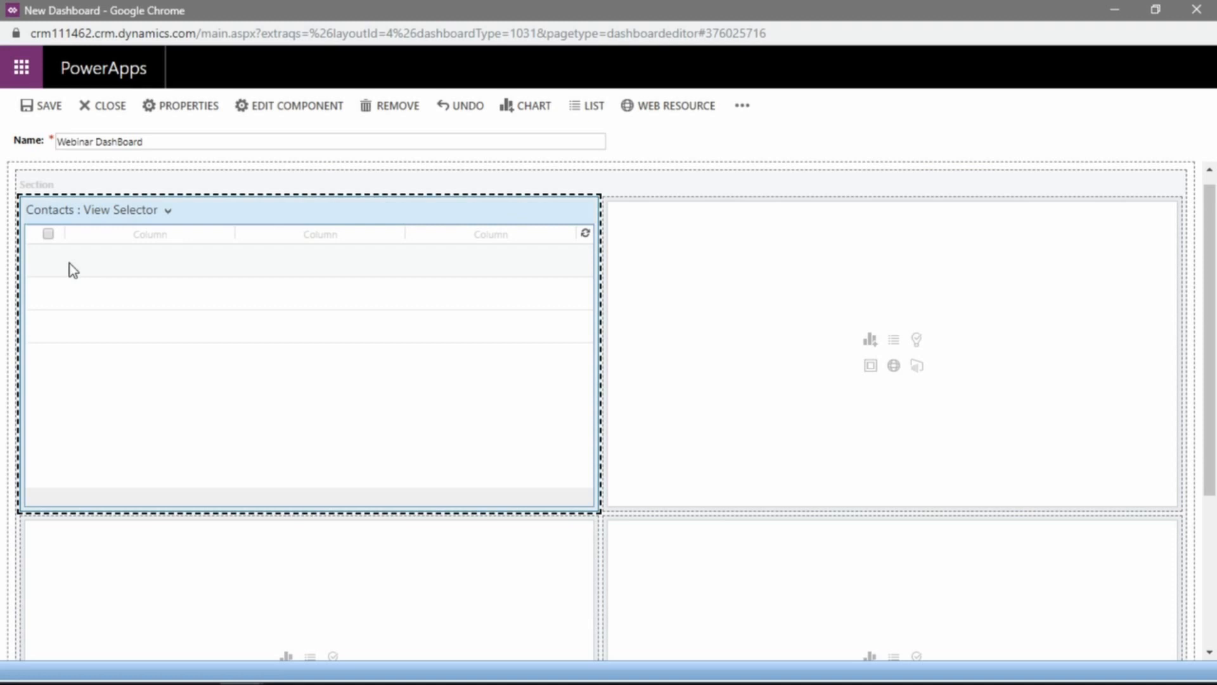
mouse_move(239, 300)
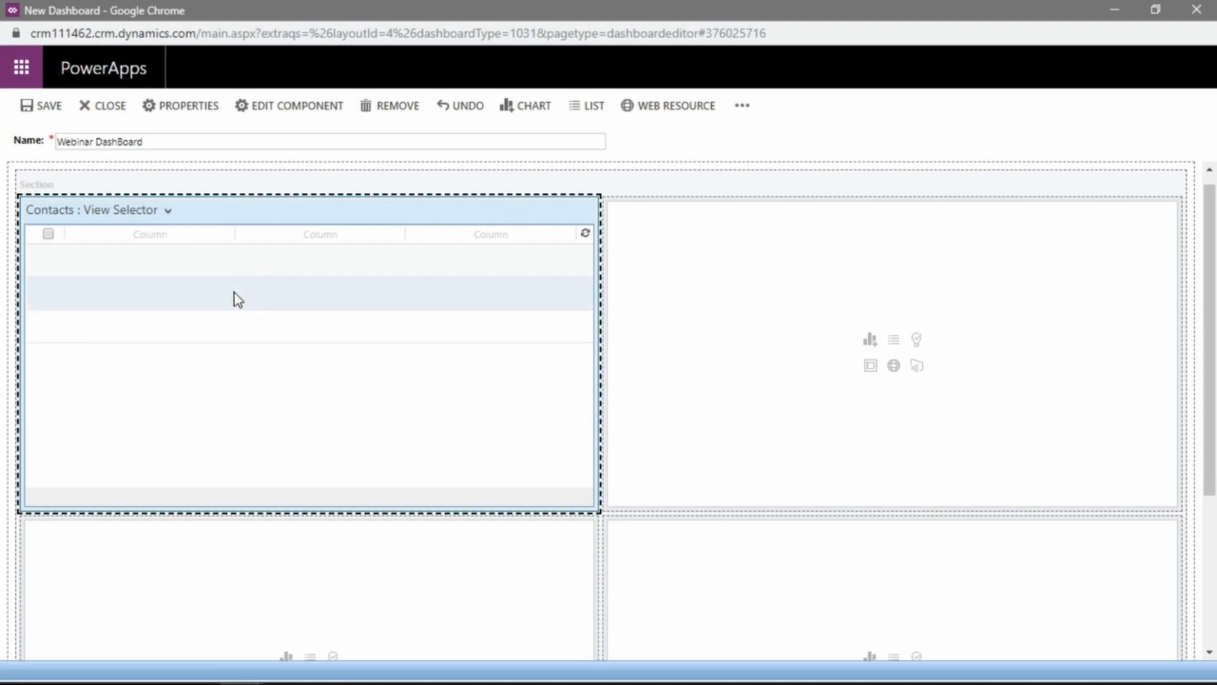
mouse_move(232, 281)
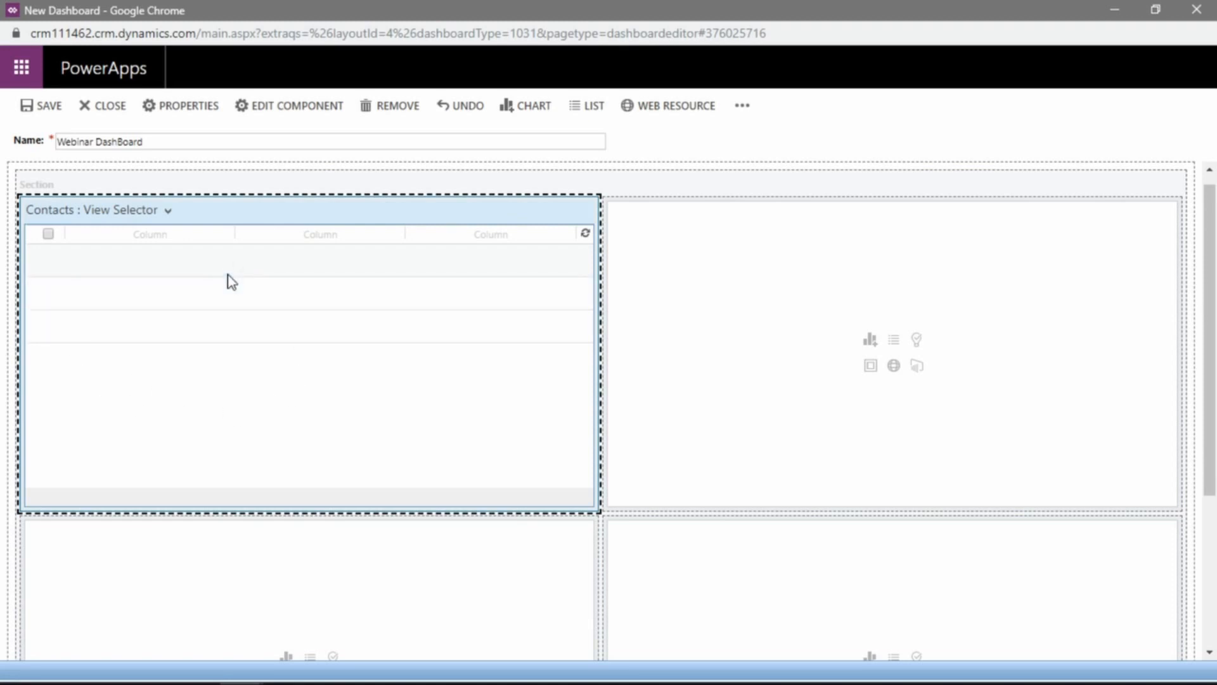
mouse_move(275, 306)
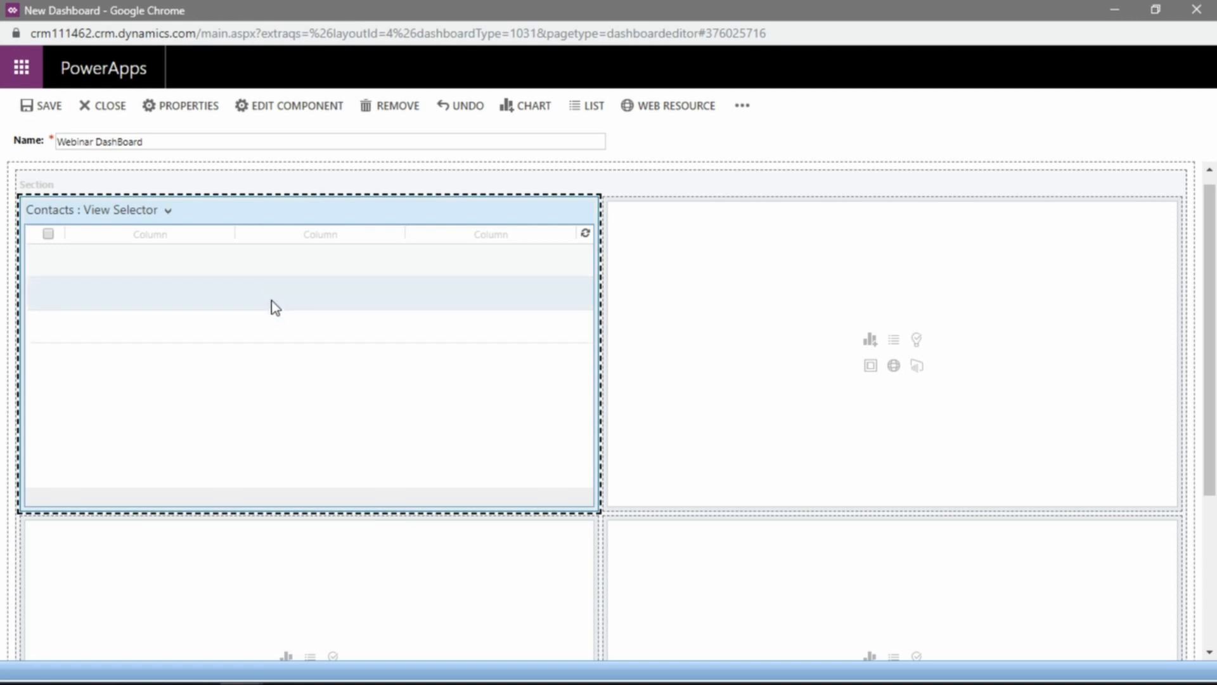
mouse_move(253, 379)
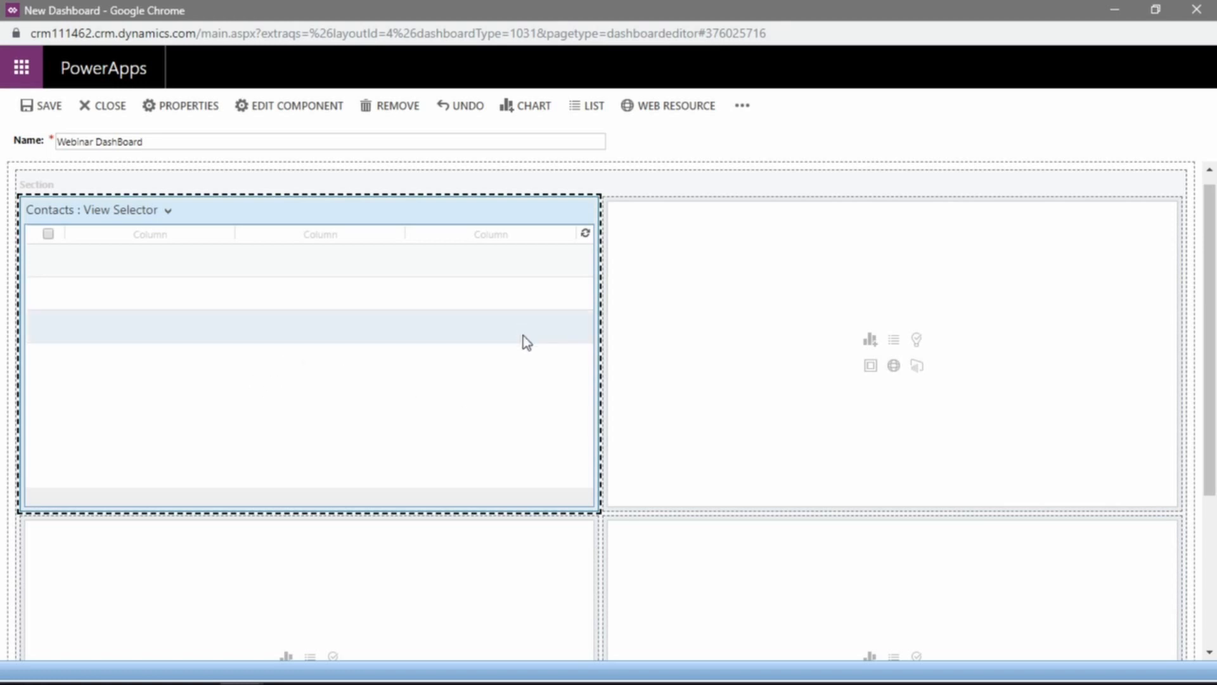
mouse_move(222, 373)
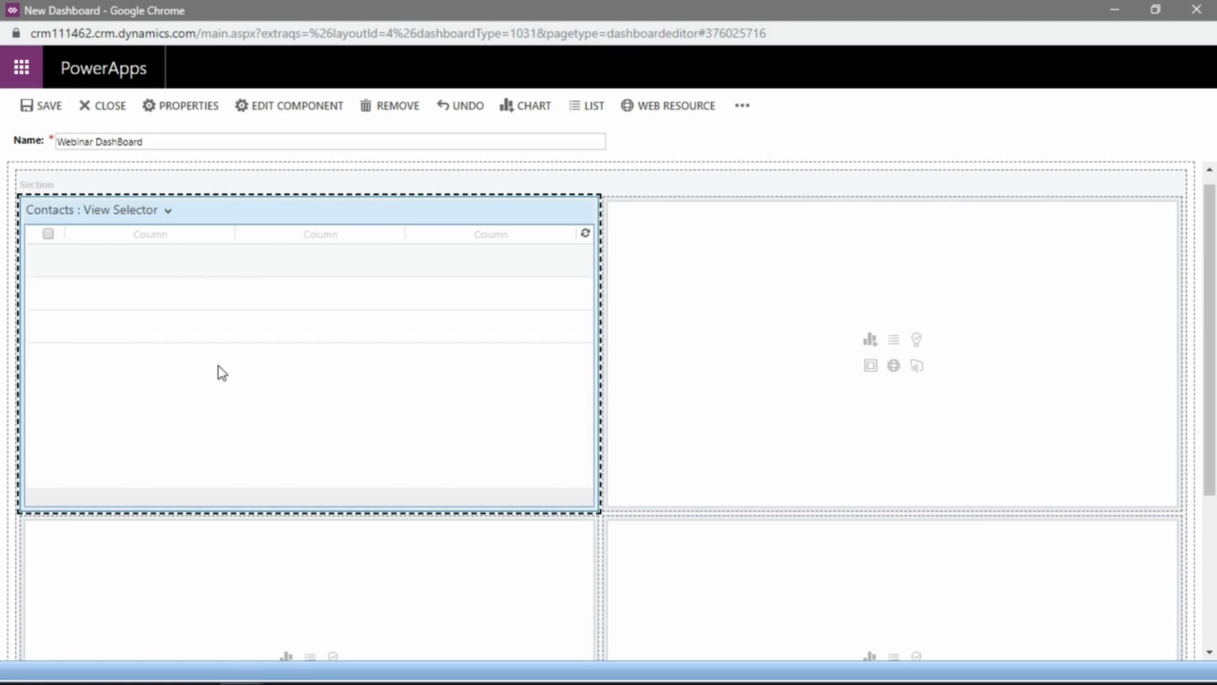
mouse_move(653, 285)
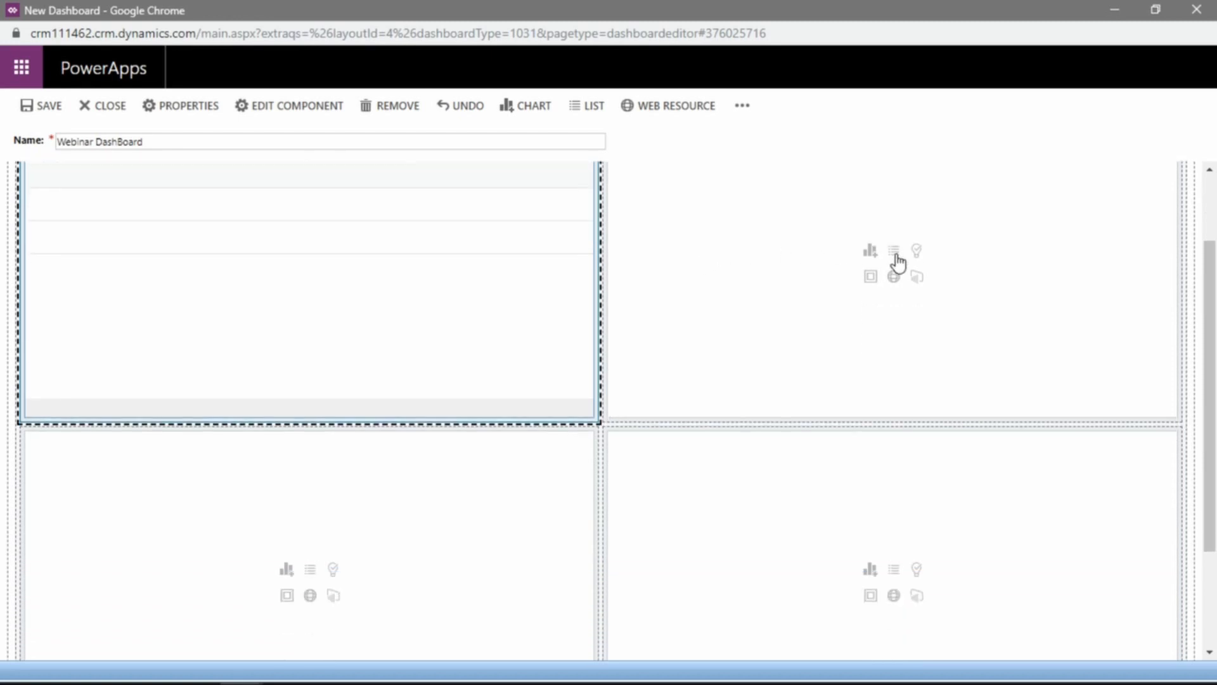
Add a Tasks list with the My Tasks view as the dashboard's second component.
left_click(892, 250)
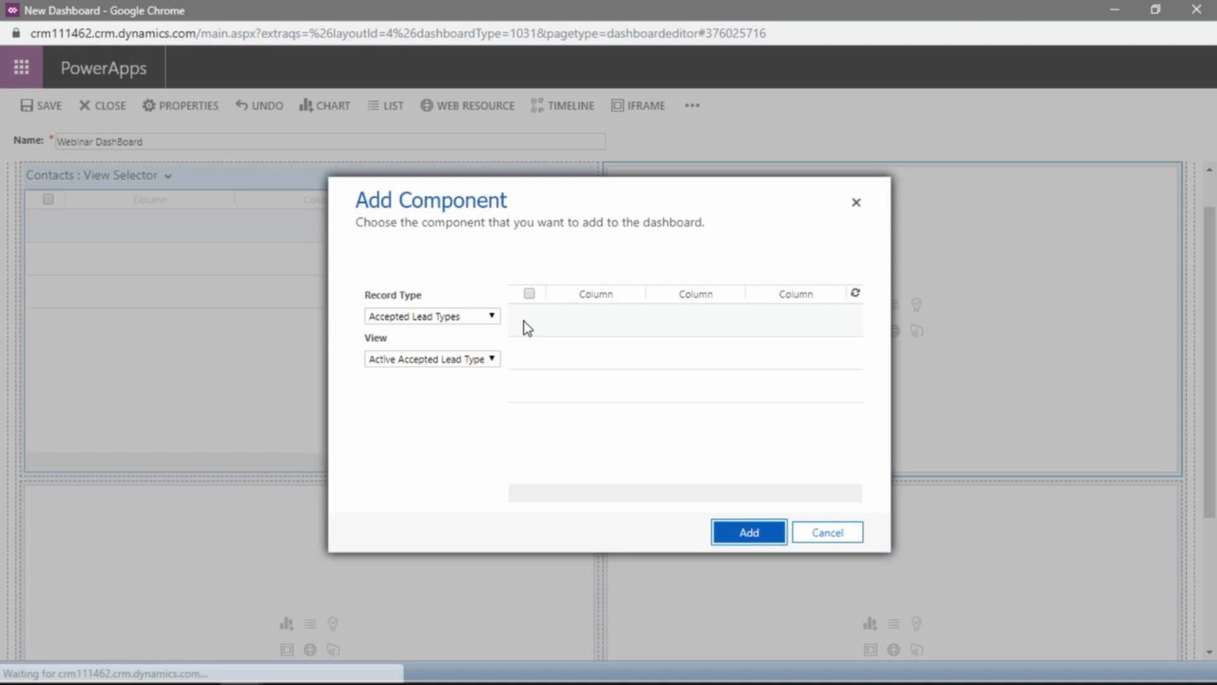
mouse_move(497, 320)
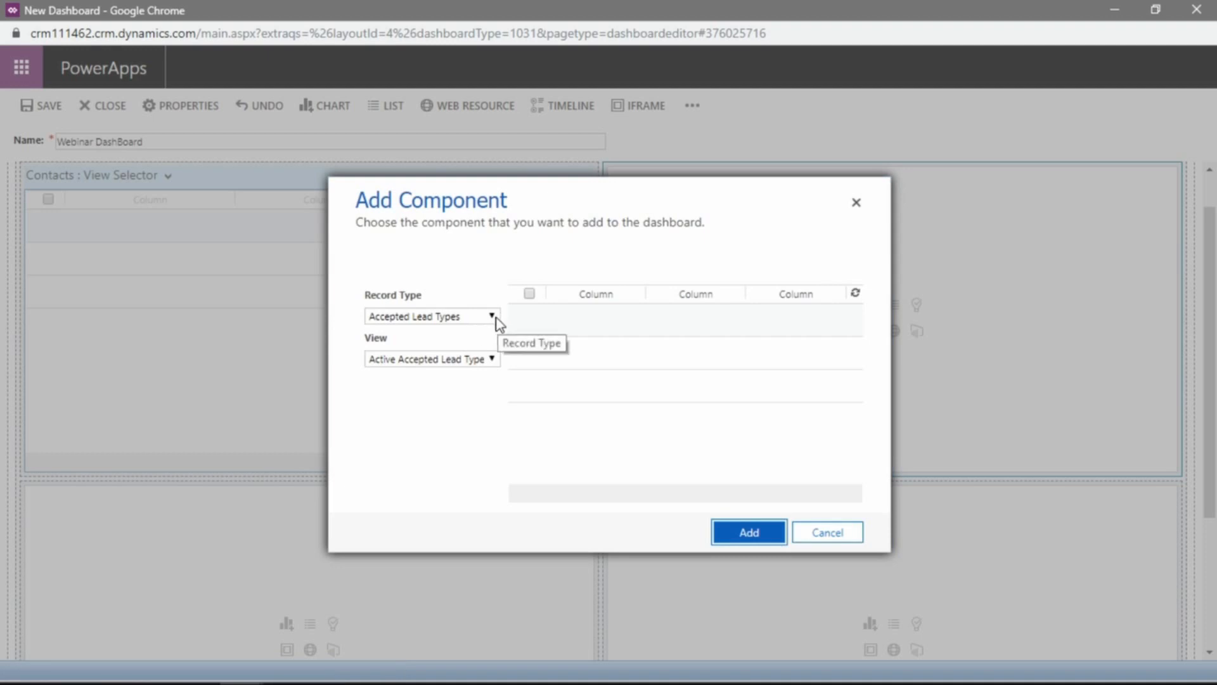
left_click(491, 316)
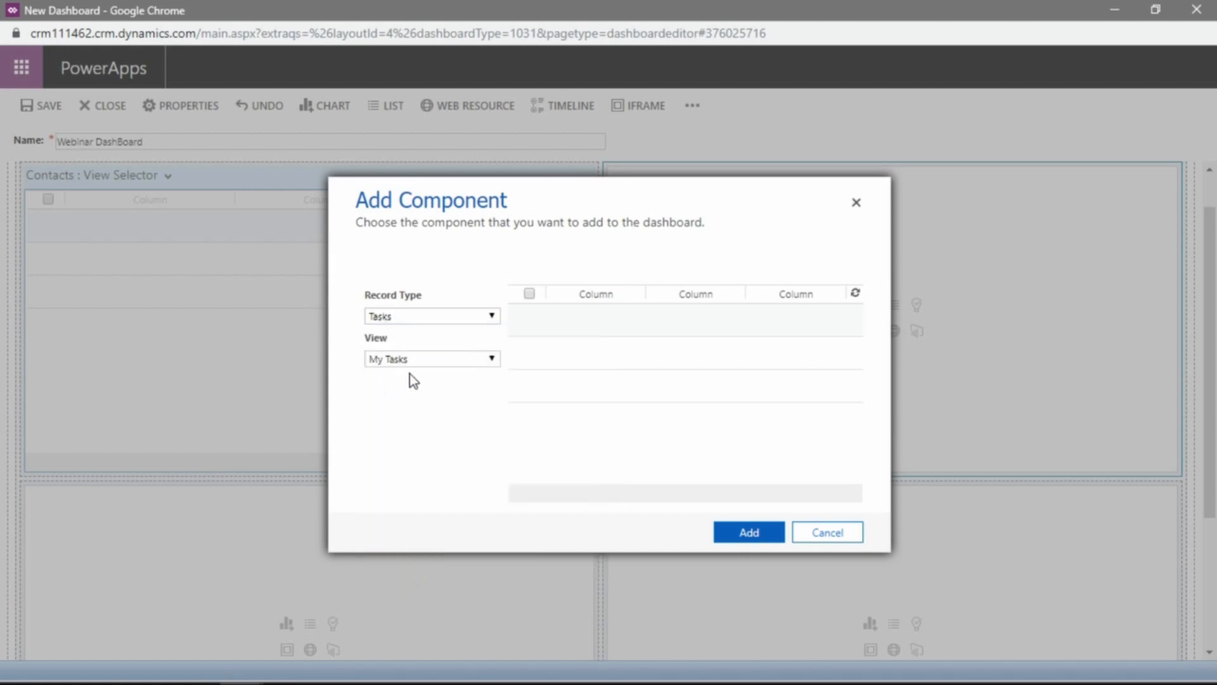
mouse_move(477, 365)
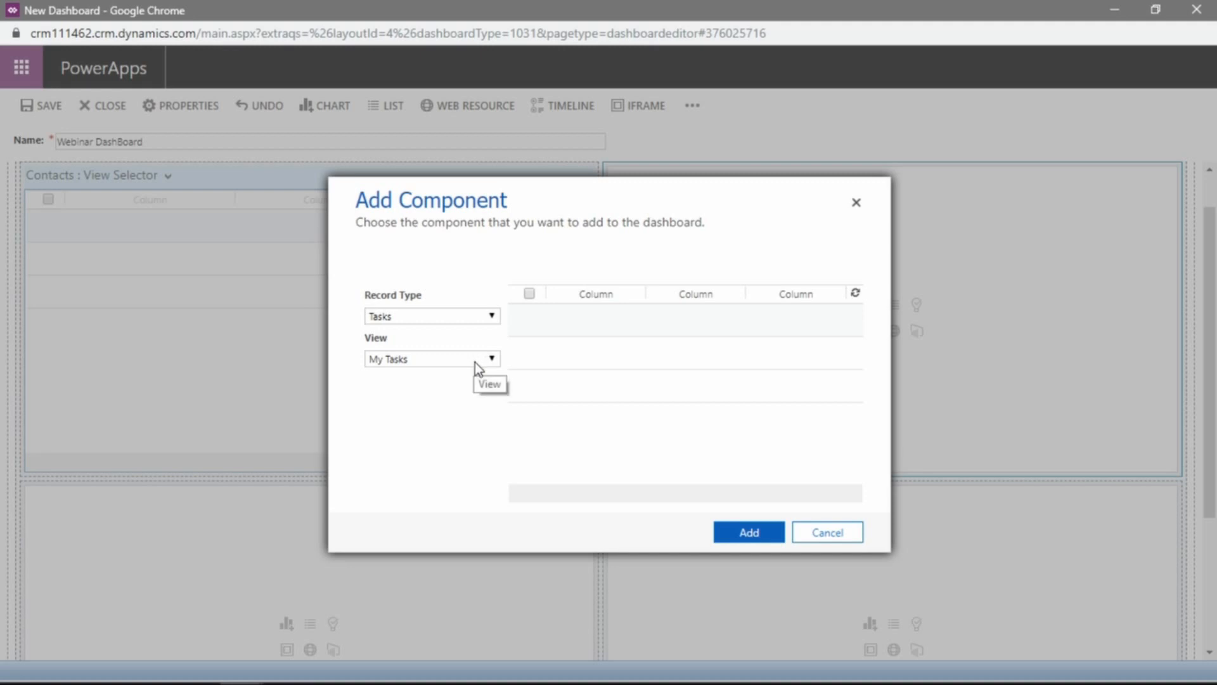
mouse_move(497, 366)
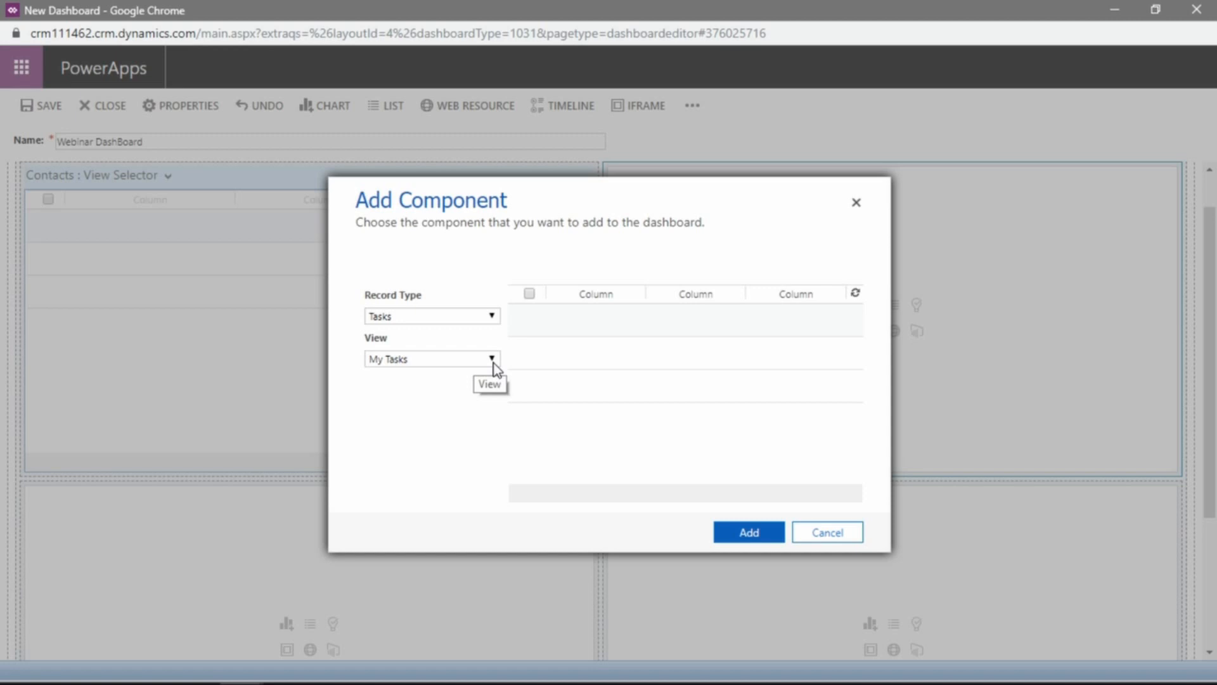
left_click(489, 357)
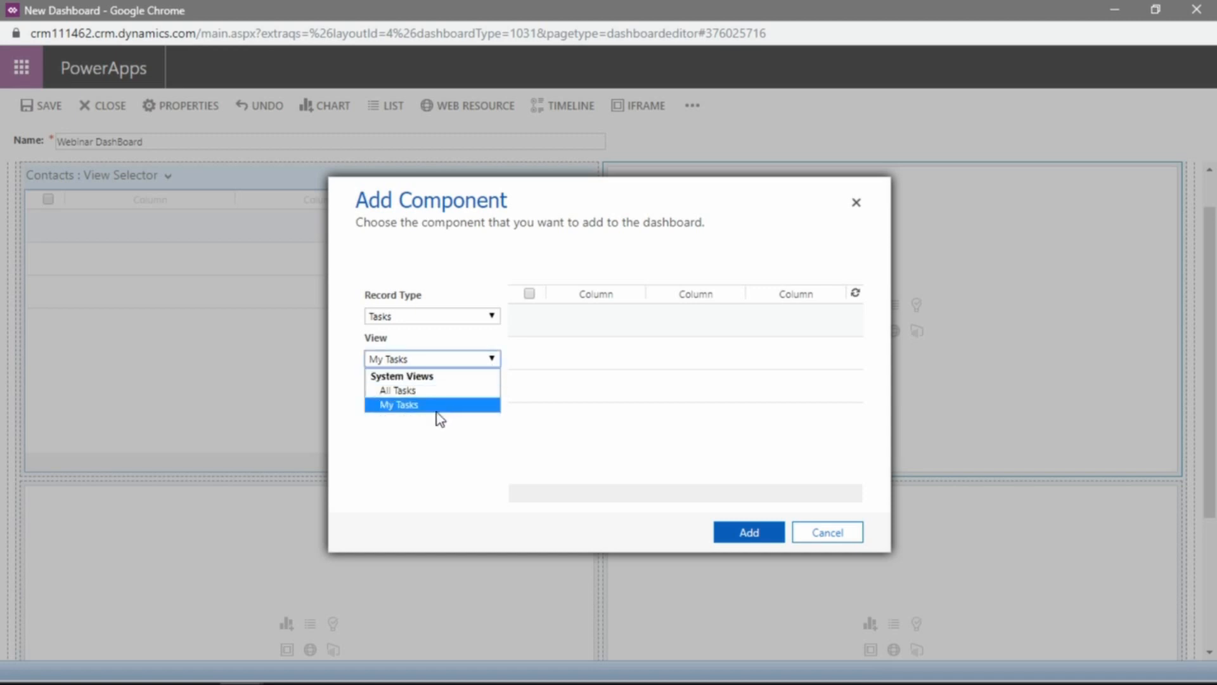
left_click(400, 403)
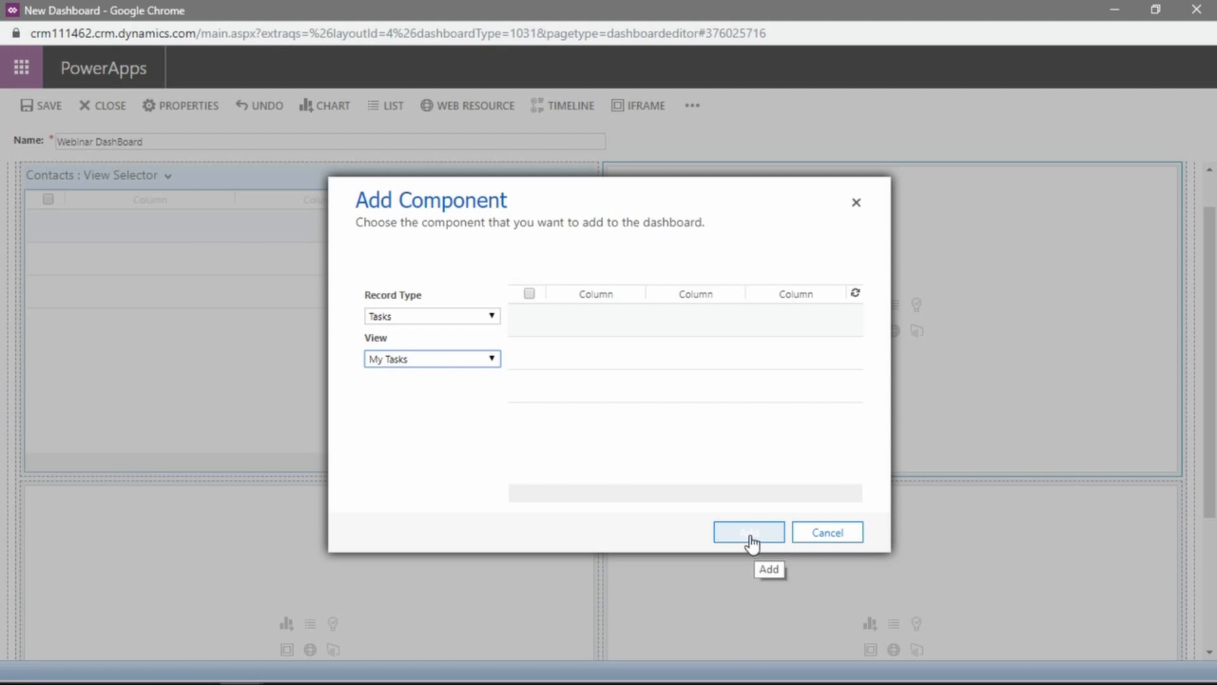
left_click(746, 532)
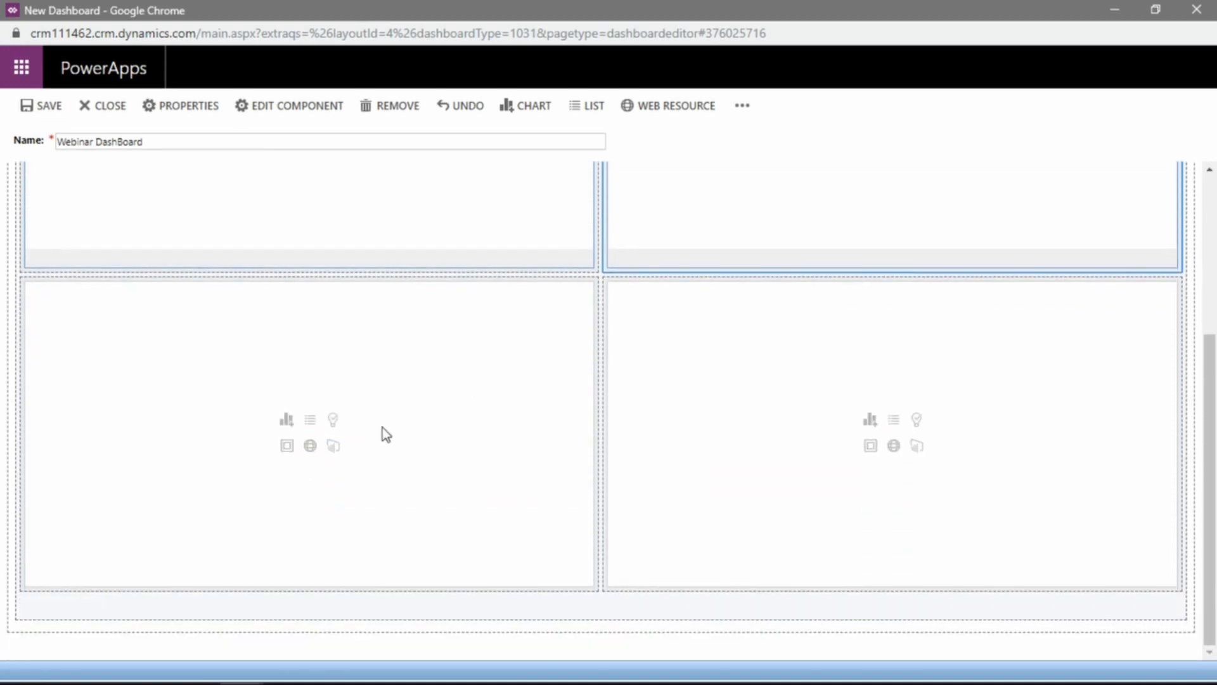
mouse_move(179, 435)
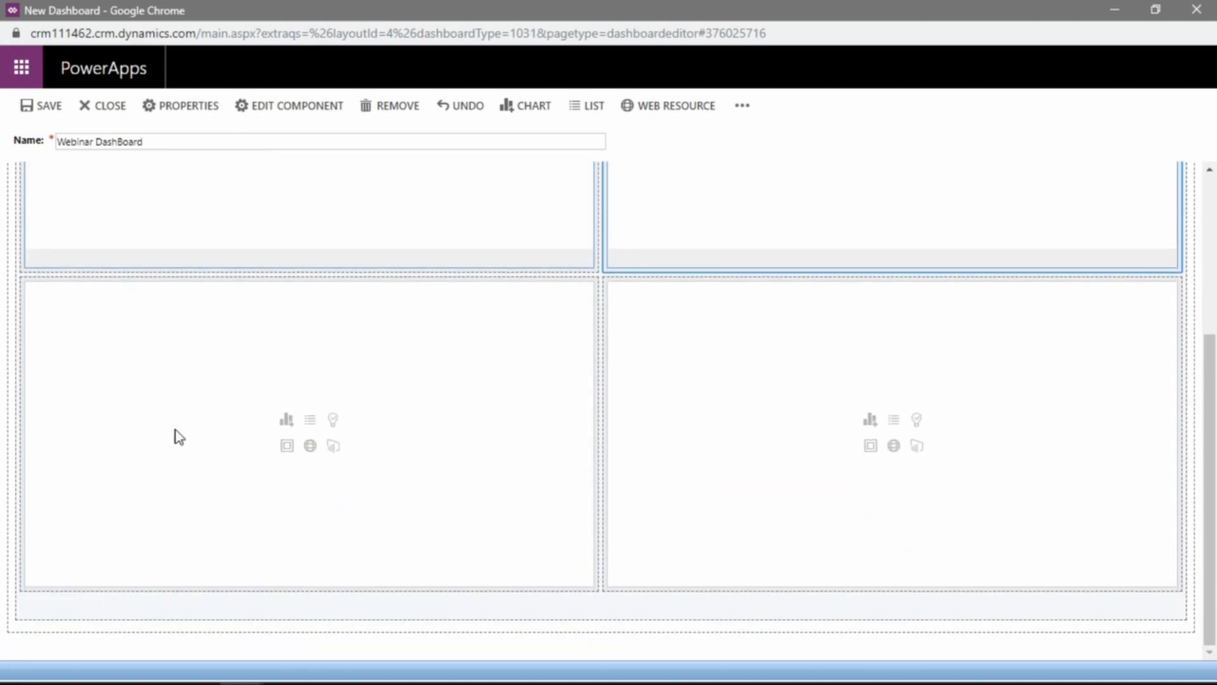
mouse_move(285, 420)
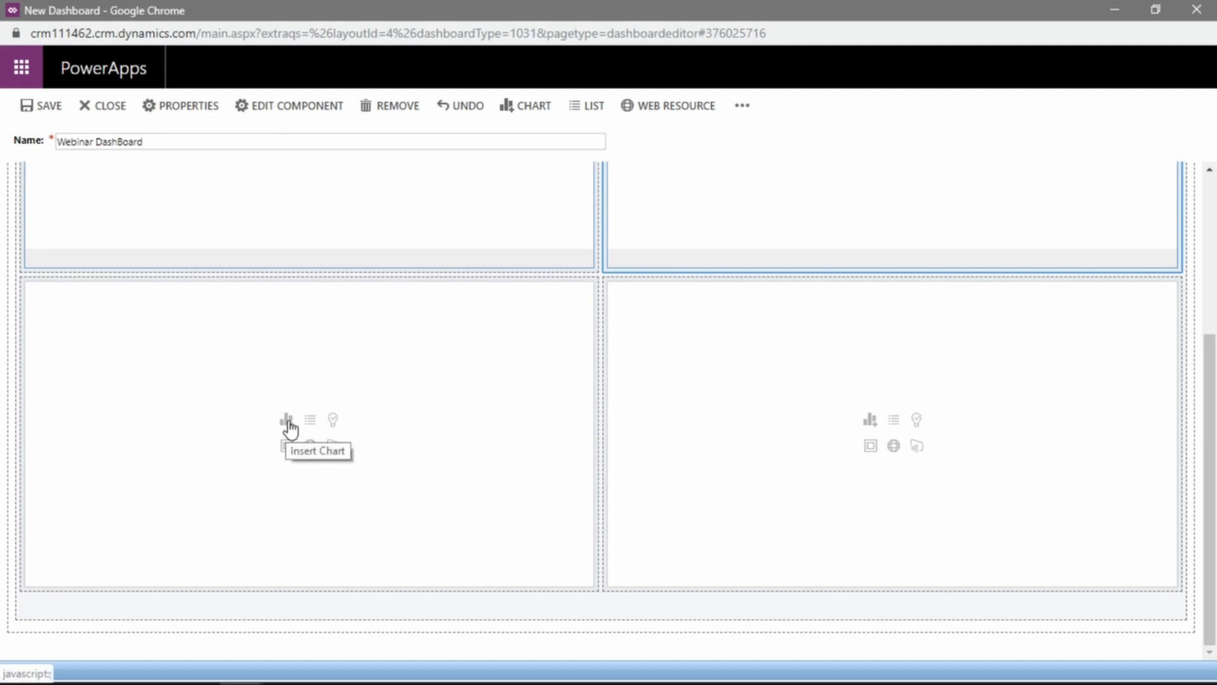
Begin inserting a chart into the empty lower-left panel.
left_click(285, 420)
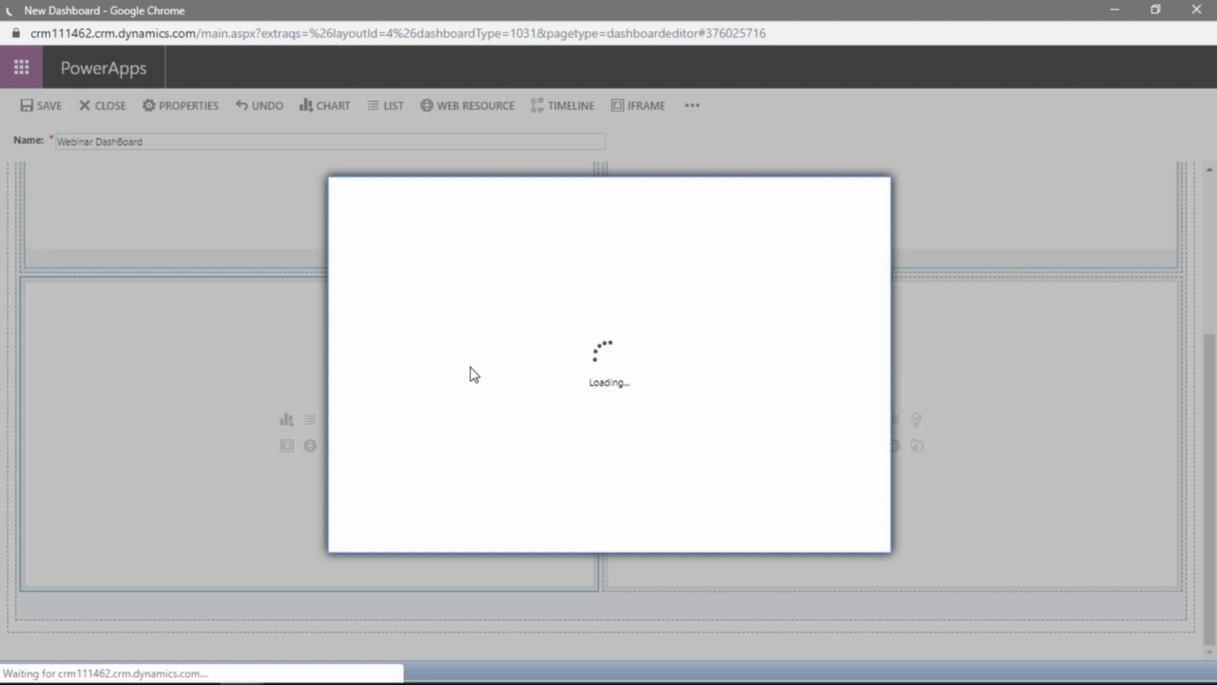
mouse_move(503, 369)
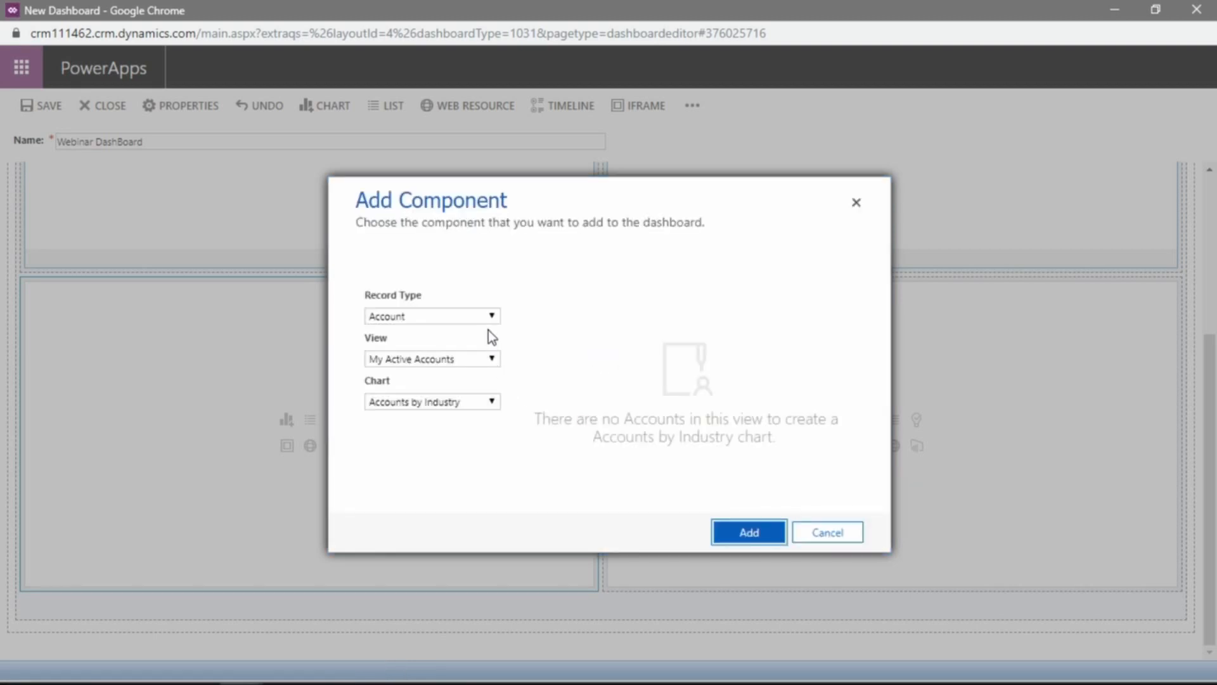
mouse_move(414, 354)
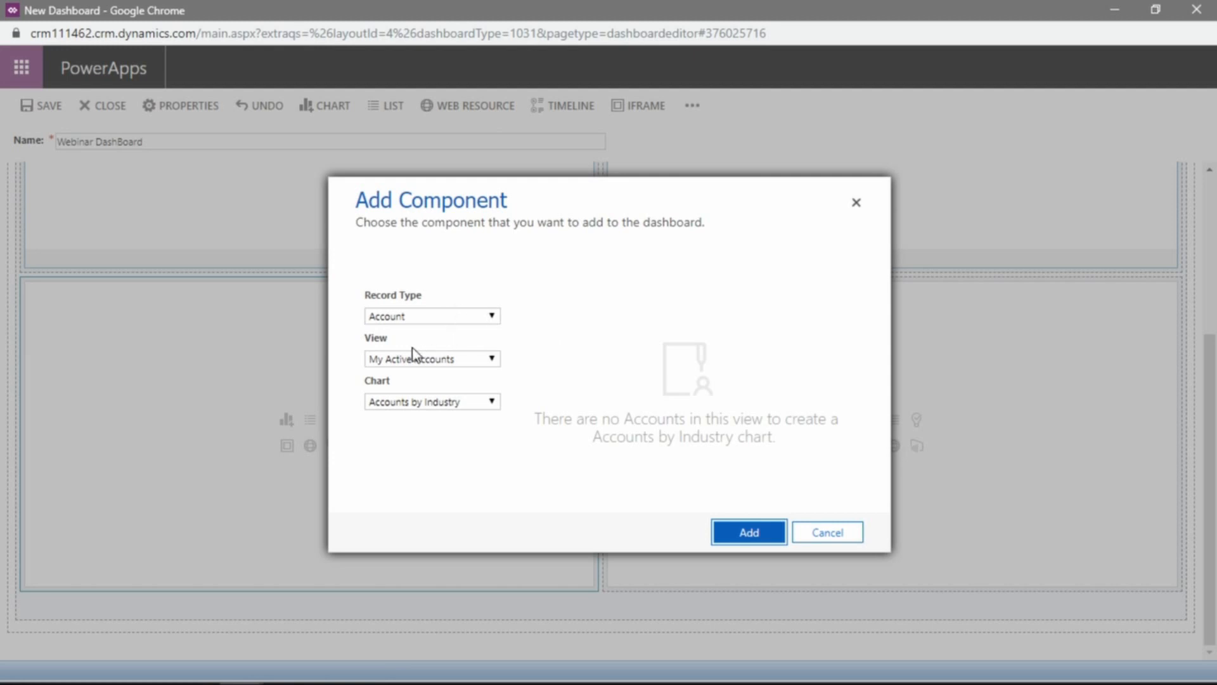
Add the Tasks by Priority chart of My Tasks to the lower-left panel.
left_click(490, 316)
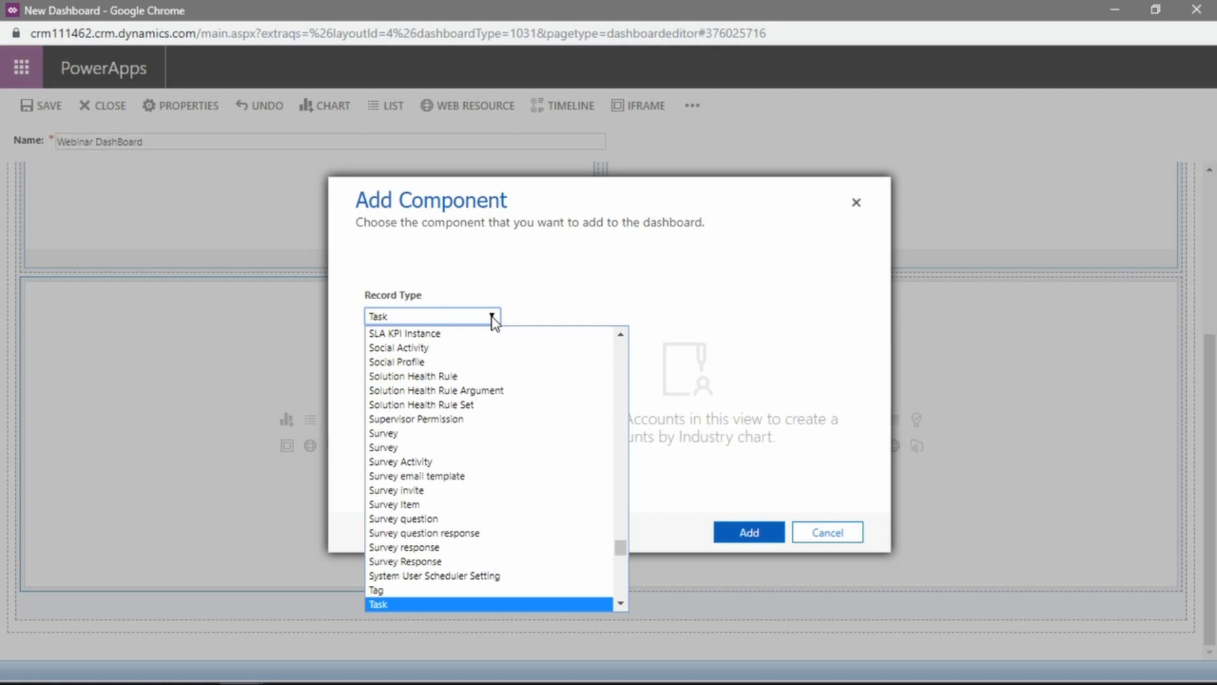
left_click(377, 604)
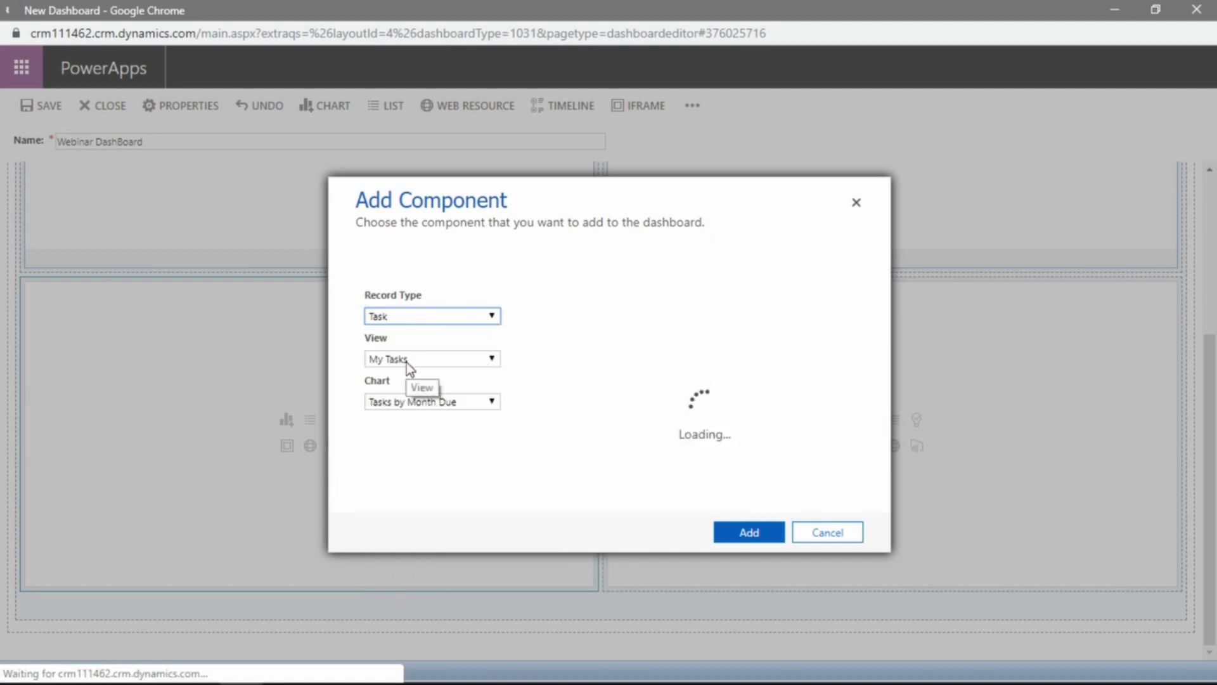
mouse_move(424, 365)
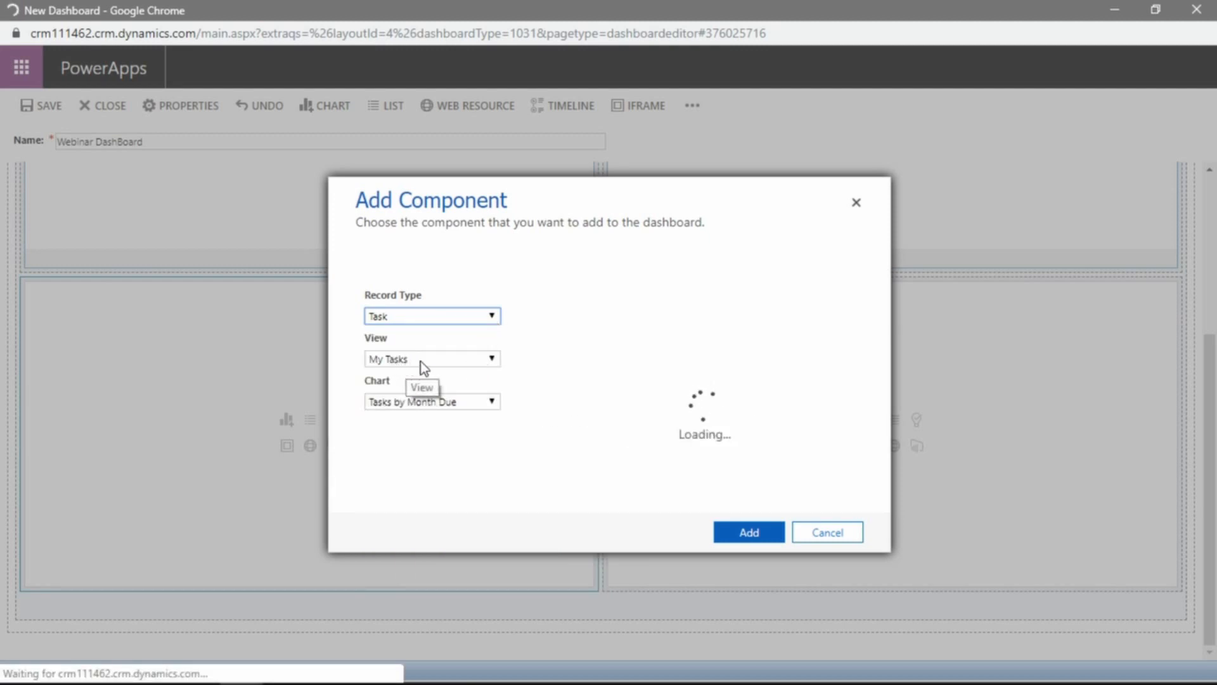
mouse_move(490, 407)
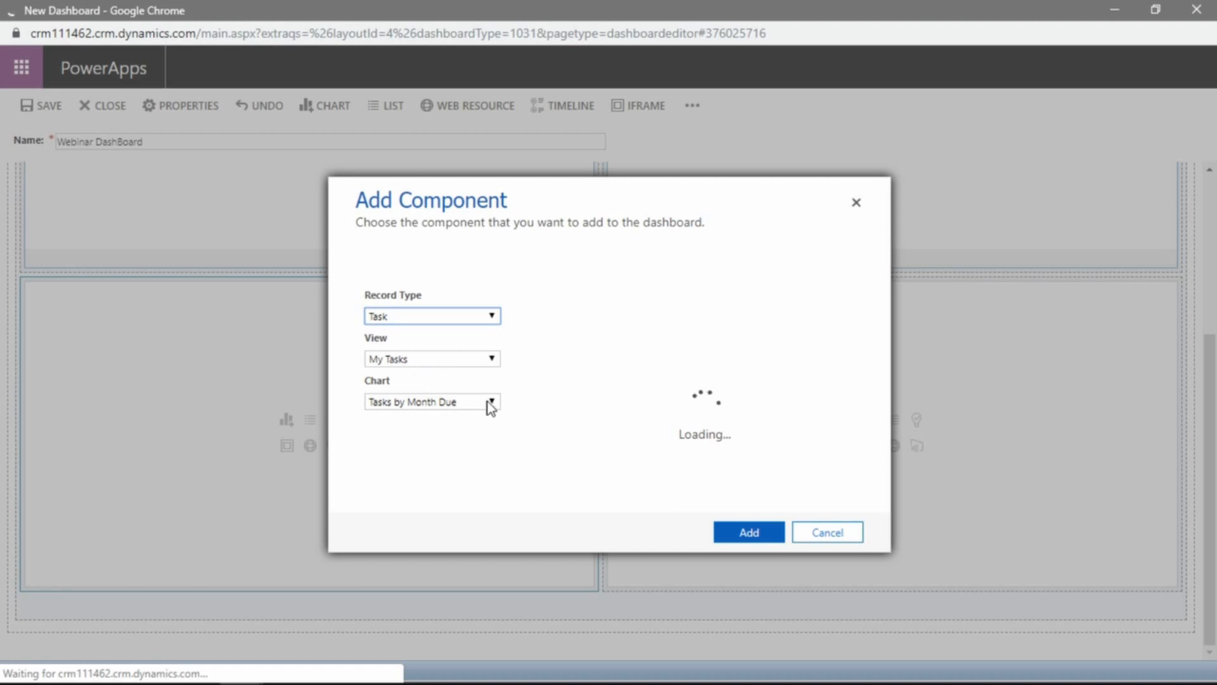
left_click(490, 402)
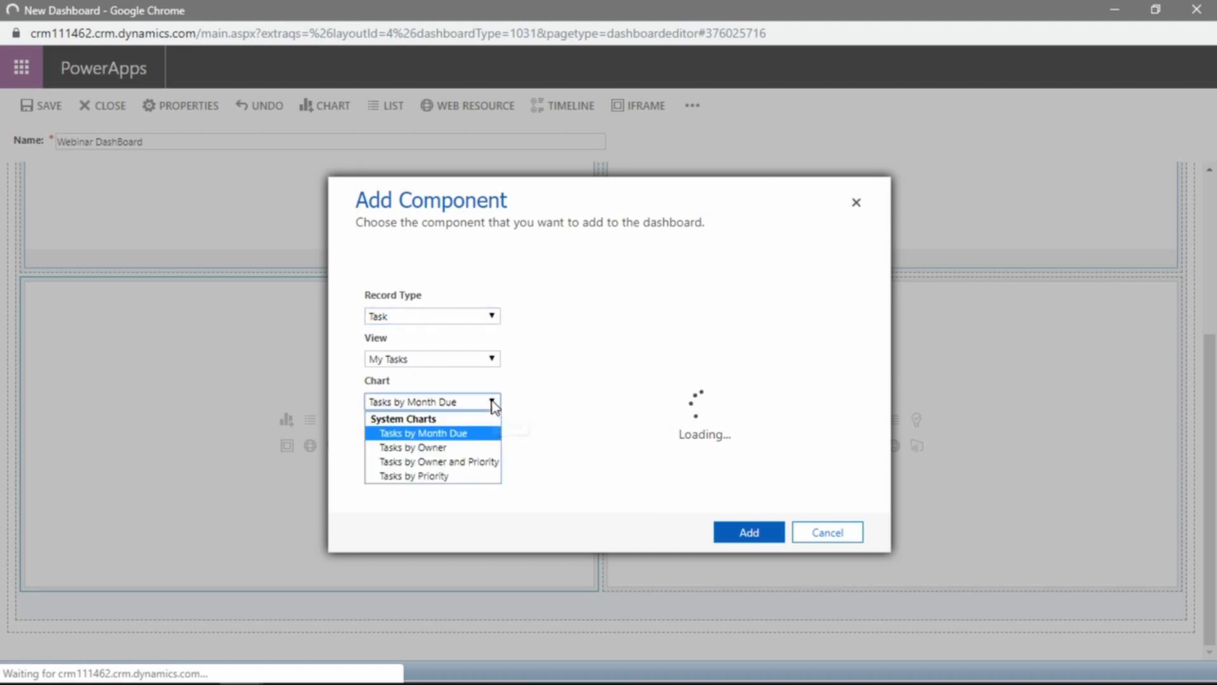
mouse_move(454, 443)
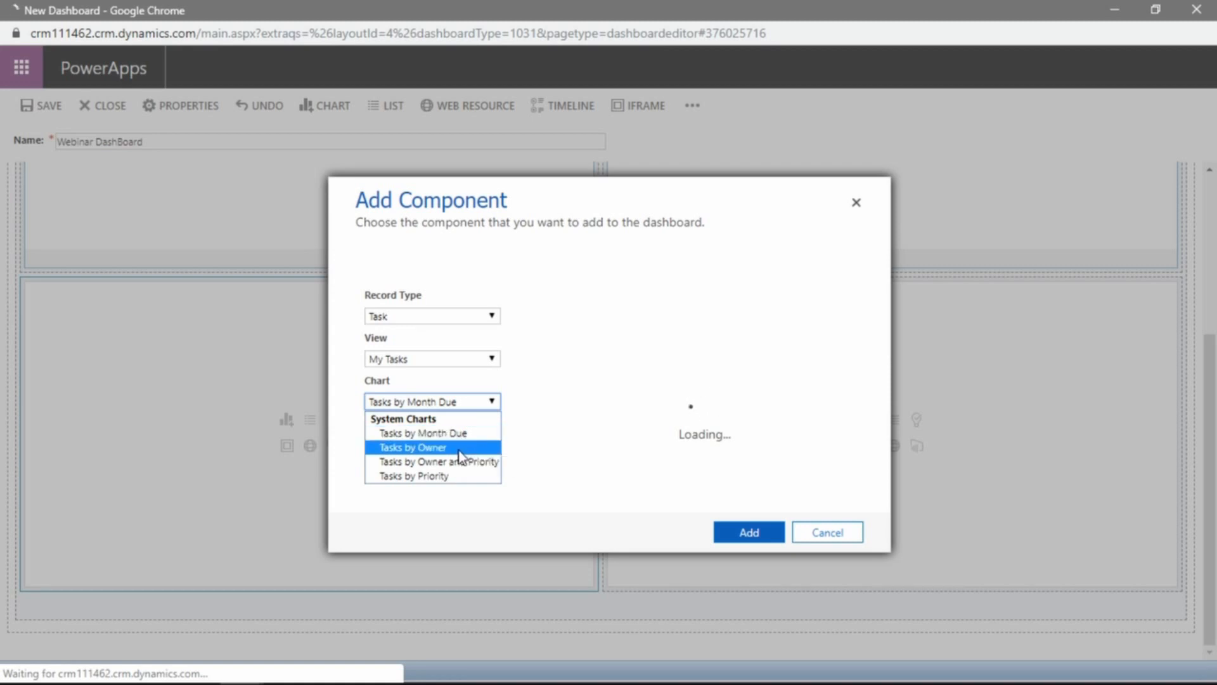
mouse_move(438, 461)
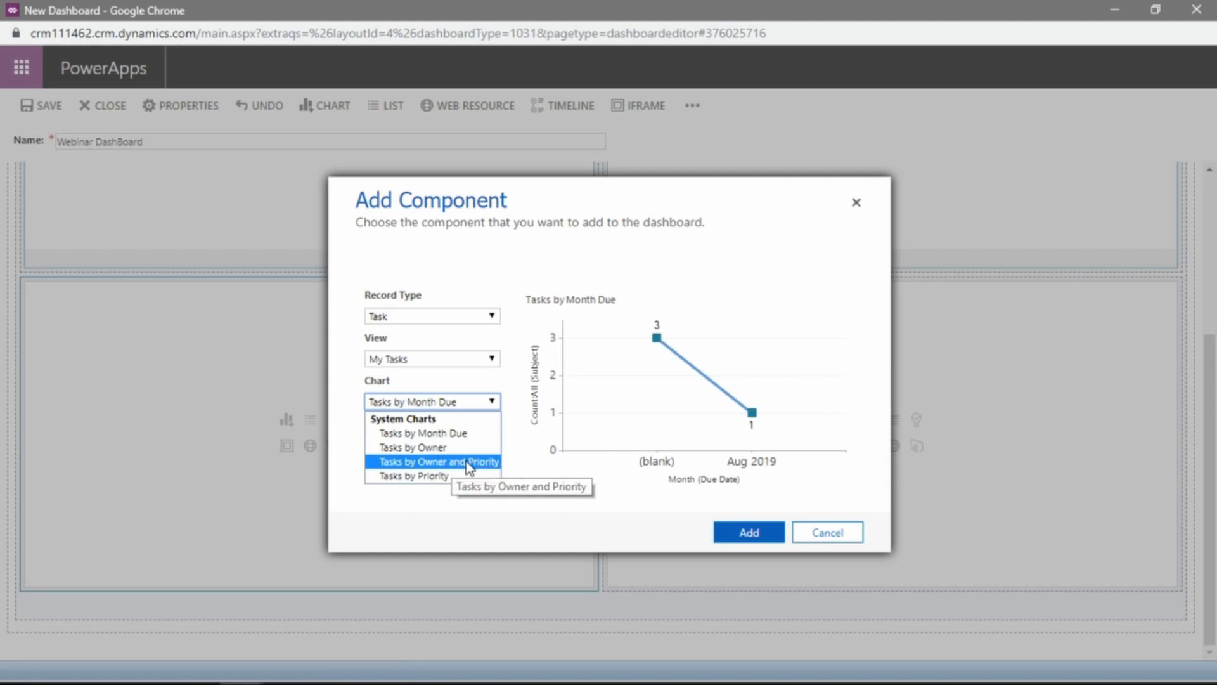
mouse_move(449, 472)
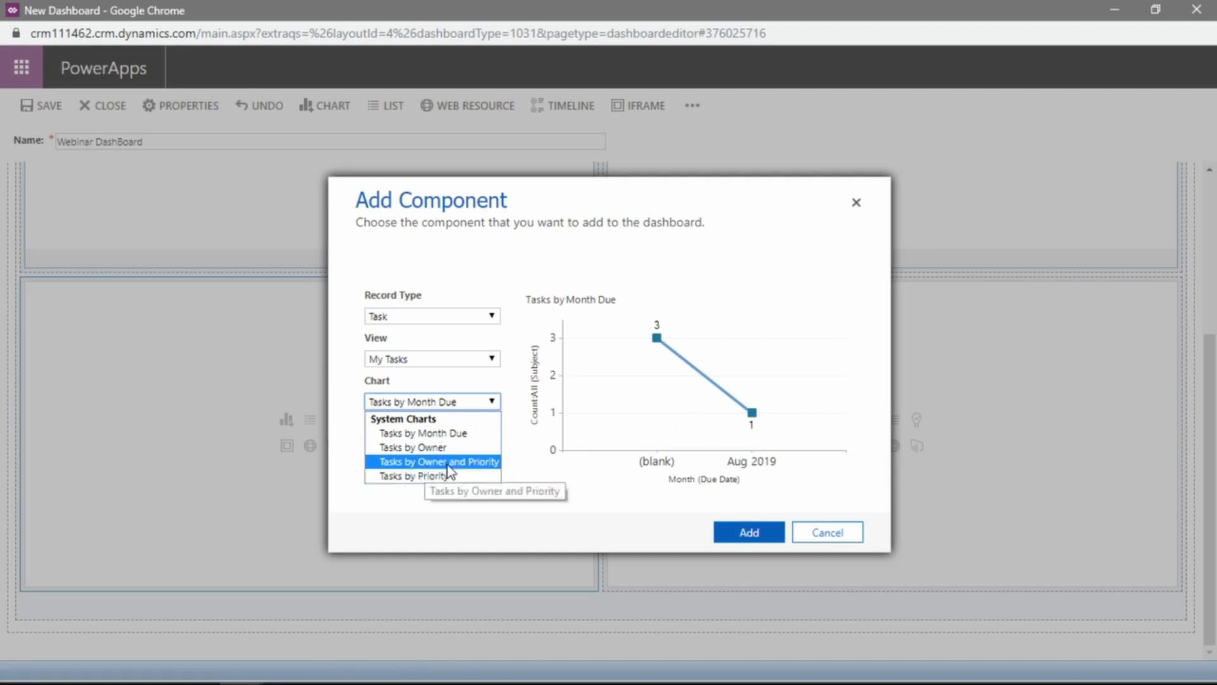
mouse_move(410, 475)
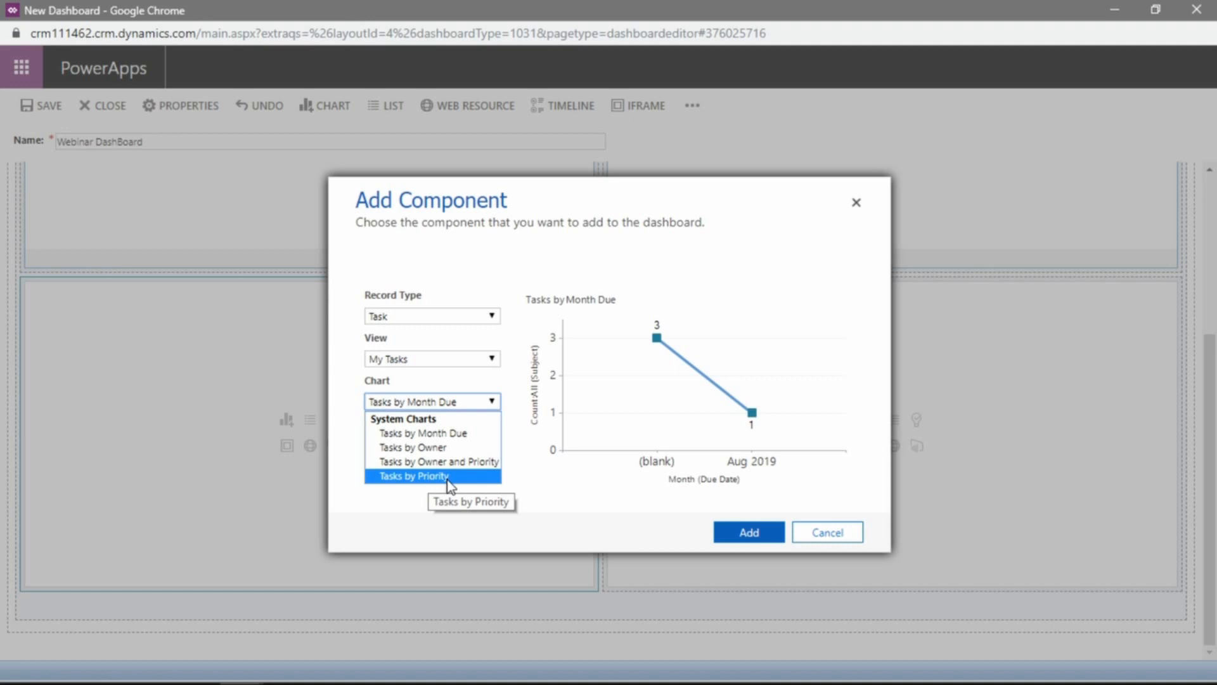
mouse_move(451, 480)
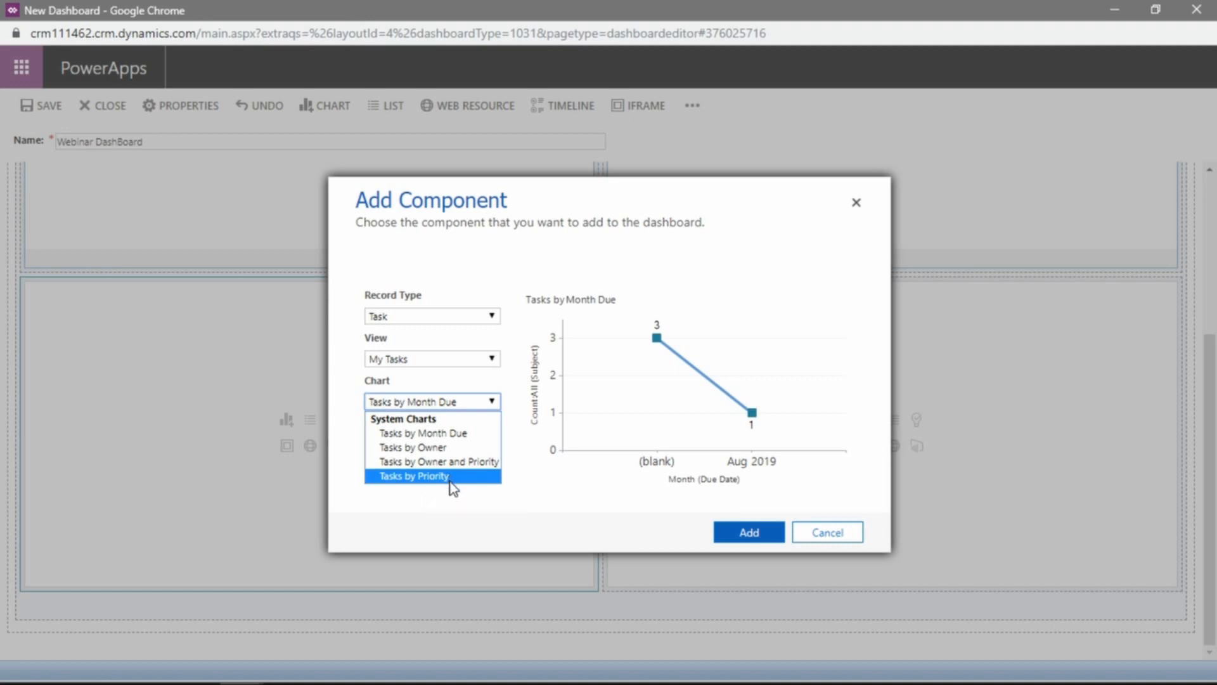
mouse_move(440, 487)
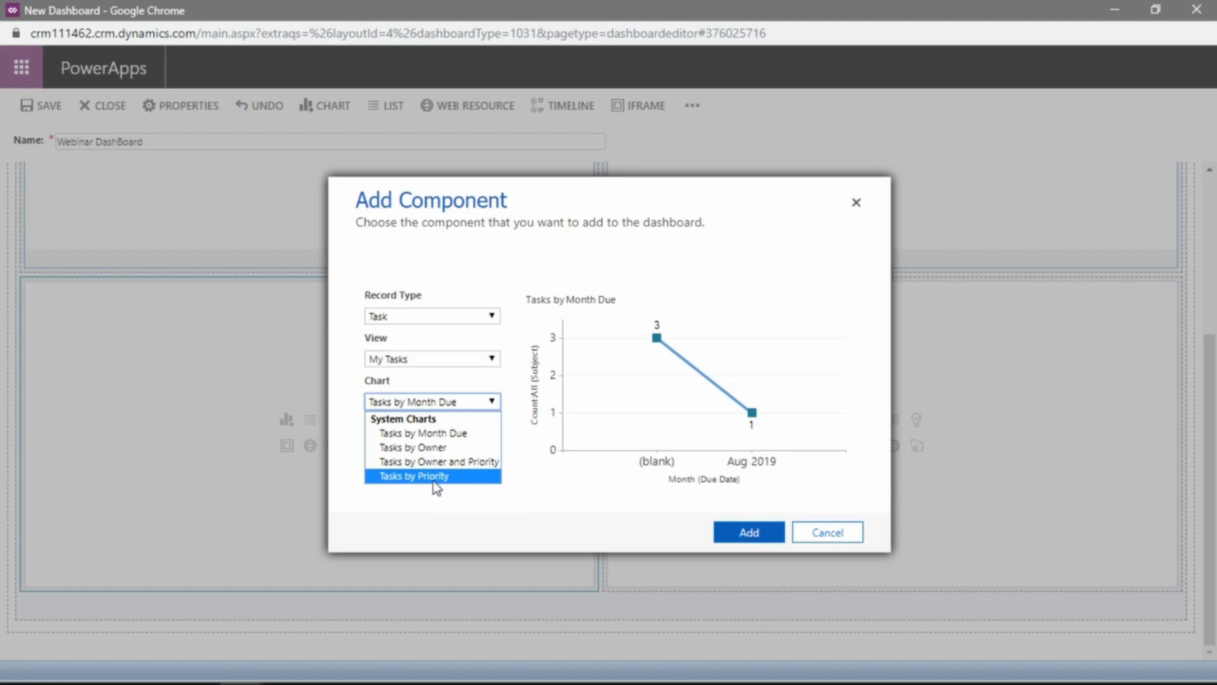
left_click(412, 476)
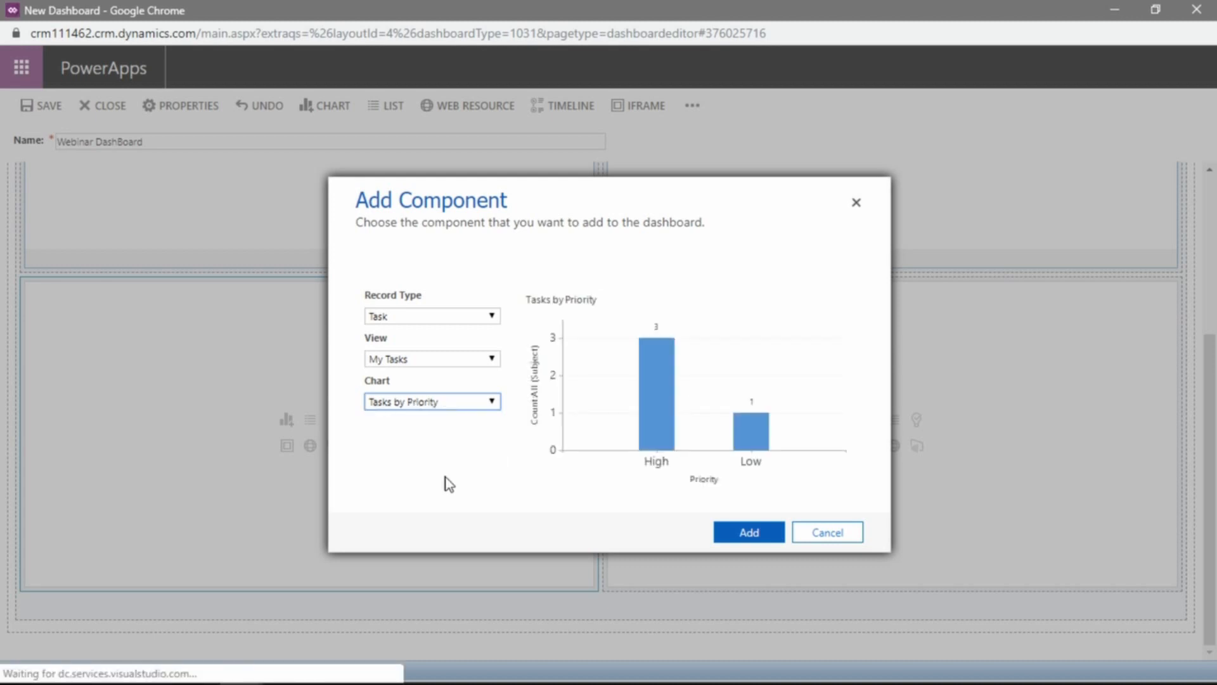
mouse_move(786, 373)
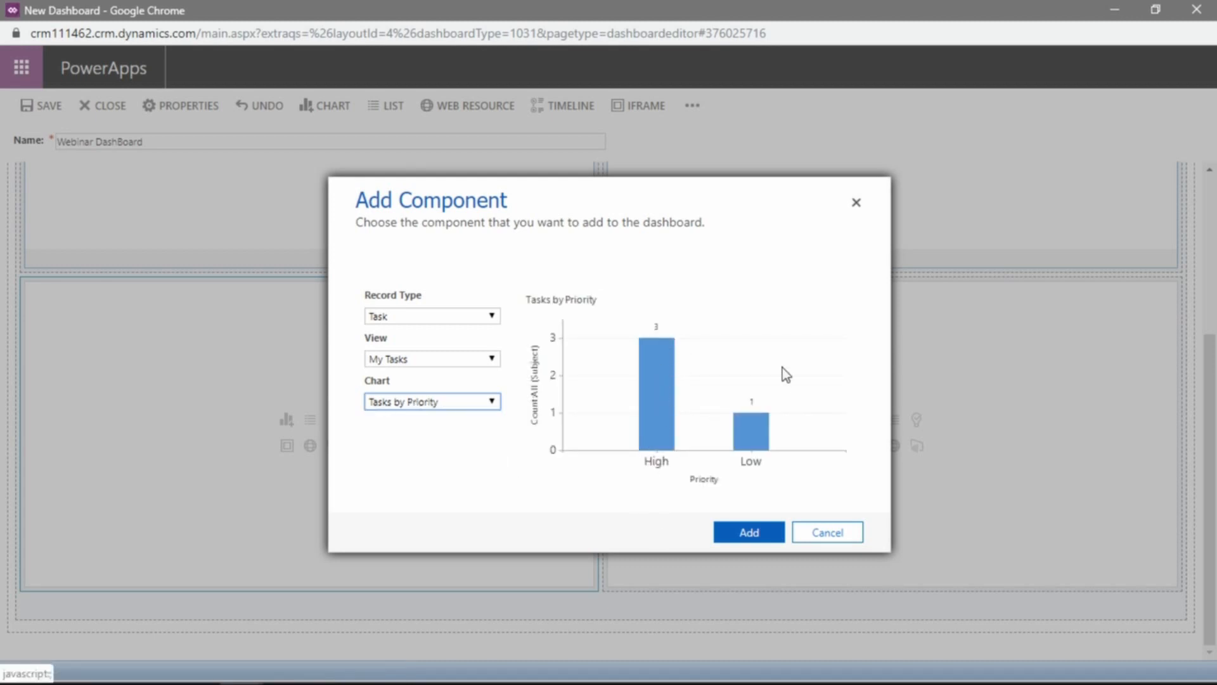
mouse_move(681, 444)
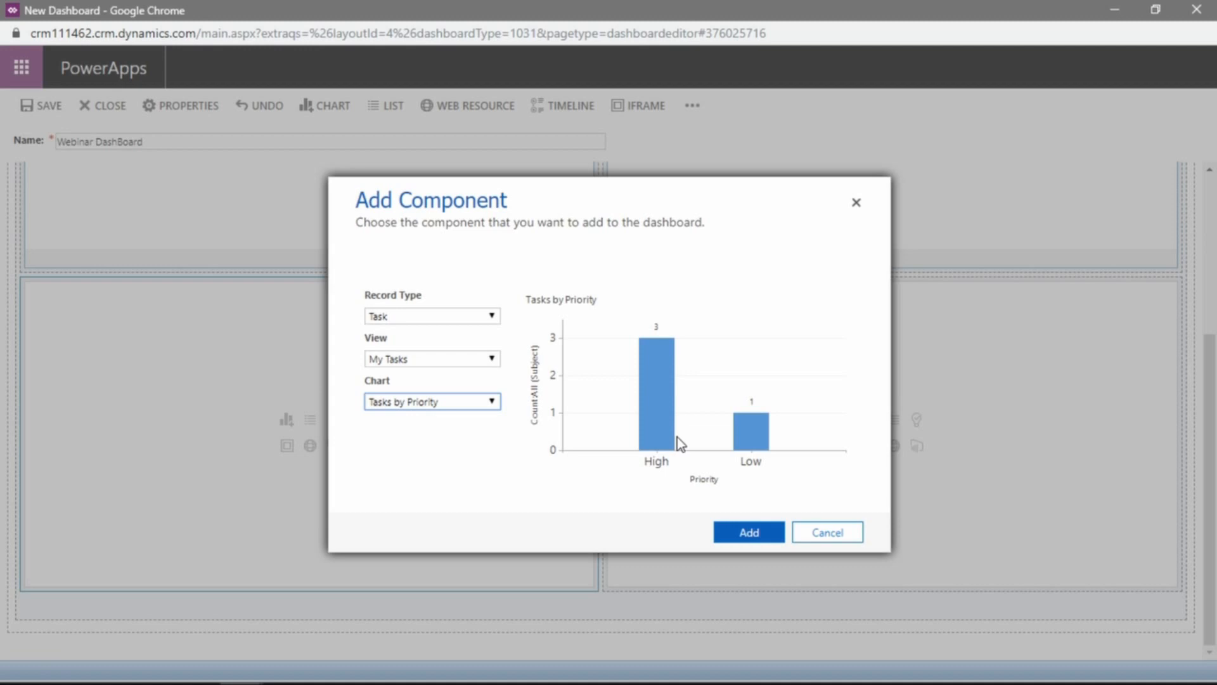
mouse_move(637, 459)
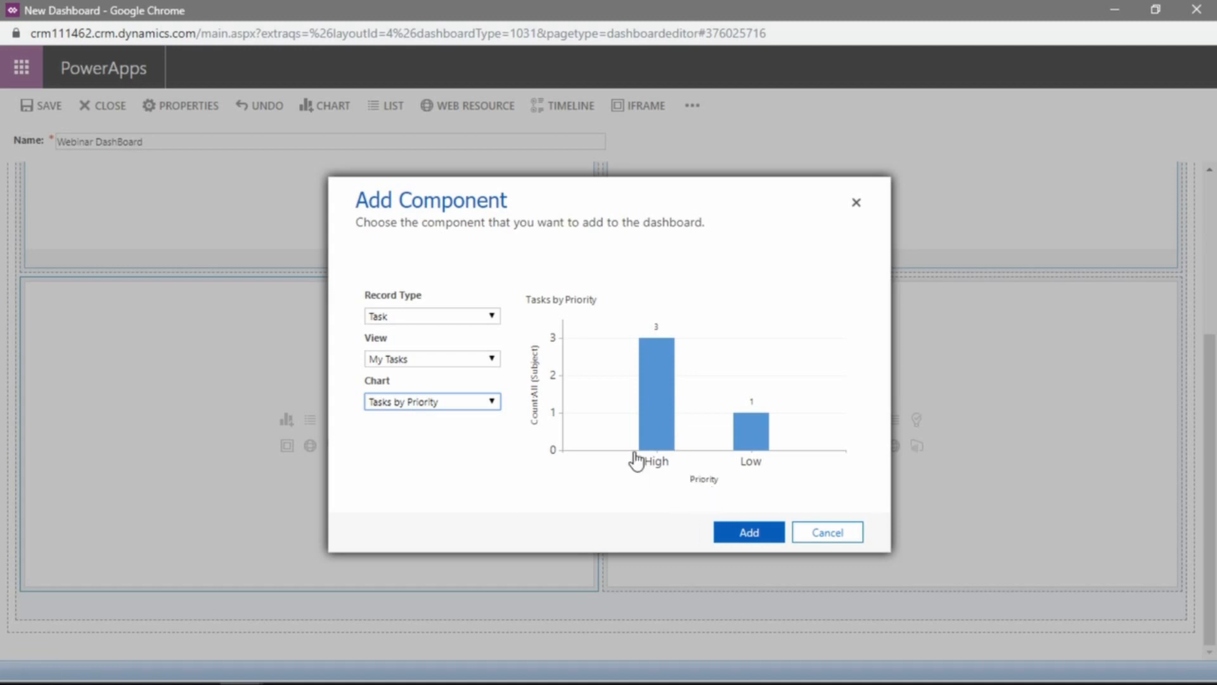
mouse_move(660, 398)
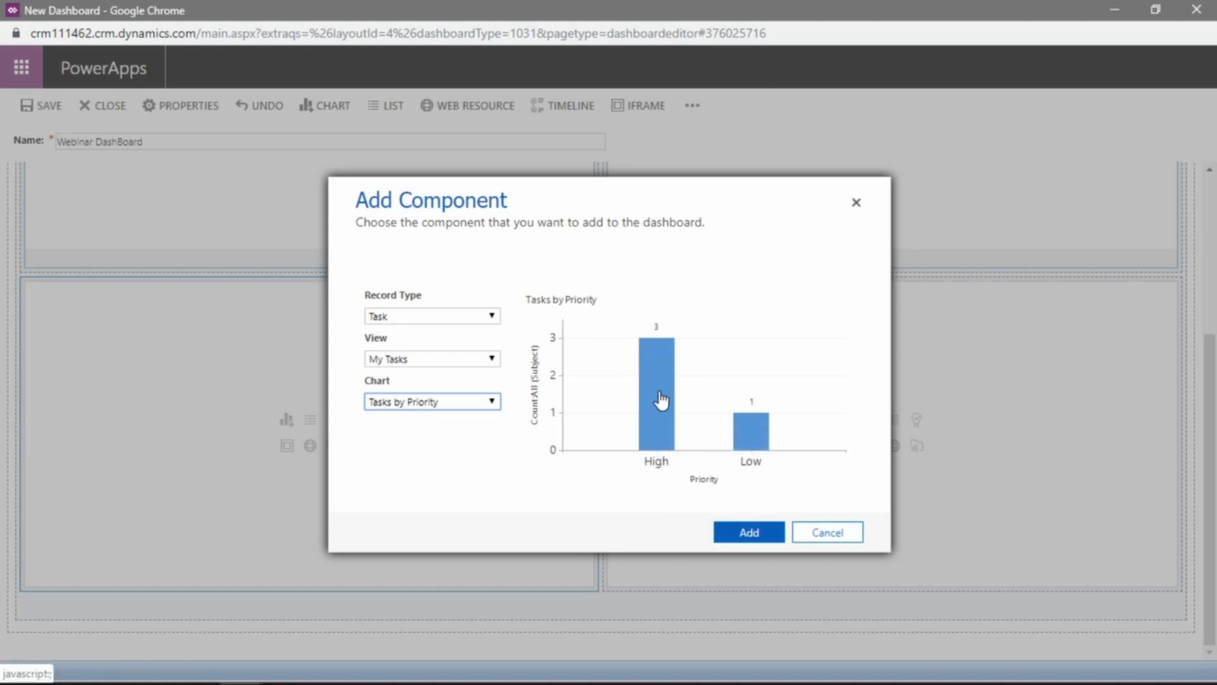
mouse_move(752, 438)
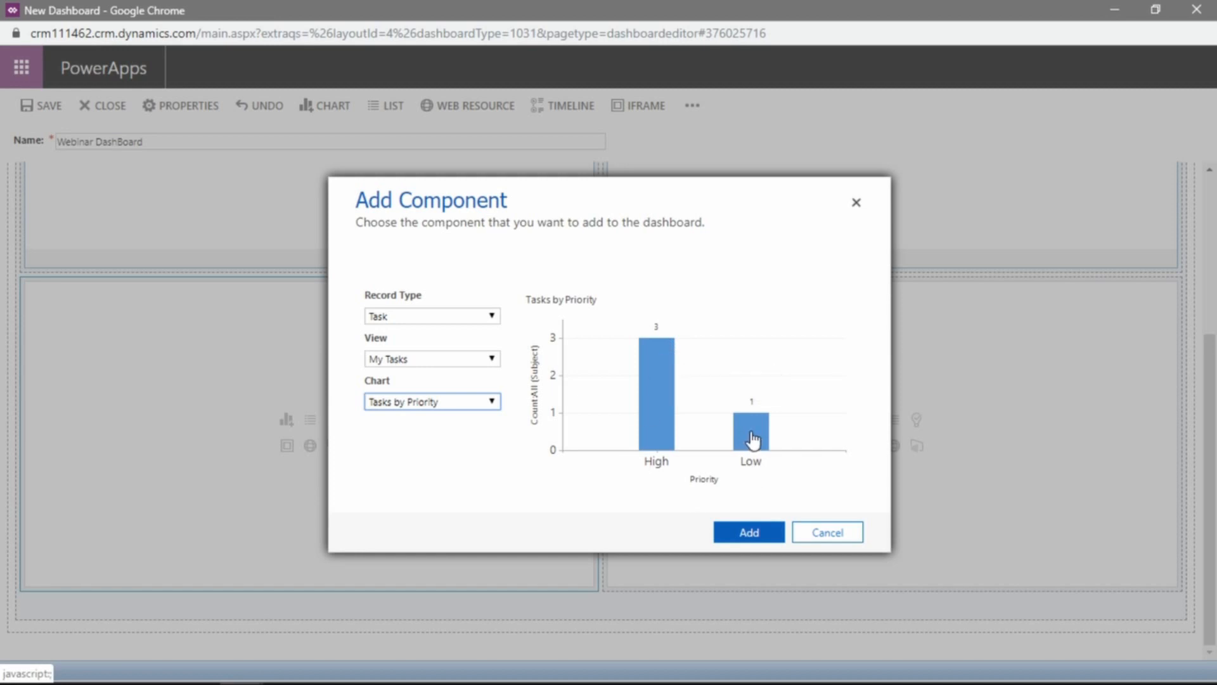
mouse_move(748, 532)
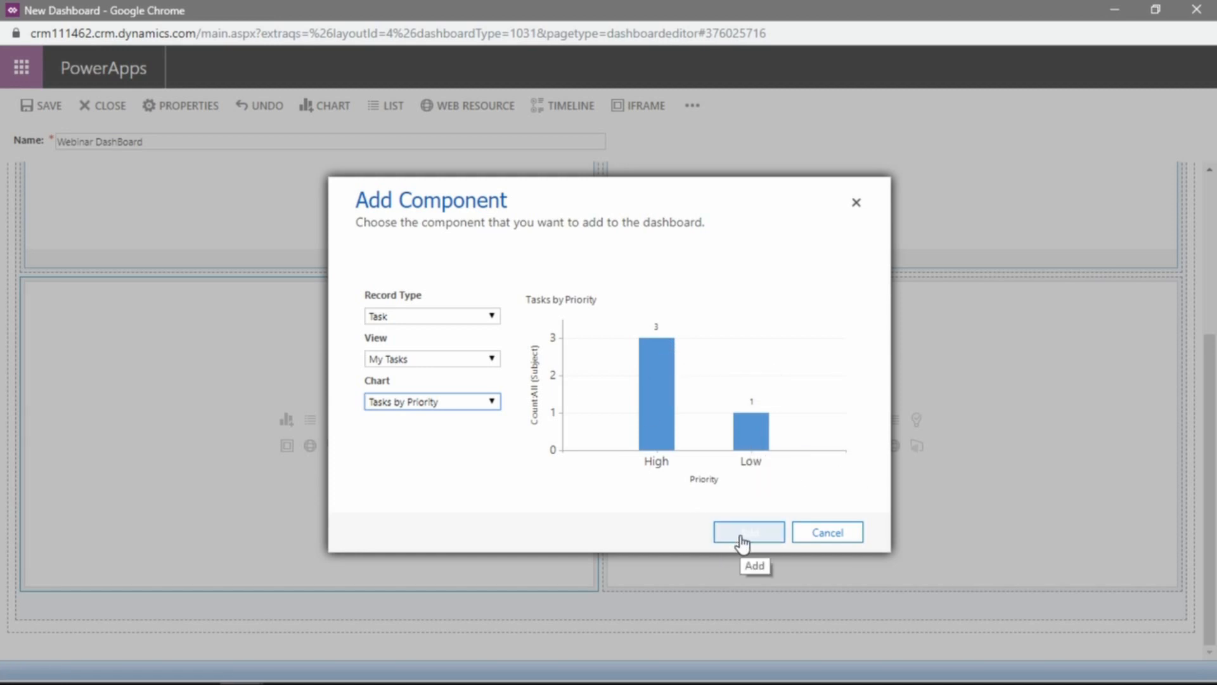
left_click(748, 532)
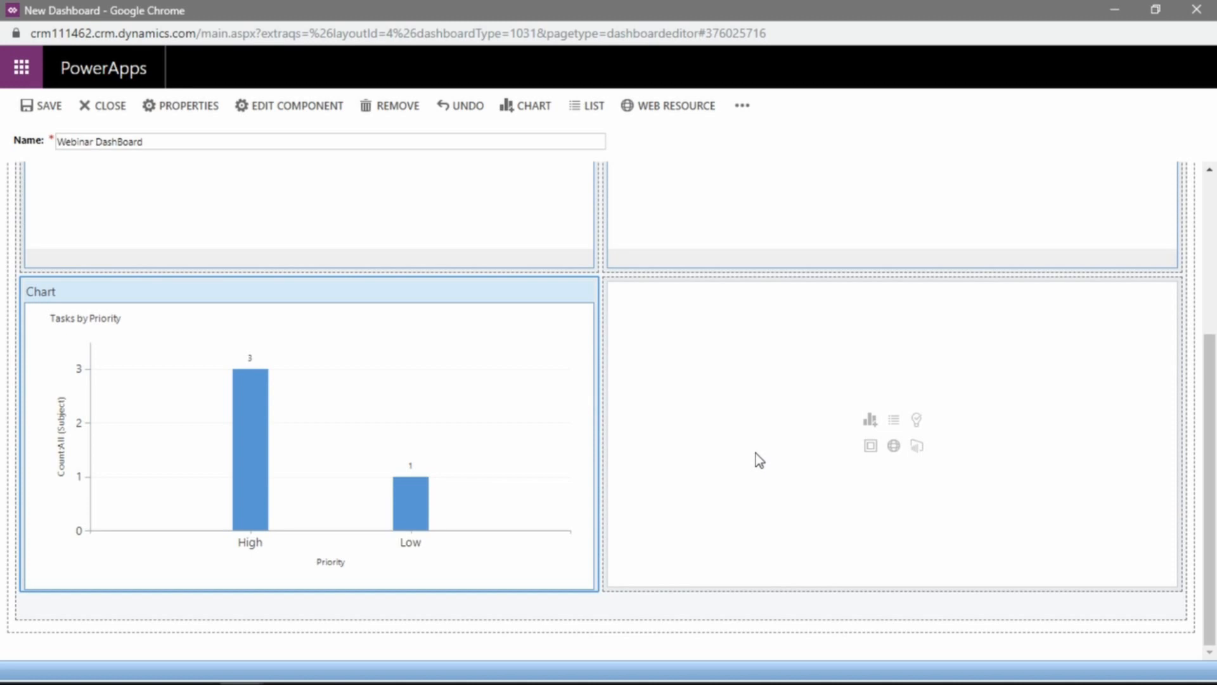
mouse_move(490, 400)
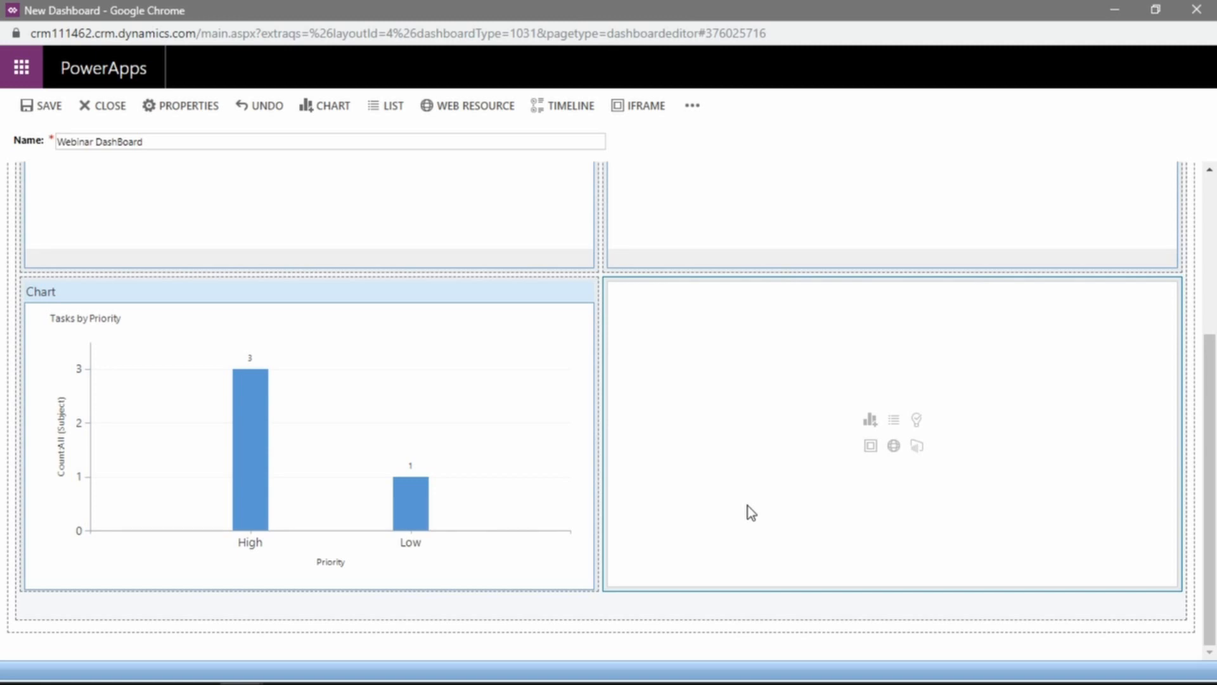
mouse_move(759, 489)
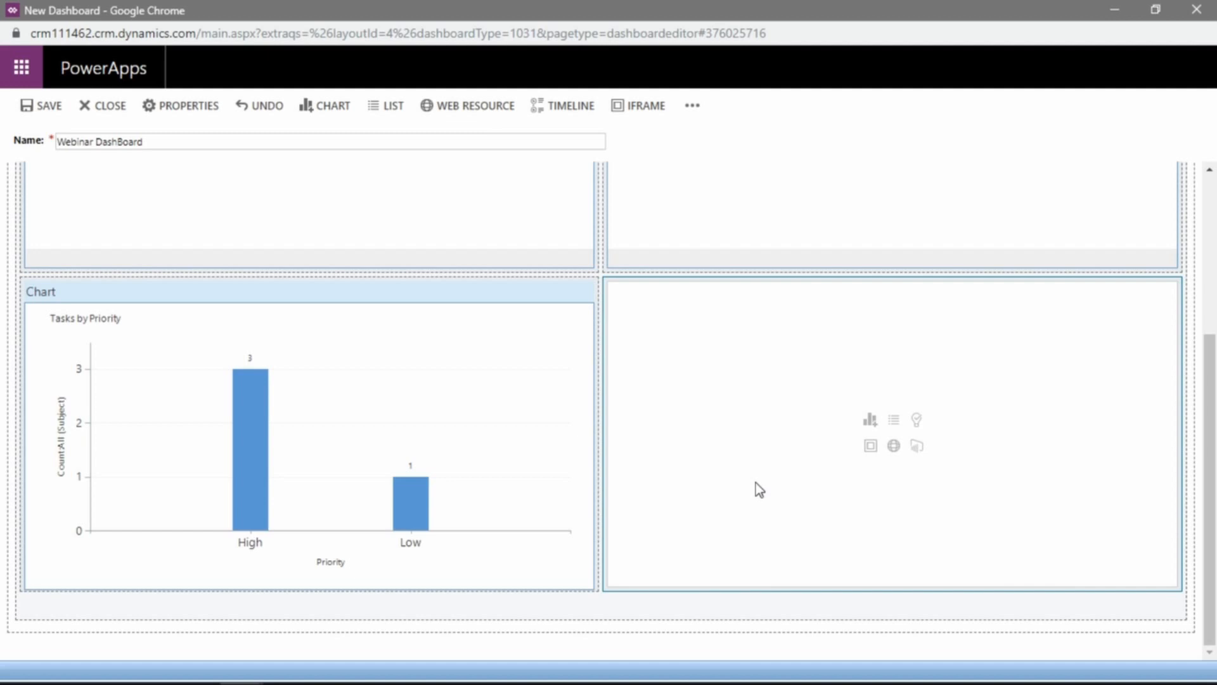
mouse_move(774, 456)
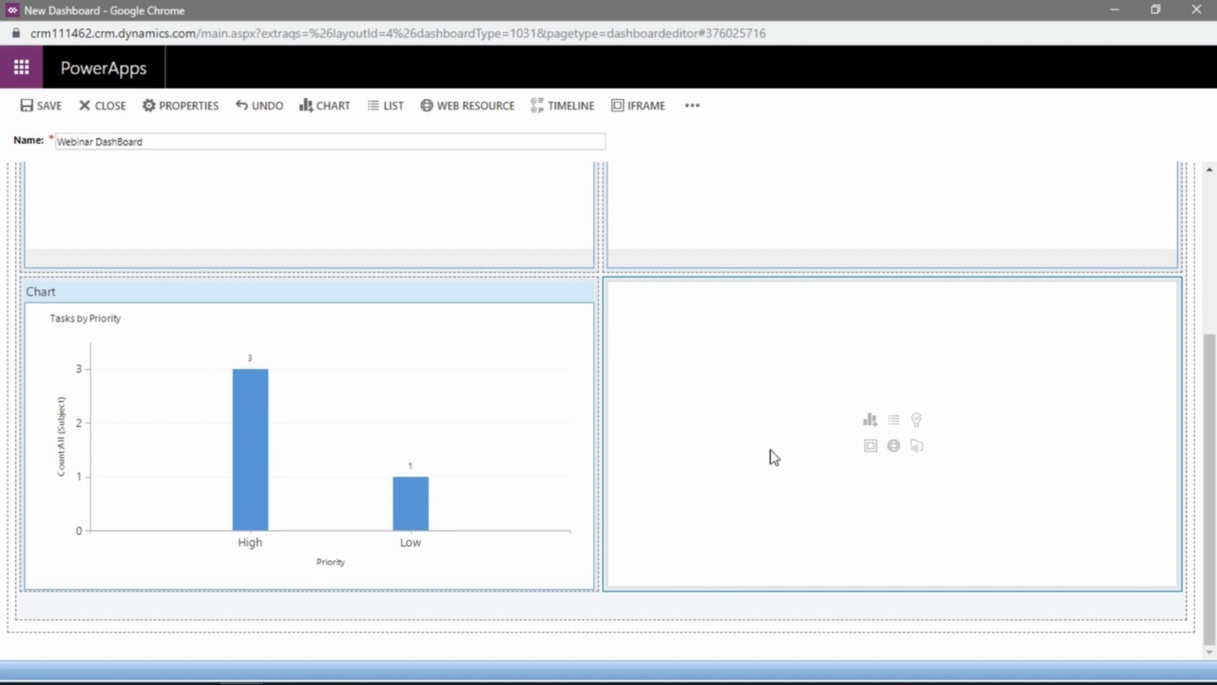
mouse_move(786, 449)
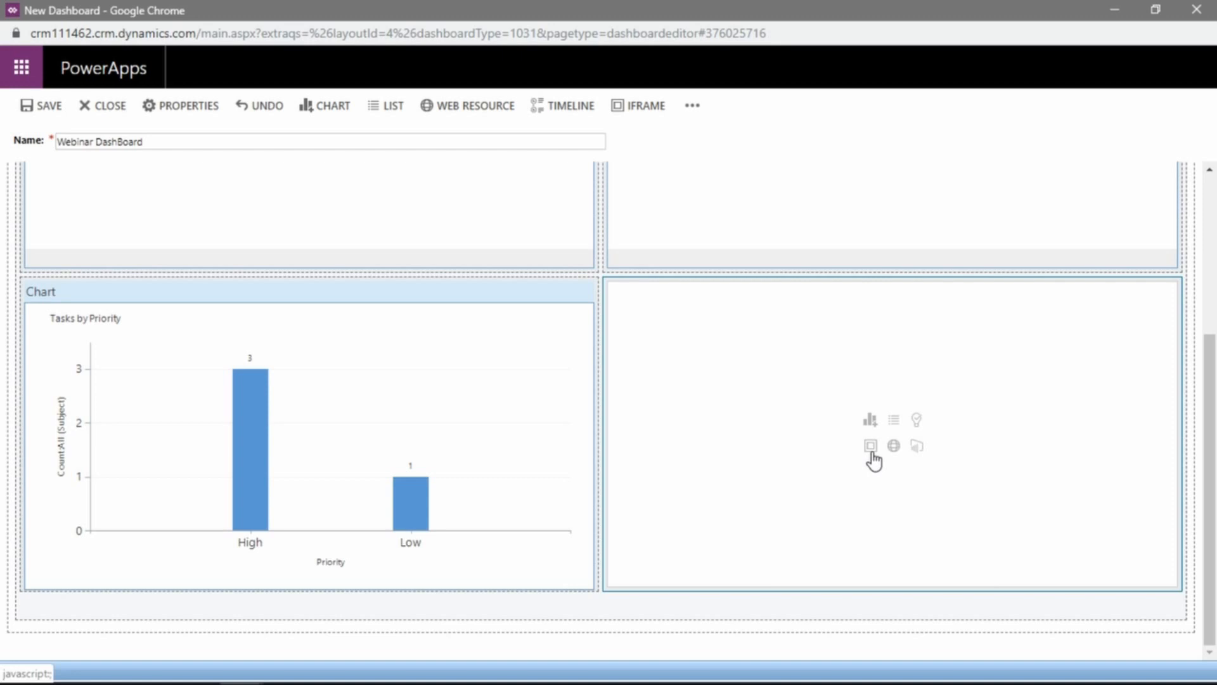
mouse_move(870, 445)
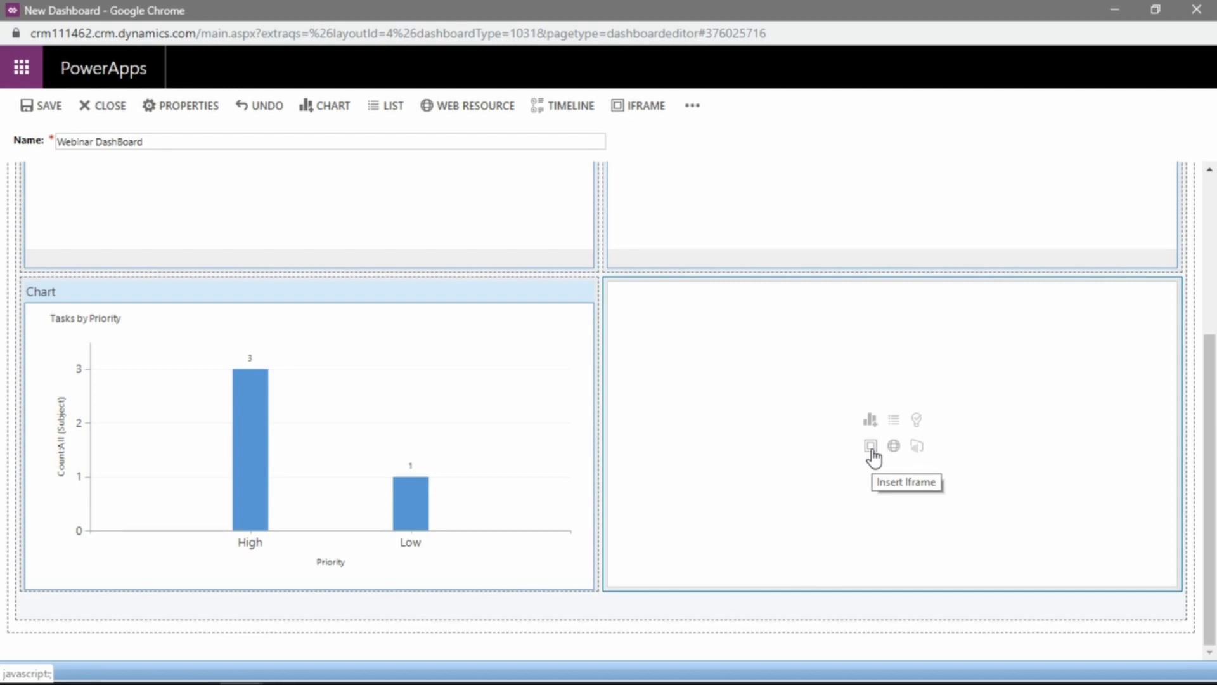
Begin adding an IFRAME to the empty lower-right panel.
left_click(870, 445)
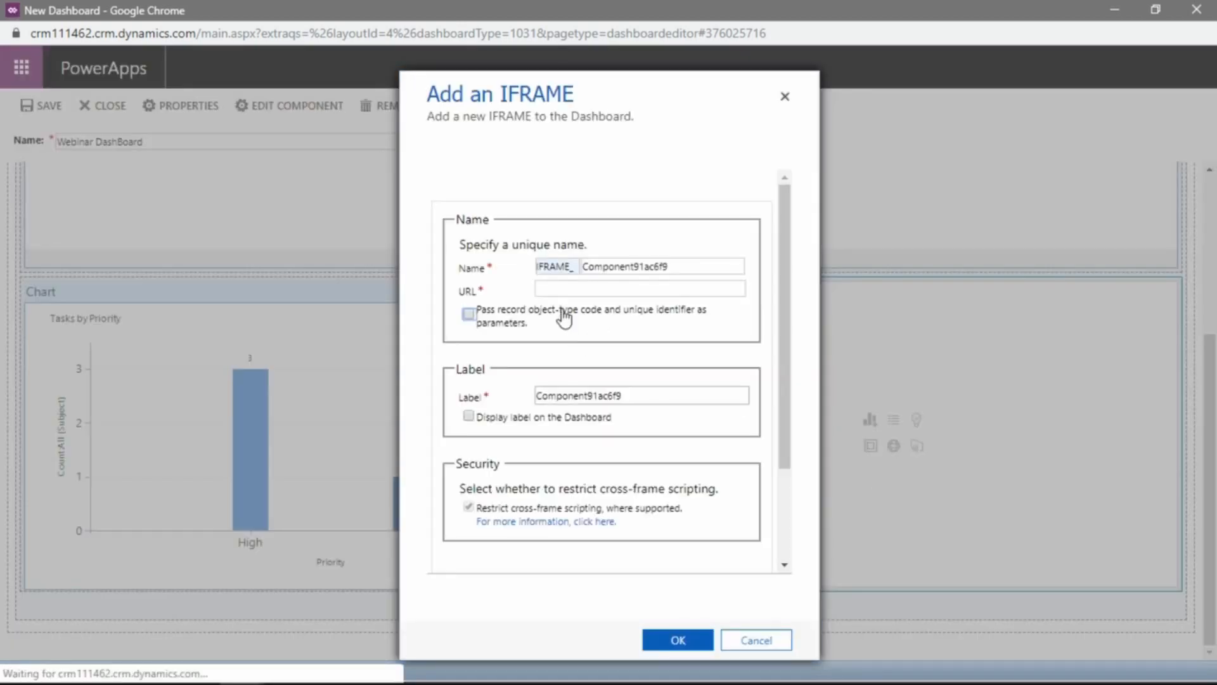
mouse_move(585, 250)
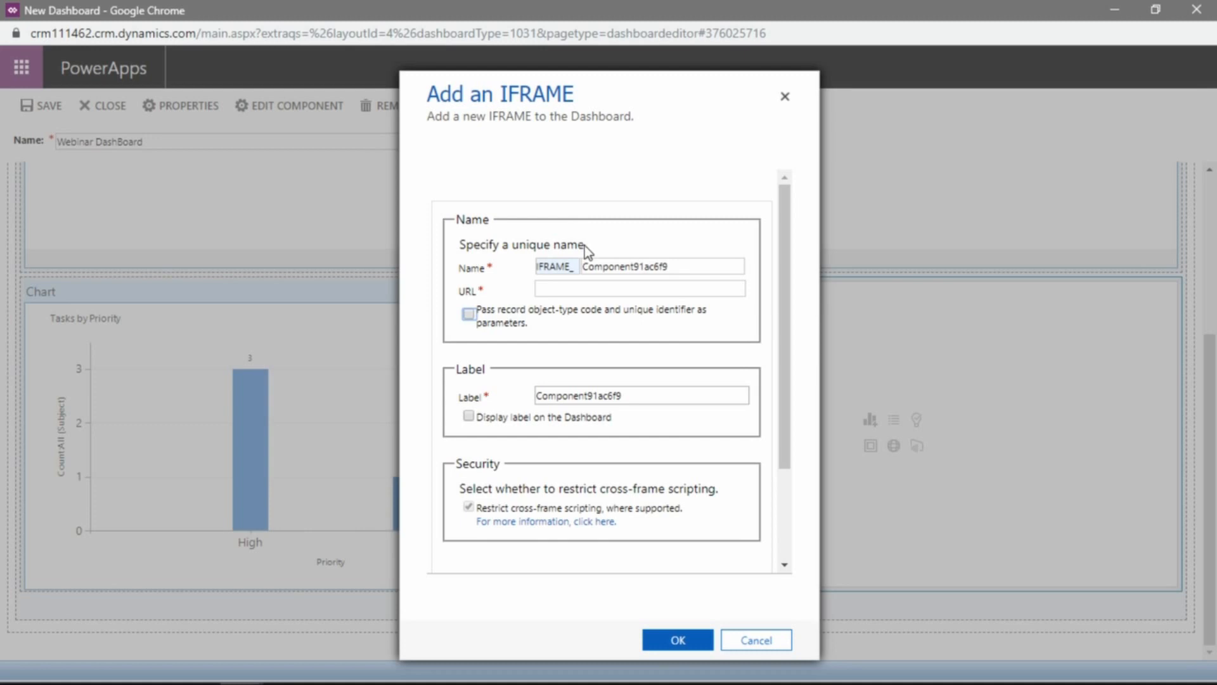
mouse_move(610, 229)
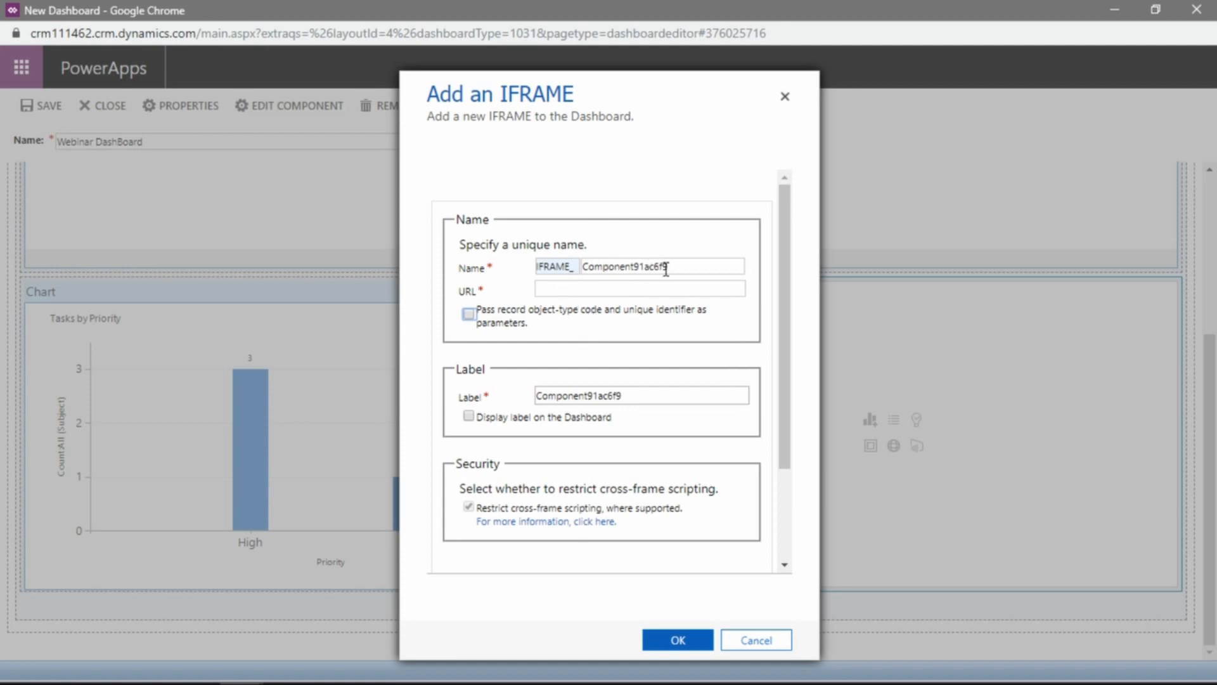
mouse_move(689, 261)
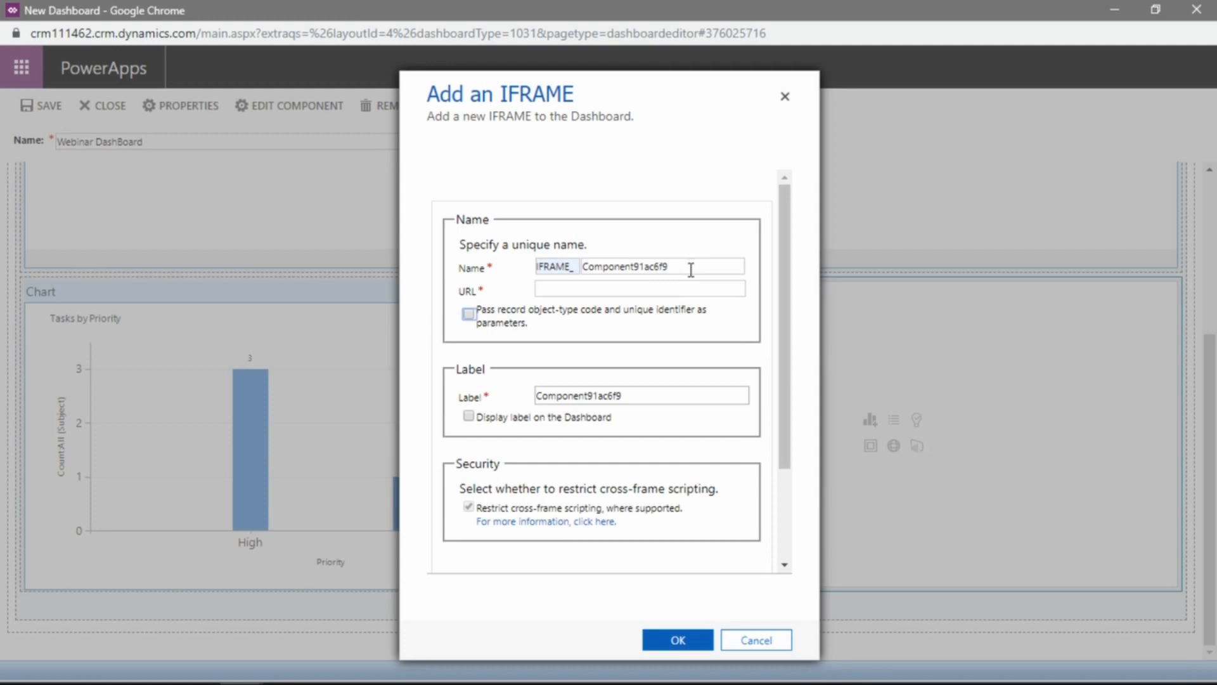
mouse_move(559, 226)
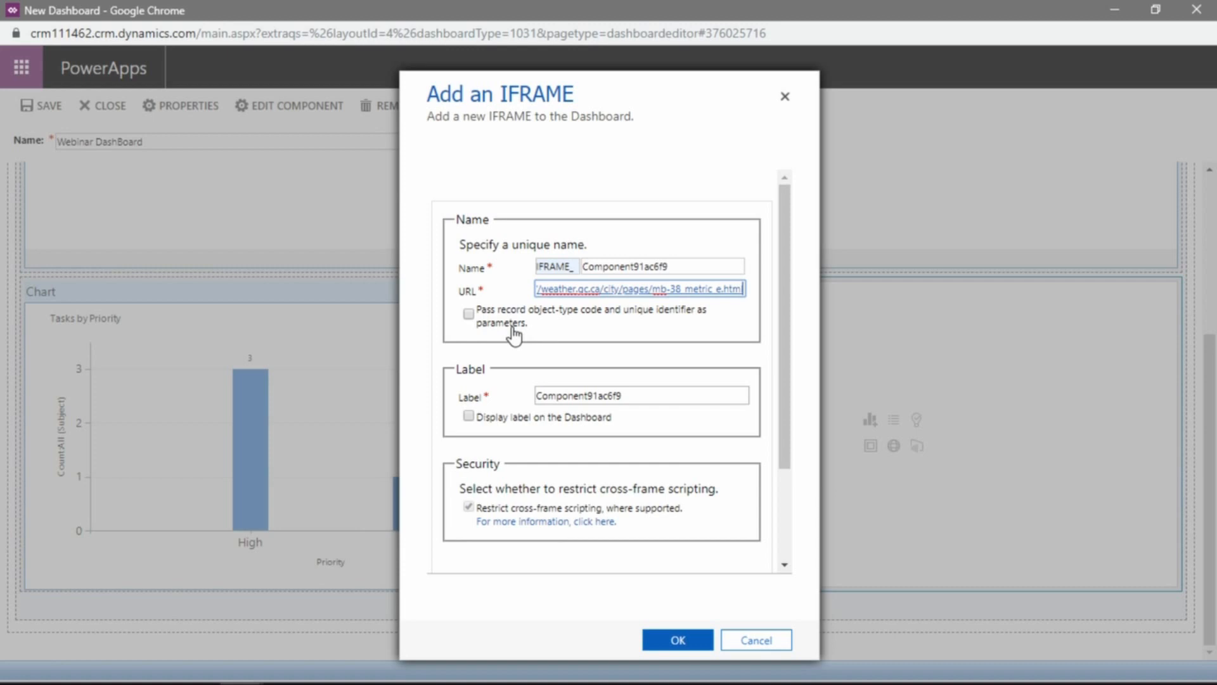
mouse_move(511, 565)
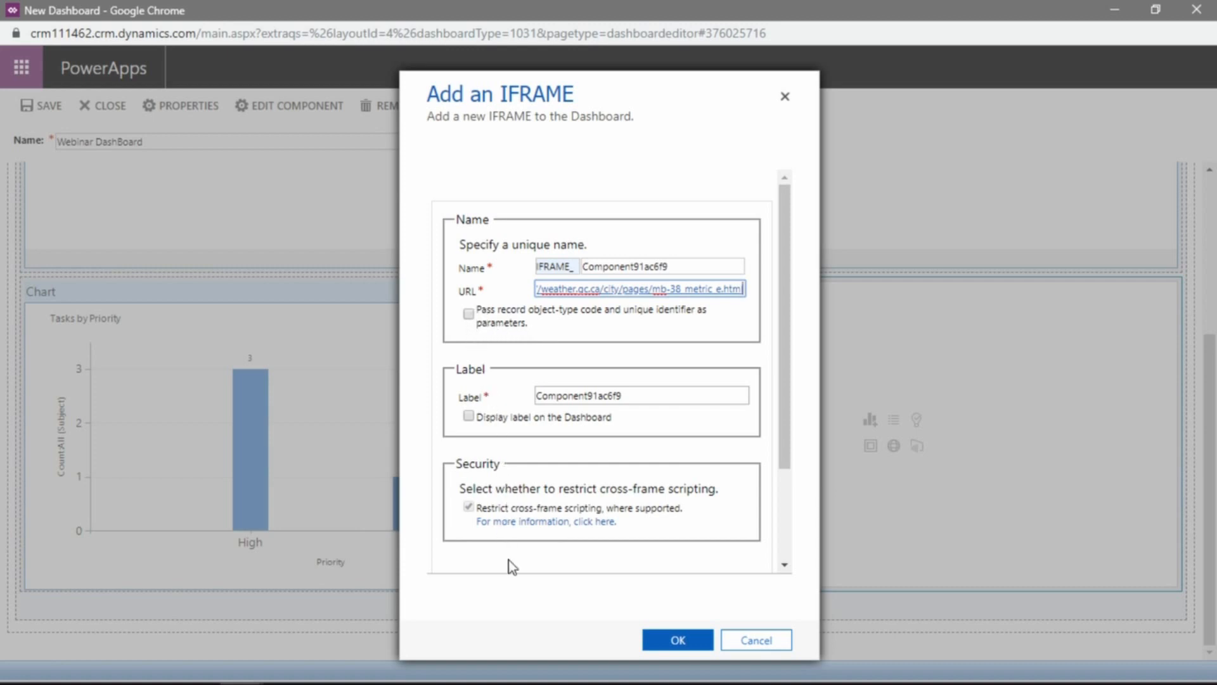
Add the weather.gc.ca iframe to the lower-right panel with Enable for mobile checked.
scroll("down", 3)
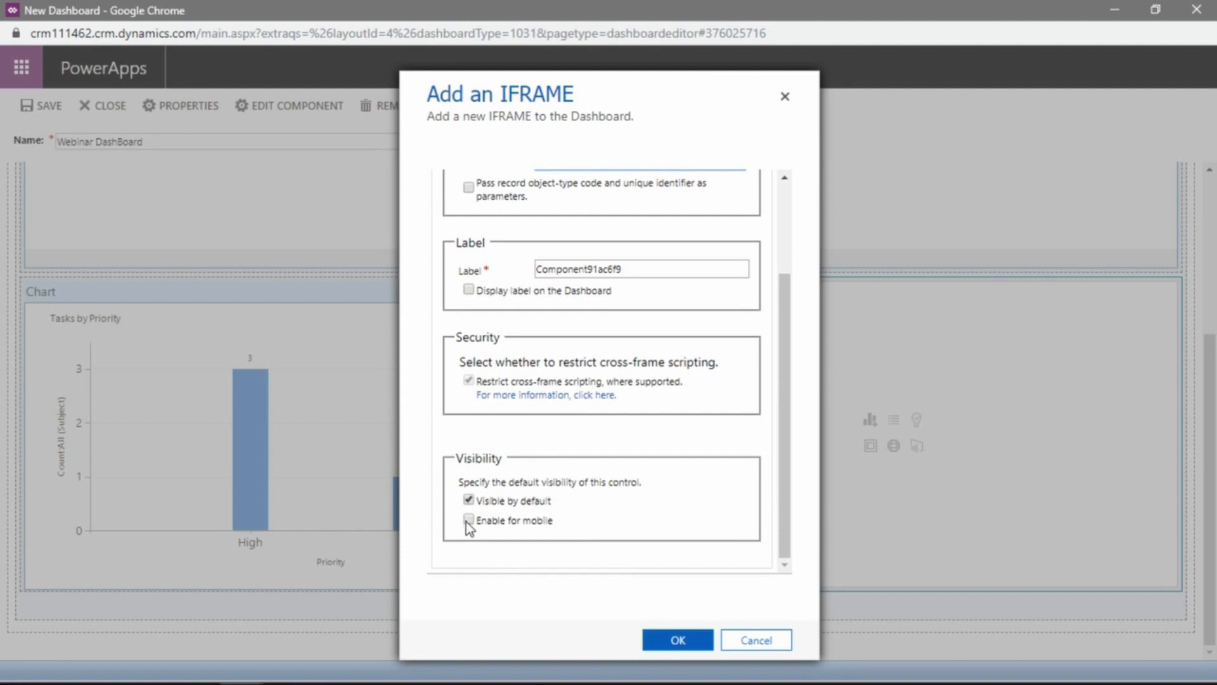
left_click(469, 519)
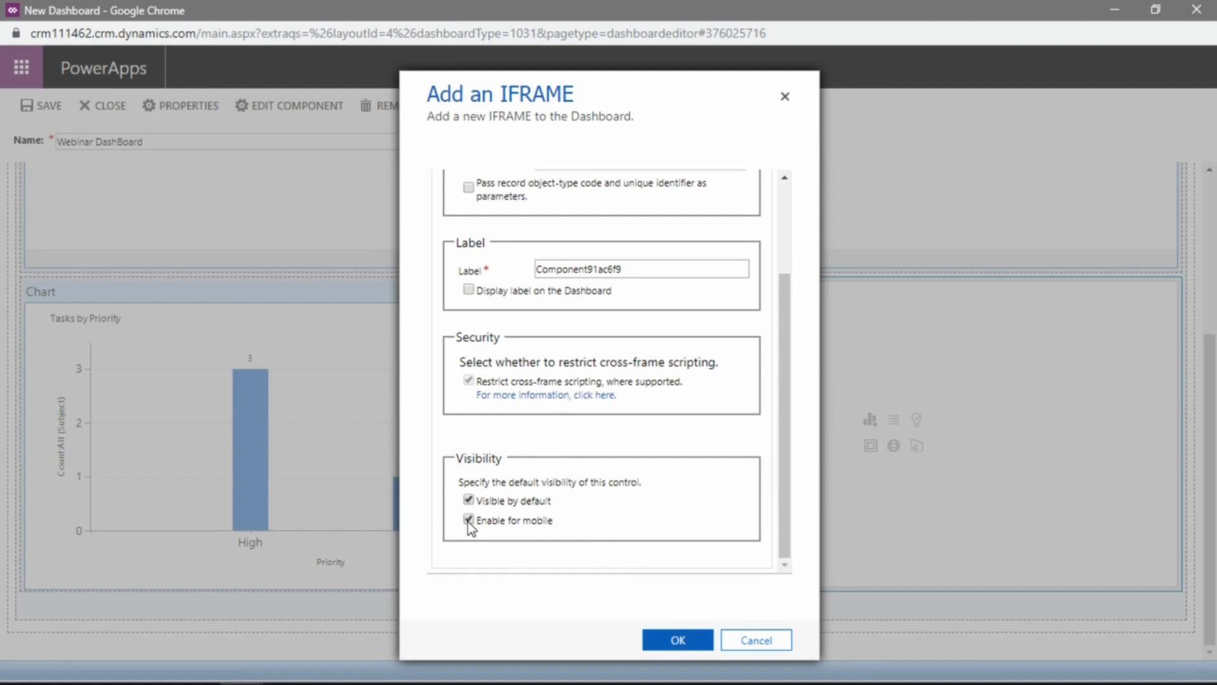
left_click(469, 520)
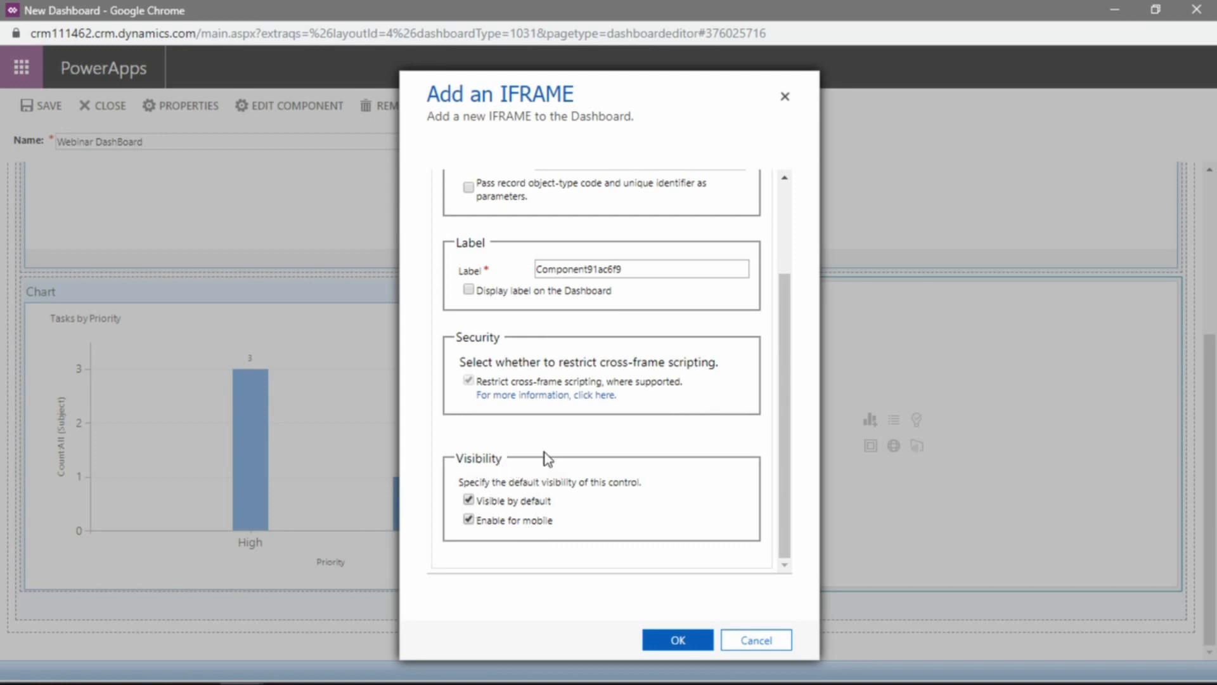
mouse_move(676, 639)
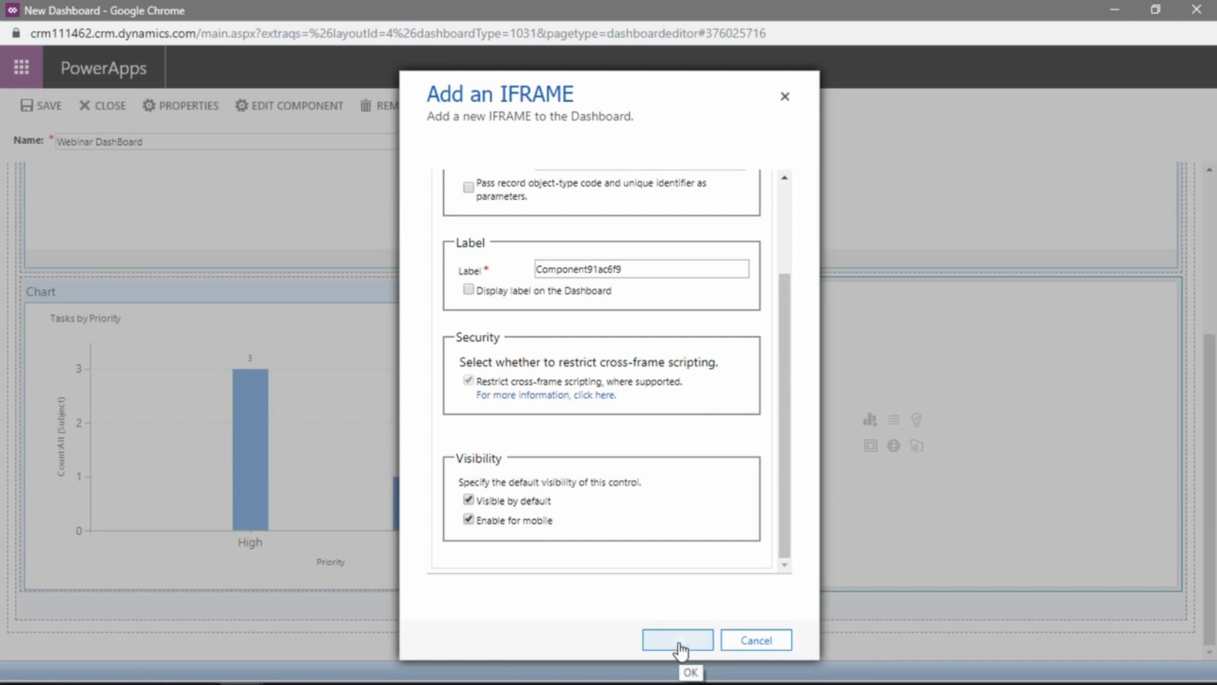
left_click(676, 639)
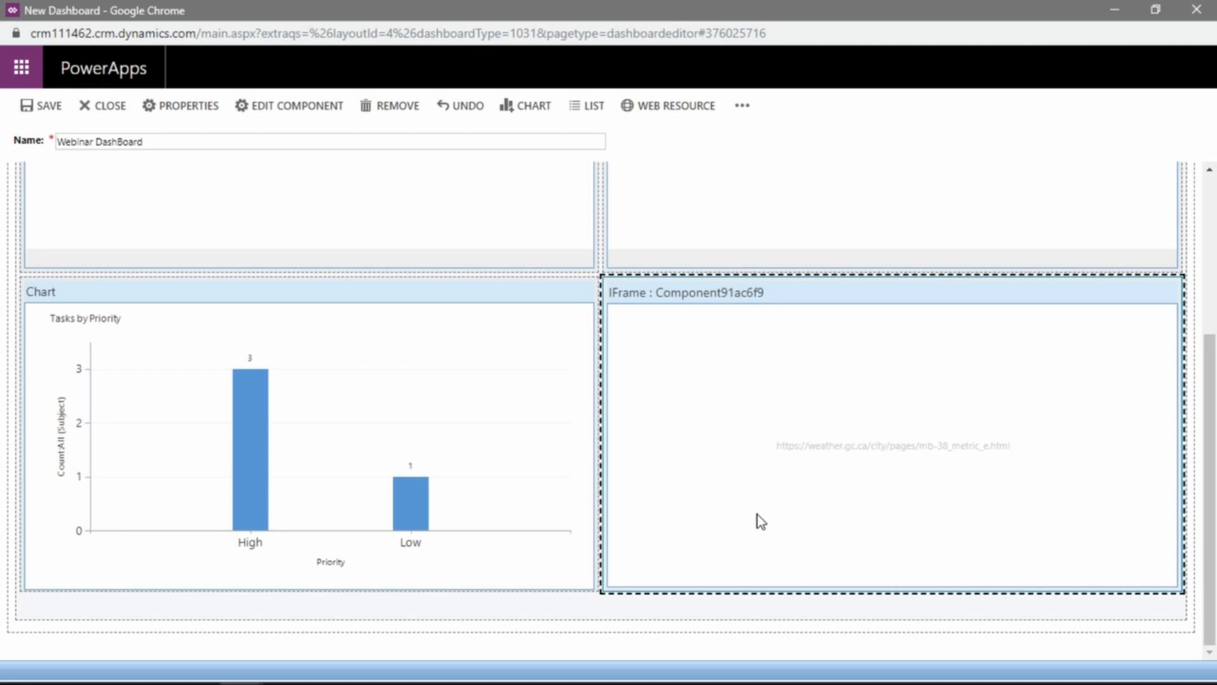
mouse_move(800, 421)
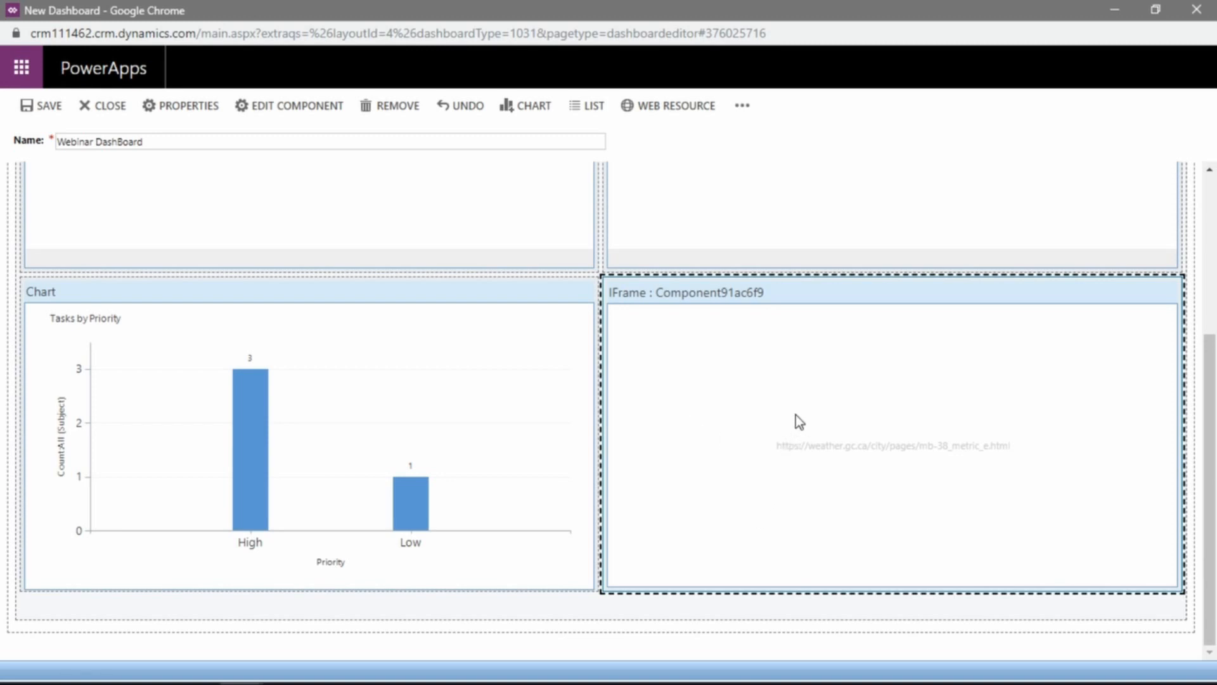
mouse_move(837, 420)
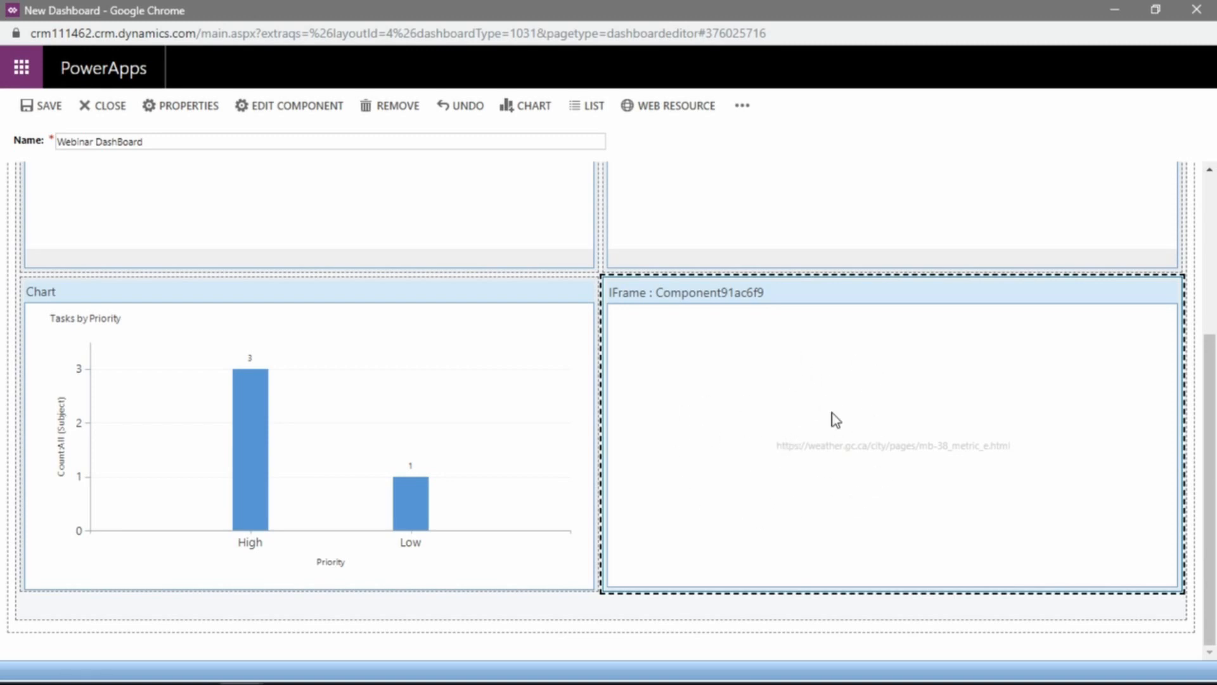
mouse_move(790, 476)
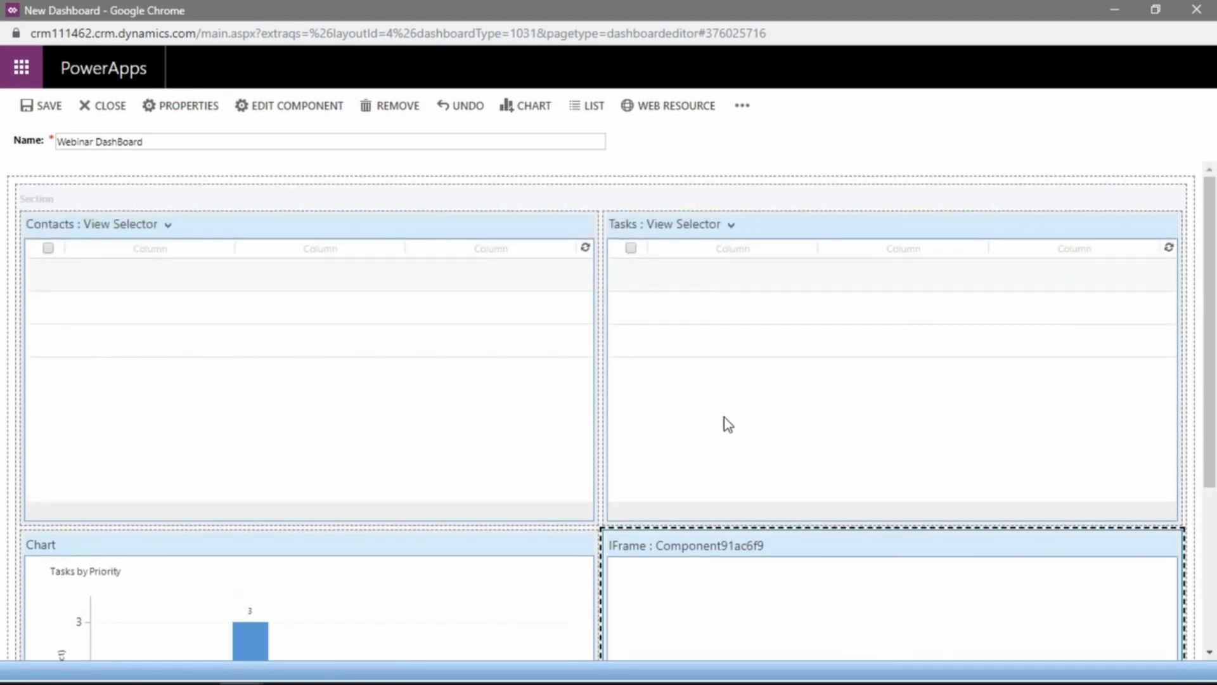
scroll("down", 3)
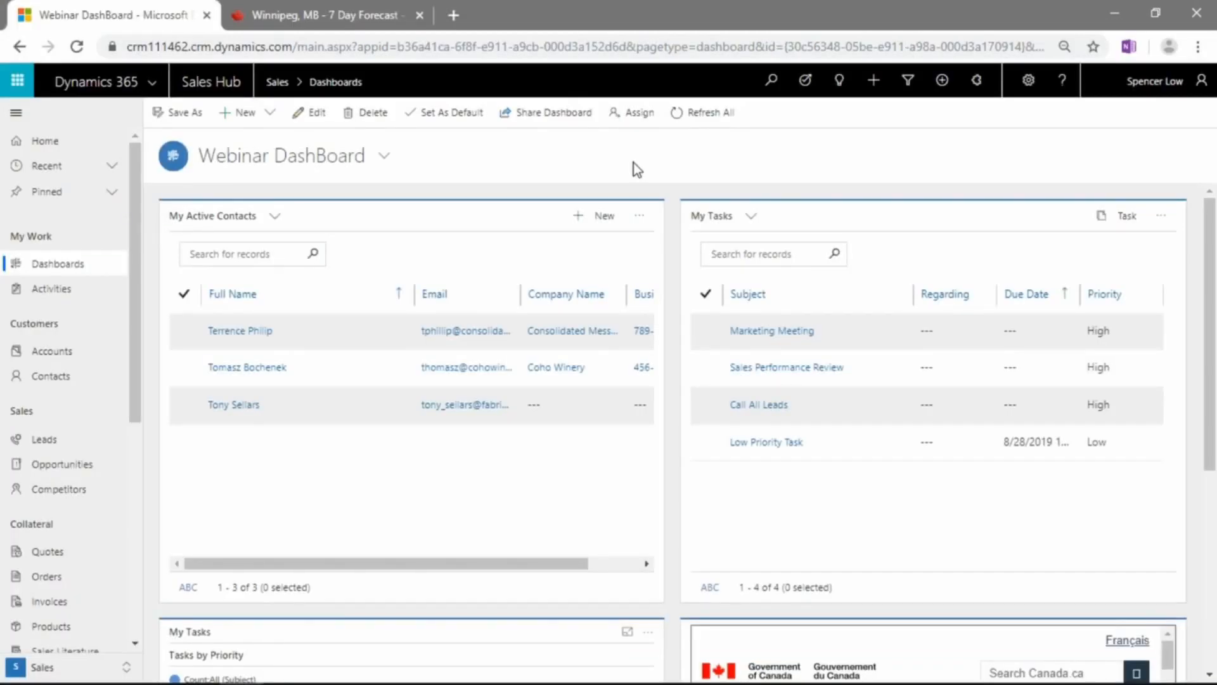
mouse_move(383, 156)
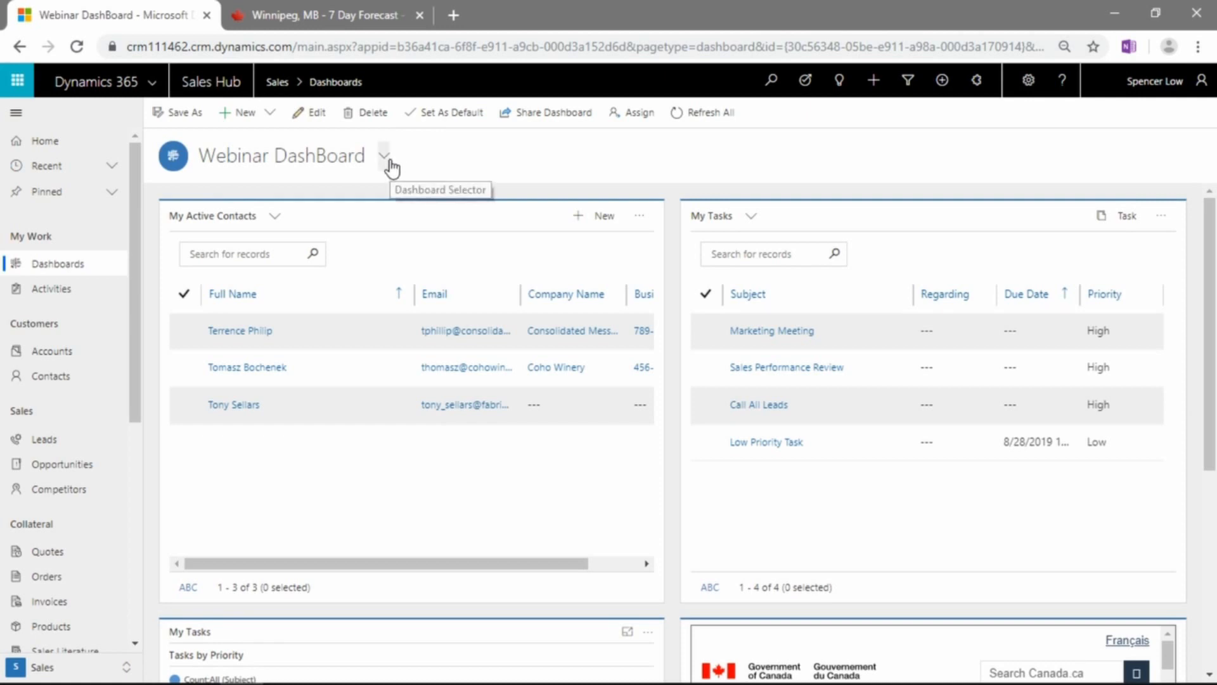
left_click(382, 156)
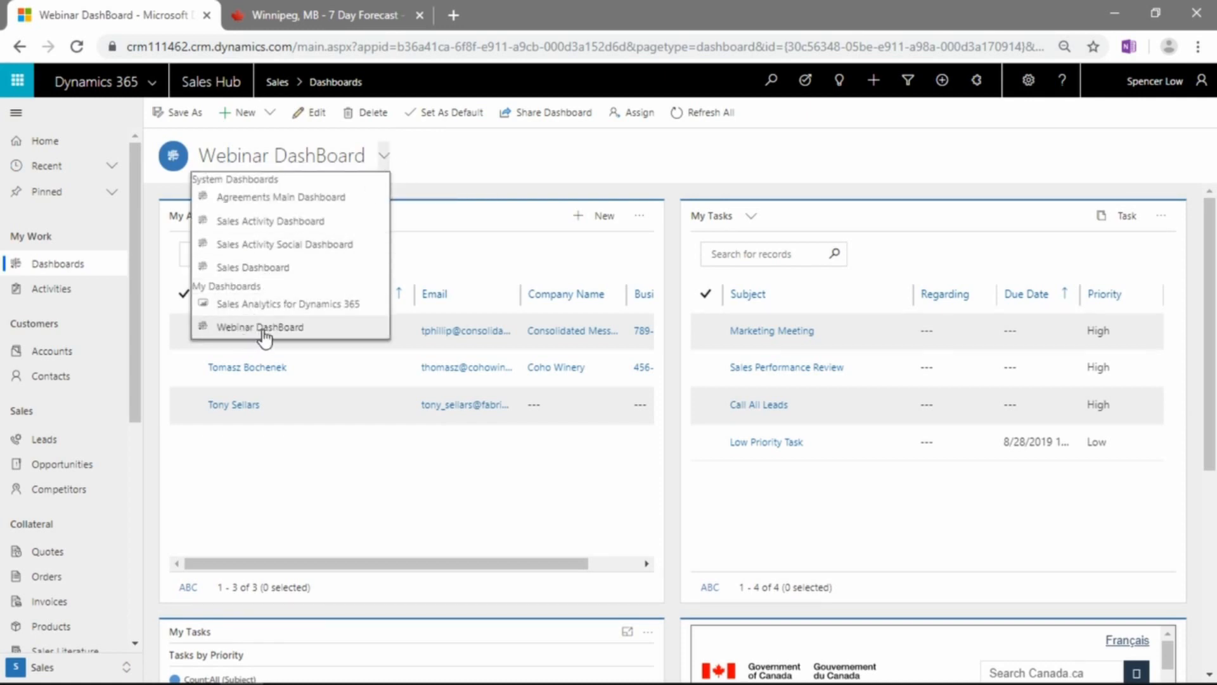
mouse_move(522, 166)
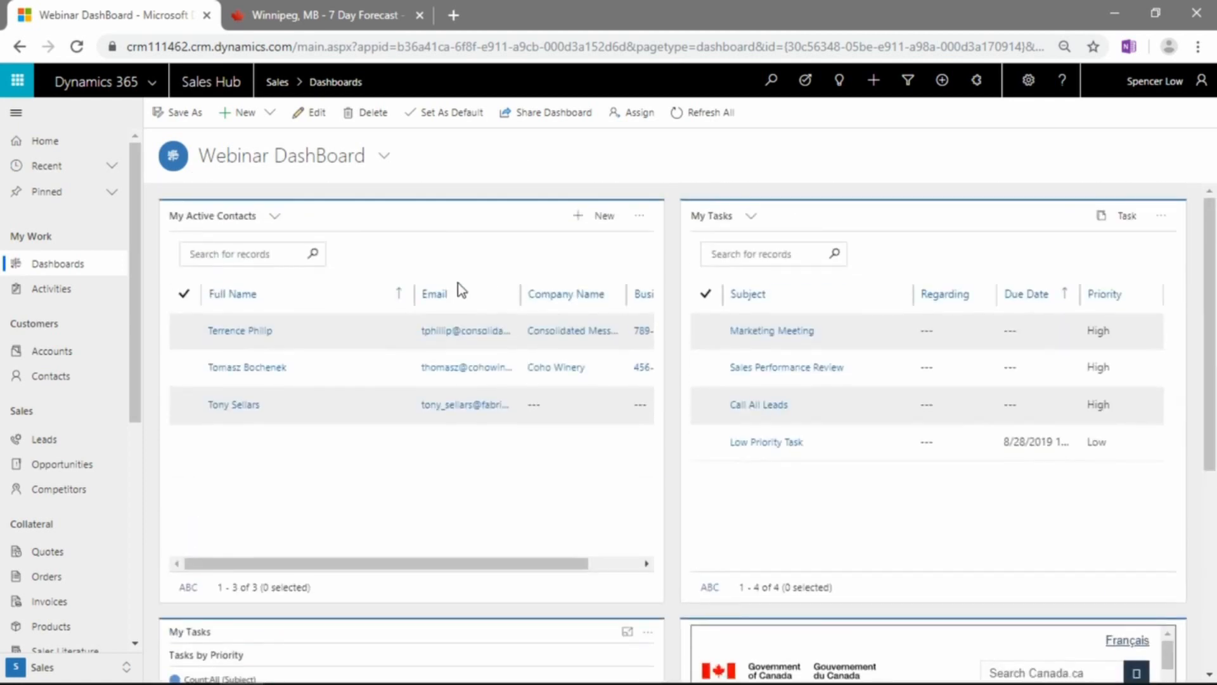
mouse_move(322, 249)
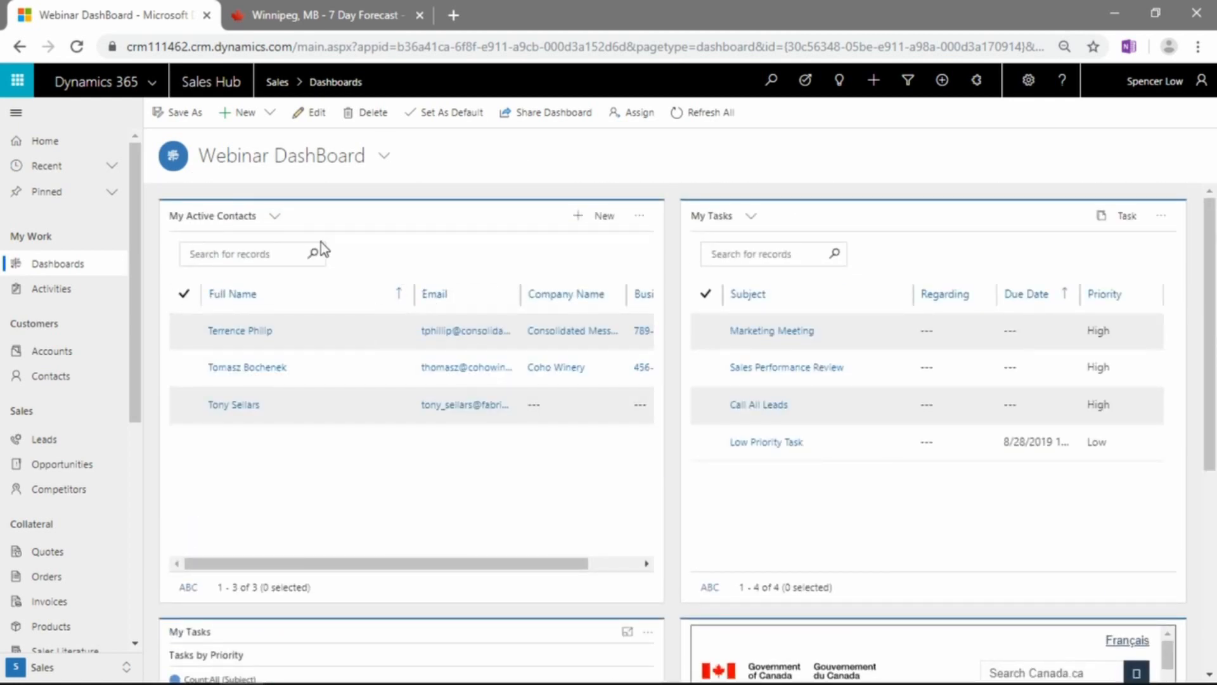
mouse_move(882, 291)
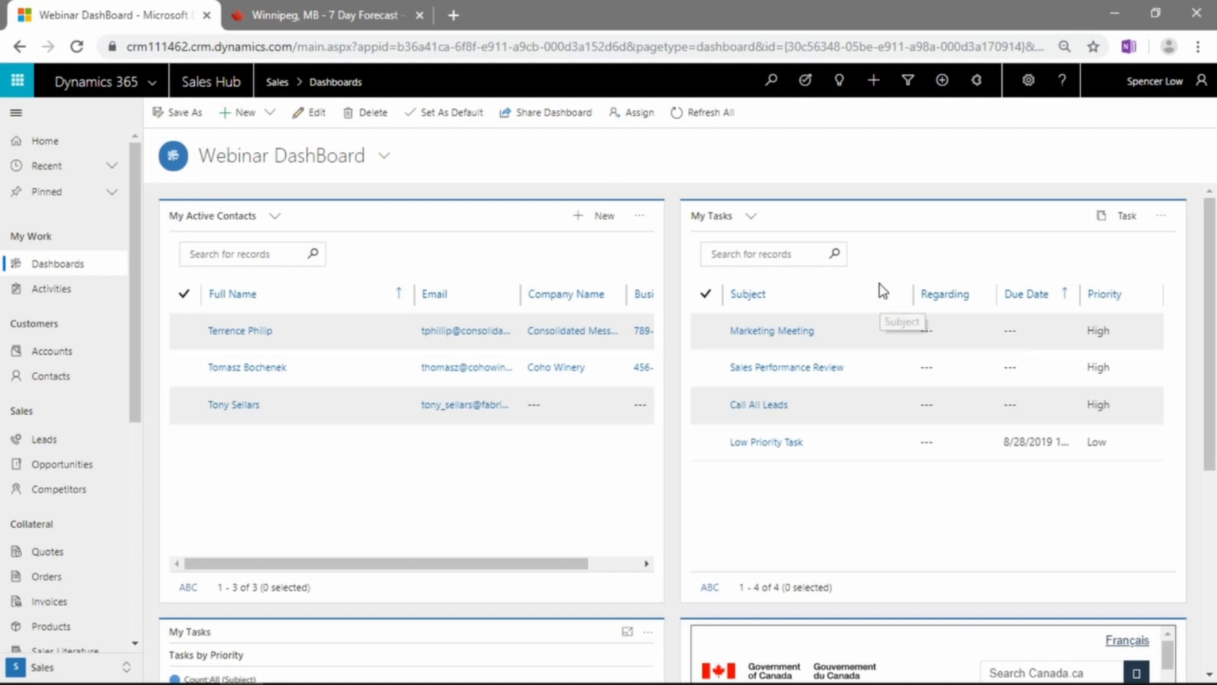
mouse_move(849, 306)
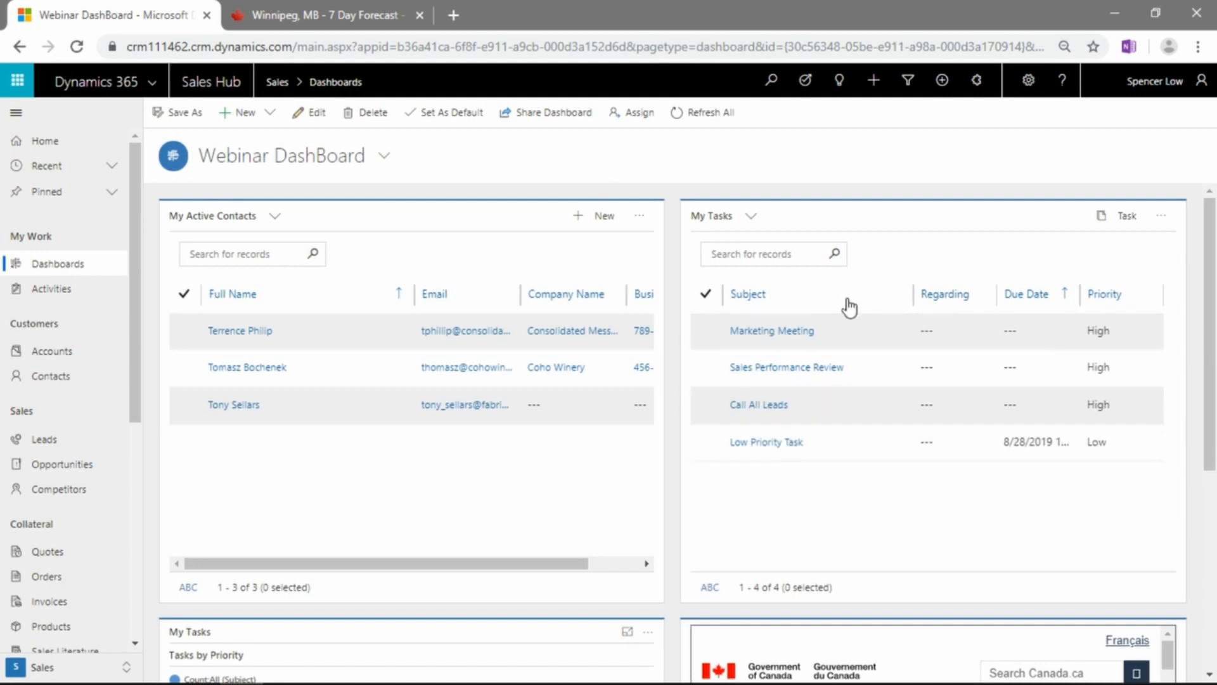
mouse_move(326, 302)
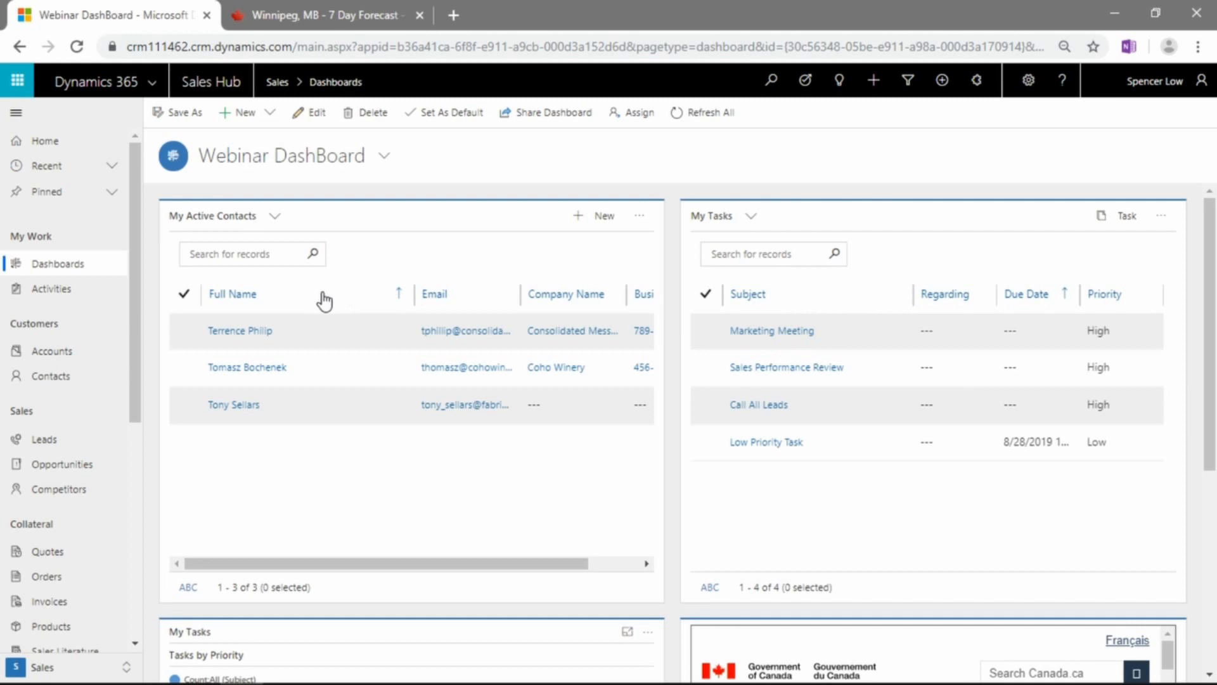
scroll("down", 3)
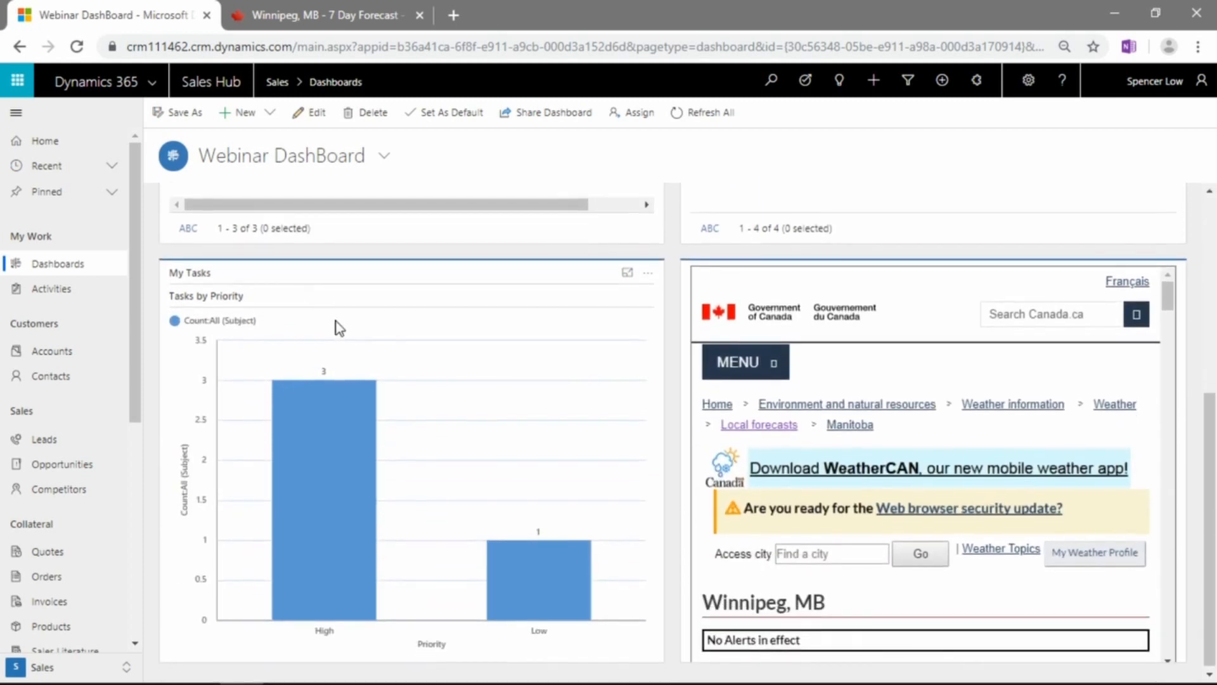
mouse_move(416, 411)
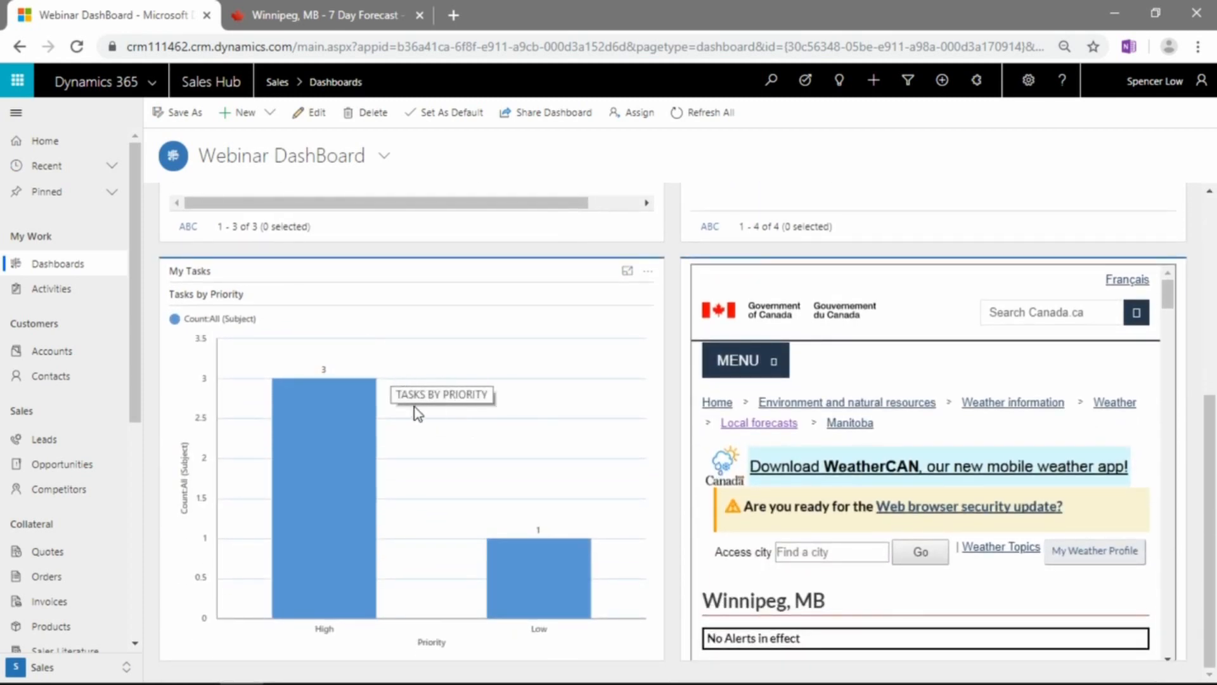
mouse_move(323, 428)
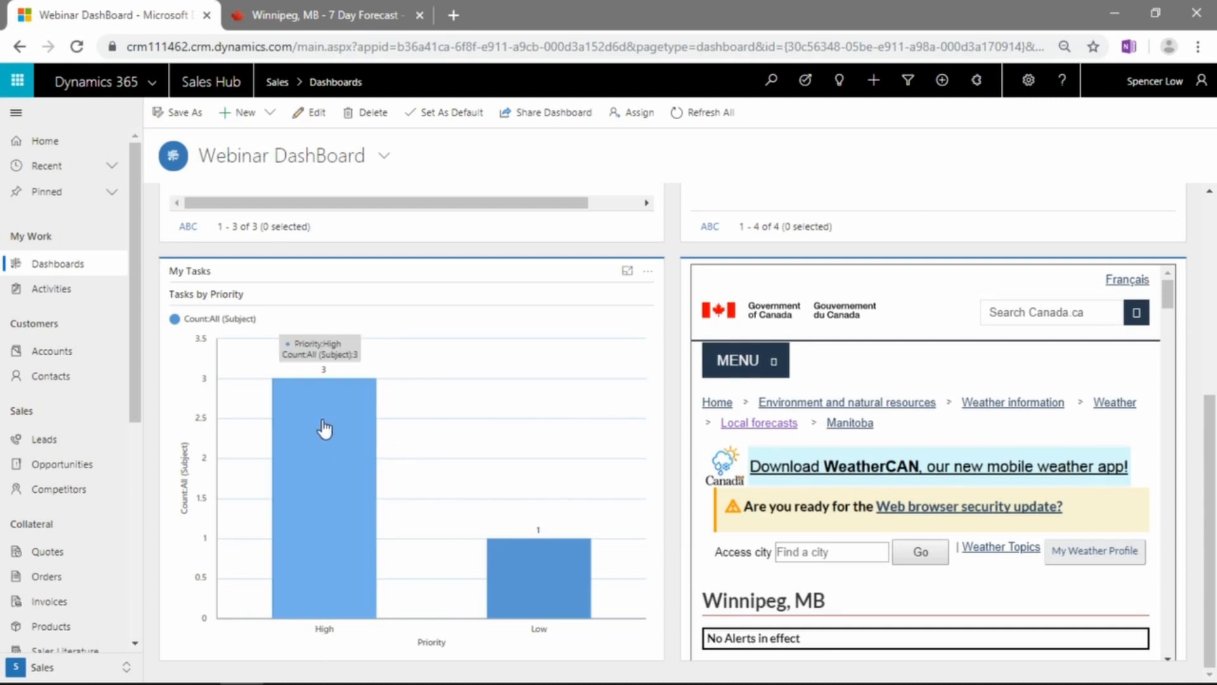
mouse_move(569, 567)
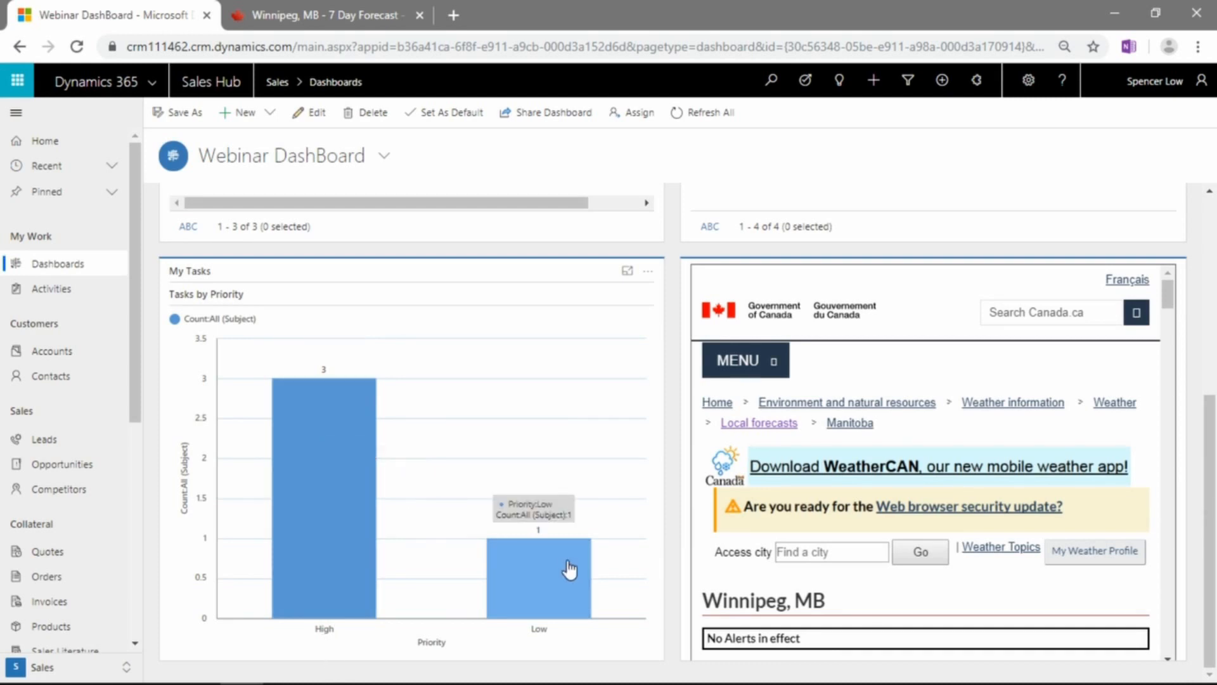
mouse_move(343, 430)
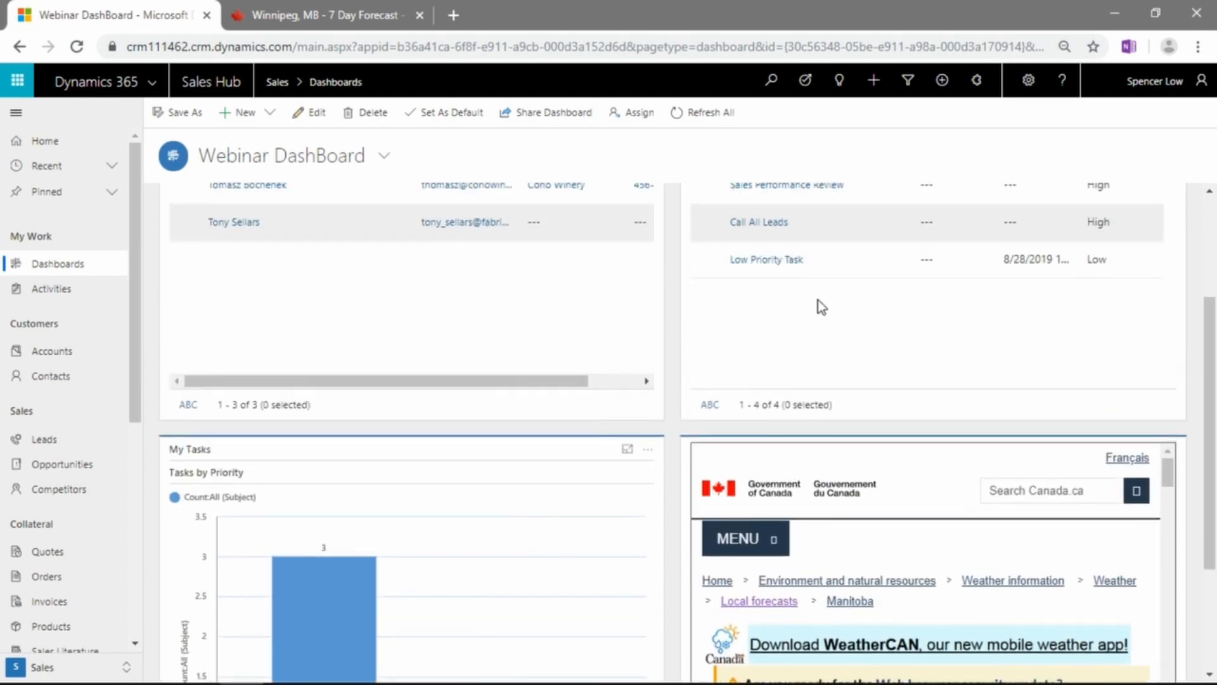
scroll("down", 3)
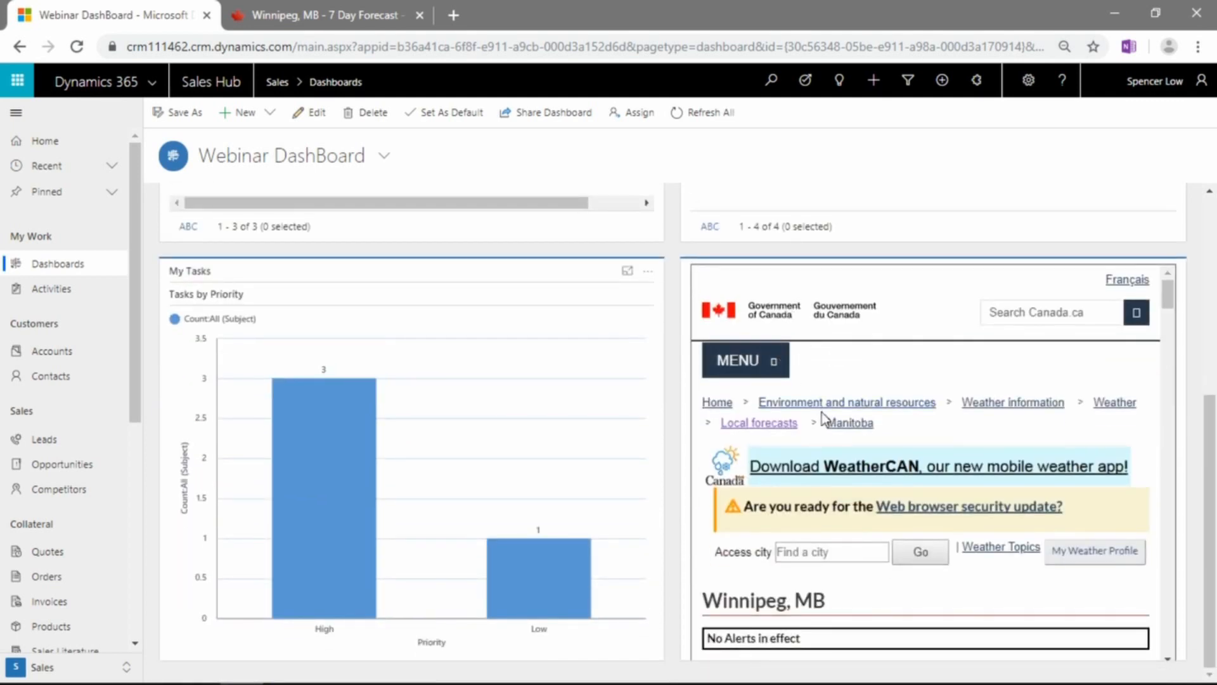
mouse_move(849, 422)
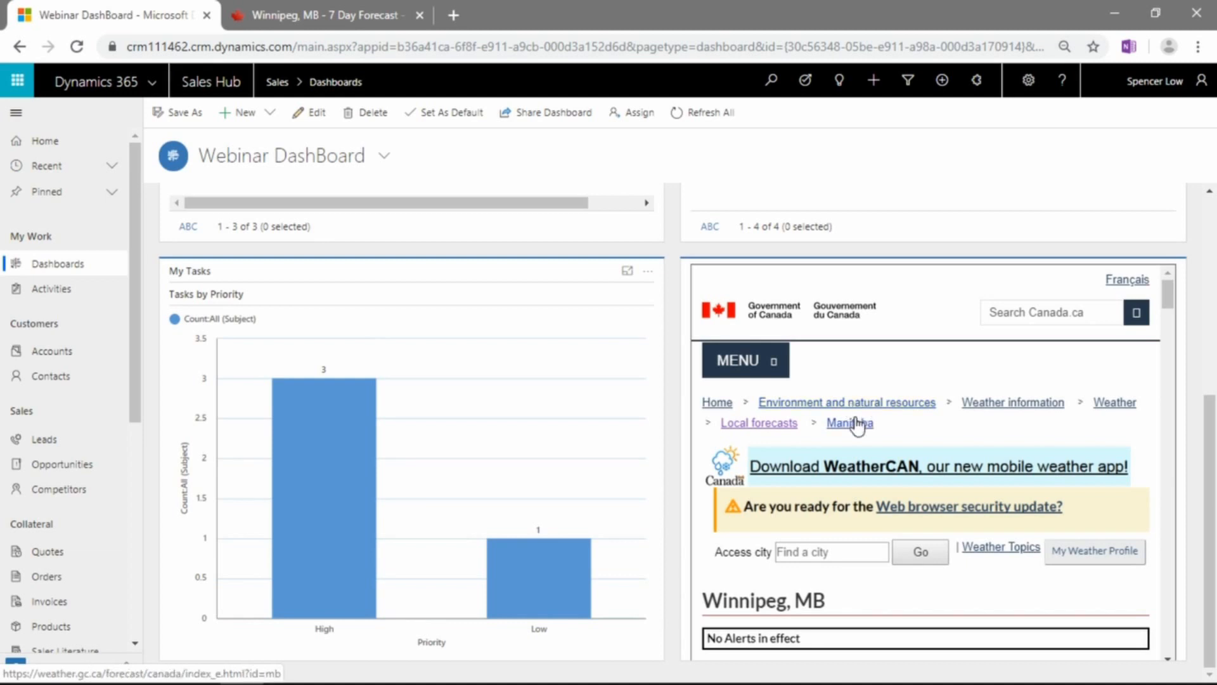
mouse_move(846, 402)
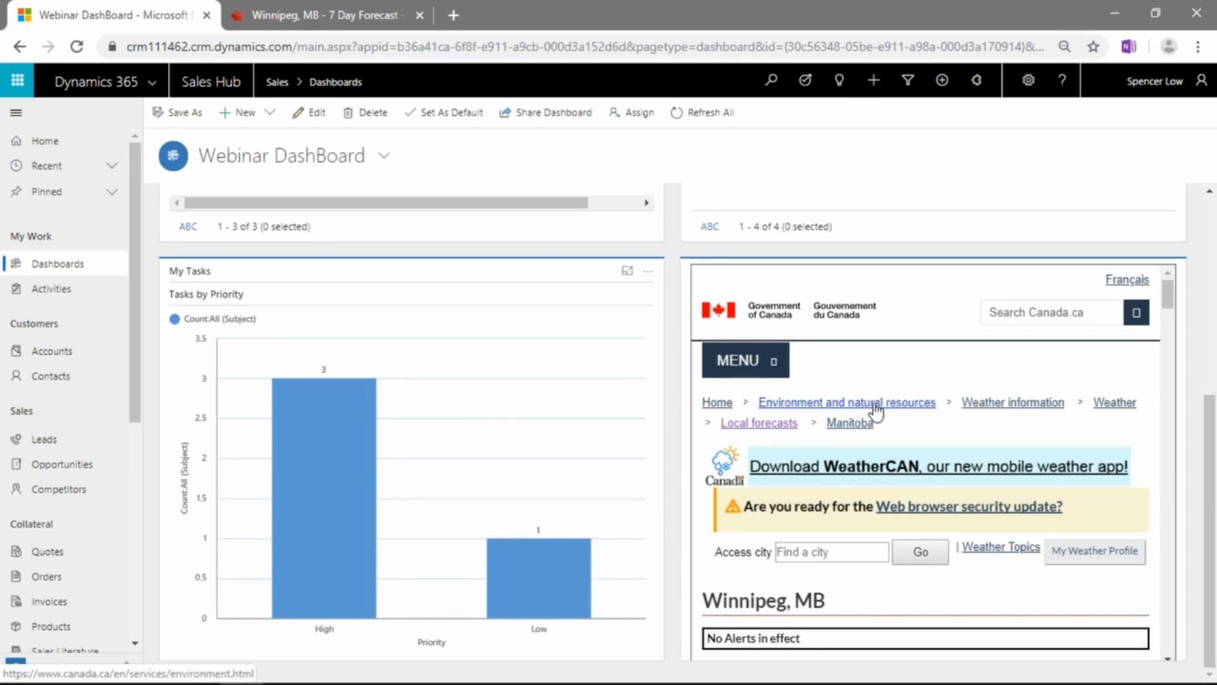
scroll("down", 3)
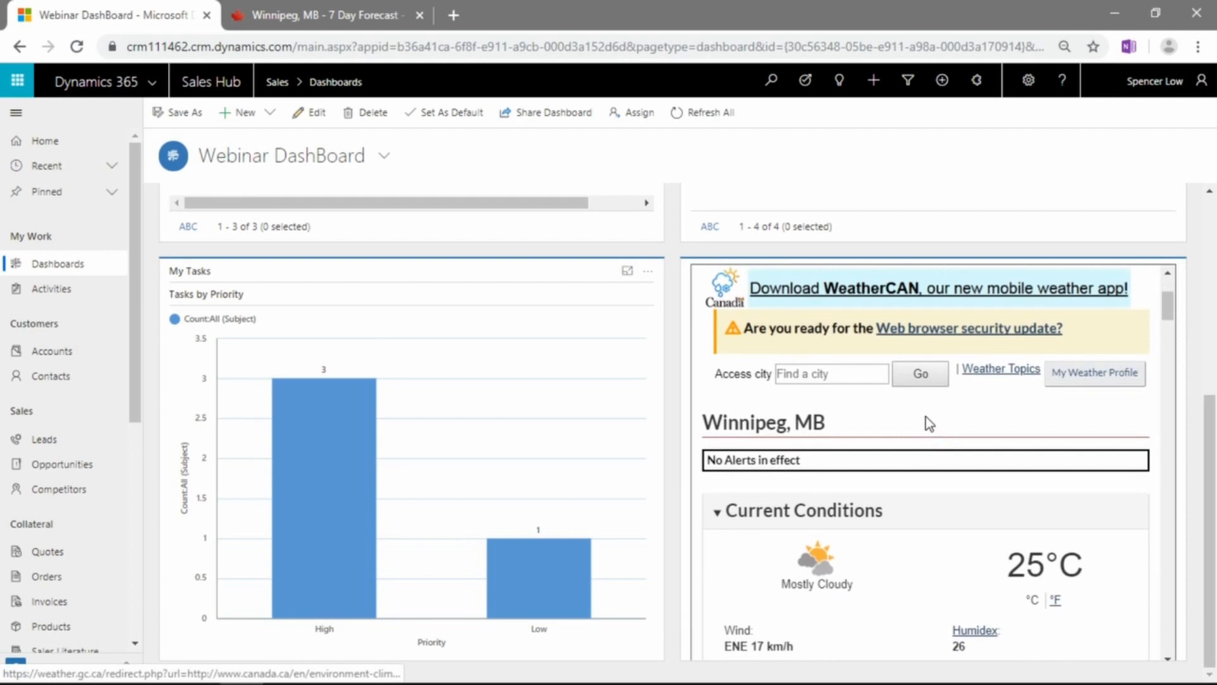
scroll("down", 3)
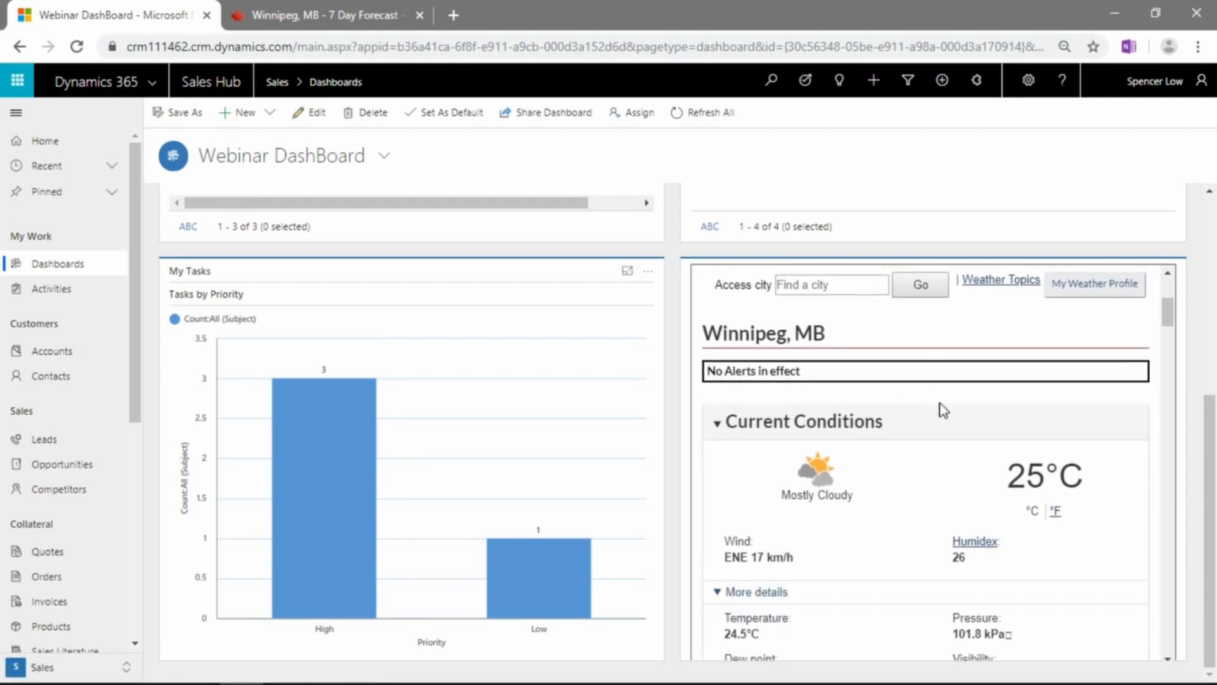
mouse_move(944, 412)
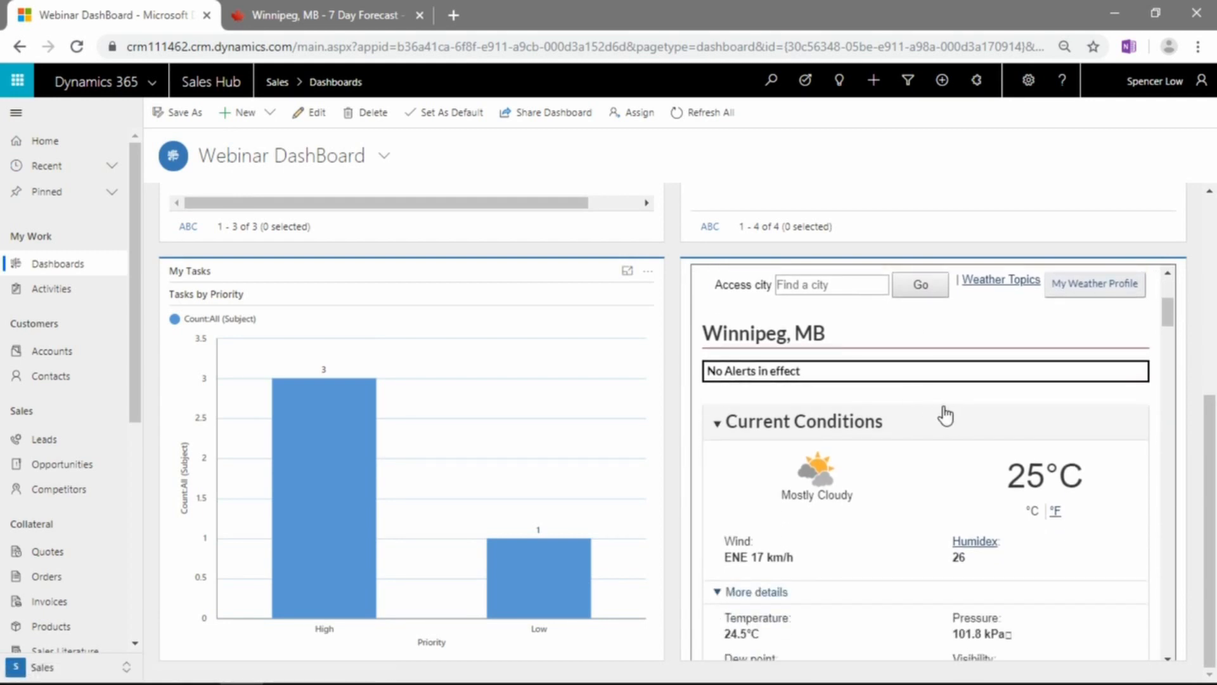
mouse_move(916, 388)
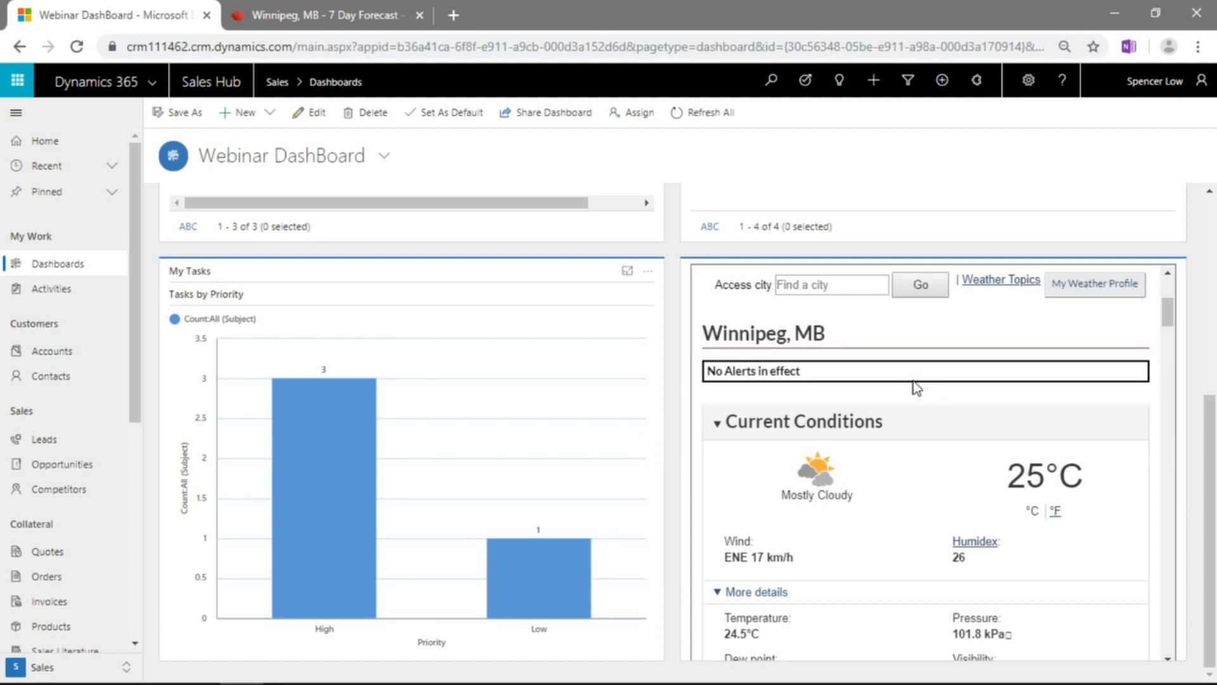
mouse_move(906, 469)
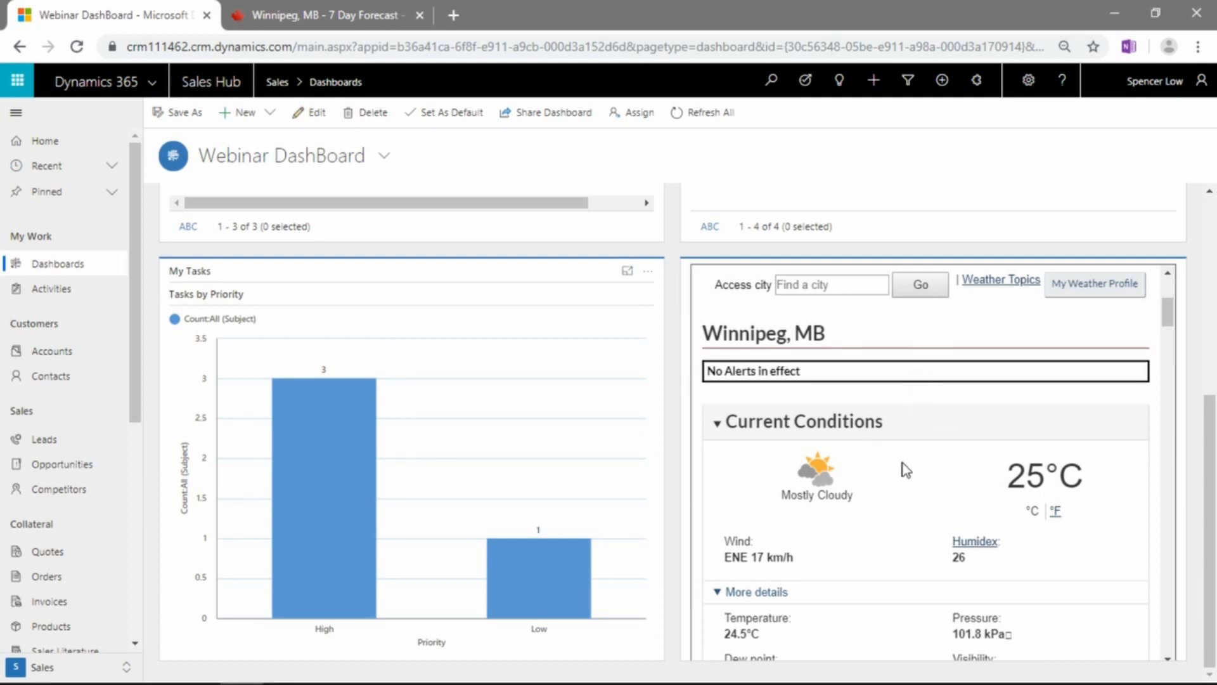
mouse_move(946, 496)
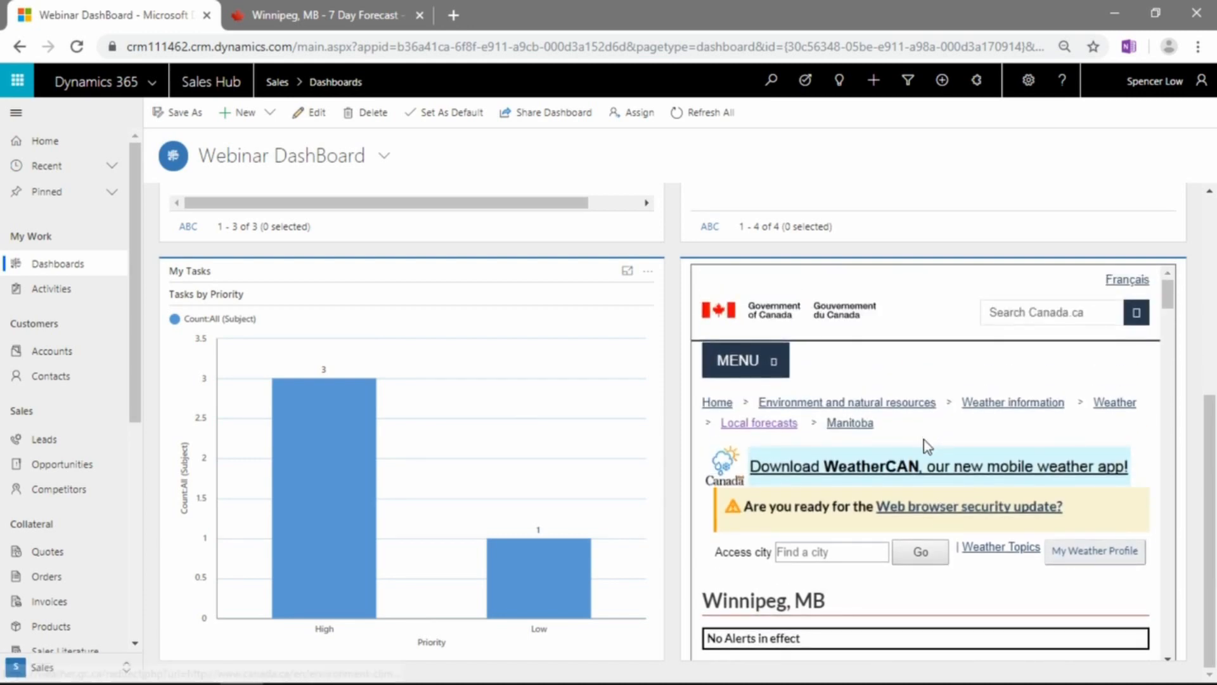
scroll("down", 3)
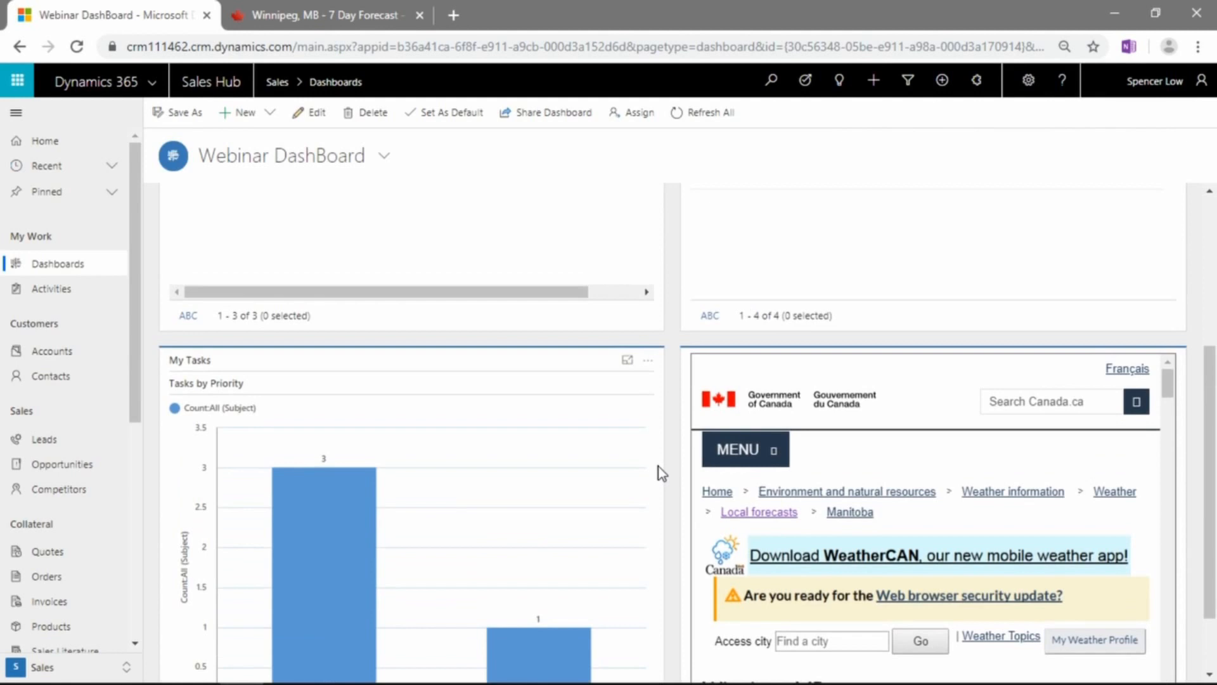
scroll("up", 3)
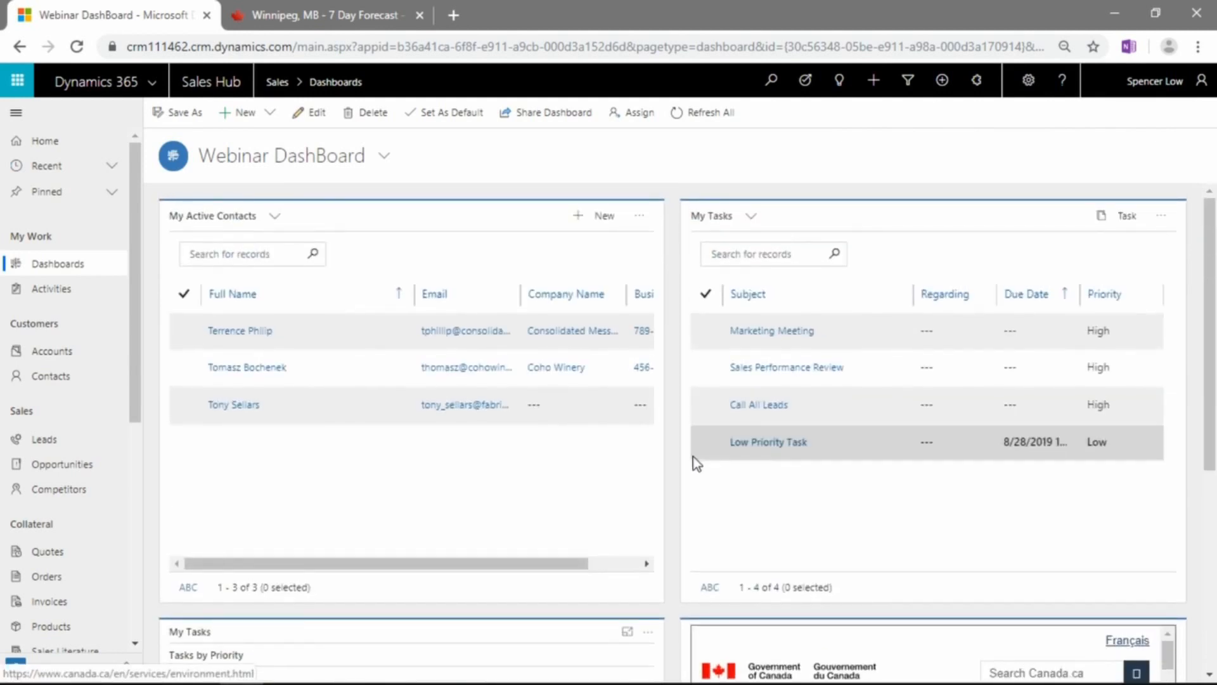
mouse_move(724, 440)
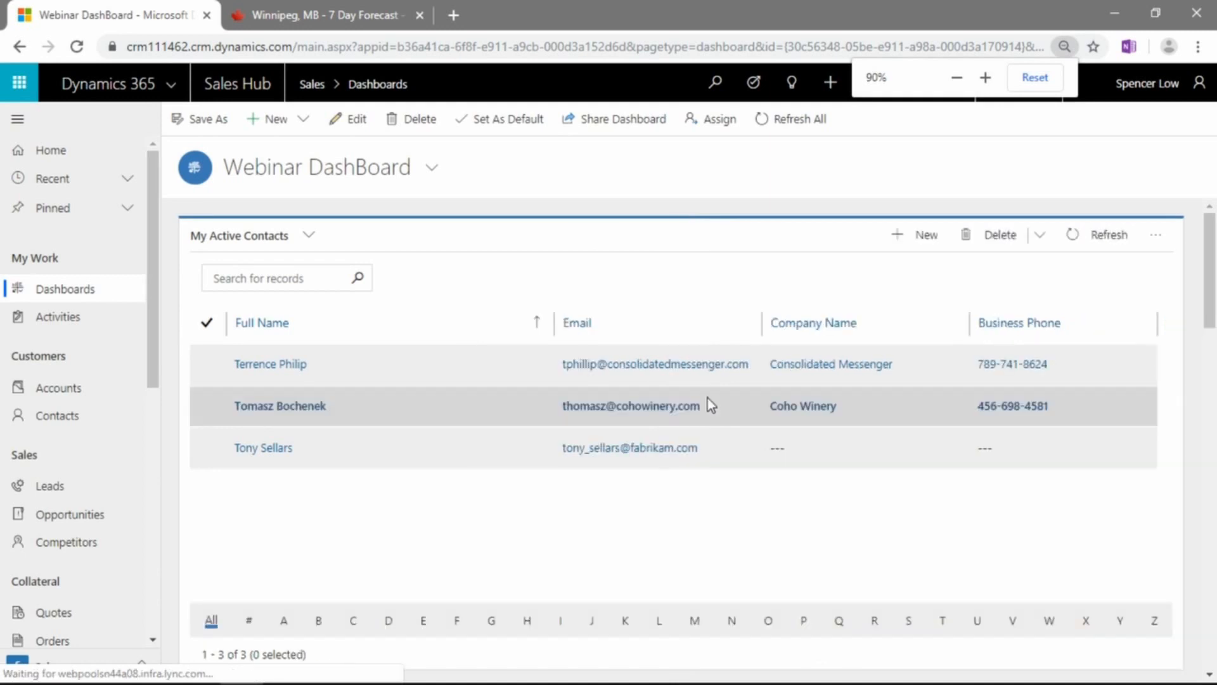
mouse_move(674, 392)
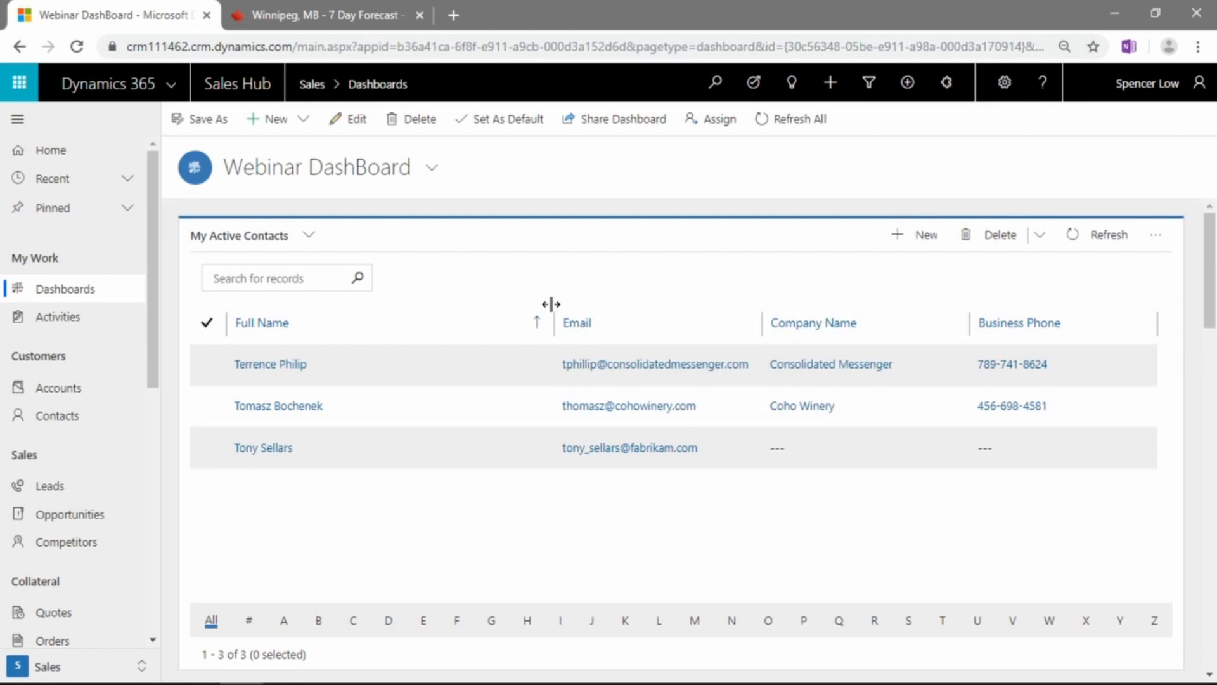
mouse_move(560, 366)
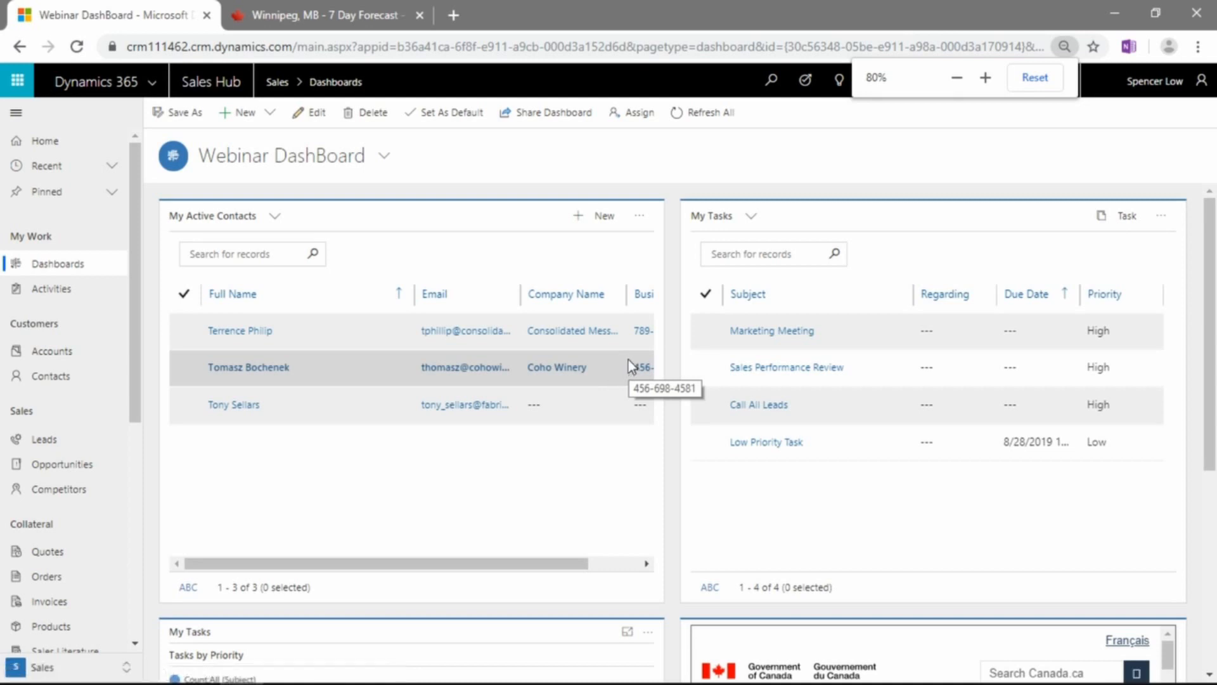
scroll("down", 3)
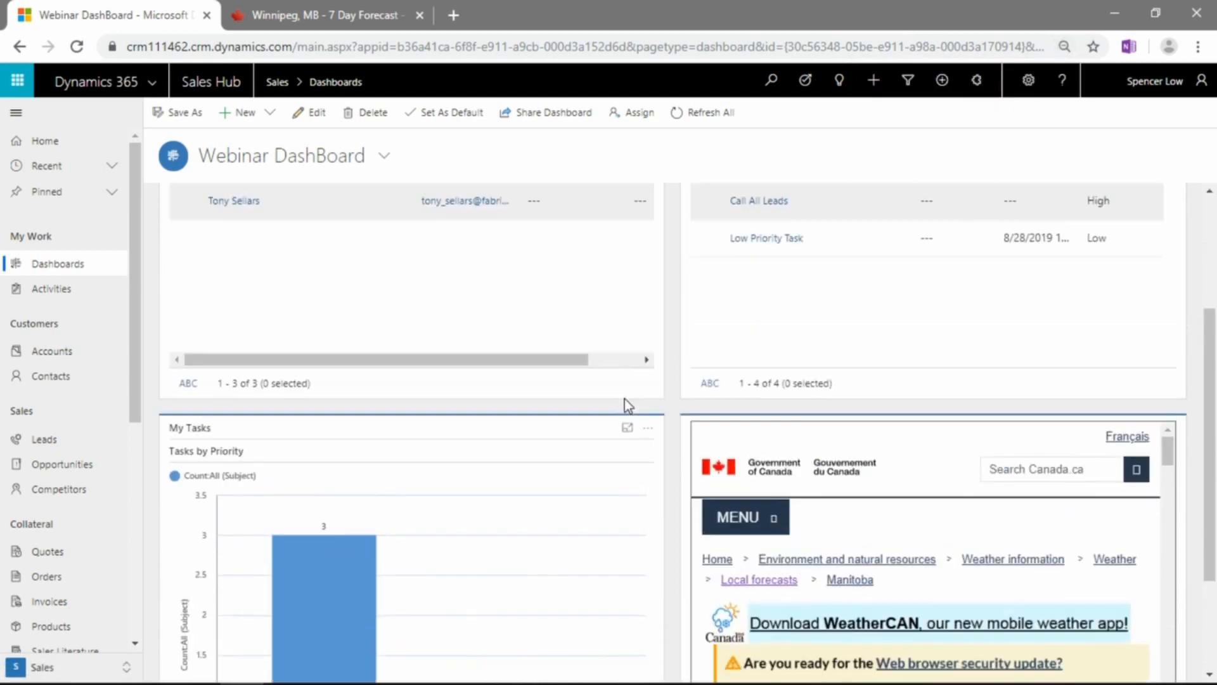
key("ctrl+minus")
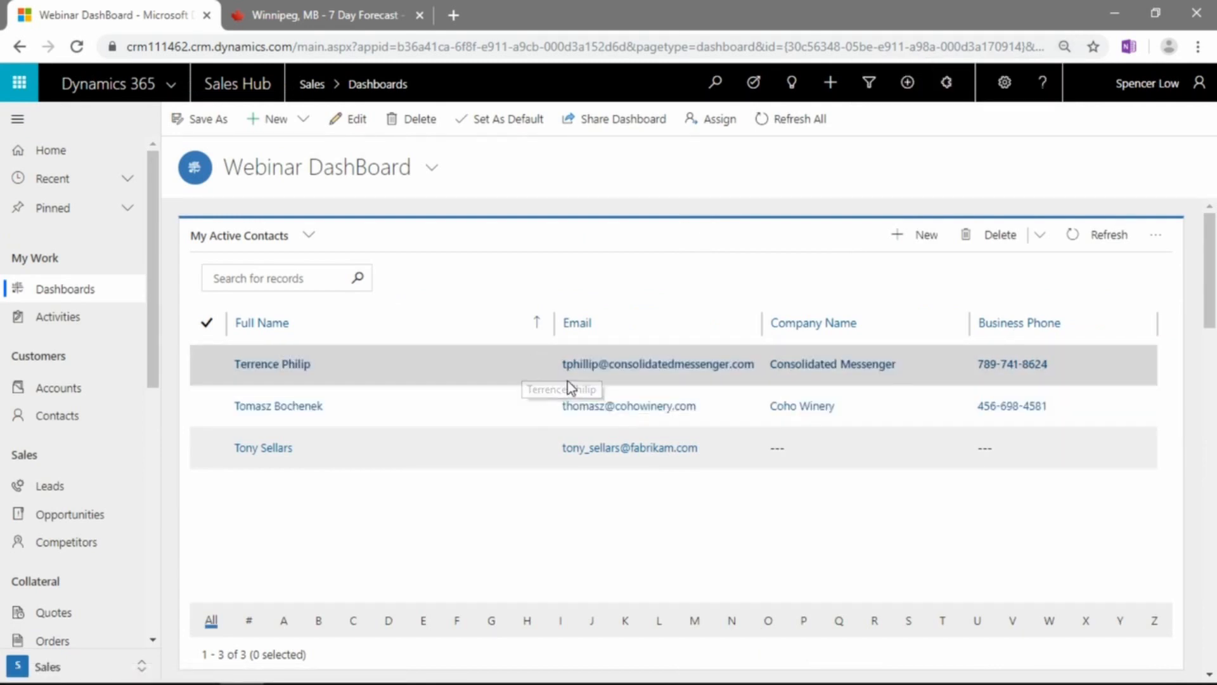
scroll("down", 3)
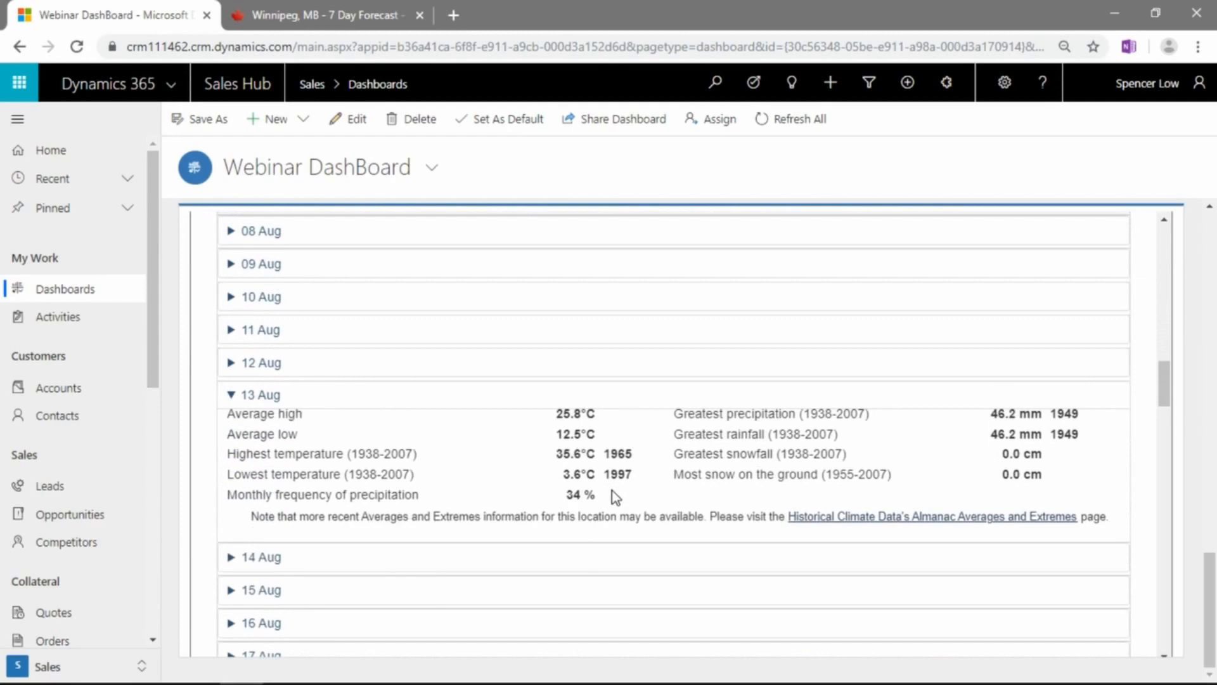
scroll("up", 3)
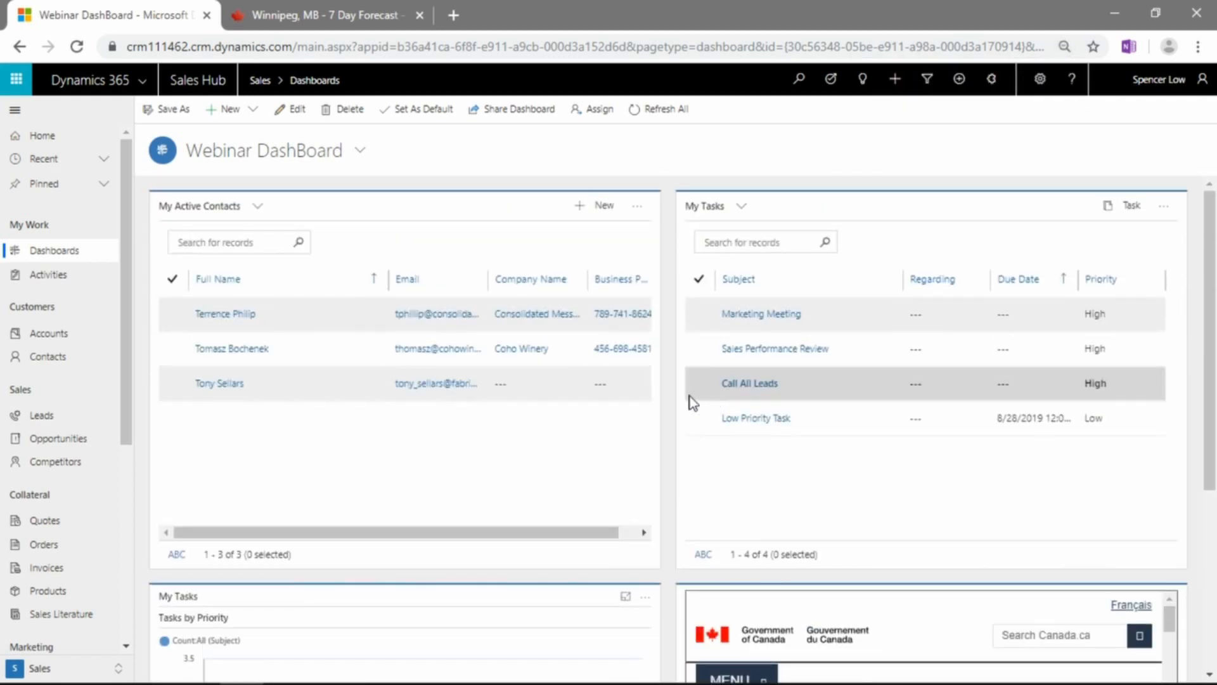
mouse_move(582, 417)
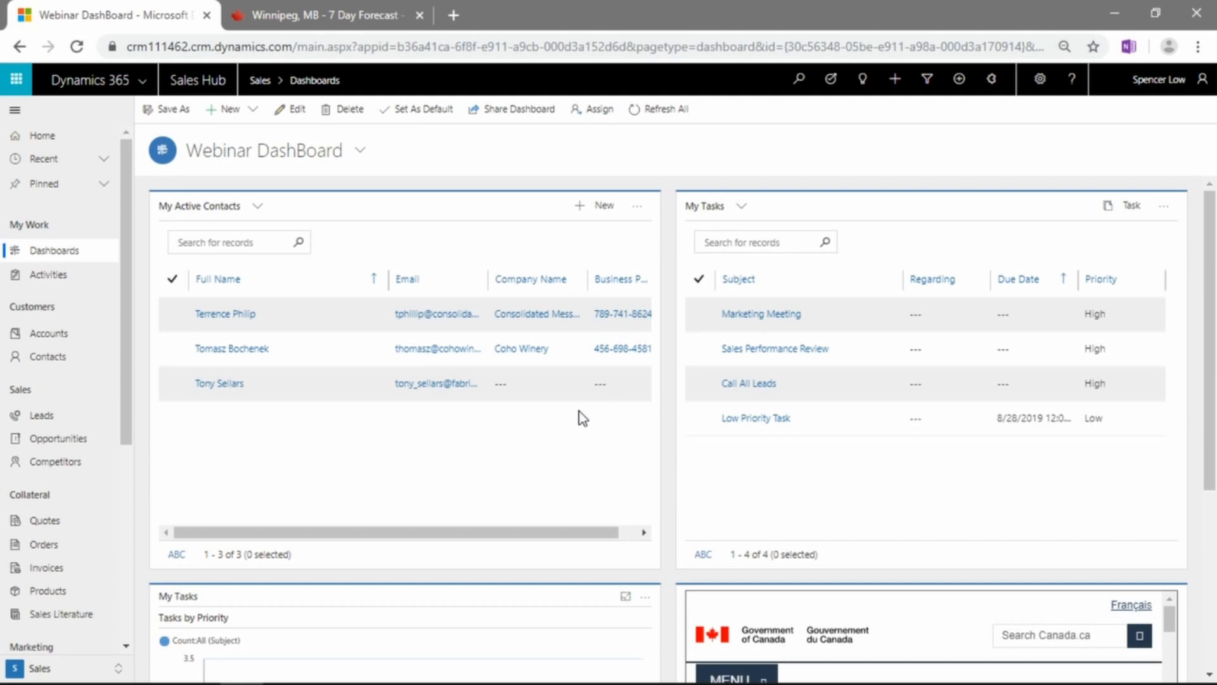
mouse_move(633, 175)
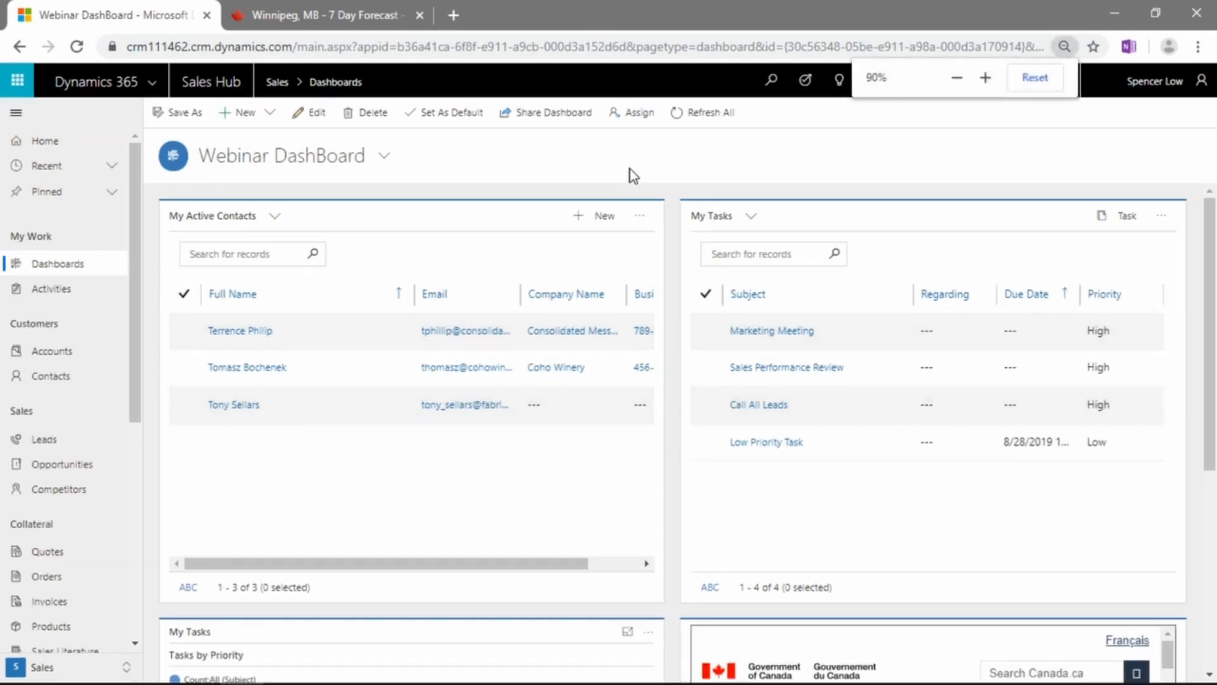
Mark Webinar DashBoard as the default dashboard from the command bar.
left_click(984, 77)
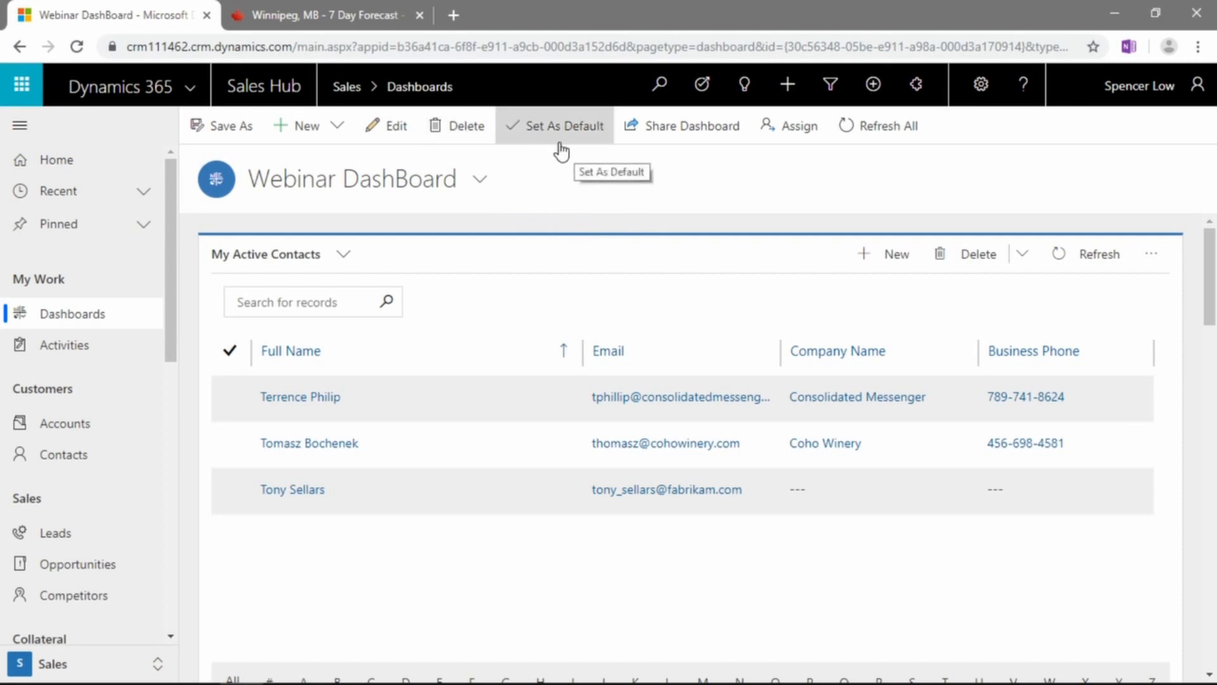
mouse_move(547, 132)
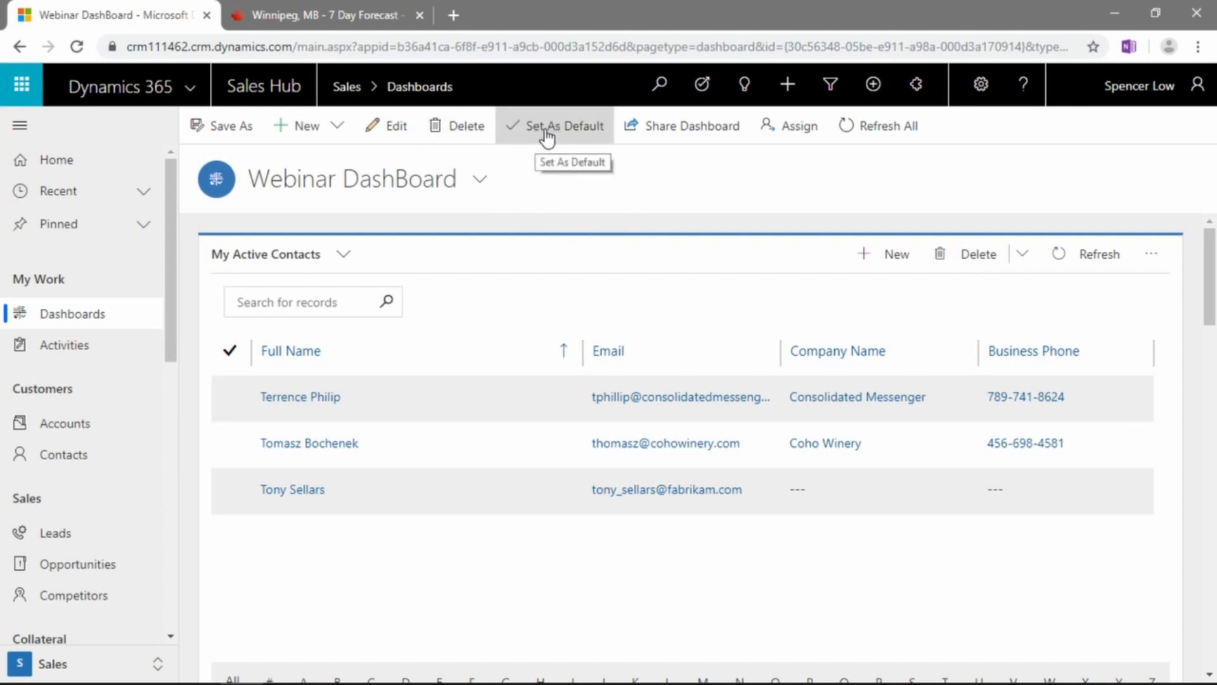
mouse_move(452, 203)
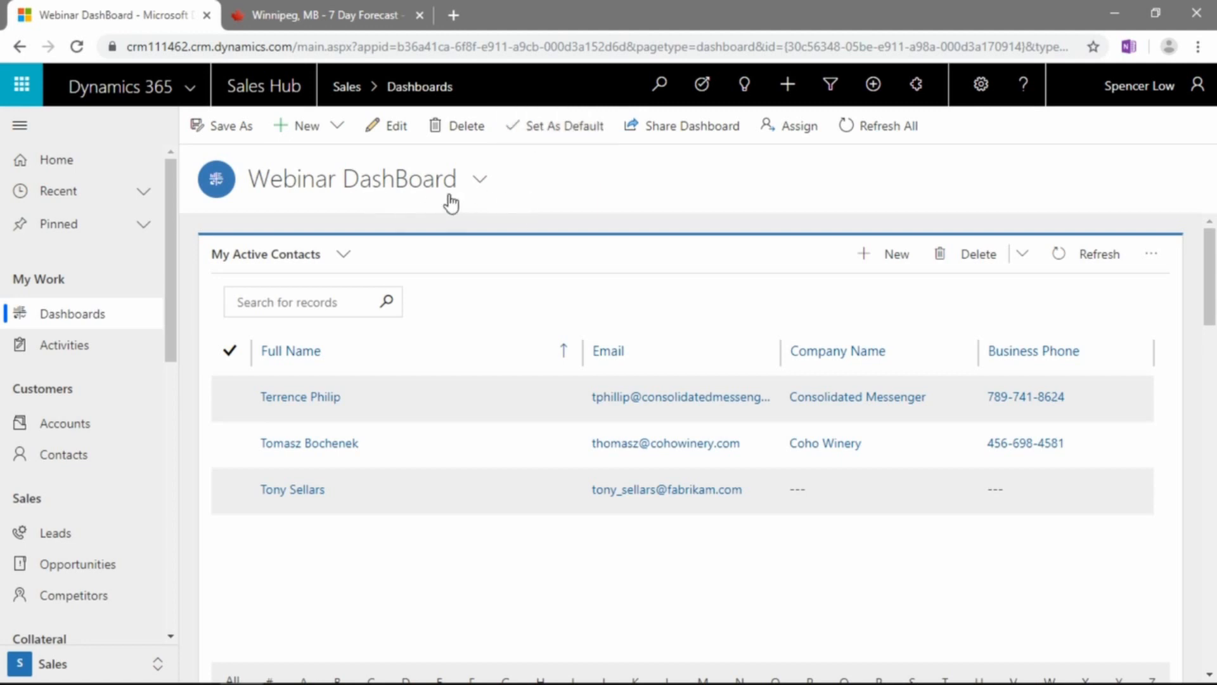
mouse_move(479, 179)
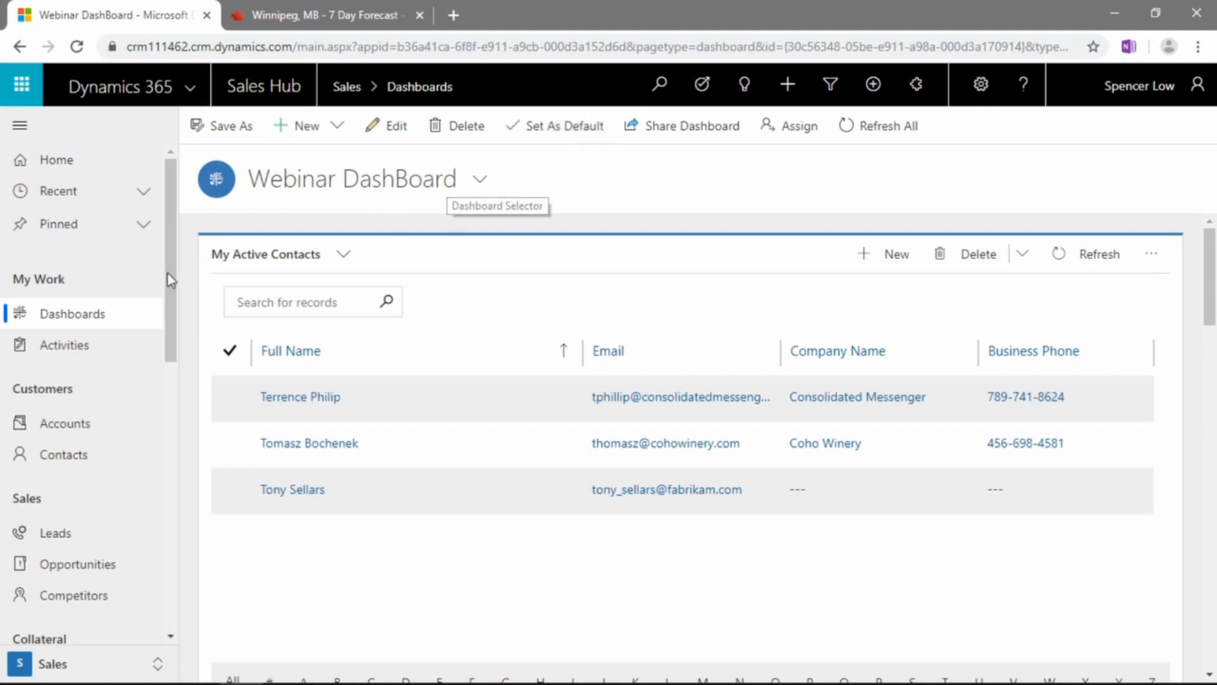
mouse_move(571, 181)
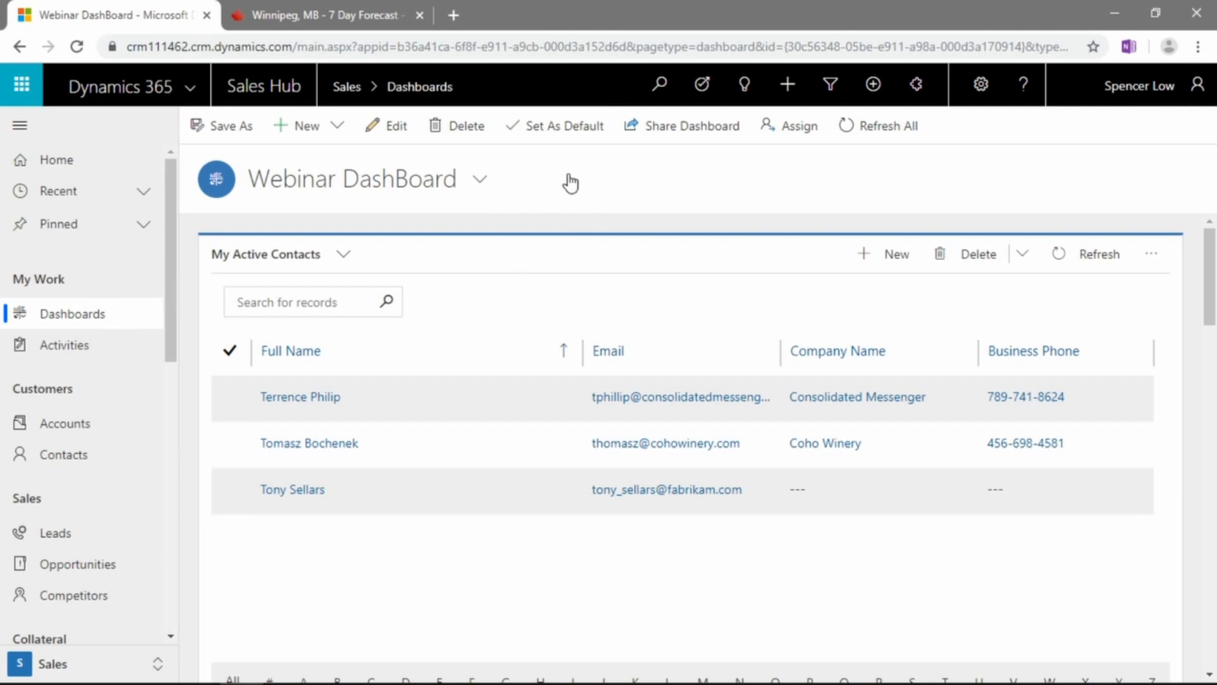
left_click(554, 126)
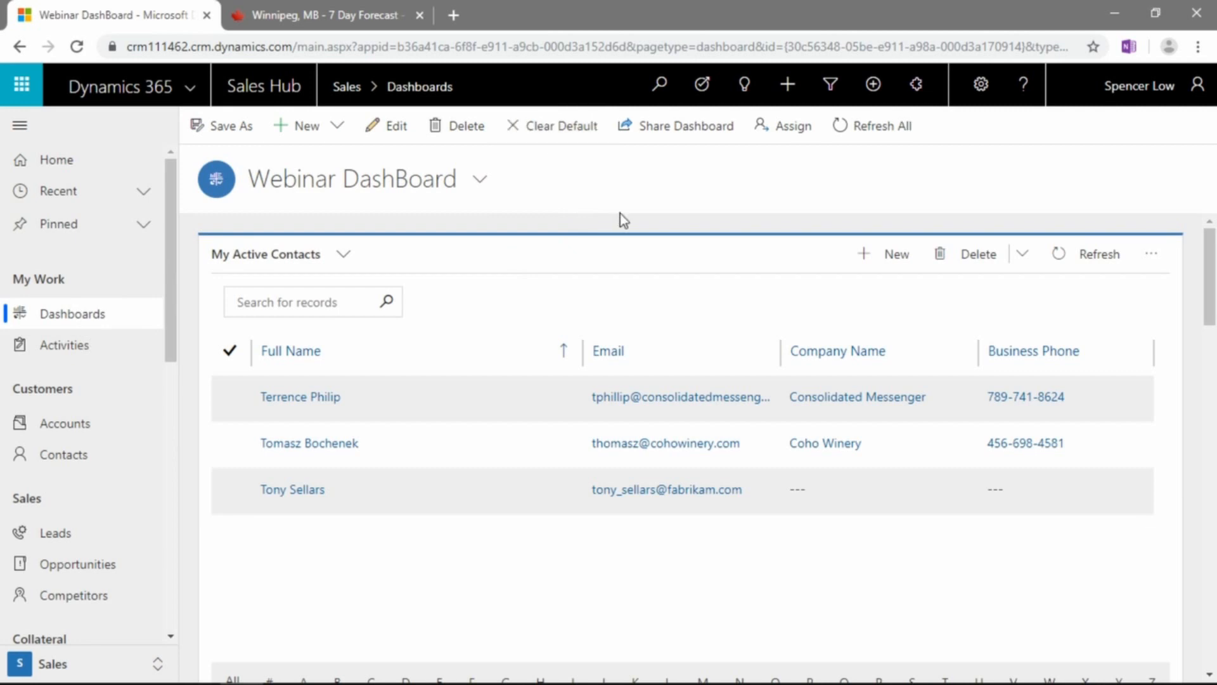
mouse_move(551, 125)
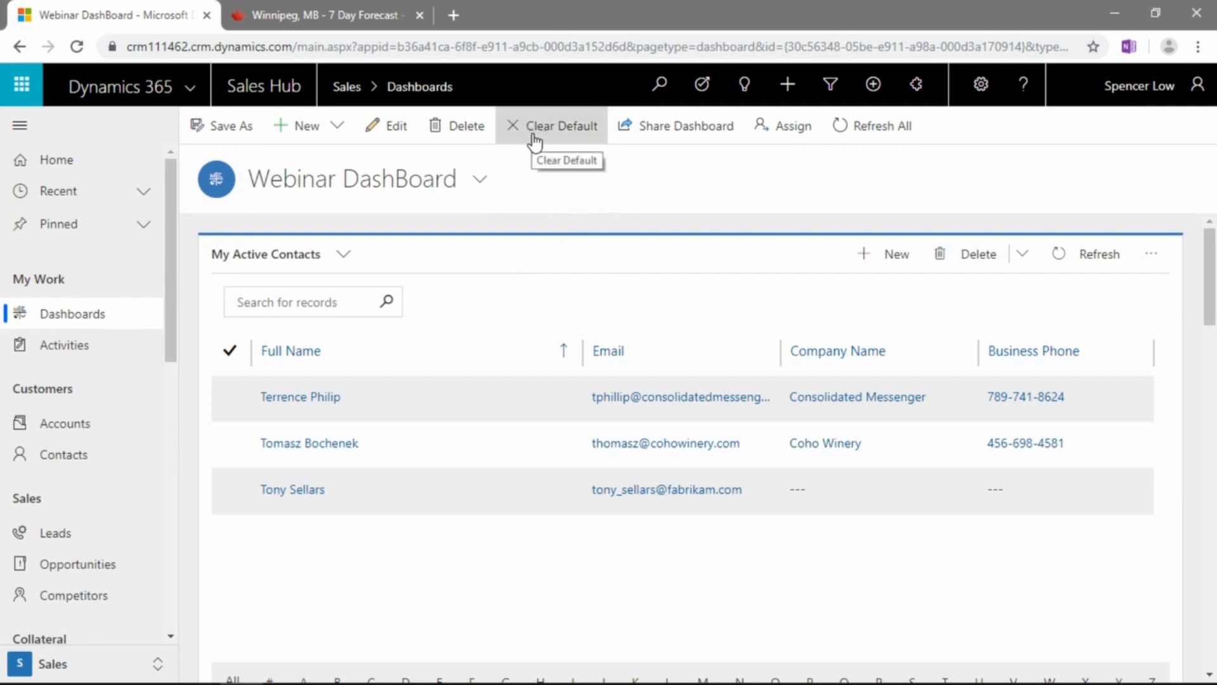
mouse_move(590, 139)
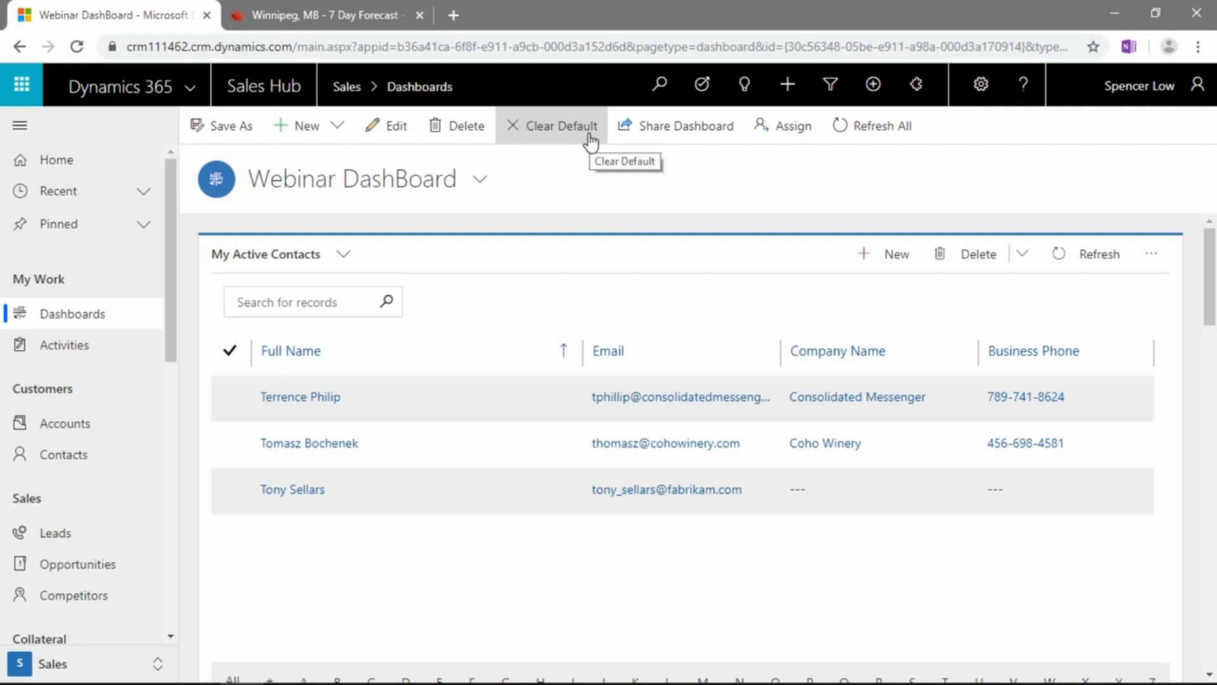
mouse_move(624, 200)
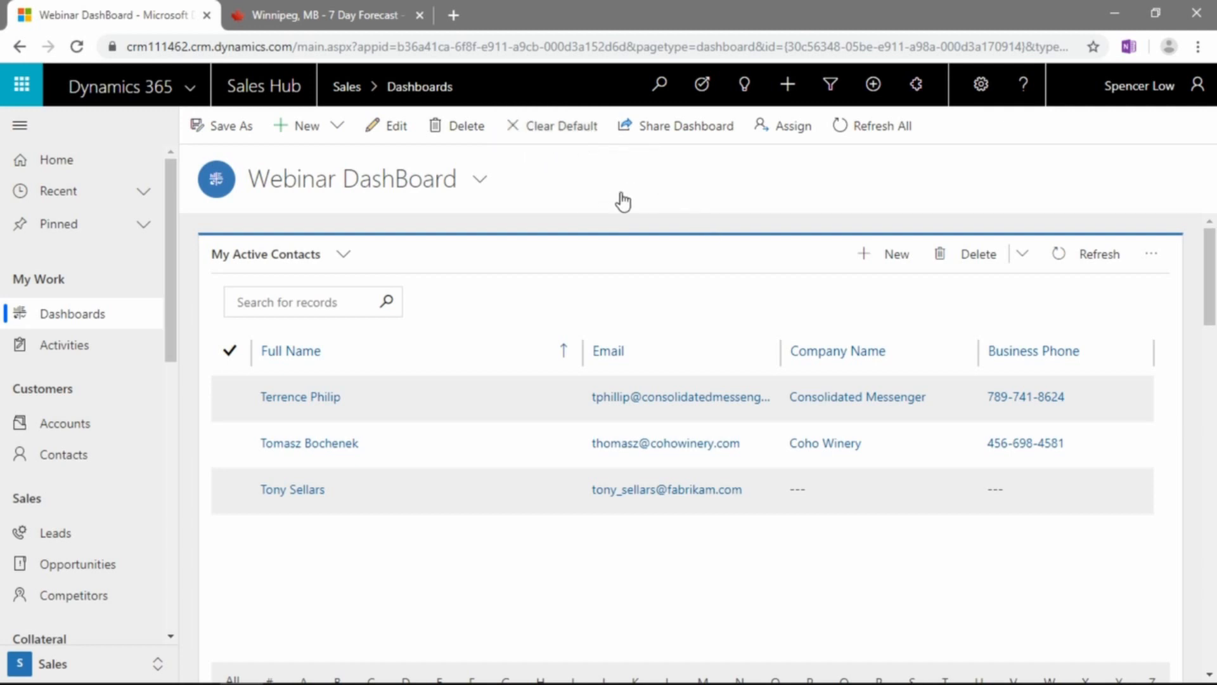
mouse_move(676, 126)
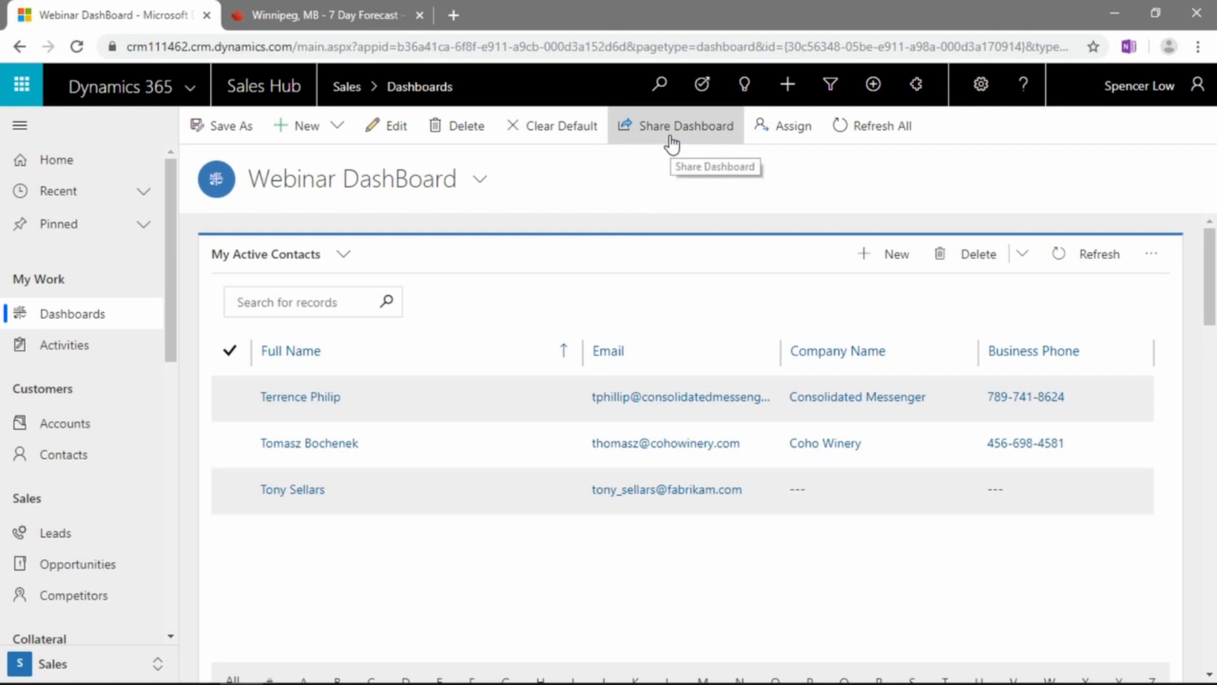
Start sharing and pick Alan Steiner, Alicia Thomber and Allie Bellew in the user lookup.
left_click(685, 126)
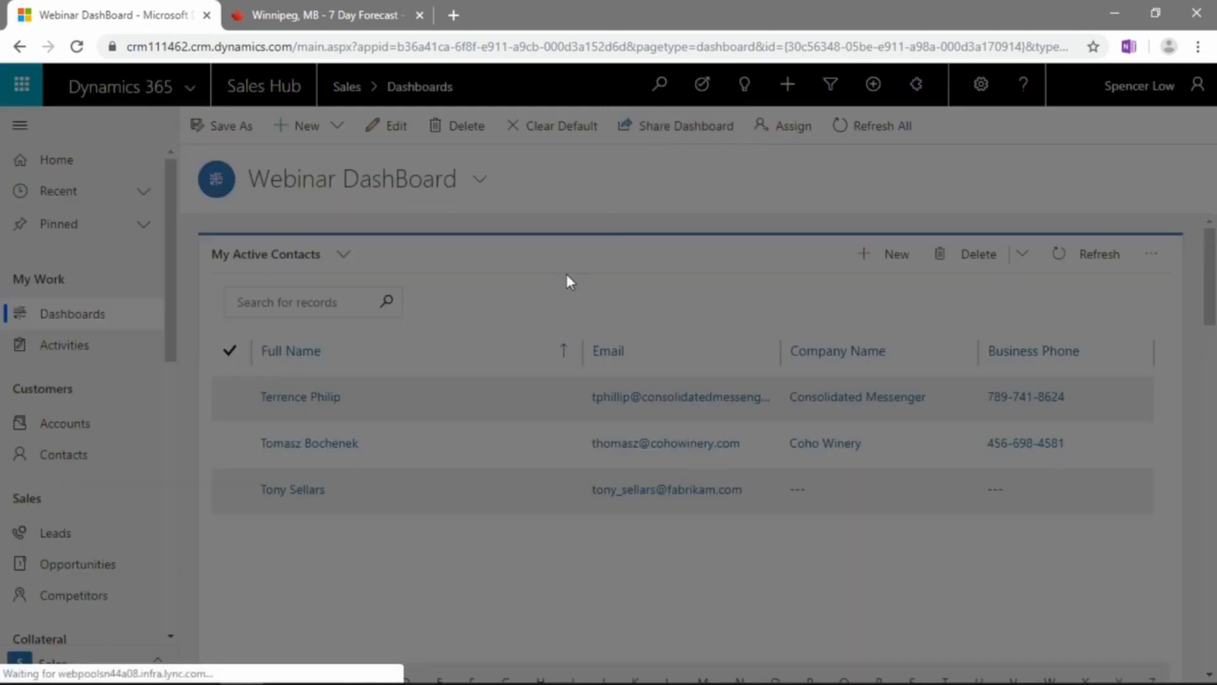
left_click(684, 126)
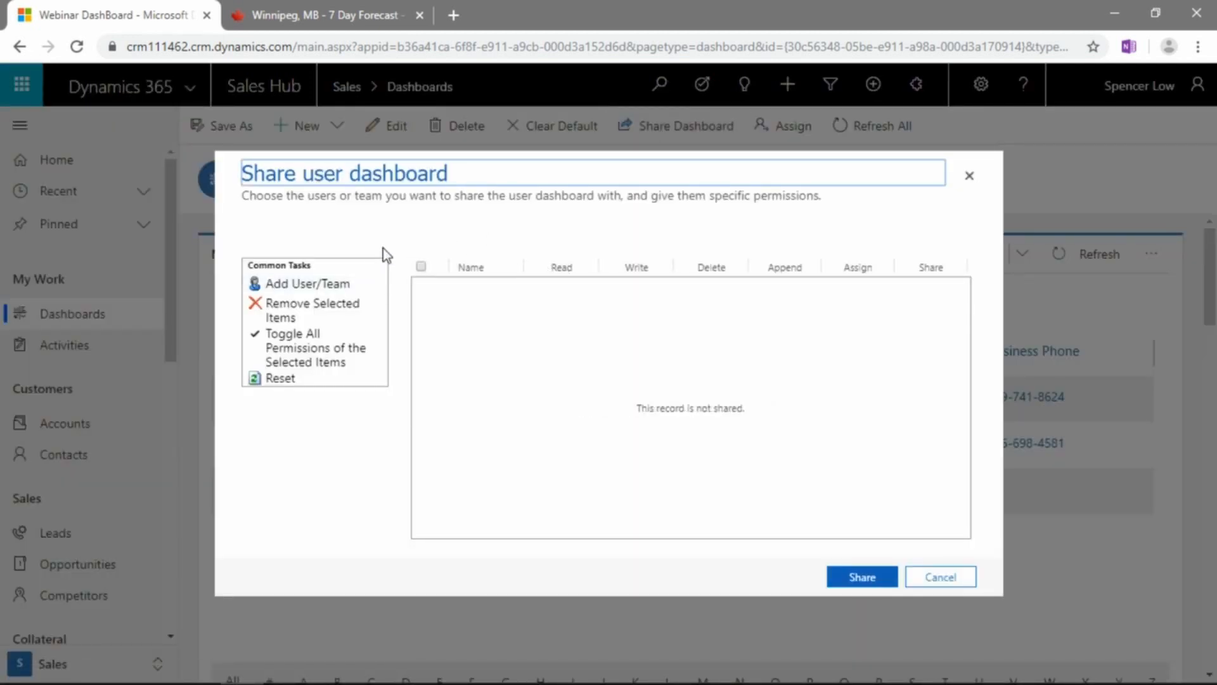
mouse_move(366, 231)
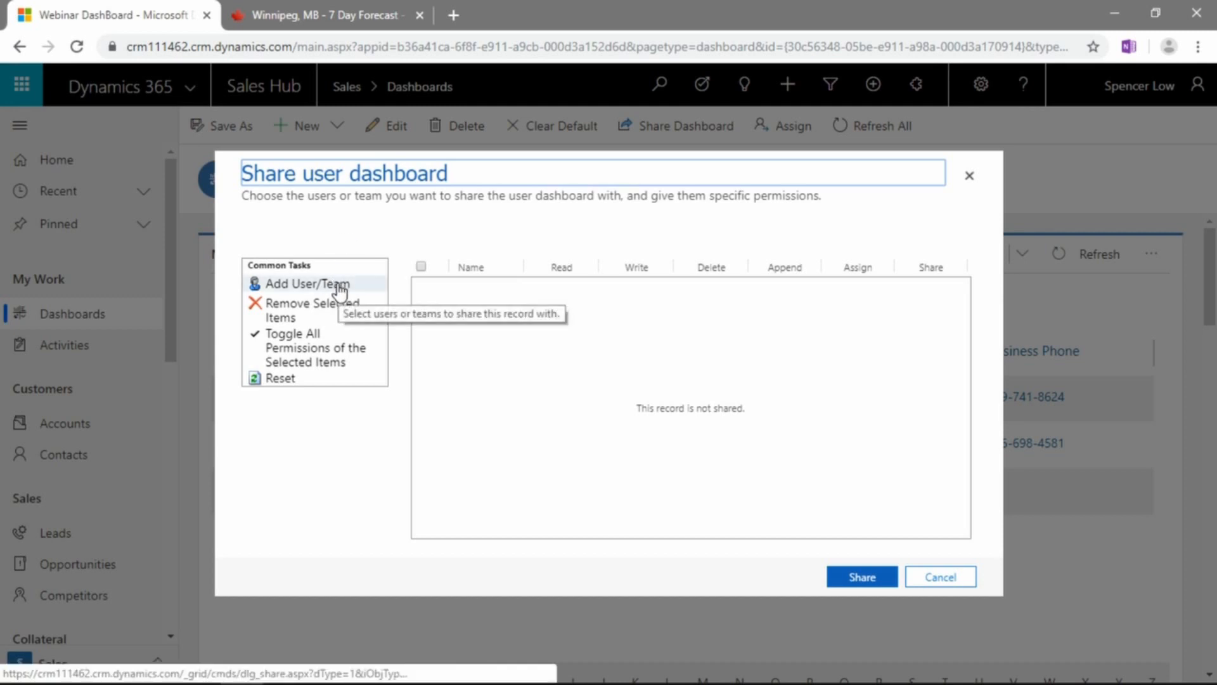
left_click(307, 282)
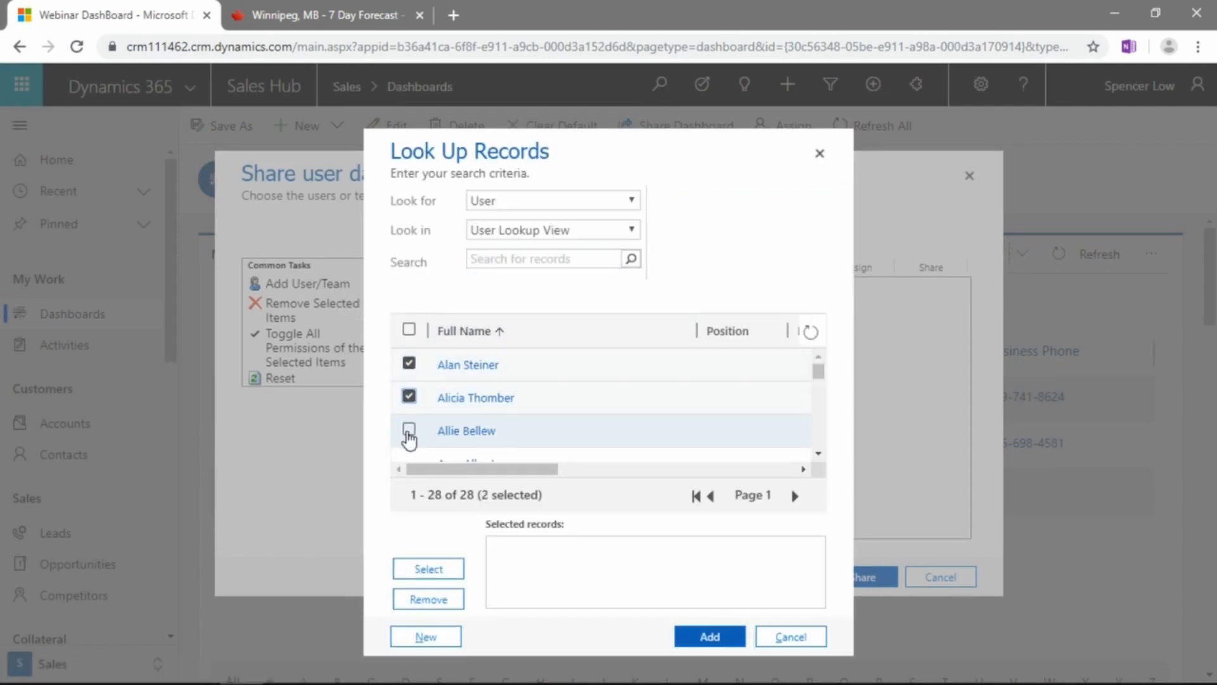
left_click(410, 430)
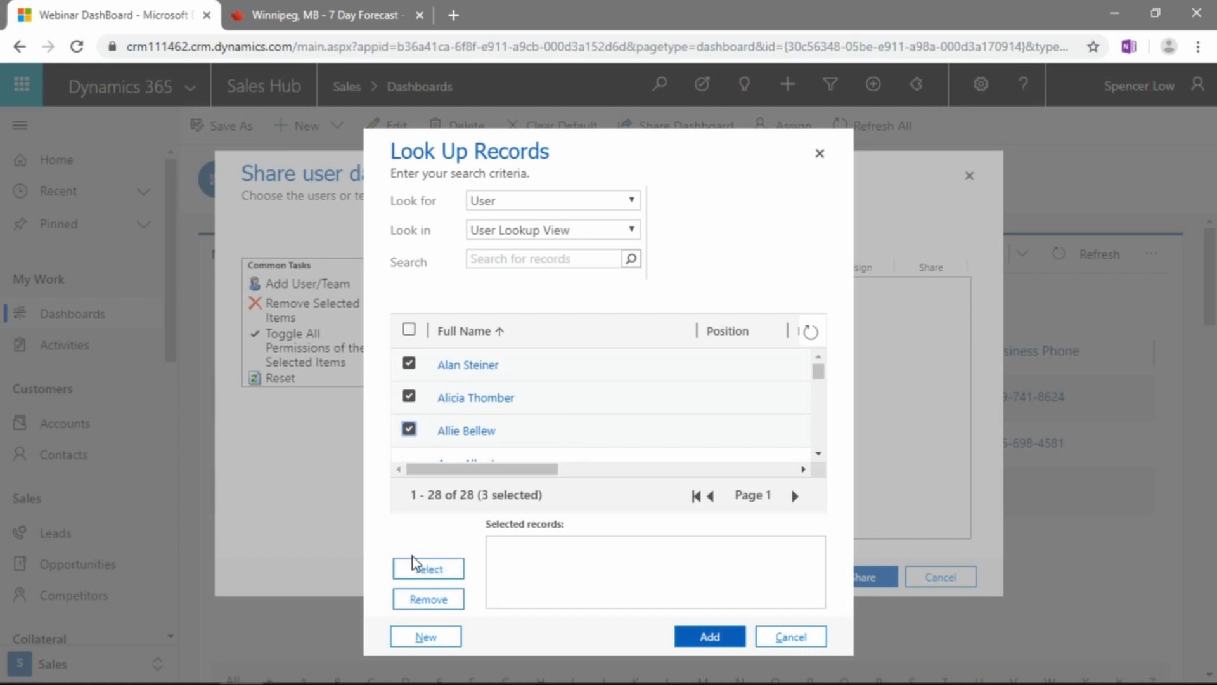
left_click(427, 568)
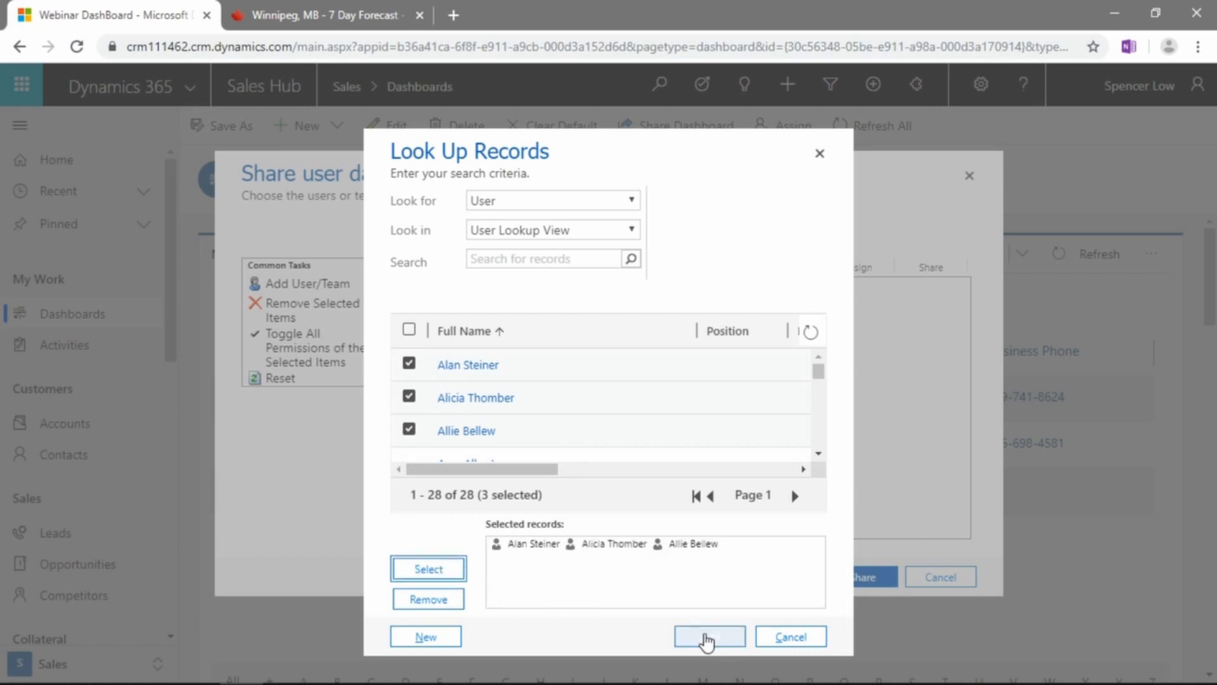
Add the three users to the share list and share the dashboard with read access.
left_click(707, 636)
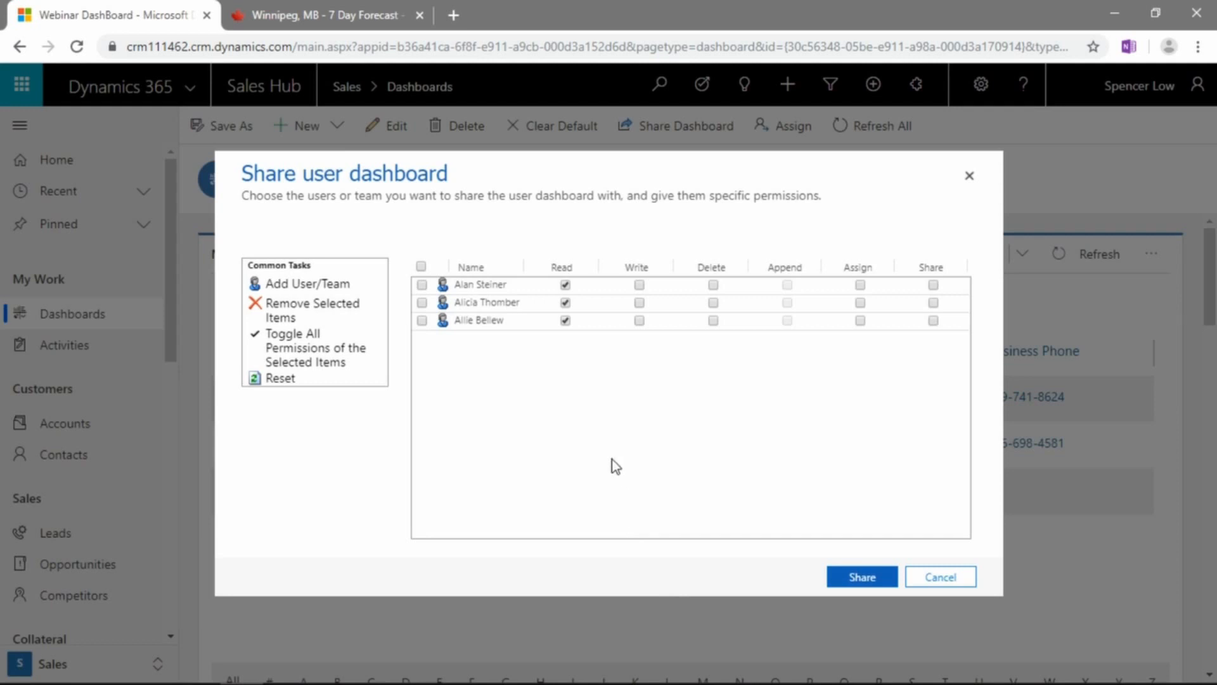
mouse_move(616, 369)
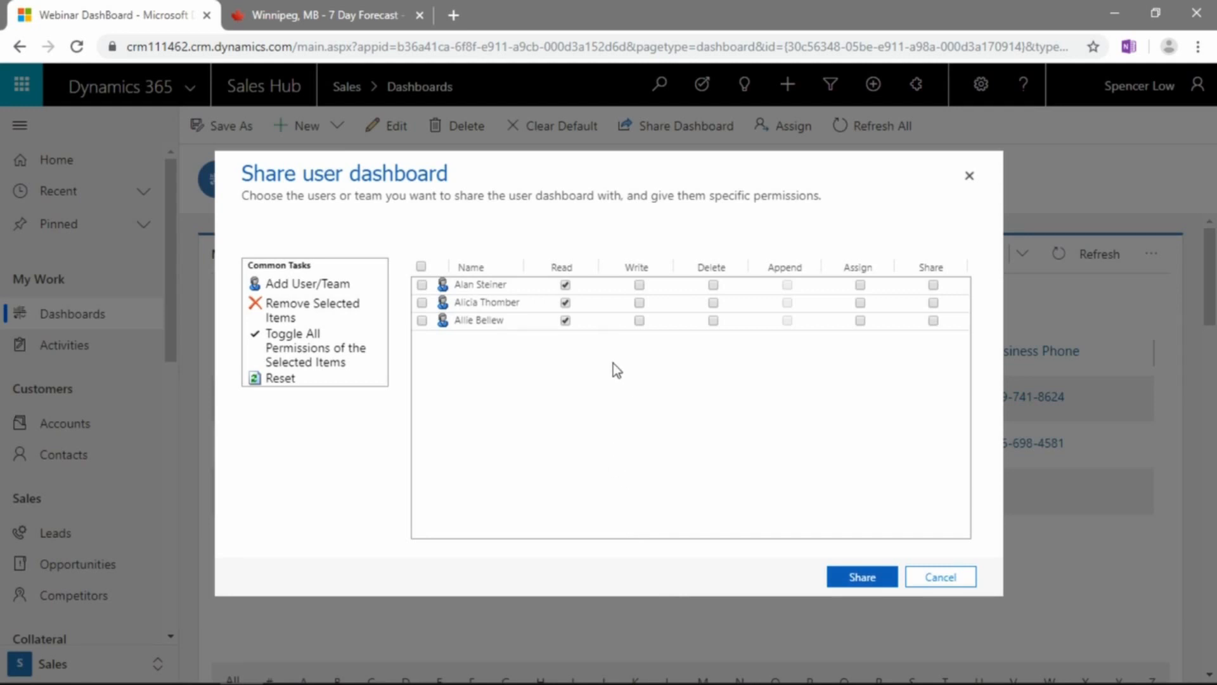
mouse_move(638, 289)
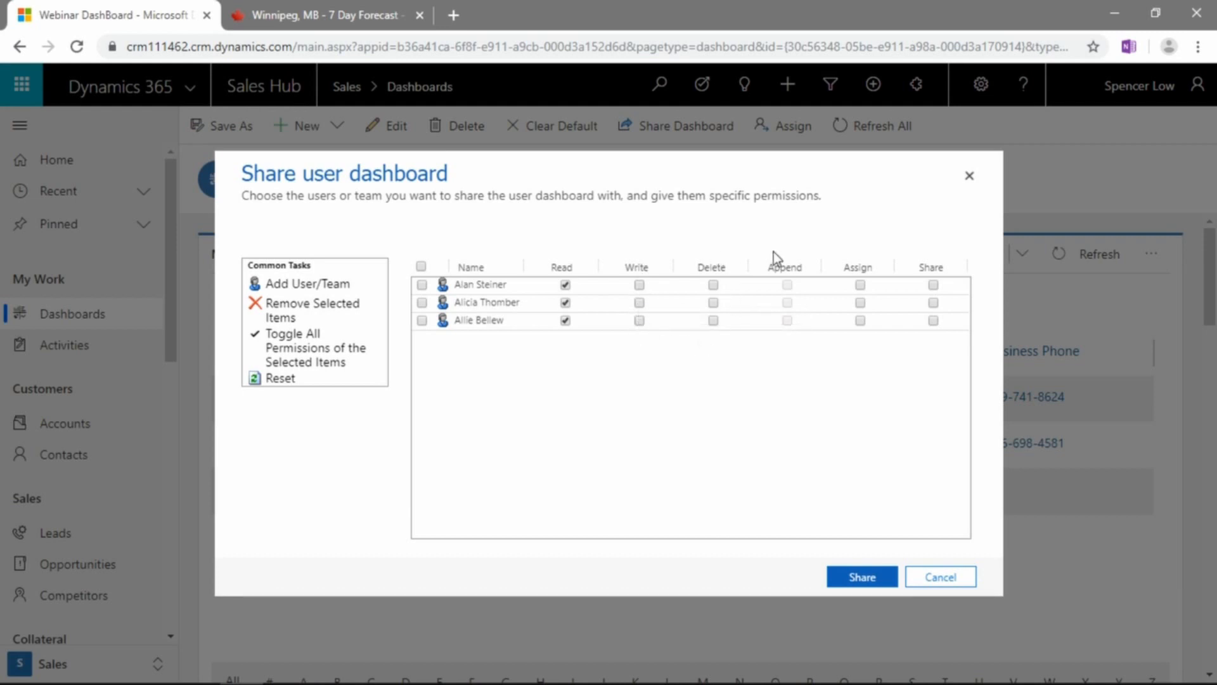
mouse_move(473, 340)
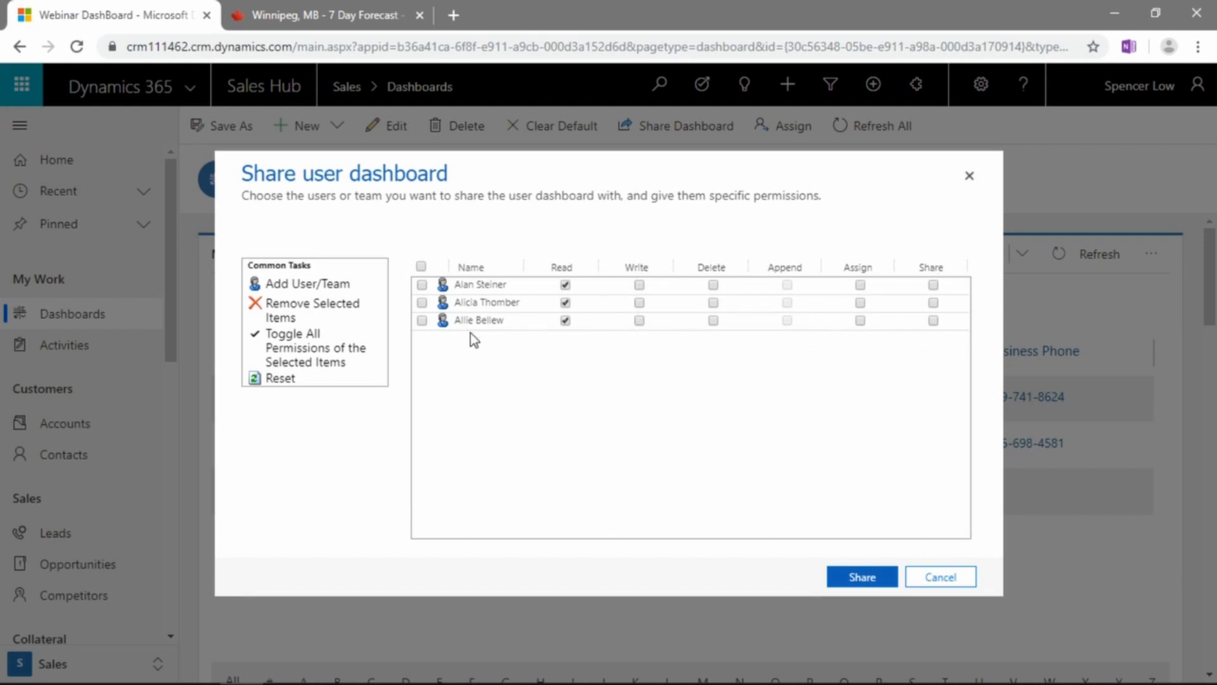
mouse_move(509, 444)
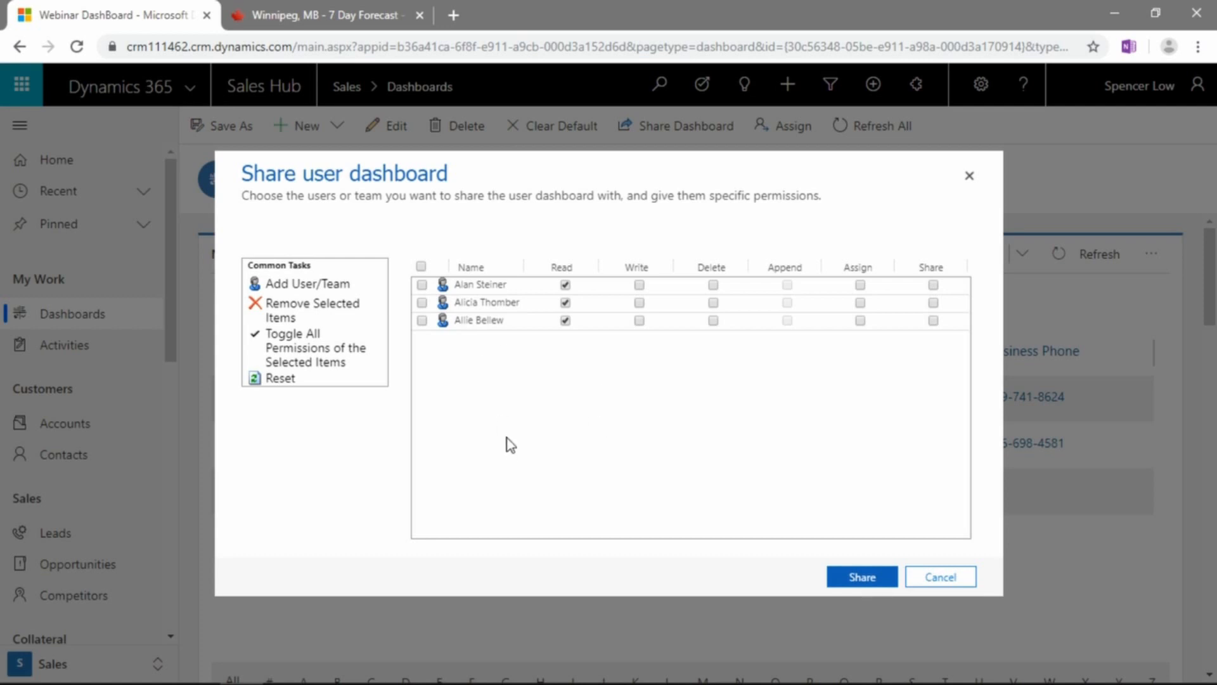
mouse_move(876, 599)
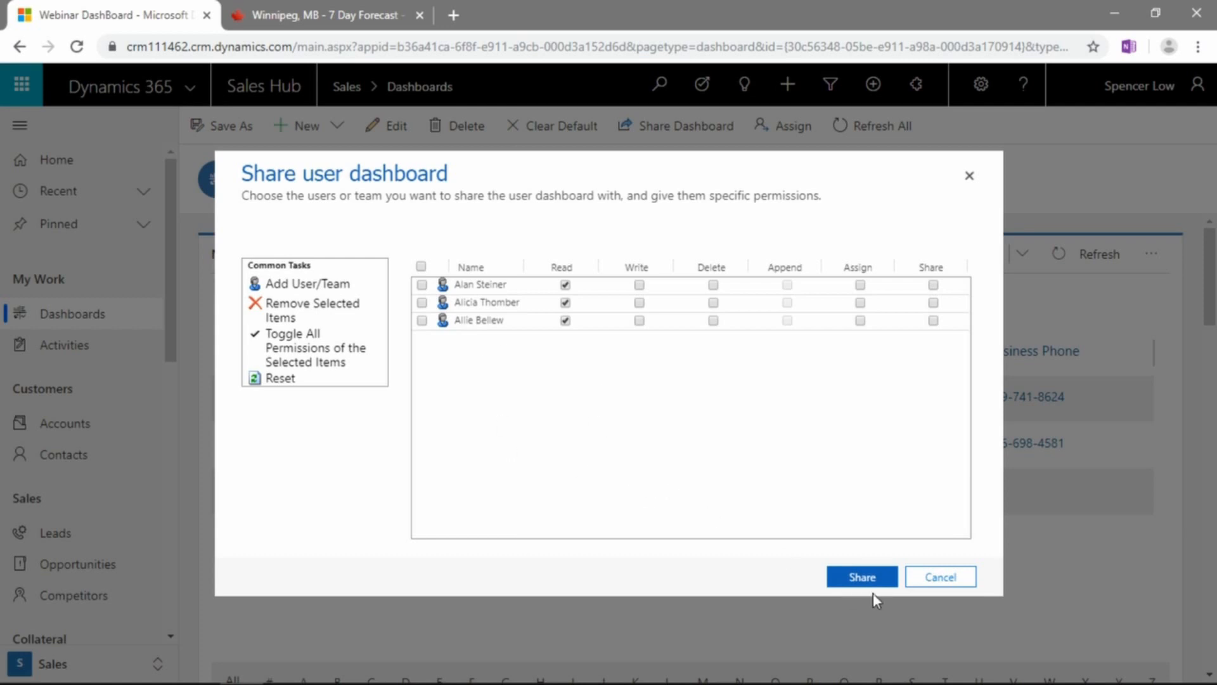
left_click(861, 577)
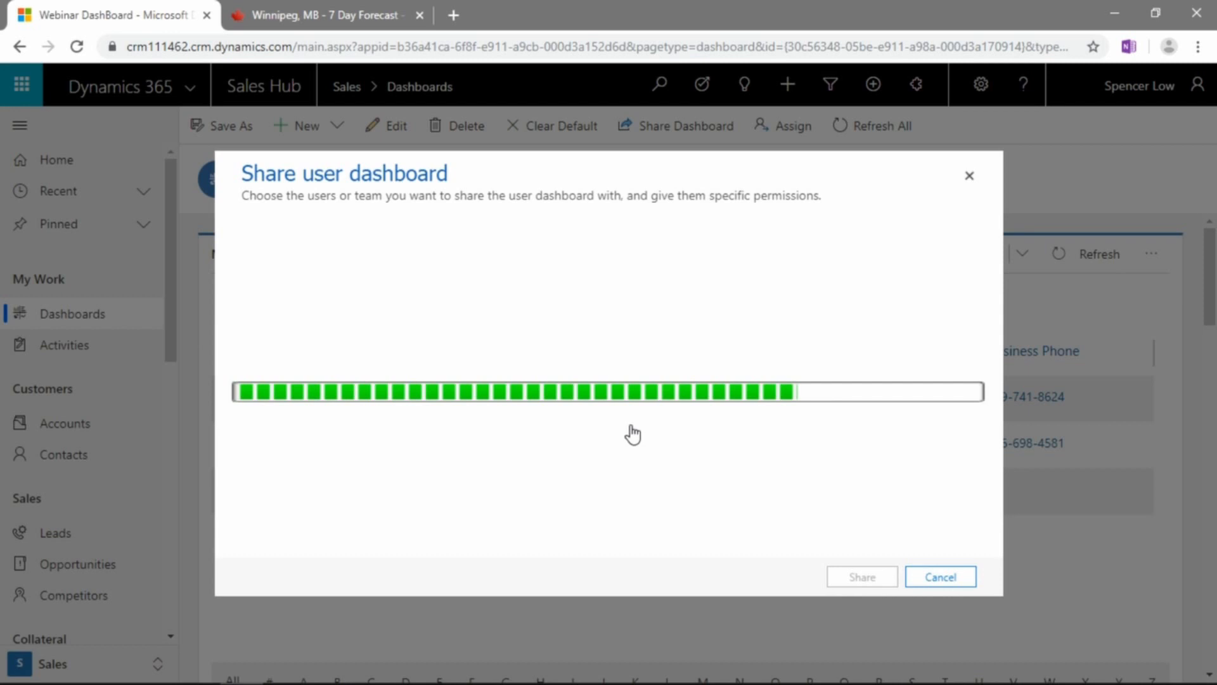
mouse_move(651, 427)
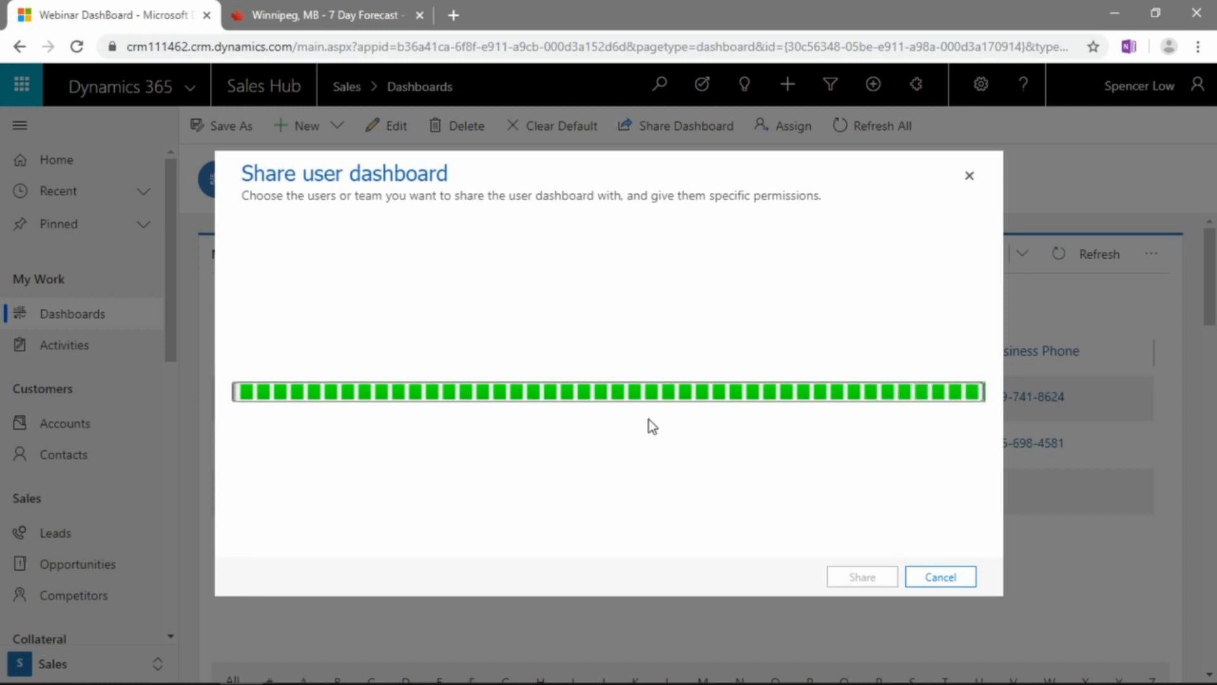
left_click(940, 576)
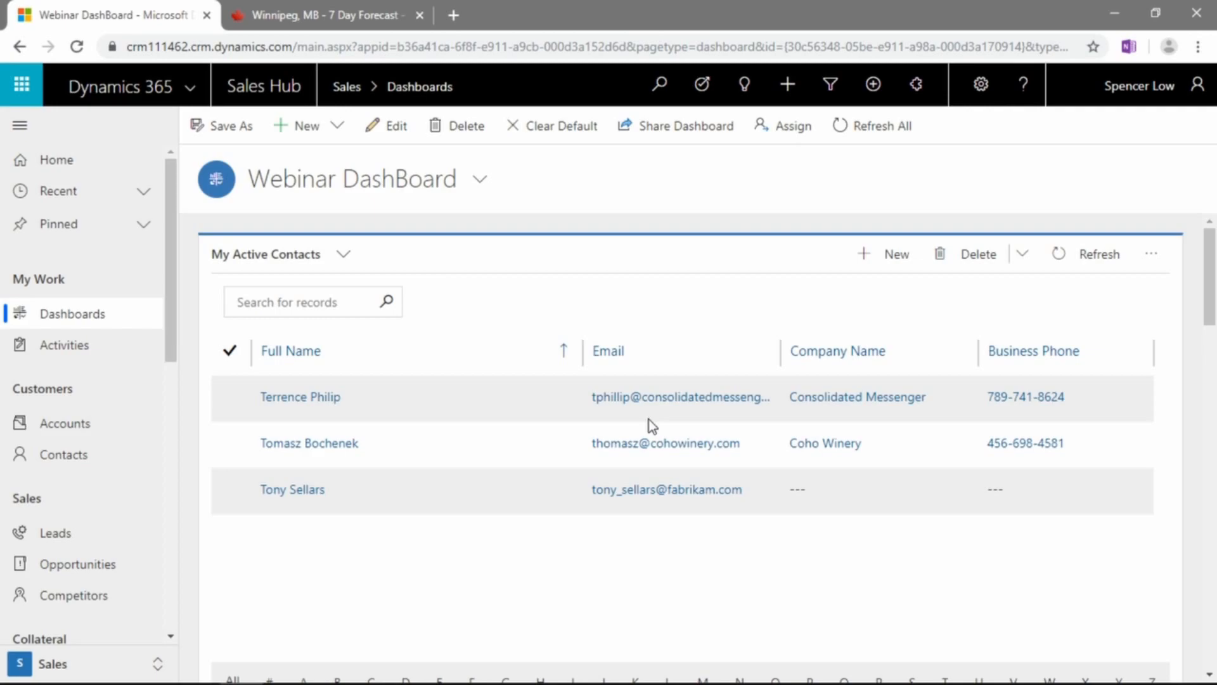